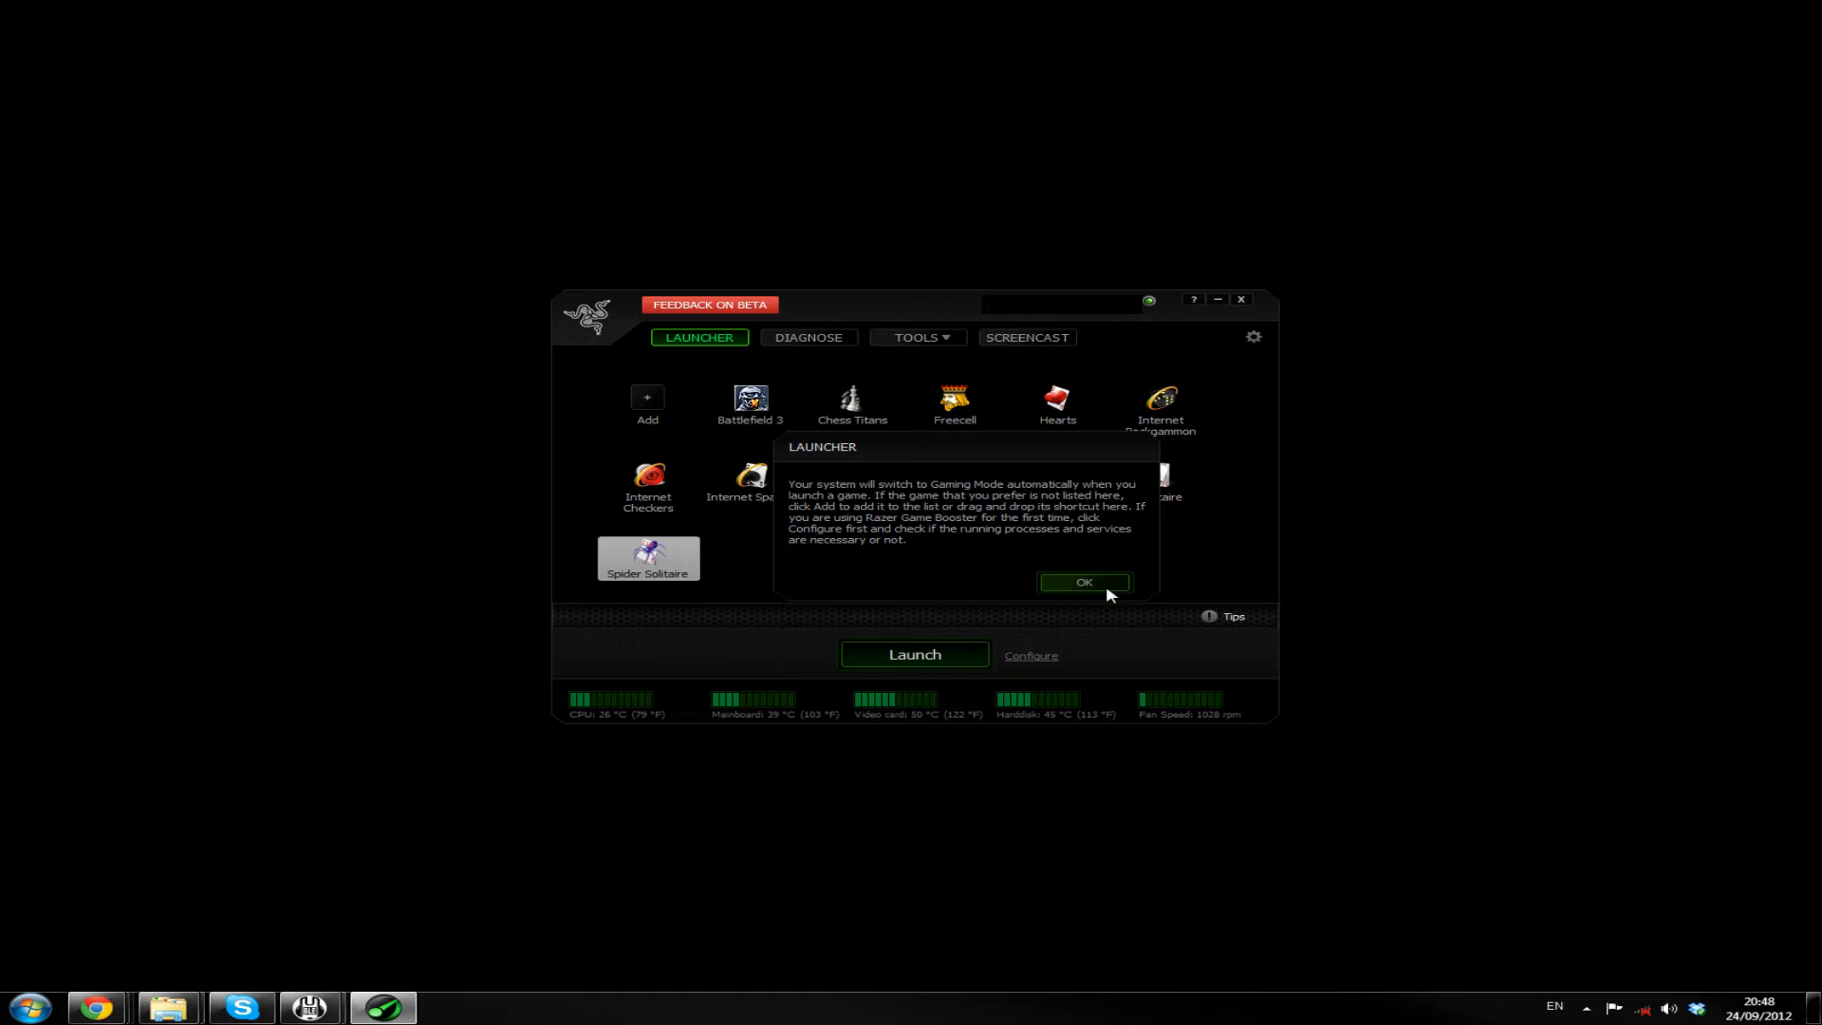
mouse_move(941, 566)
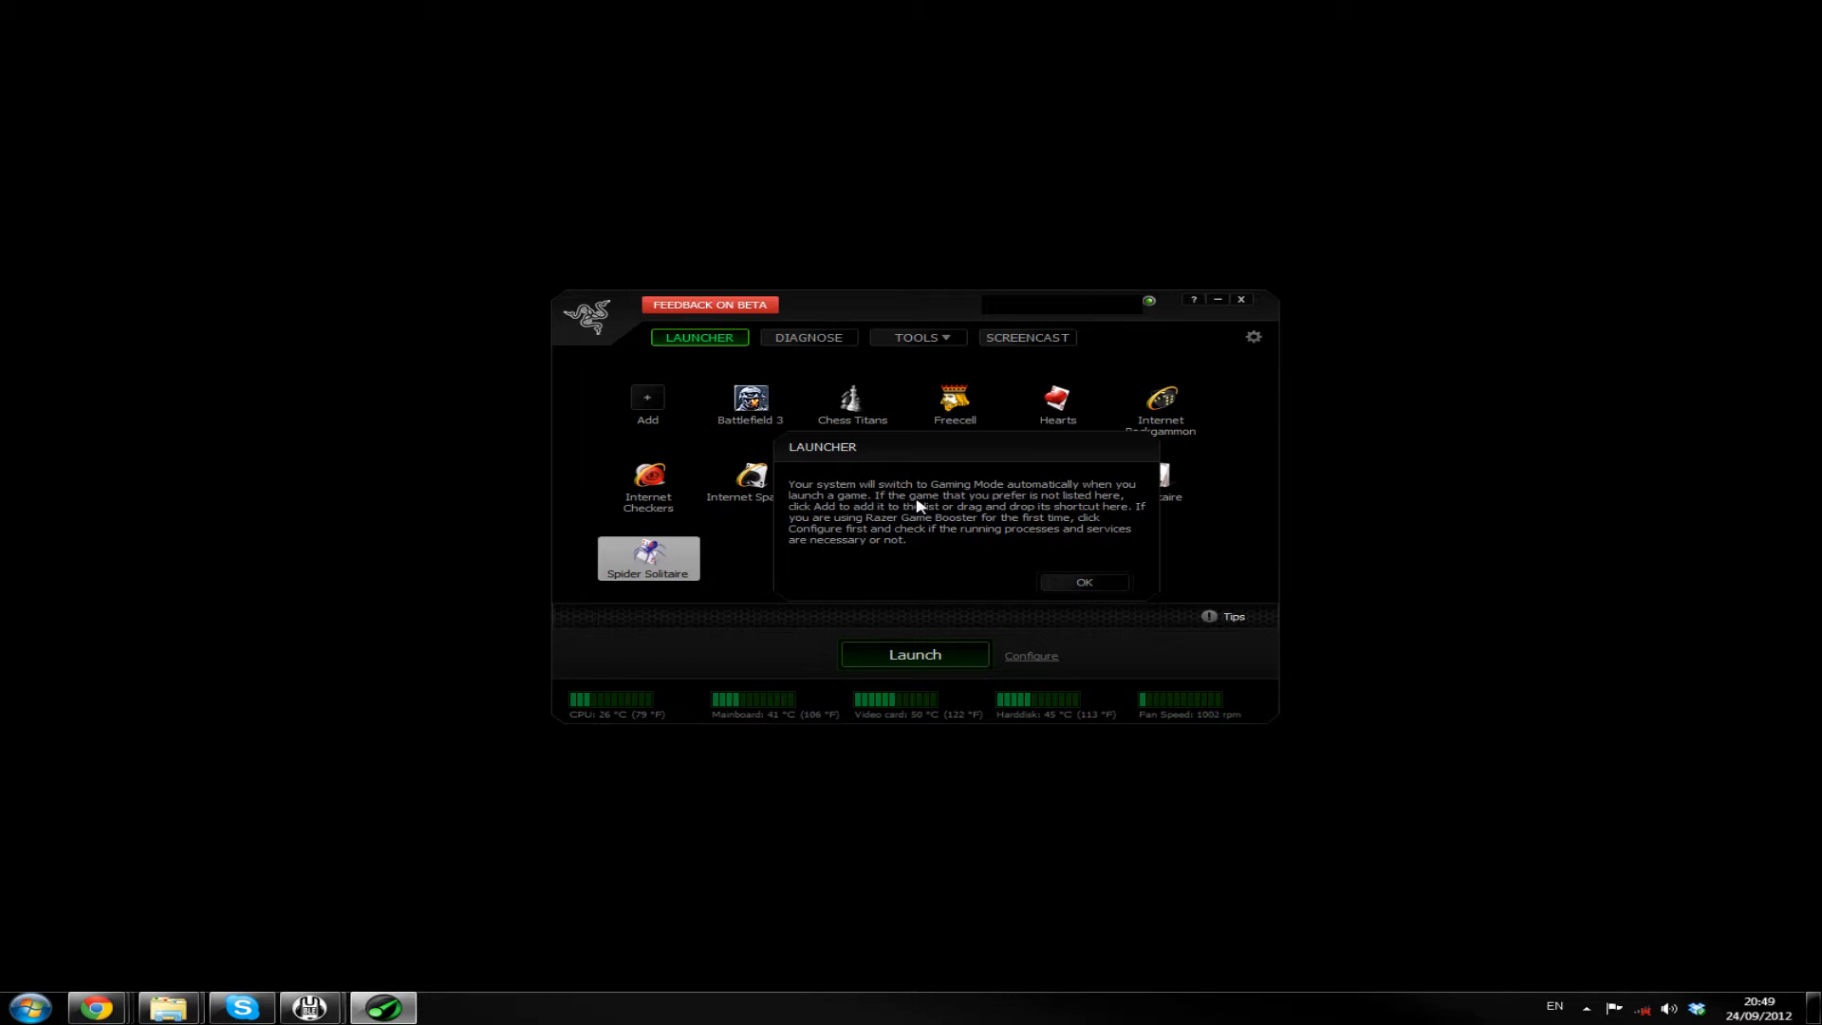
mouse_move(1032, 502)
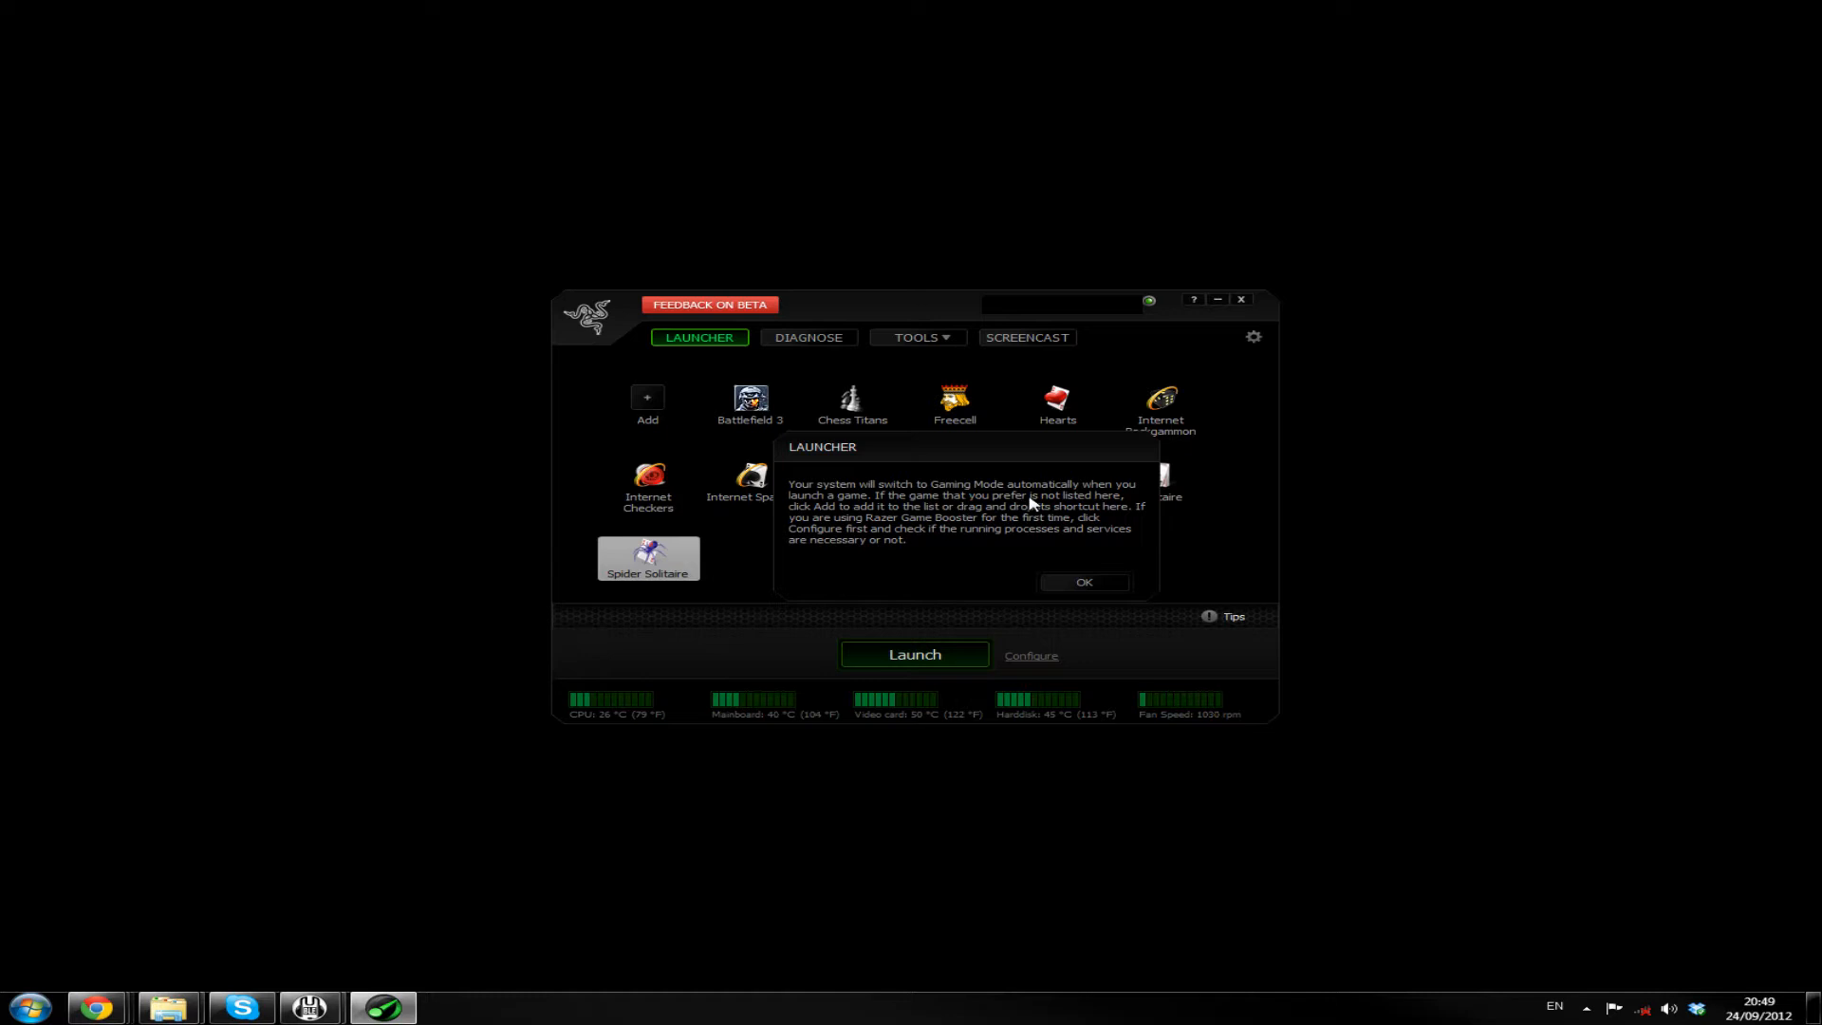
mouse_move(904, 517)
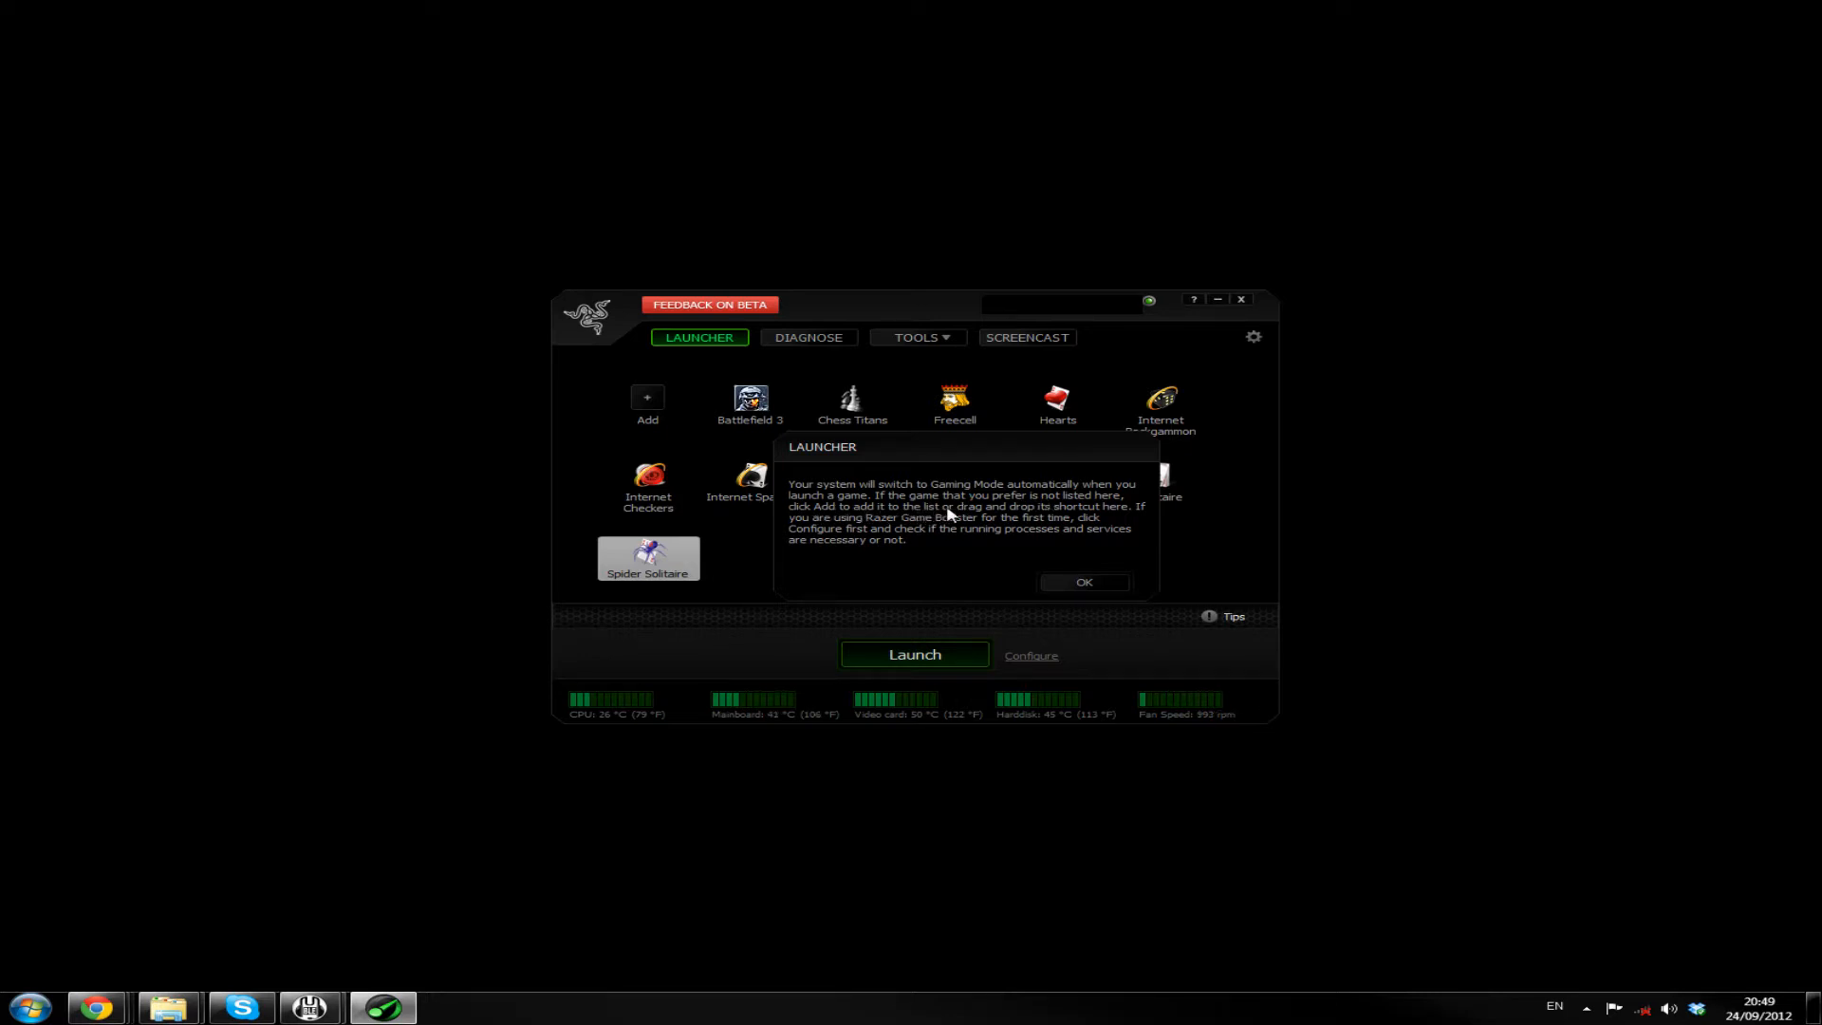
mouse_move(1034, 515)
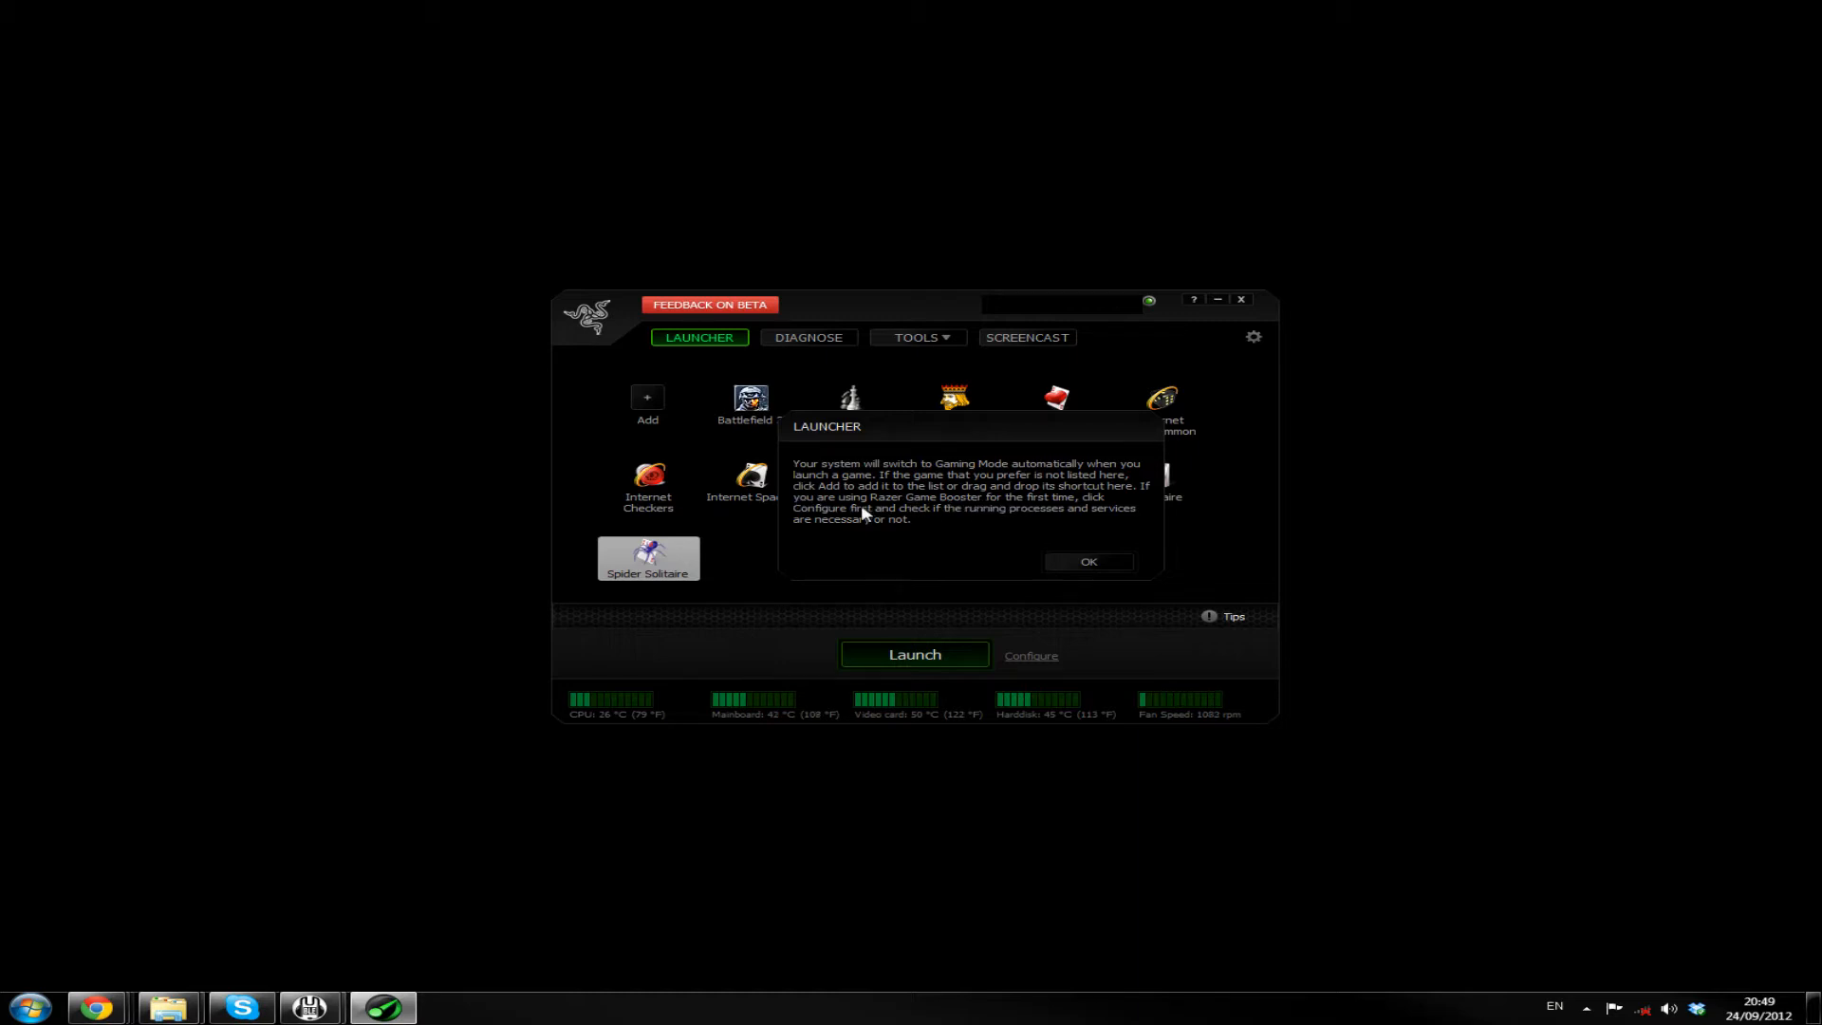
mouse_move(910, 519)
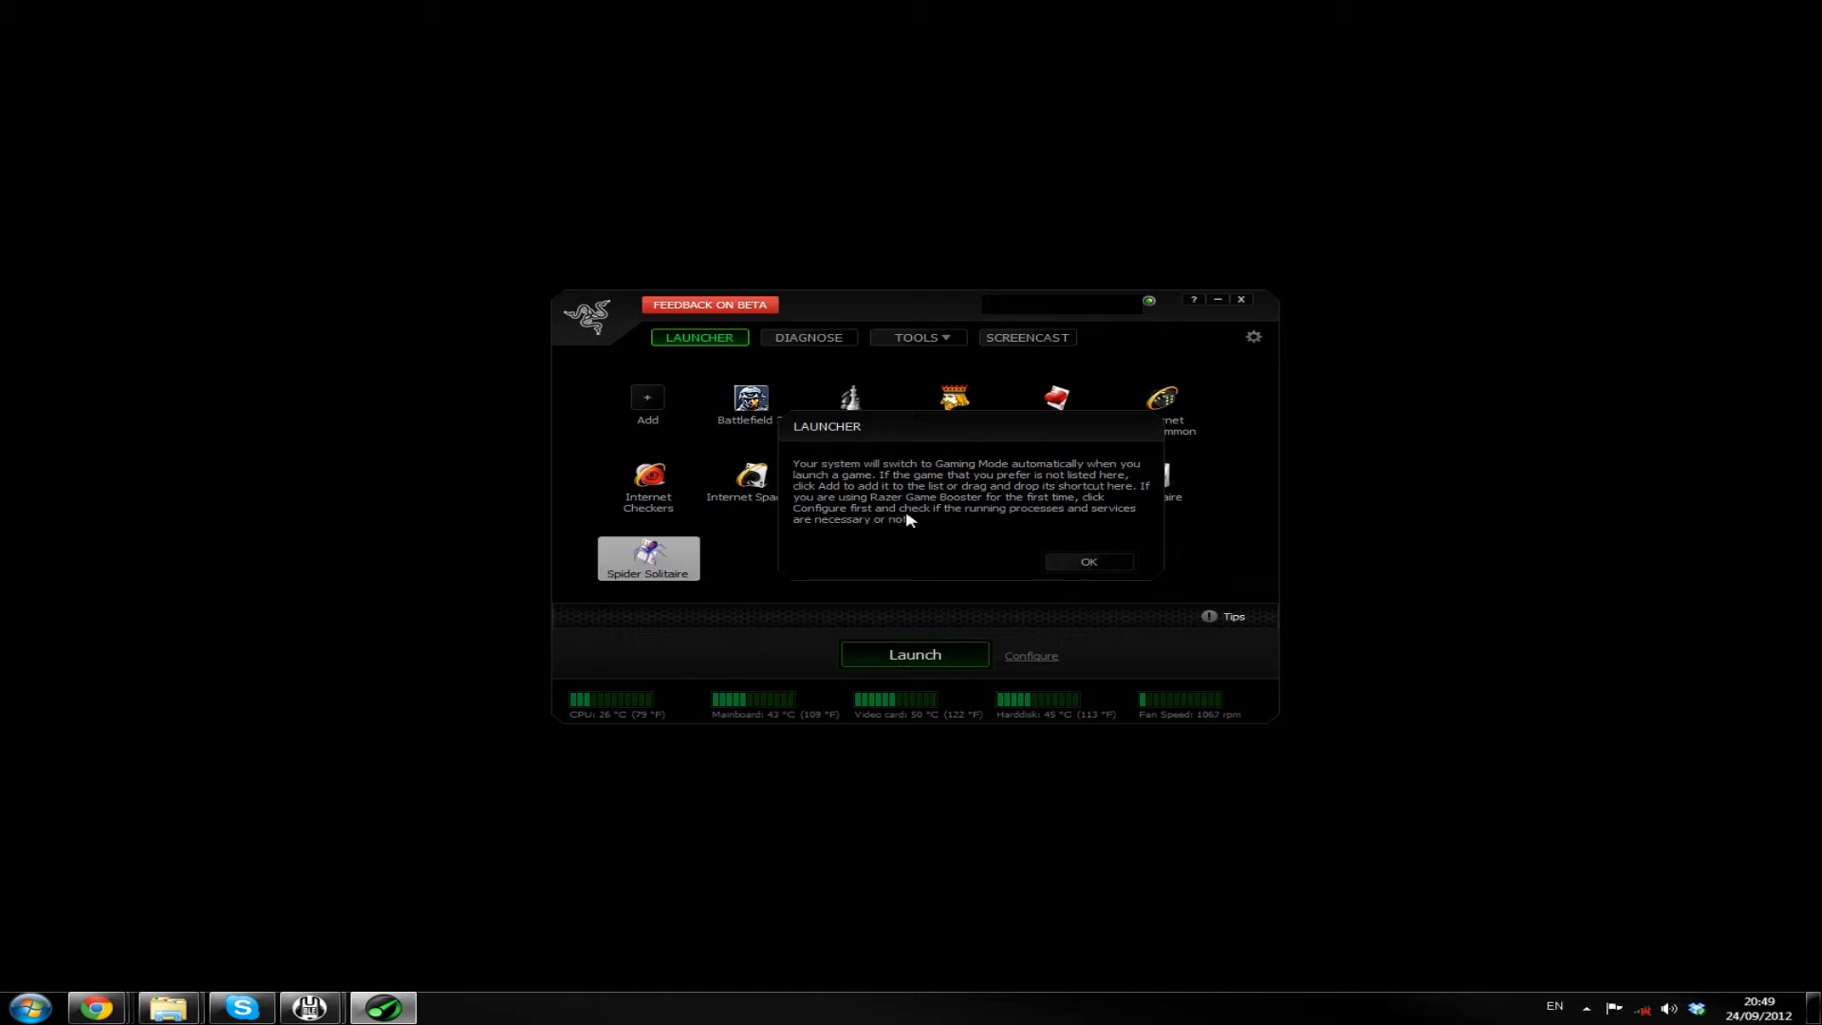
mouse_move(1068, 518)
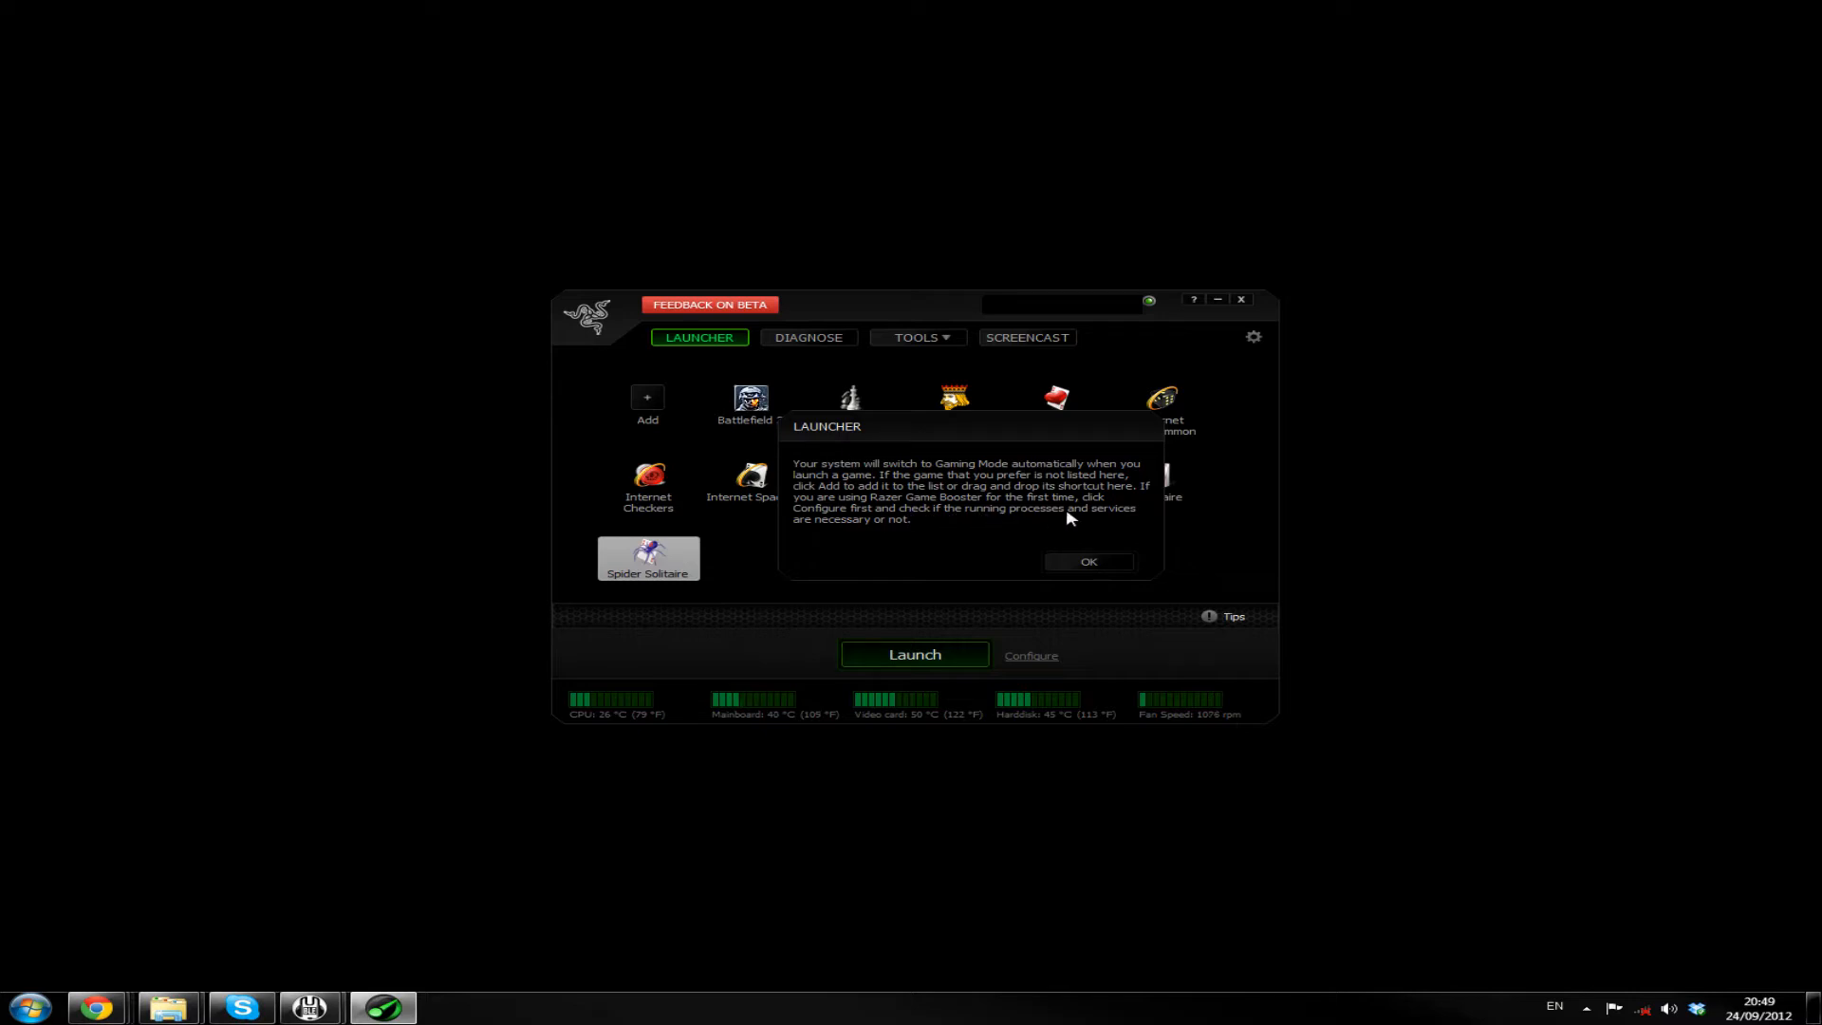
mouse_move(1055, 559)
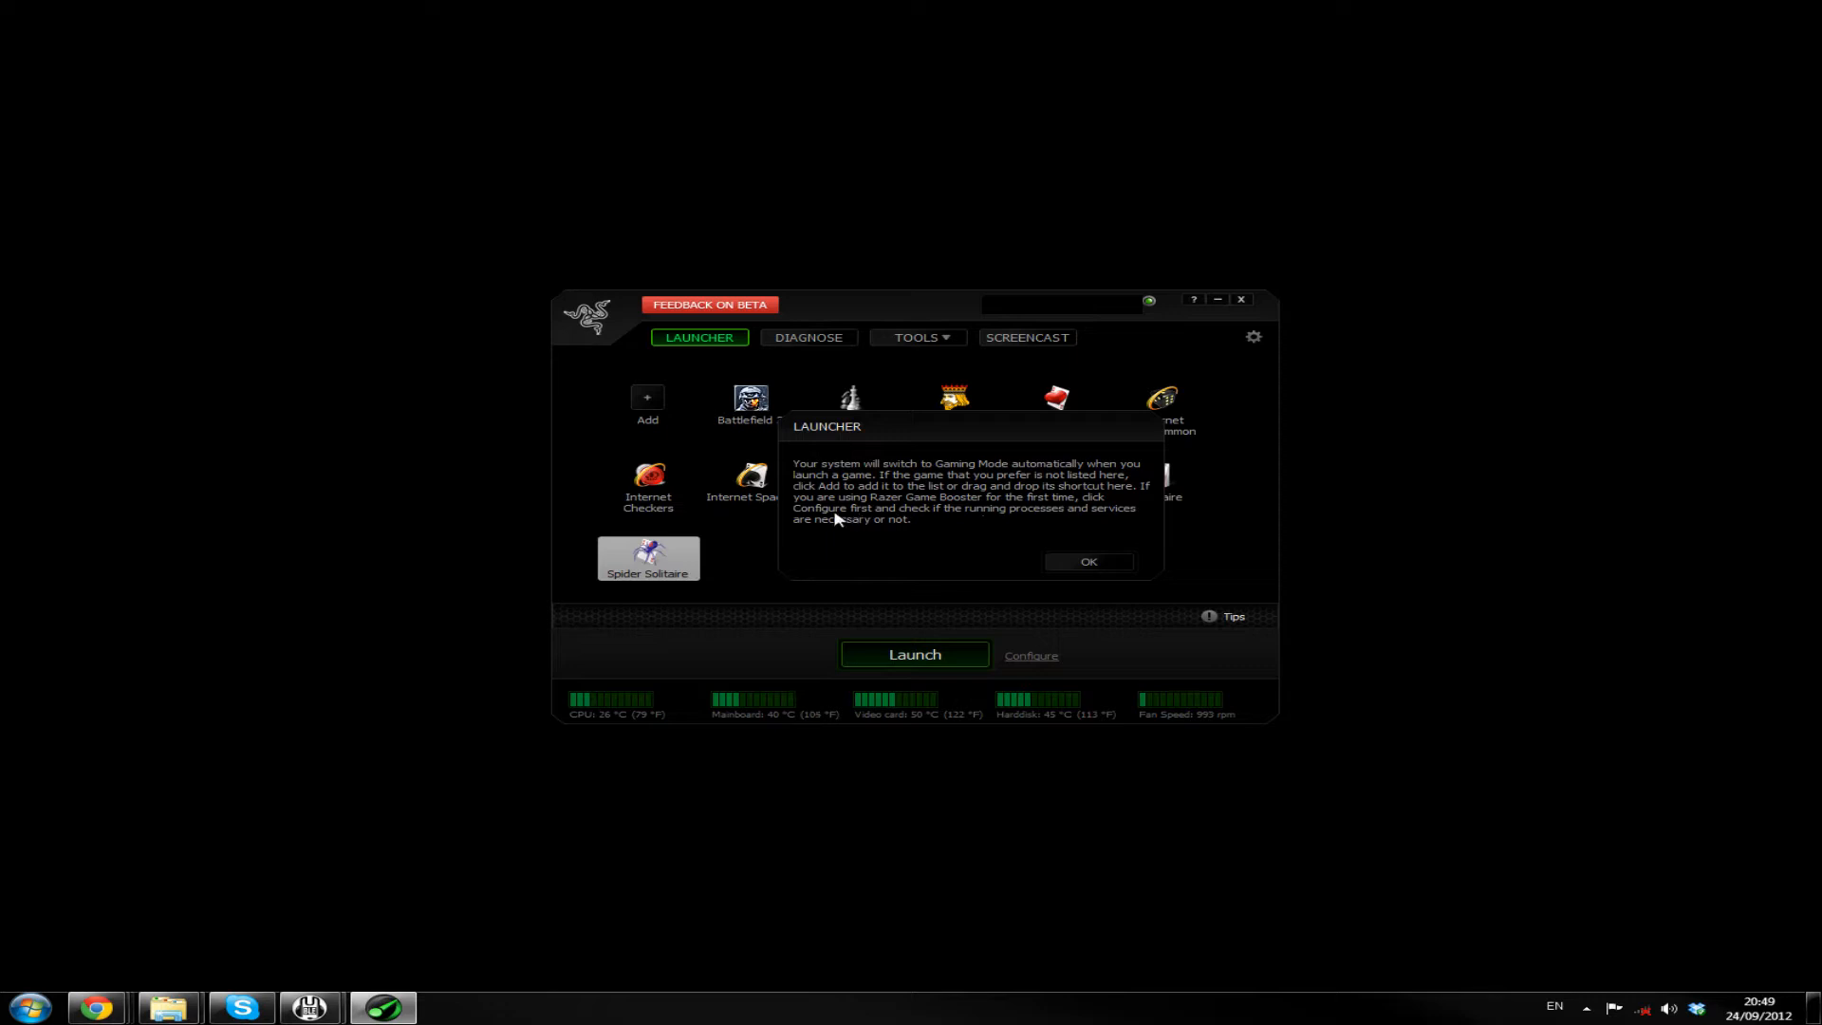
mouse_move(791, 396)
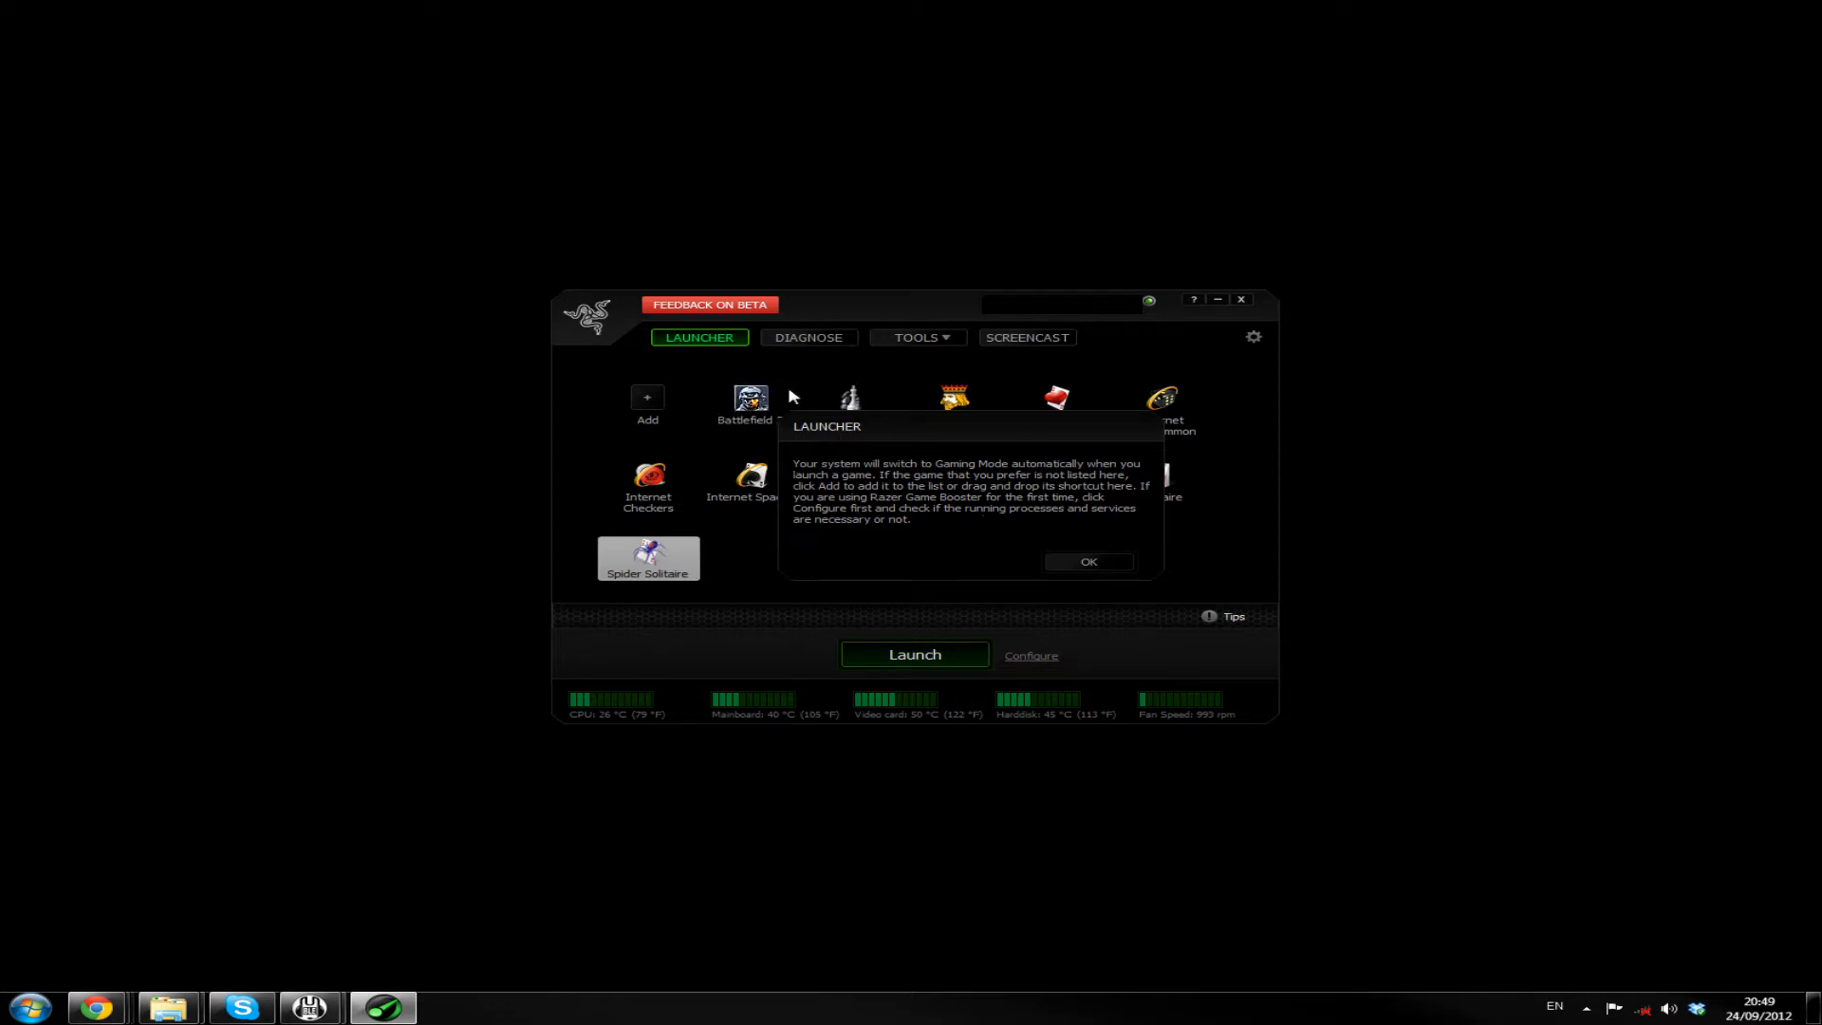
mouse_move(1019, 433)
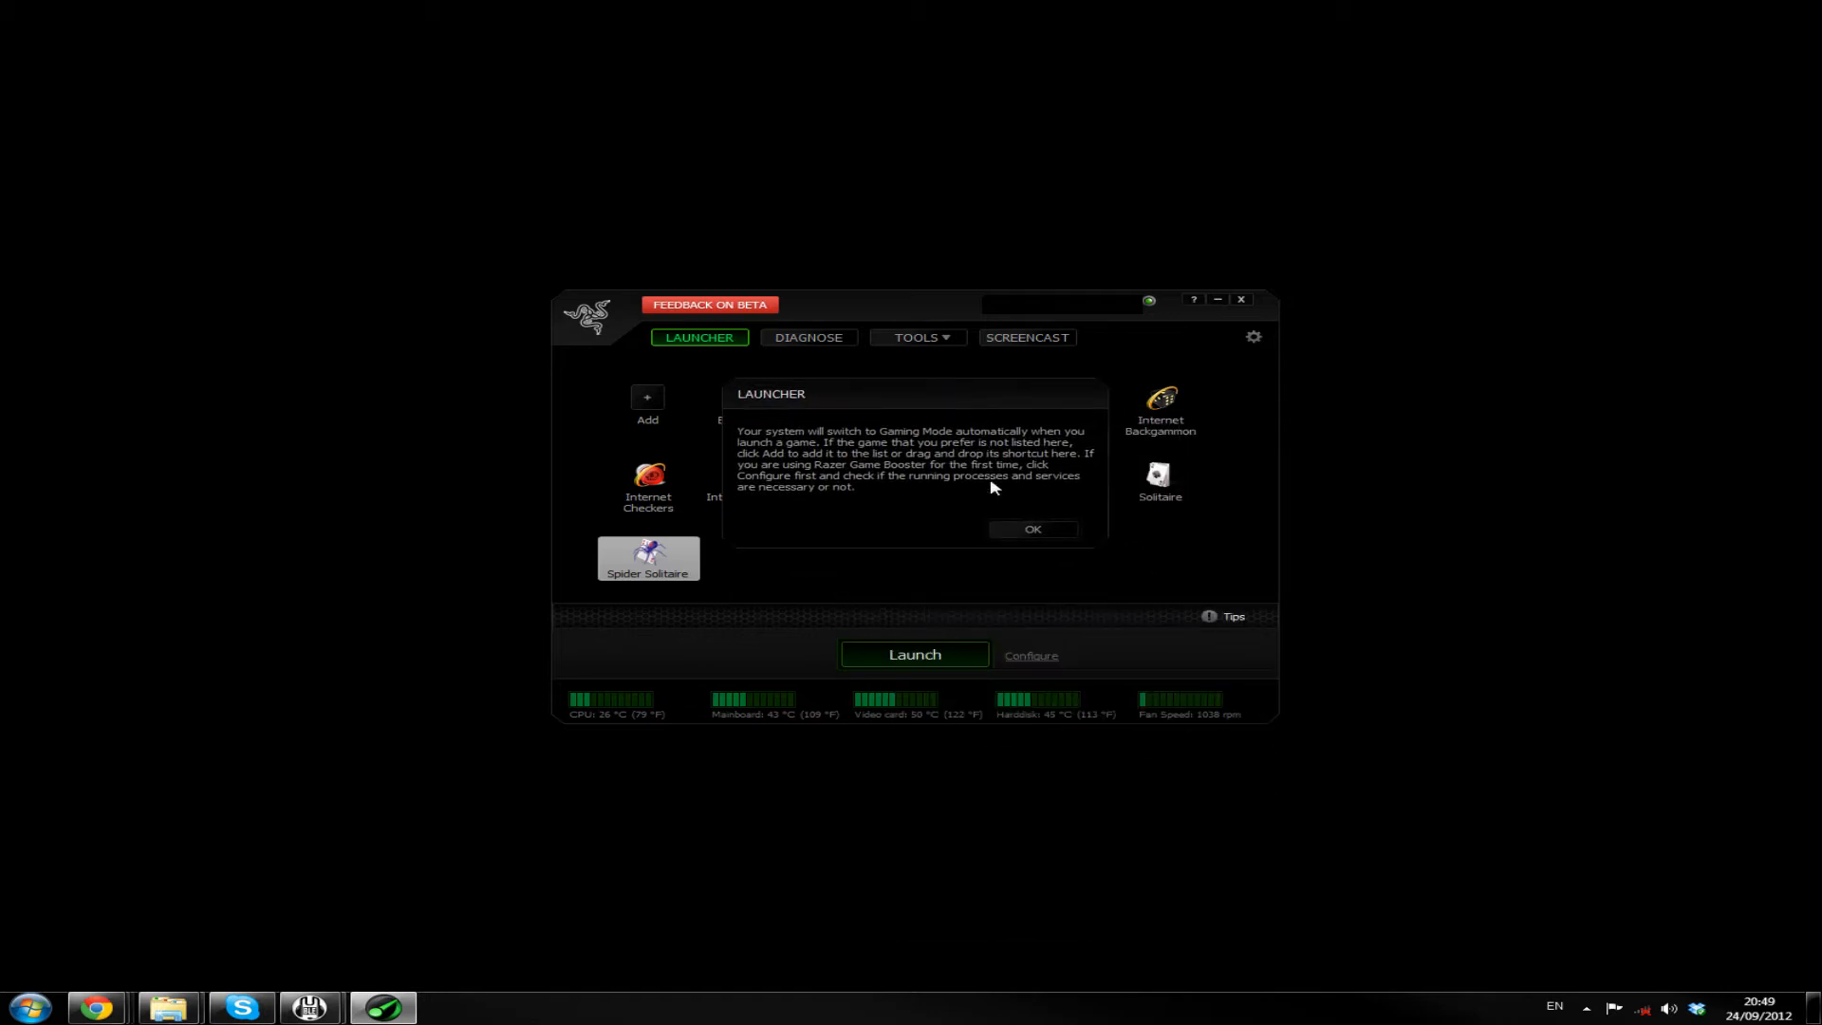
mouse_move(810, 486)
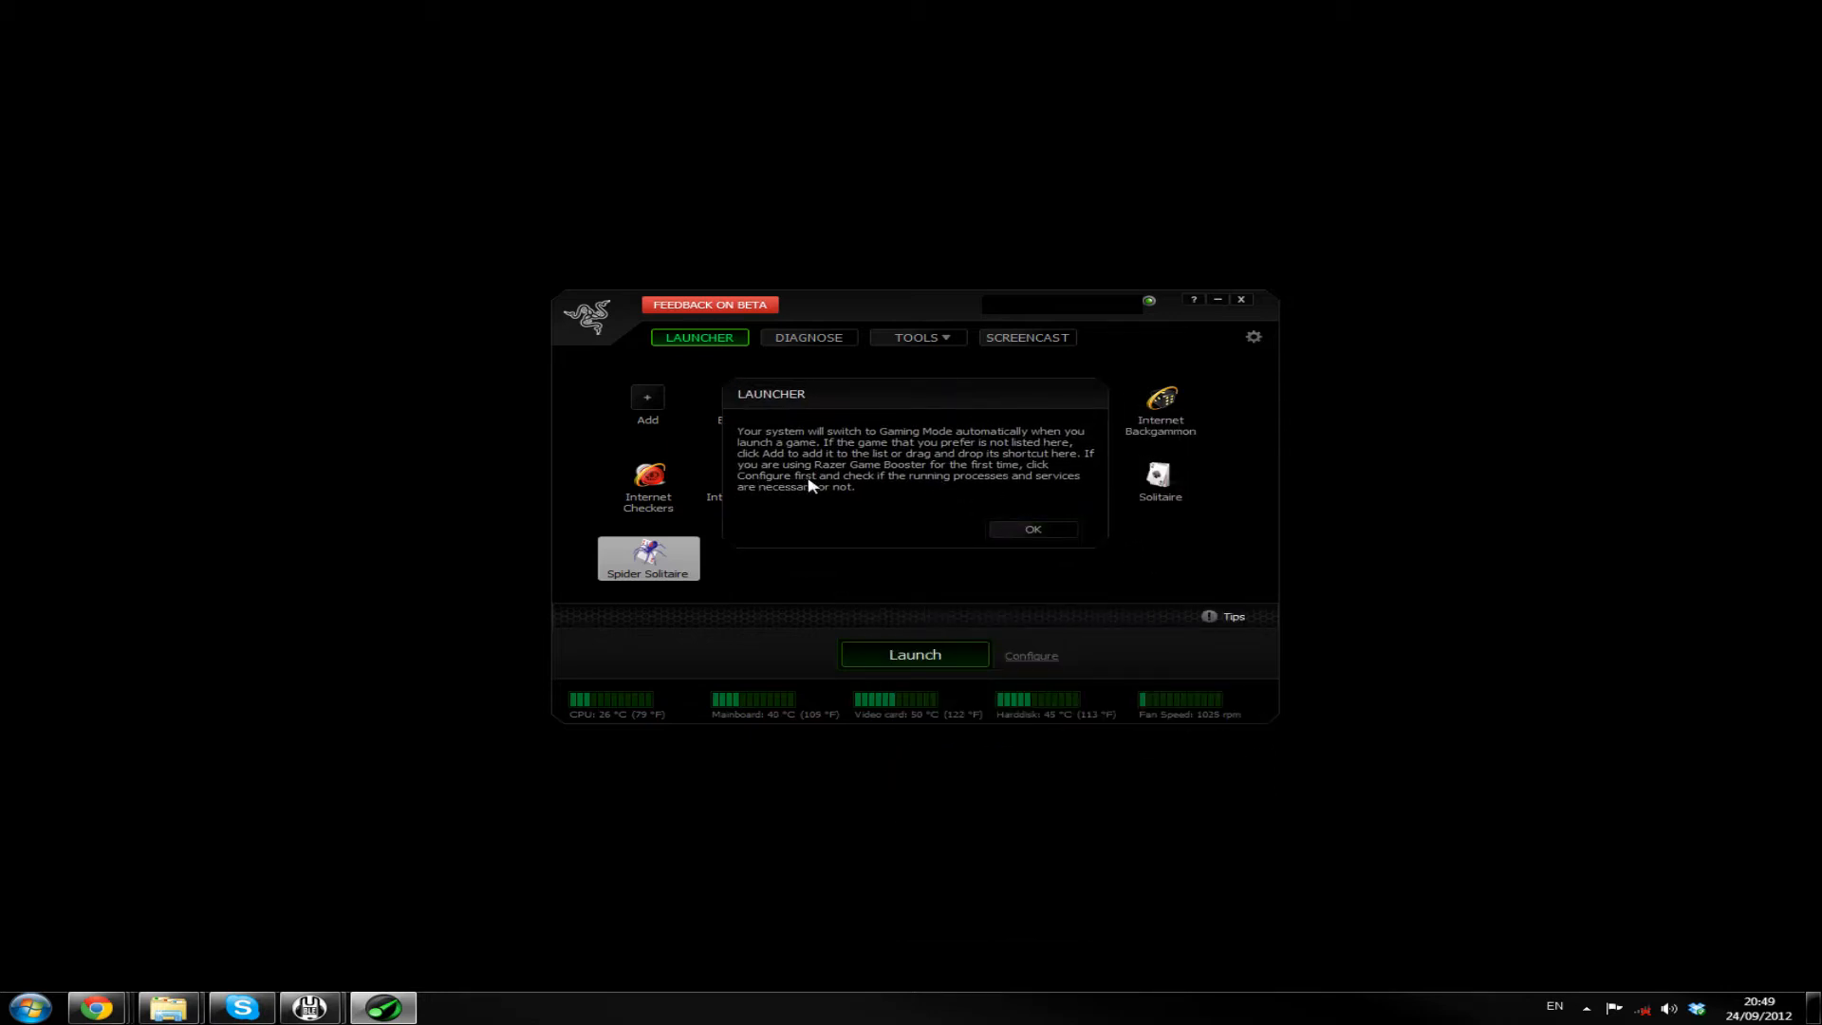
Dismiss the Launcher tip so the full game library is visible
left_click(1031, 529)
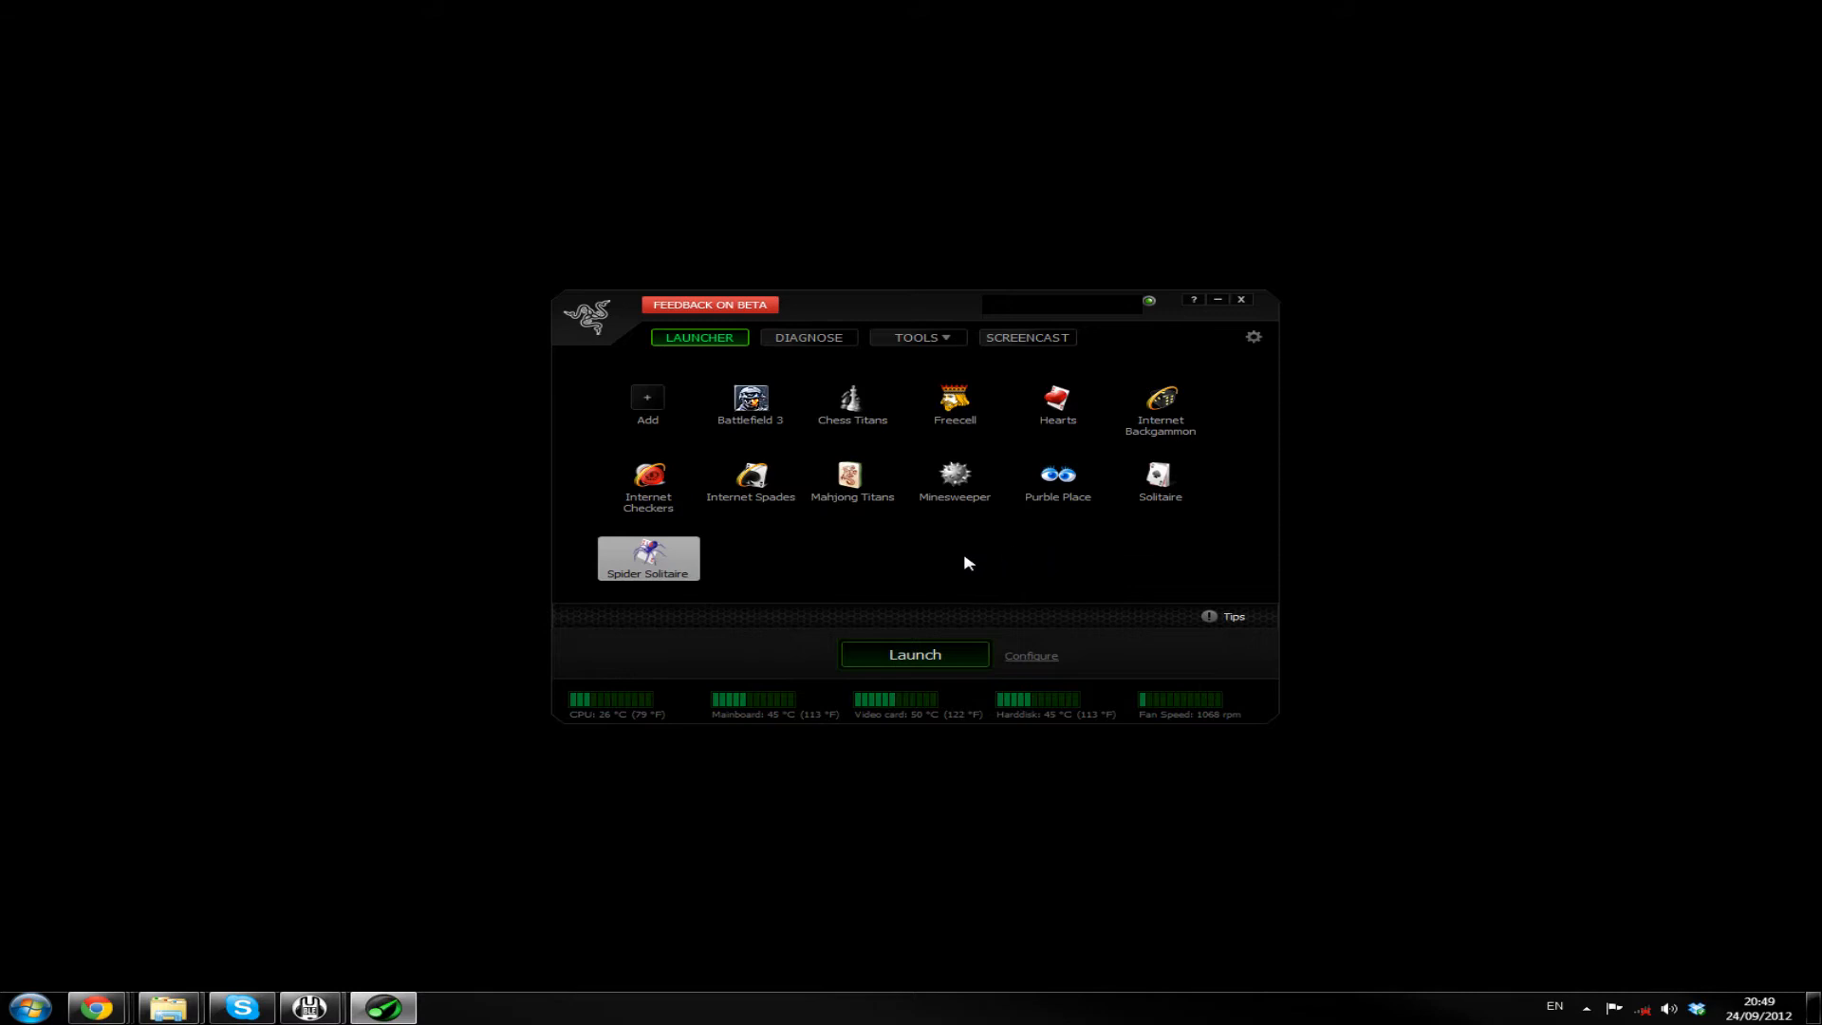
Show the Configure page's 43 running processes, with two checked to close during gaming
left_click(1030, 656)
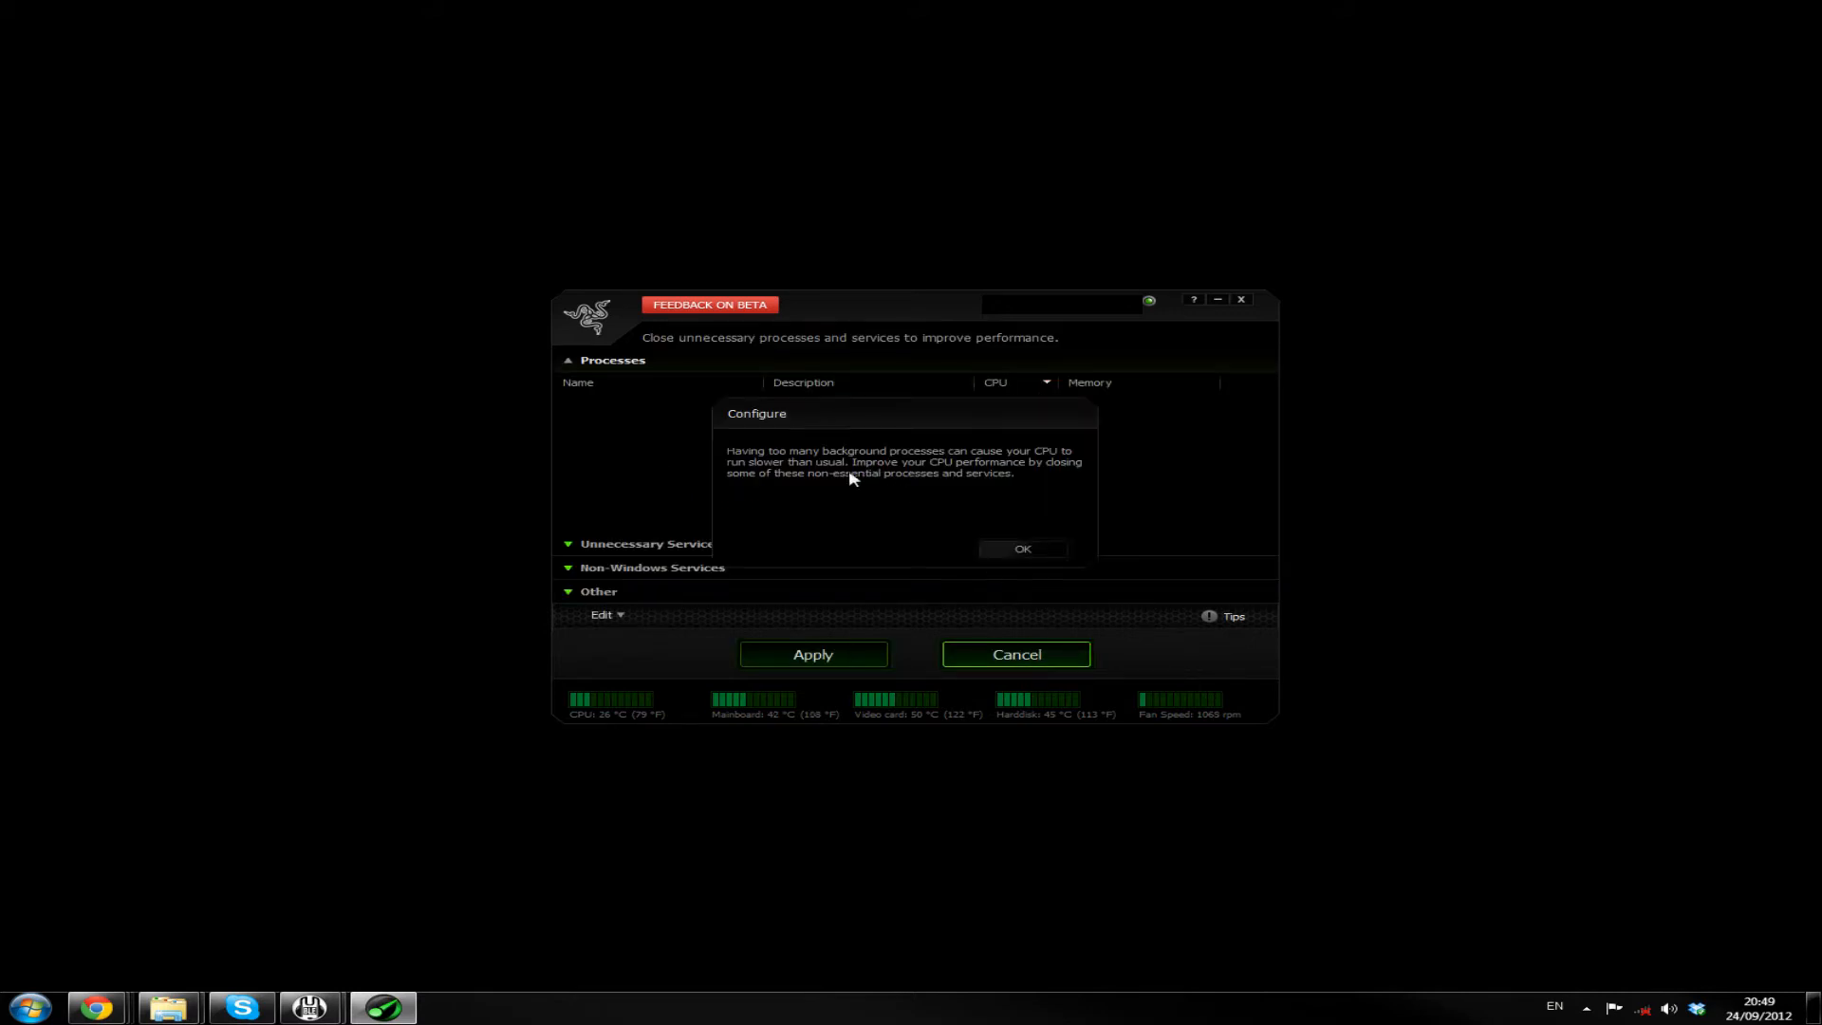
left_click(1021, 549)
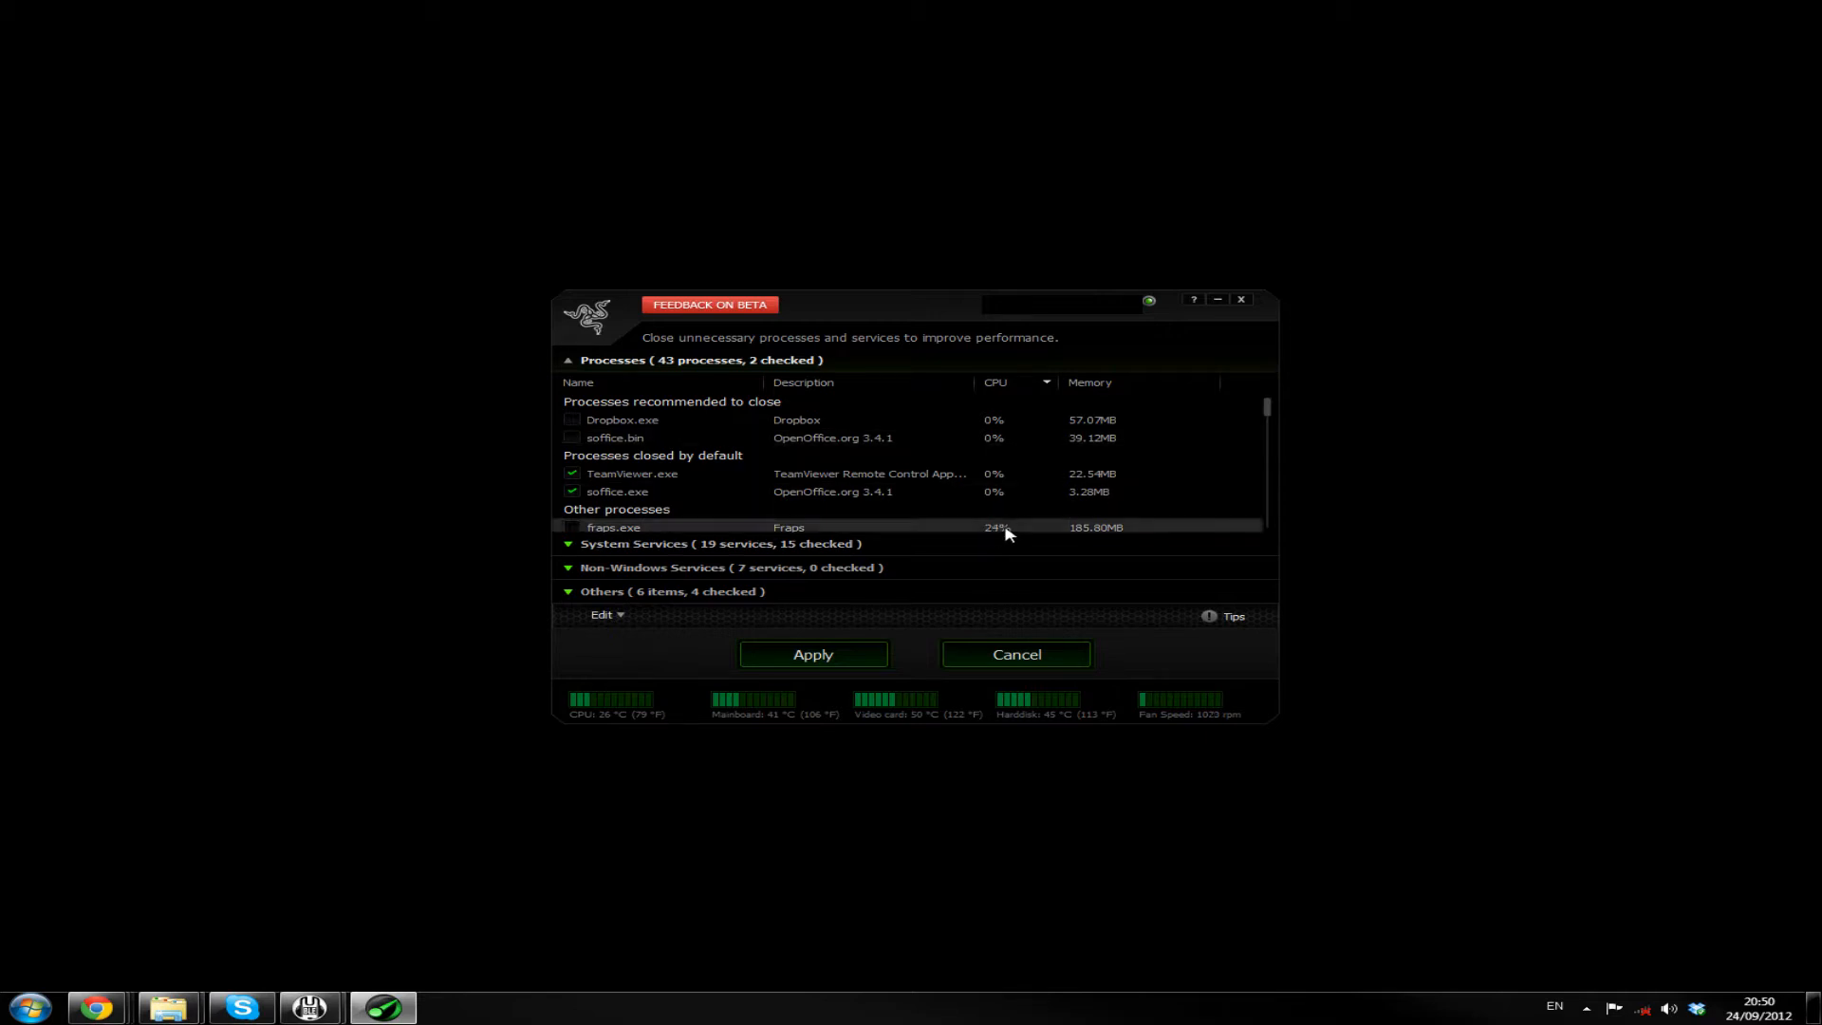
scroll("down", 3)
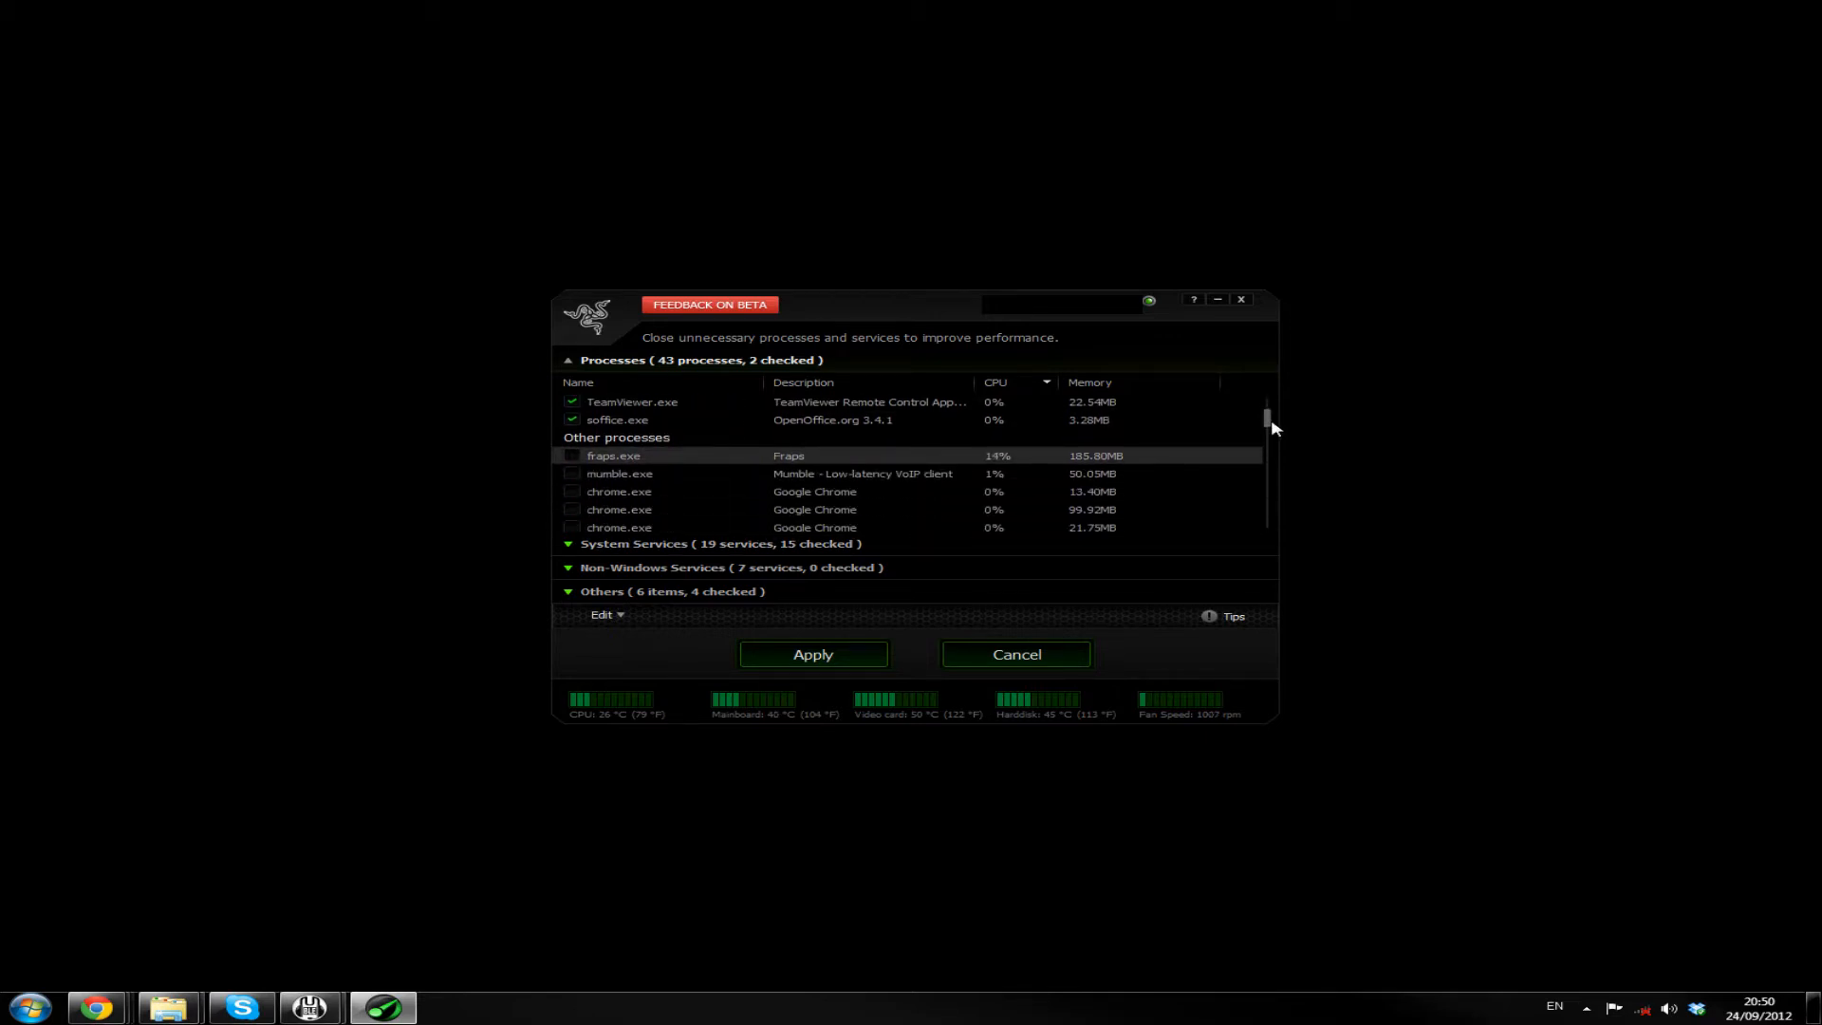
scroll("down", 3)
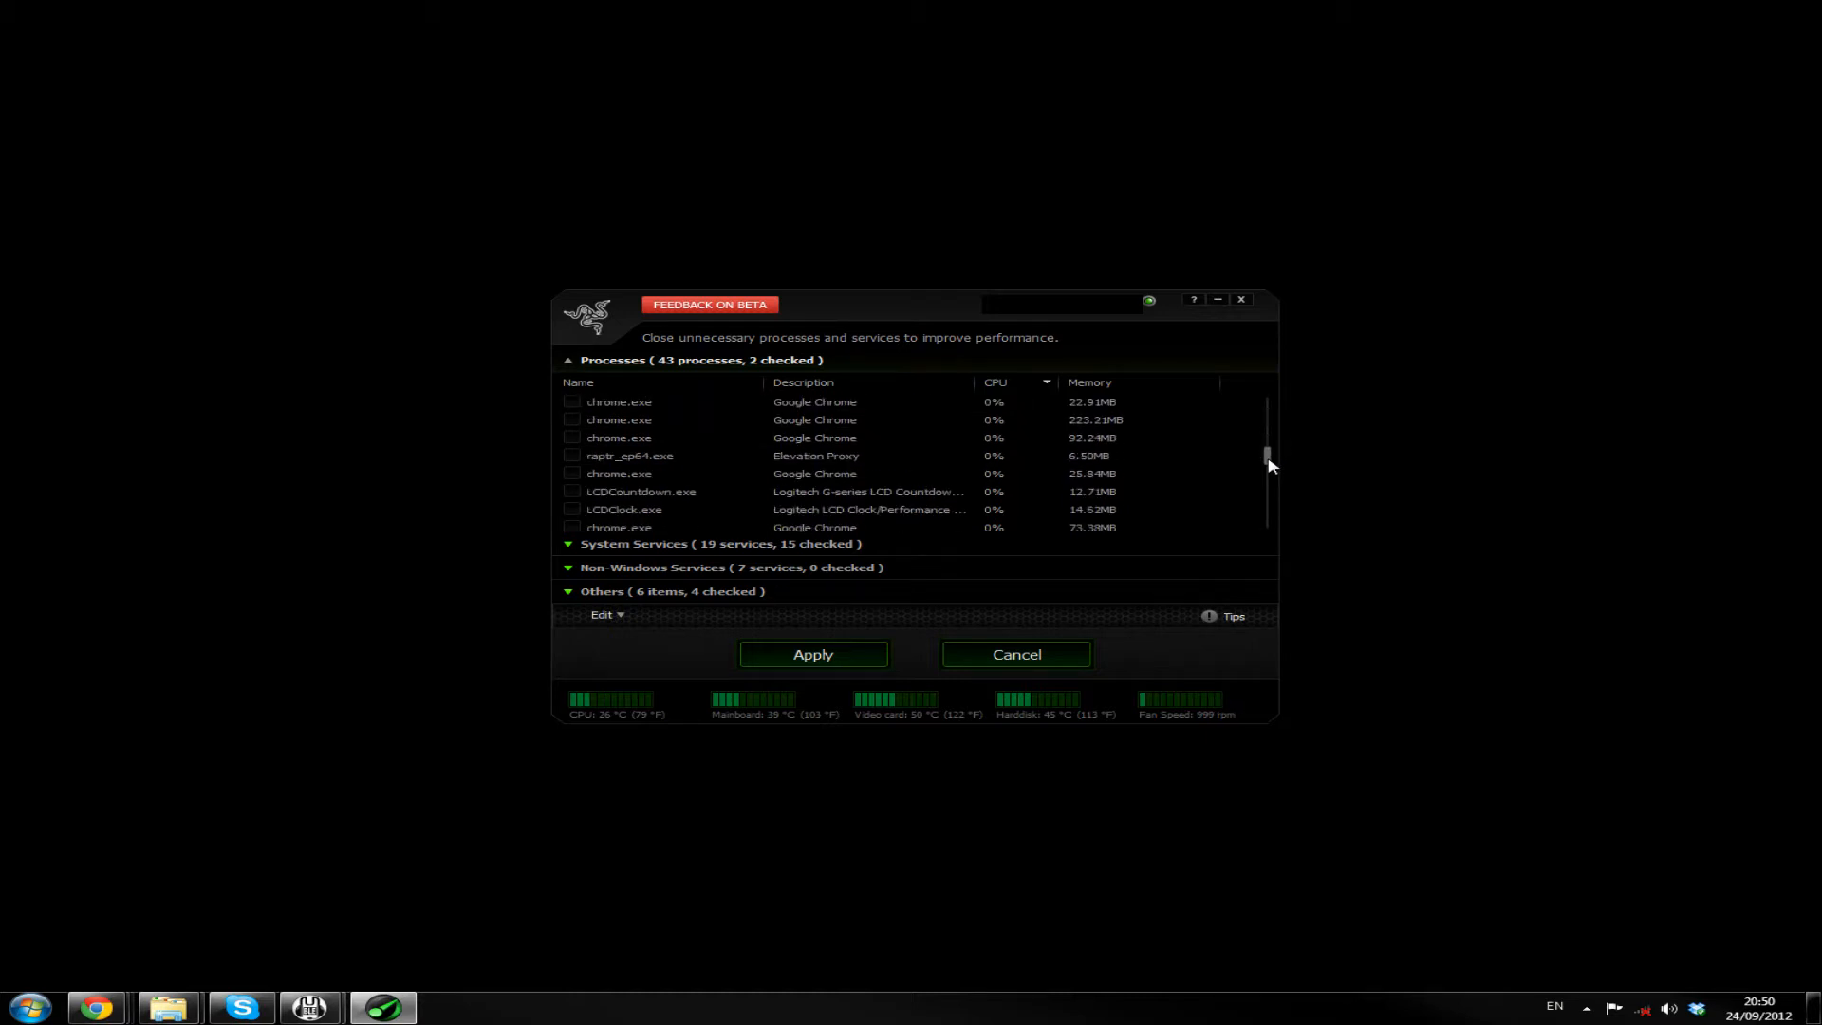
scroll("down", 3)
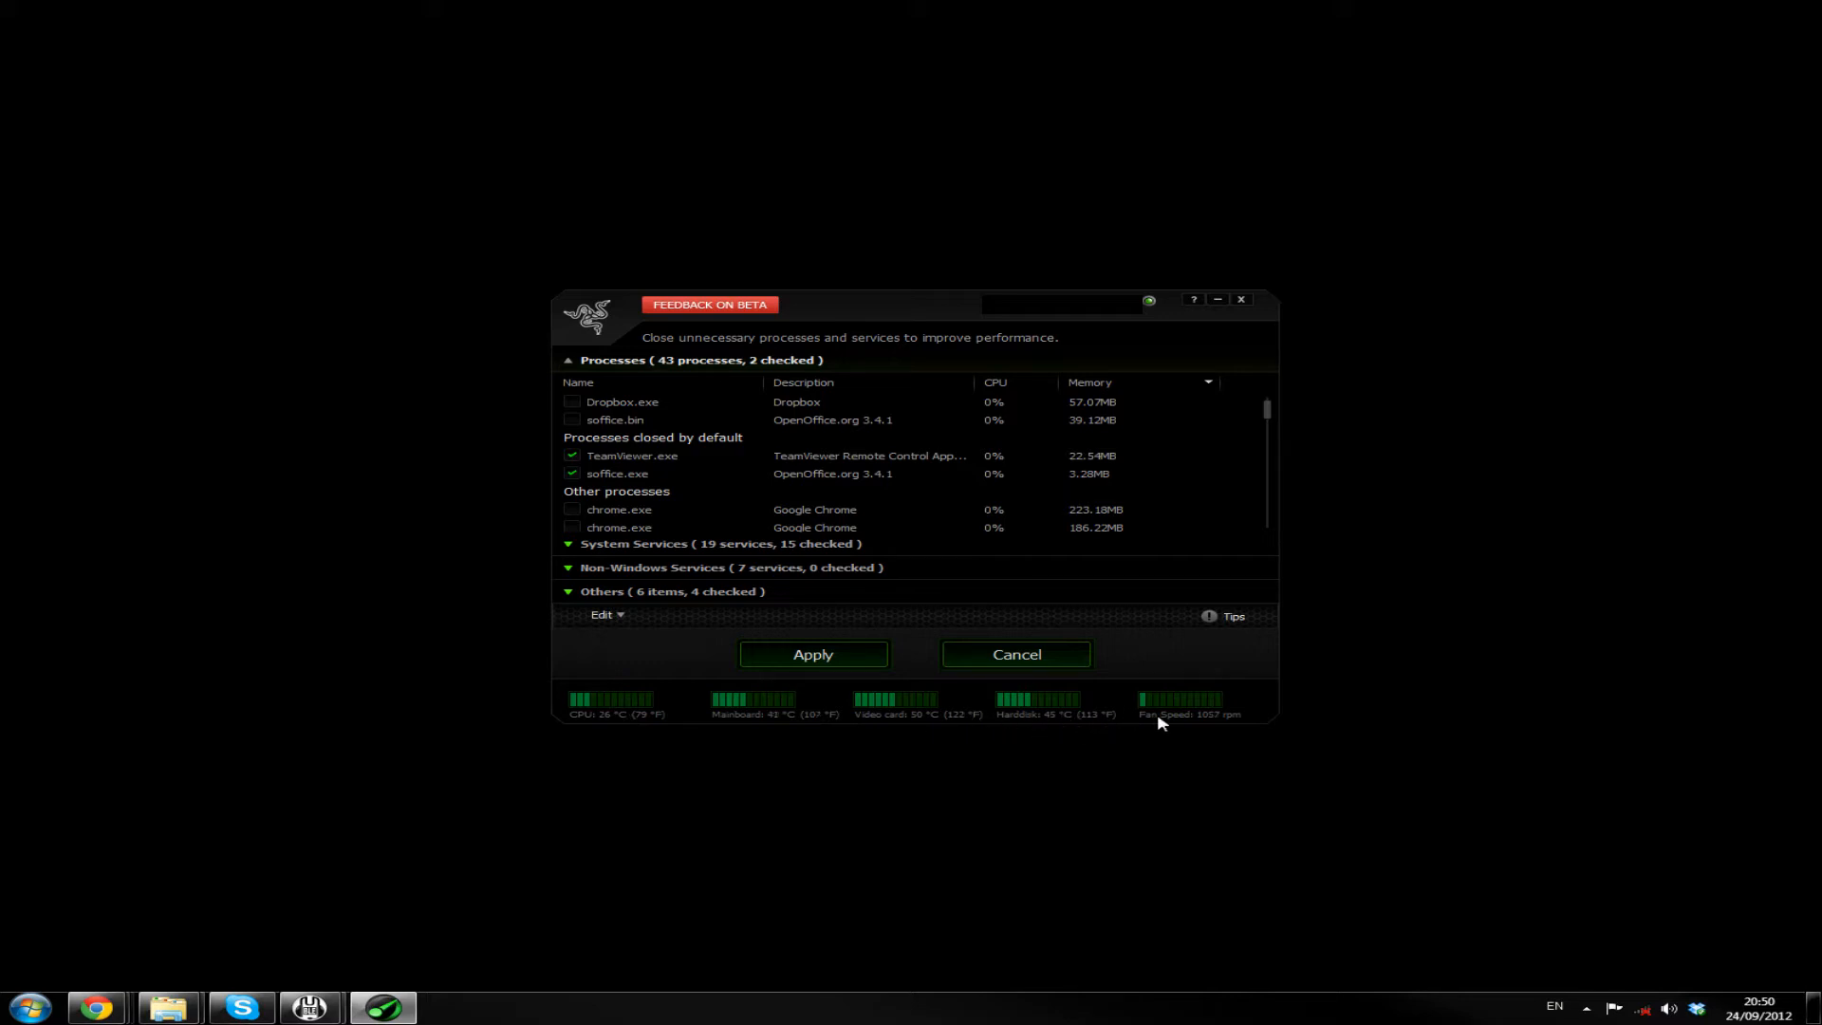
mouse_move(777, 724)
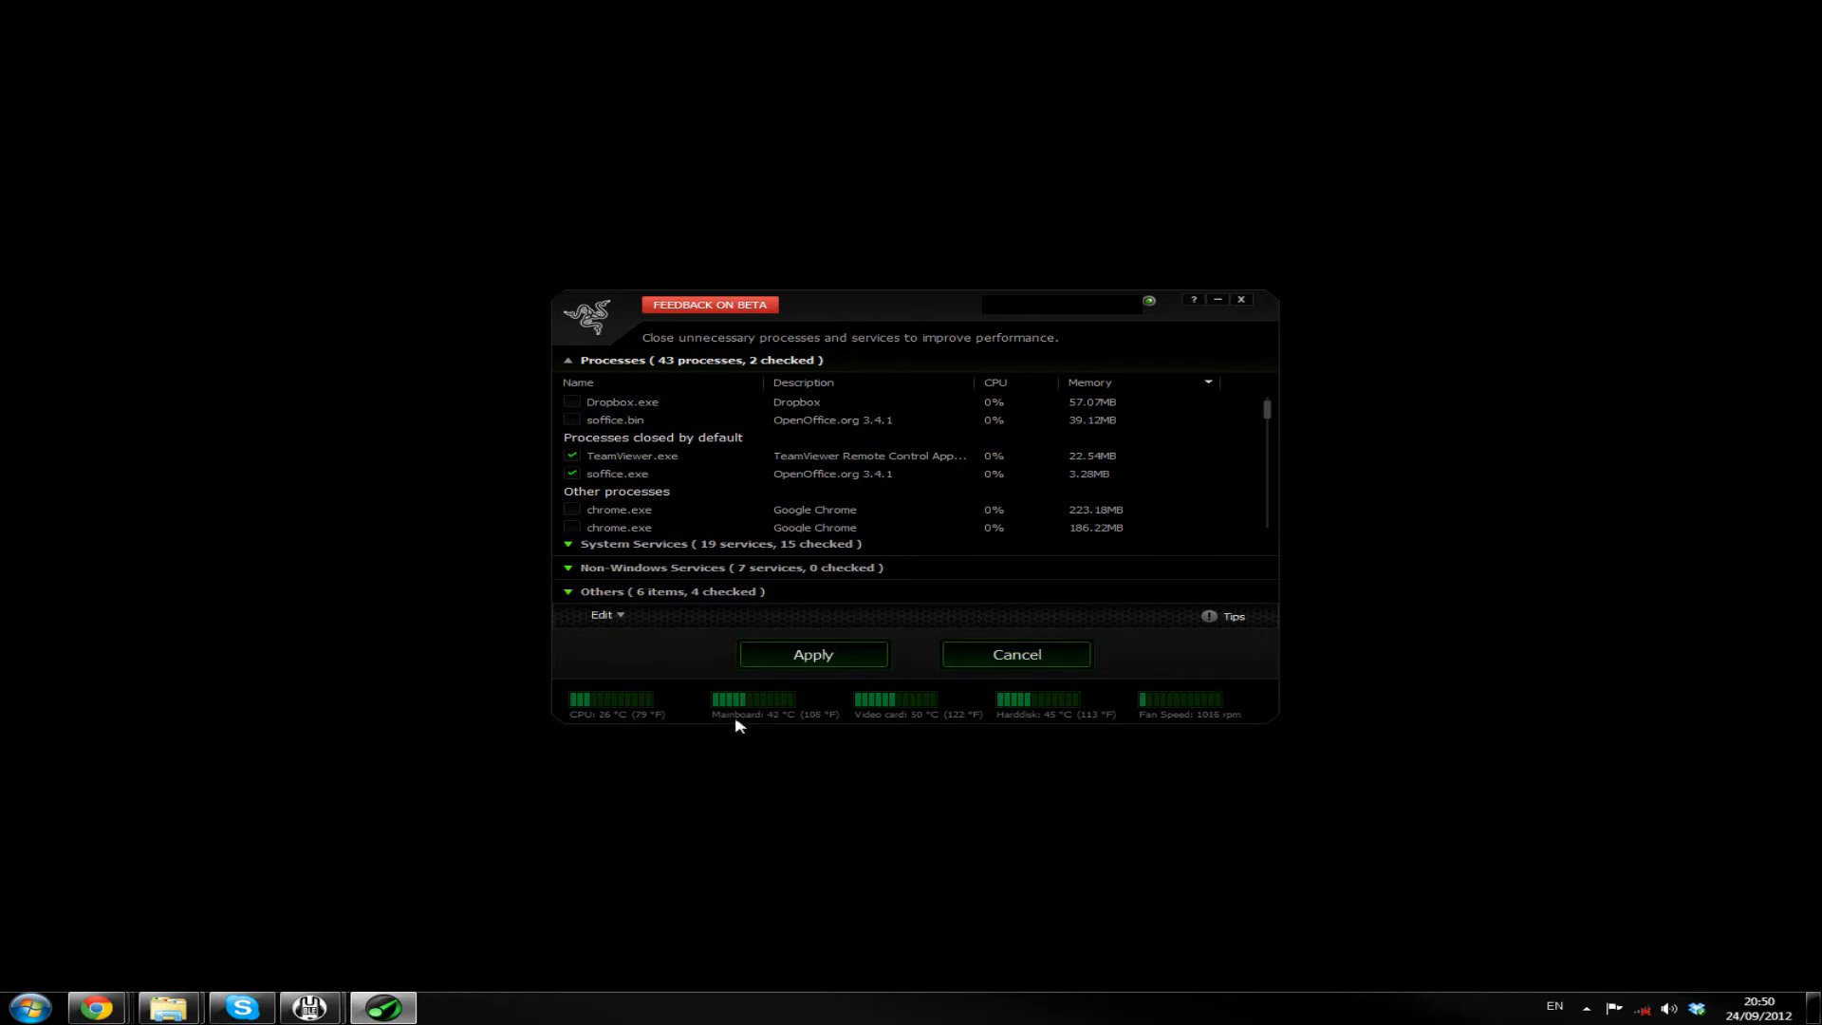
mouse_move(808, 725)
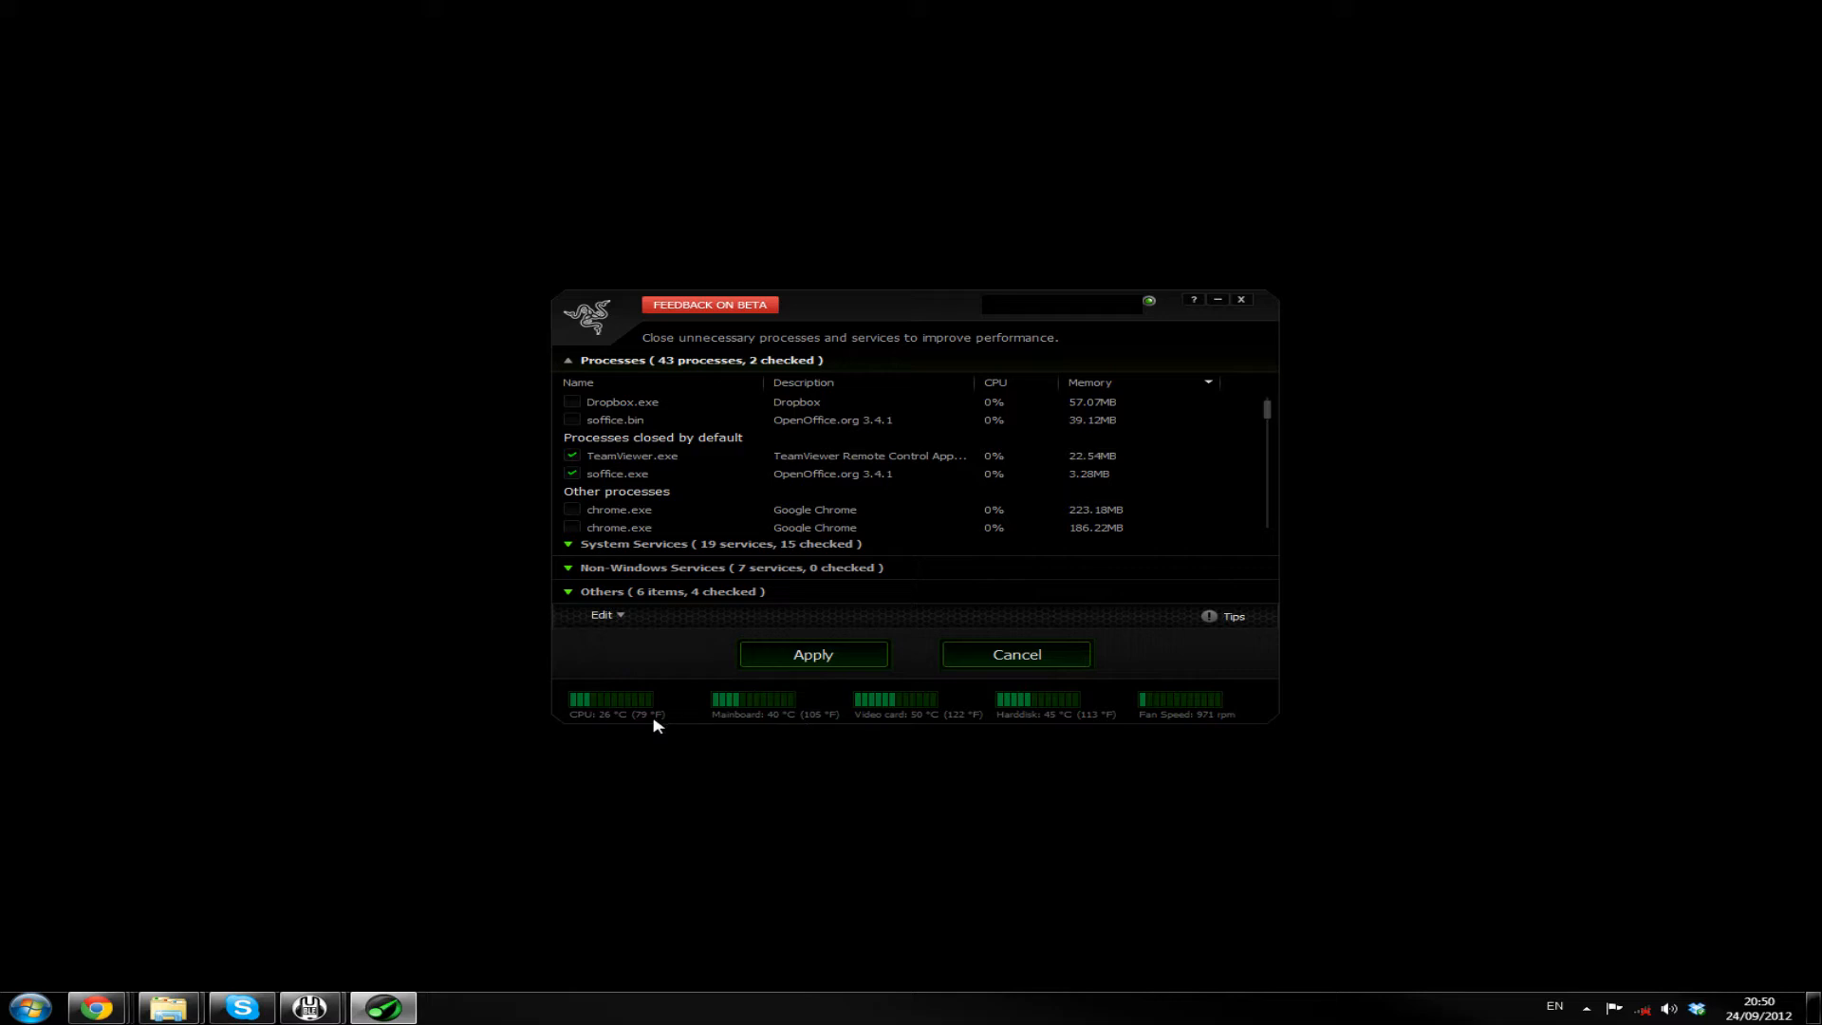
mouse_move(662, 723)
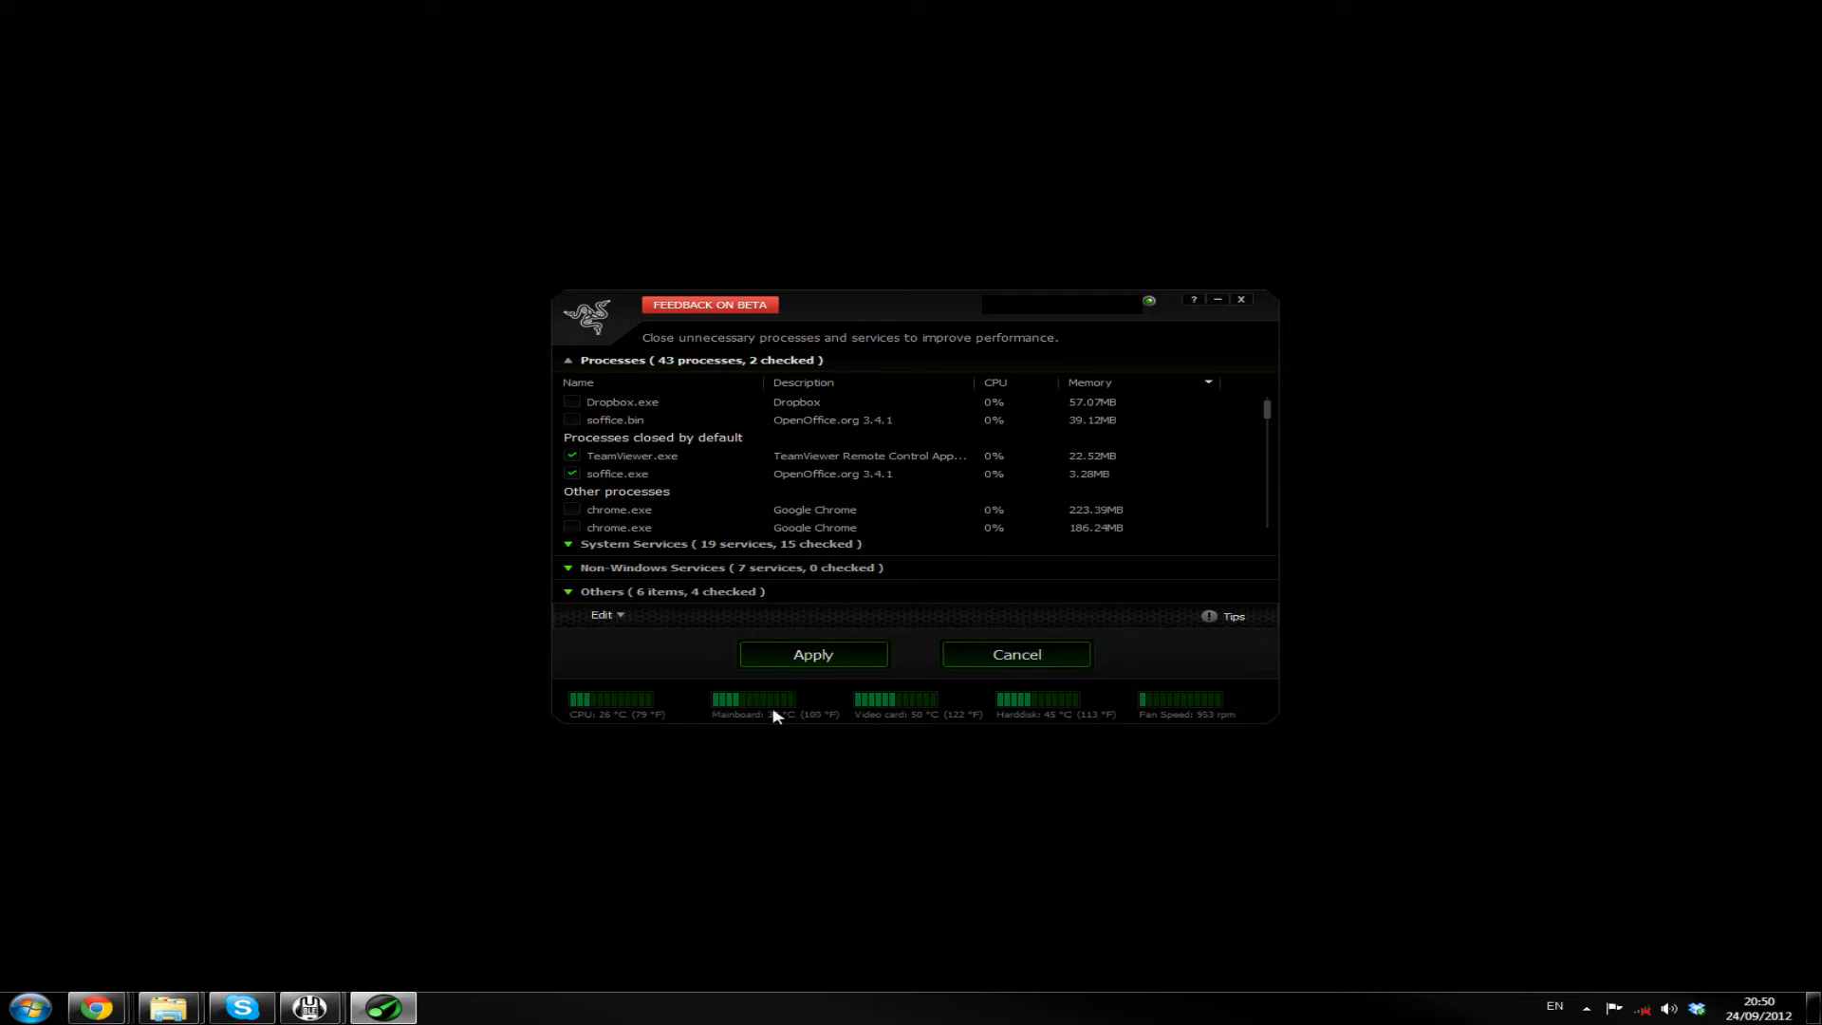
mouse_move(883, 721)
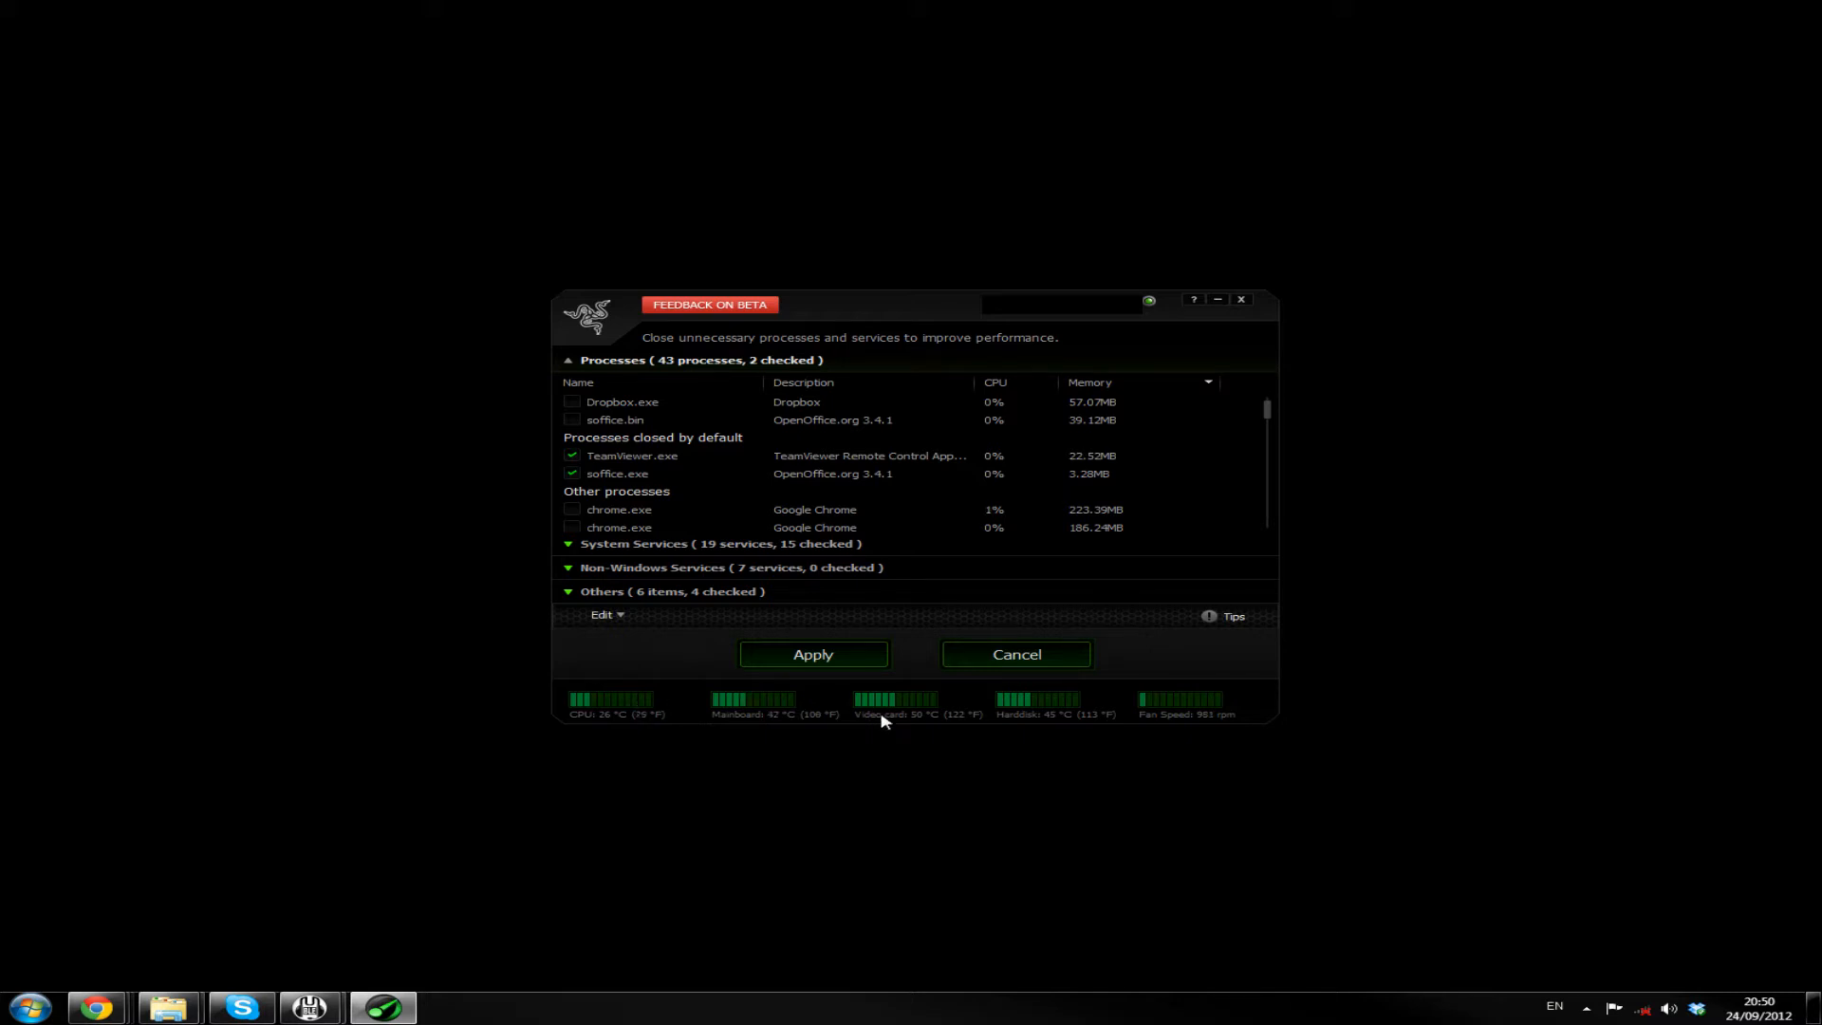
mouse_move(926, 721)
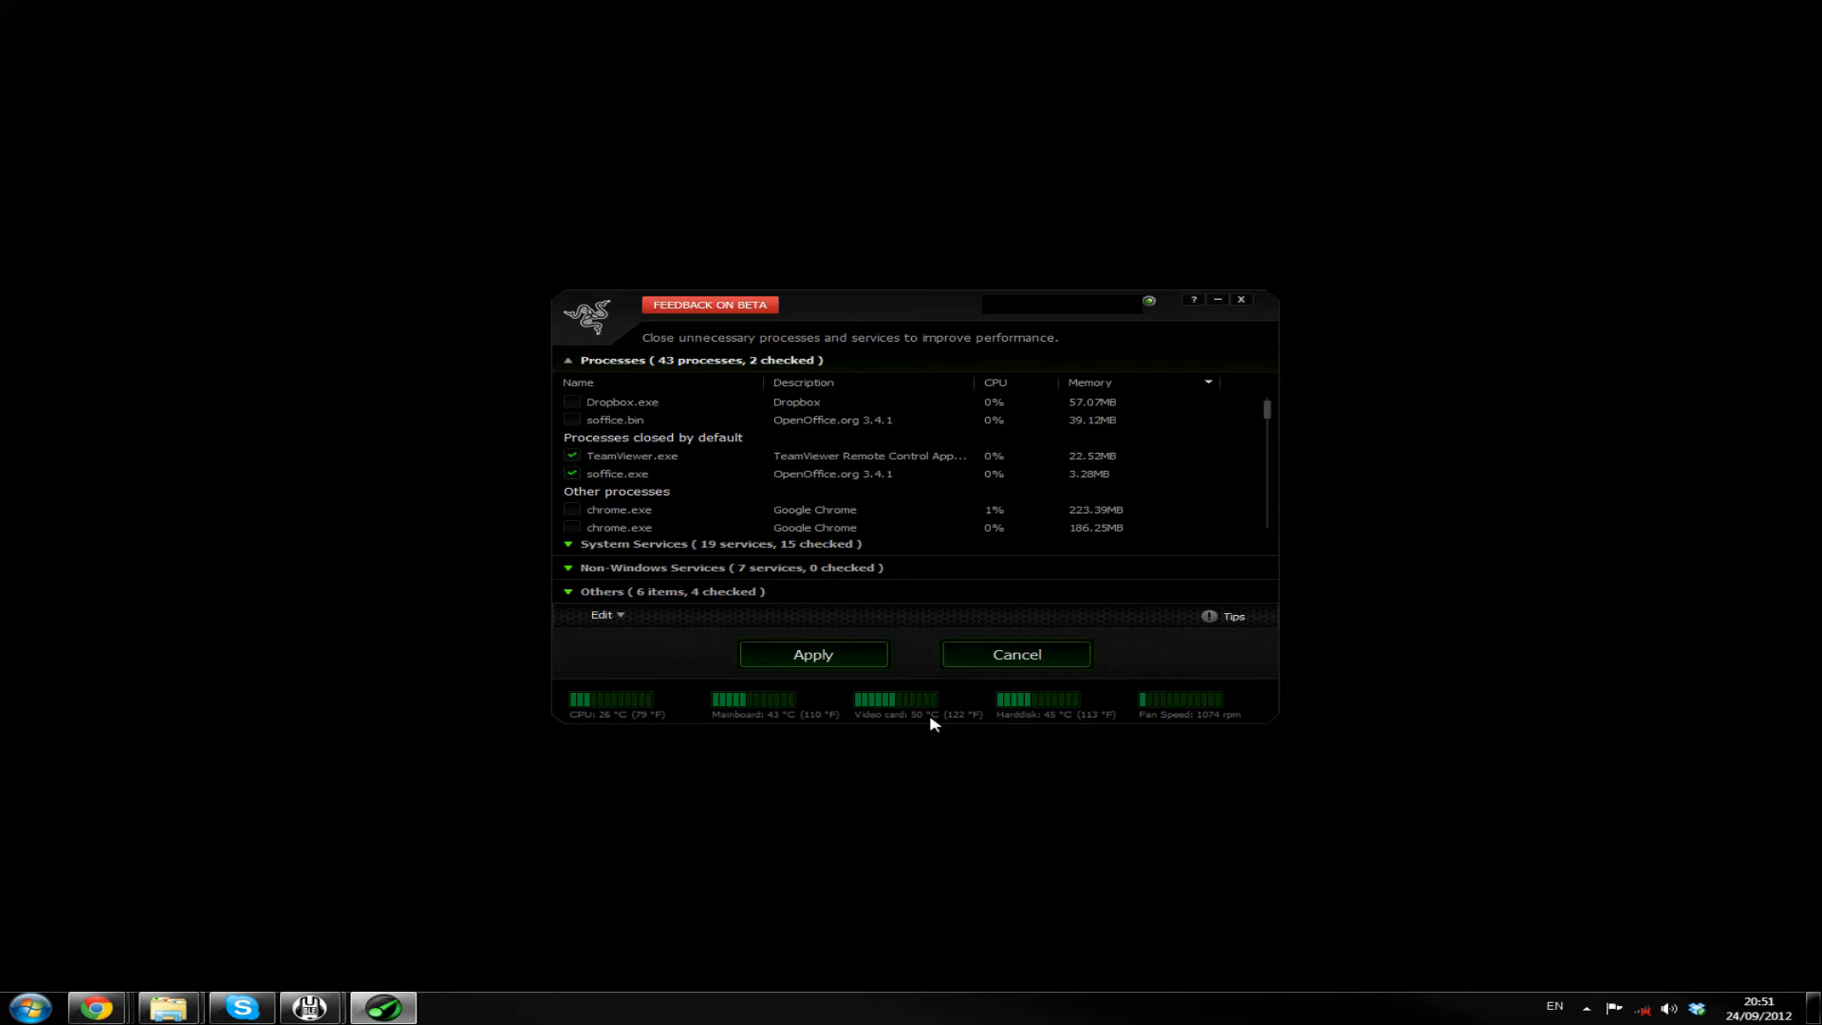
mouse_move(1046, 726)
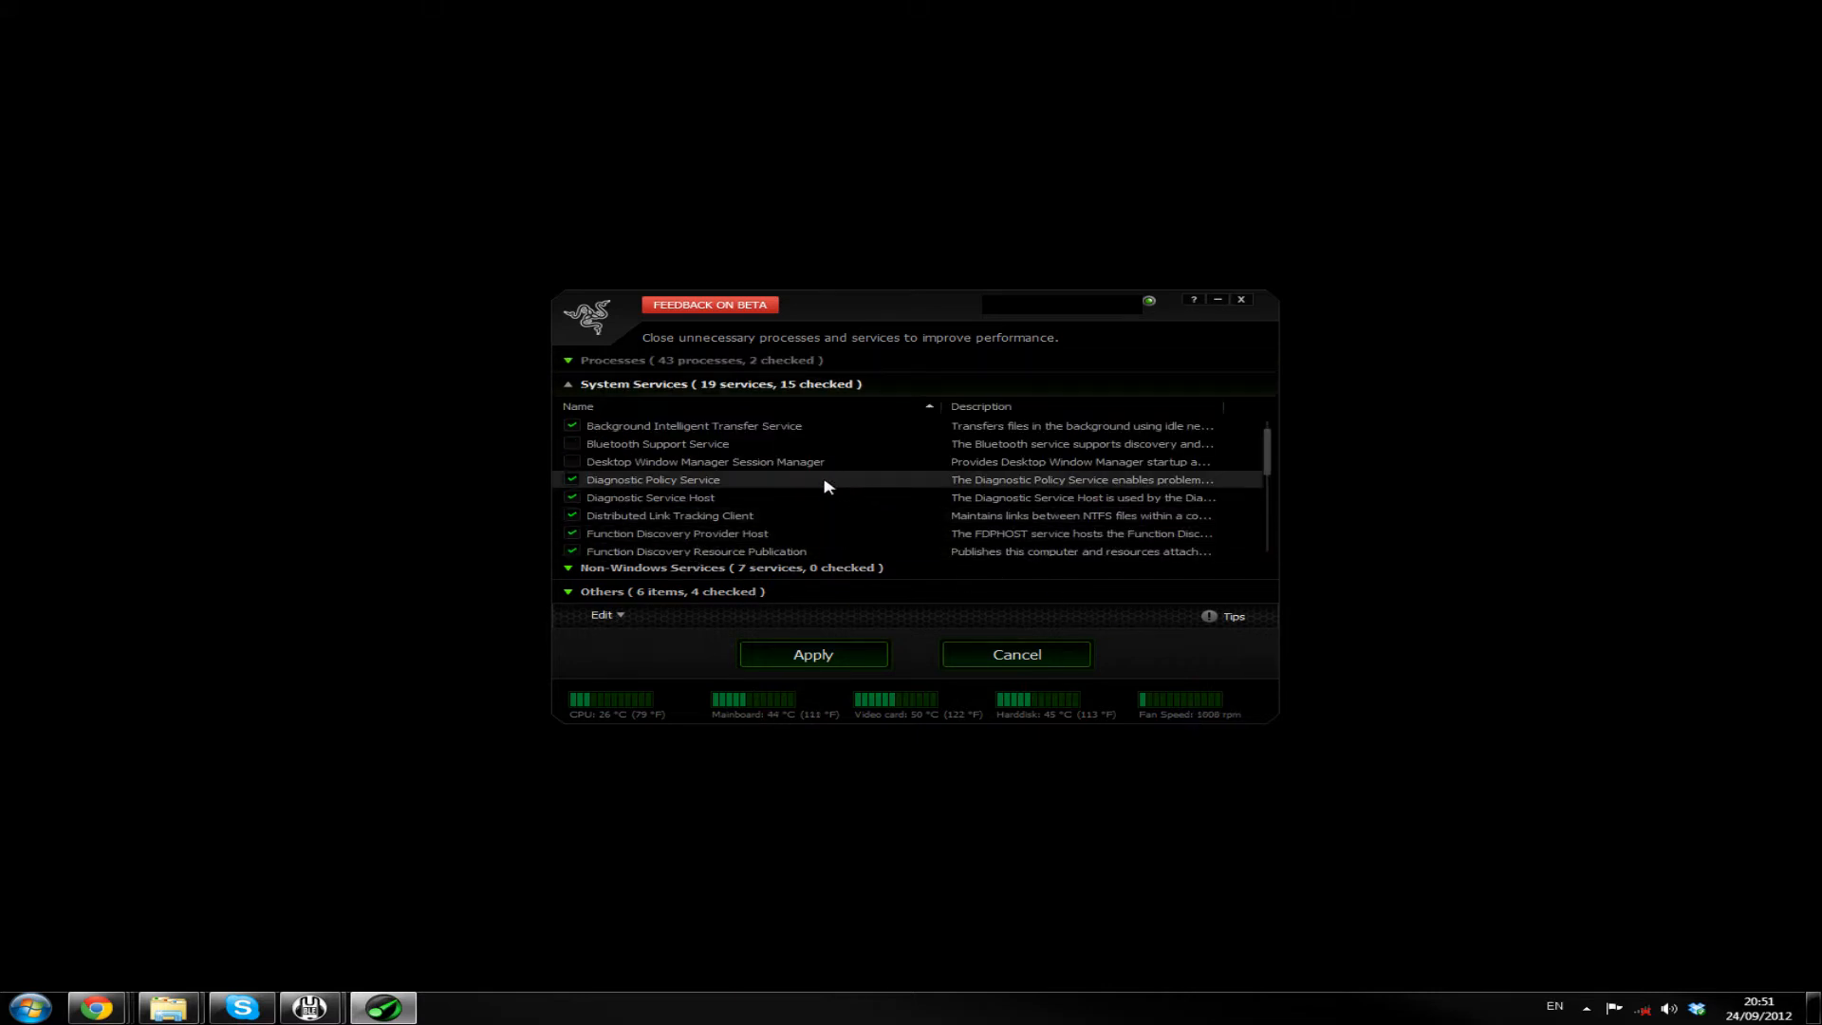
Reveal the seven Non-Windows Services, none of them checked
scroll("down", 3)
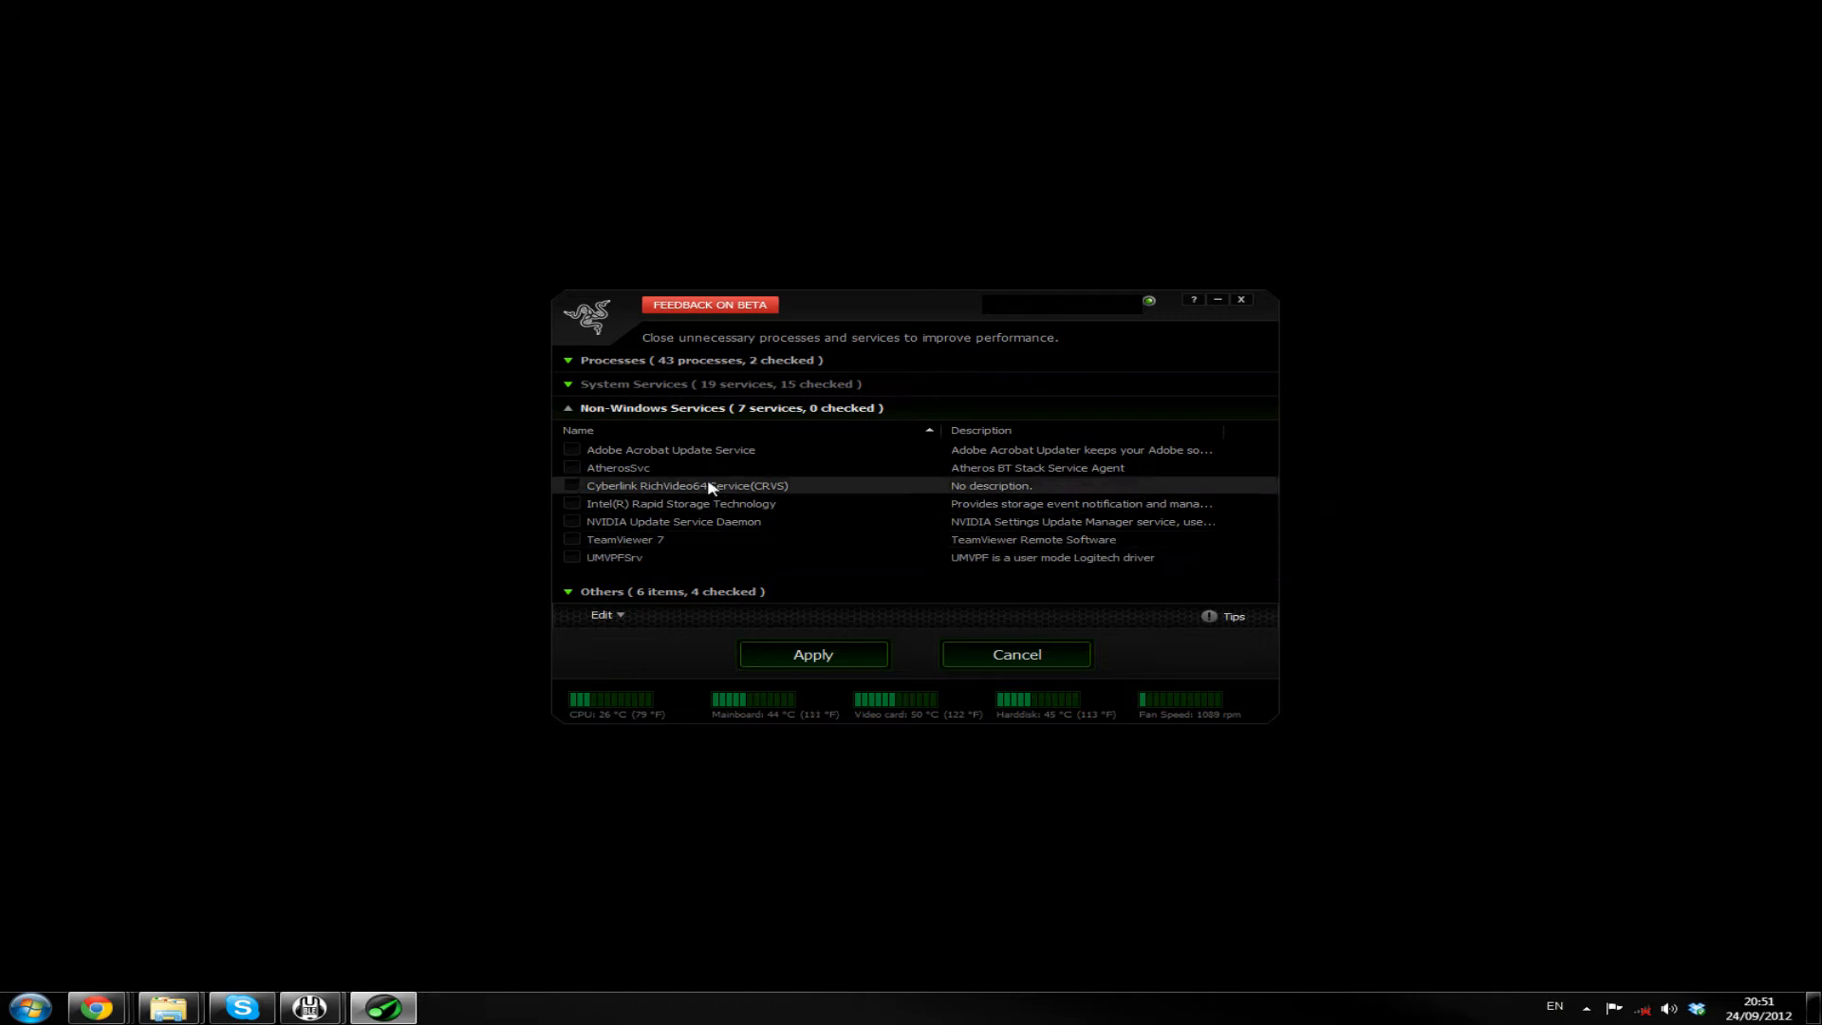
mouse_move(787, 462)
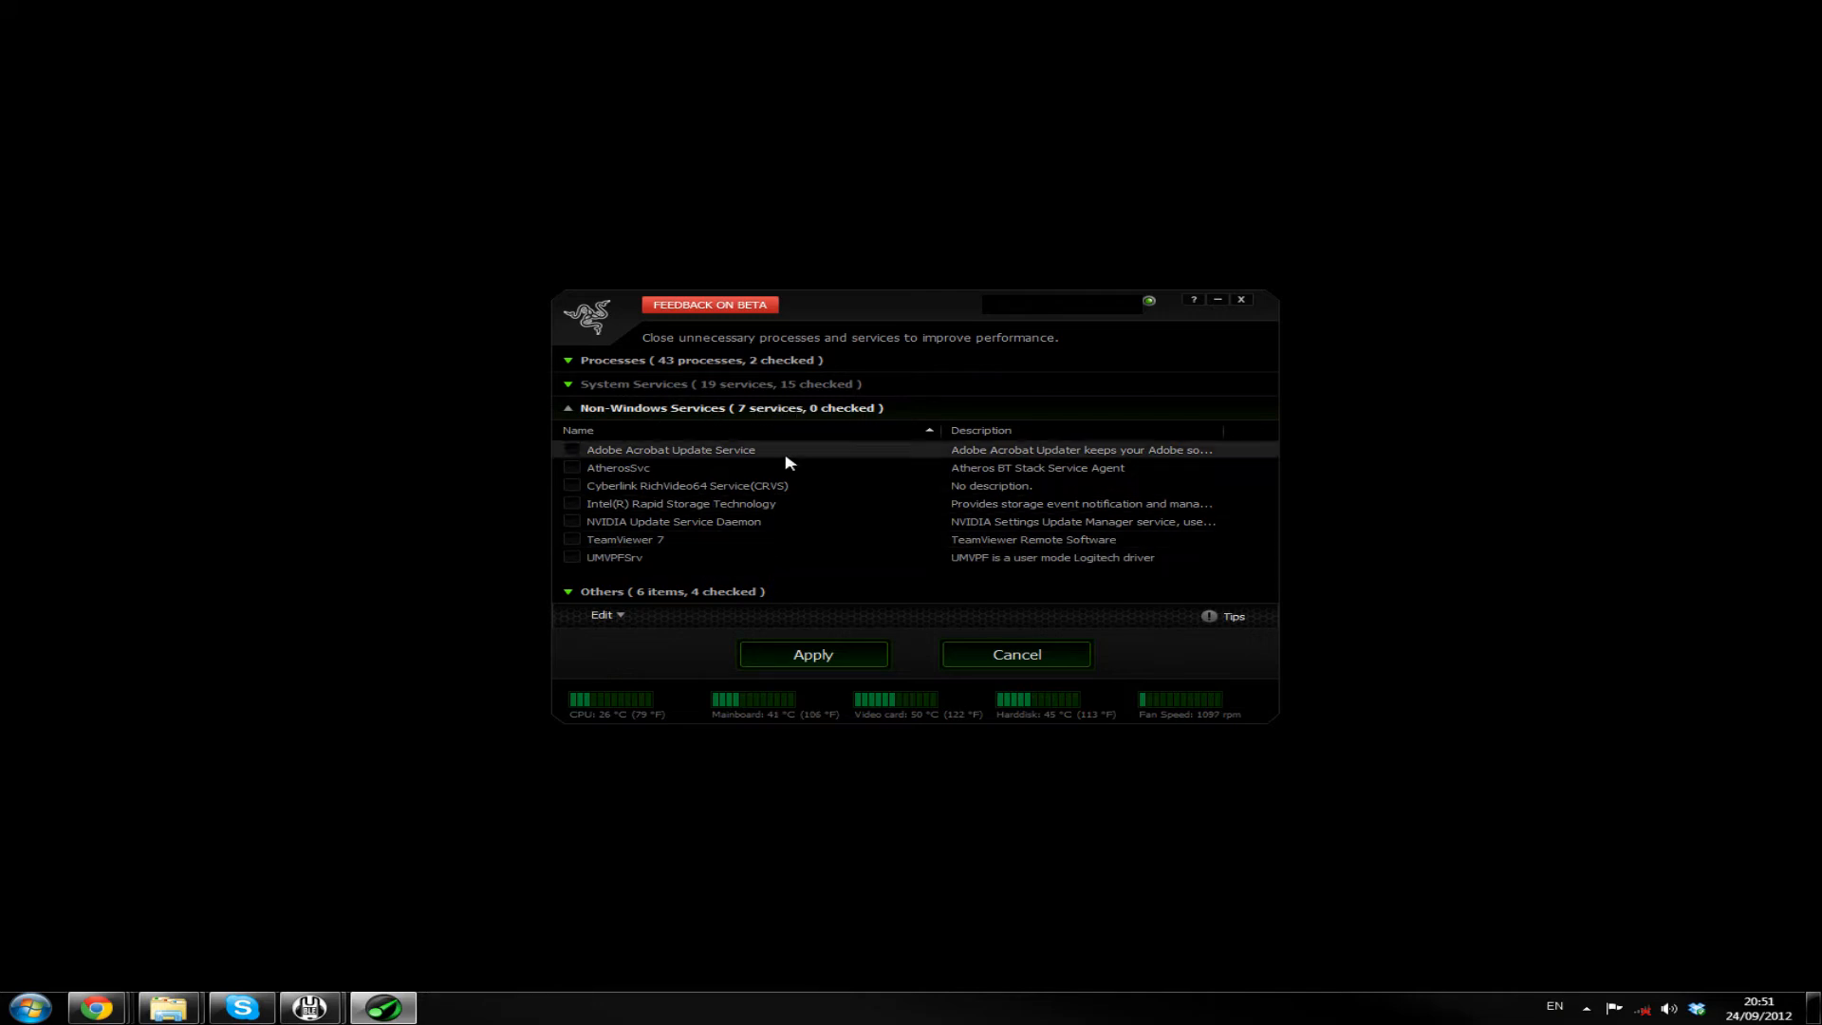
mouse_move(793, 429)
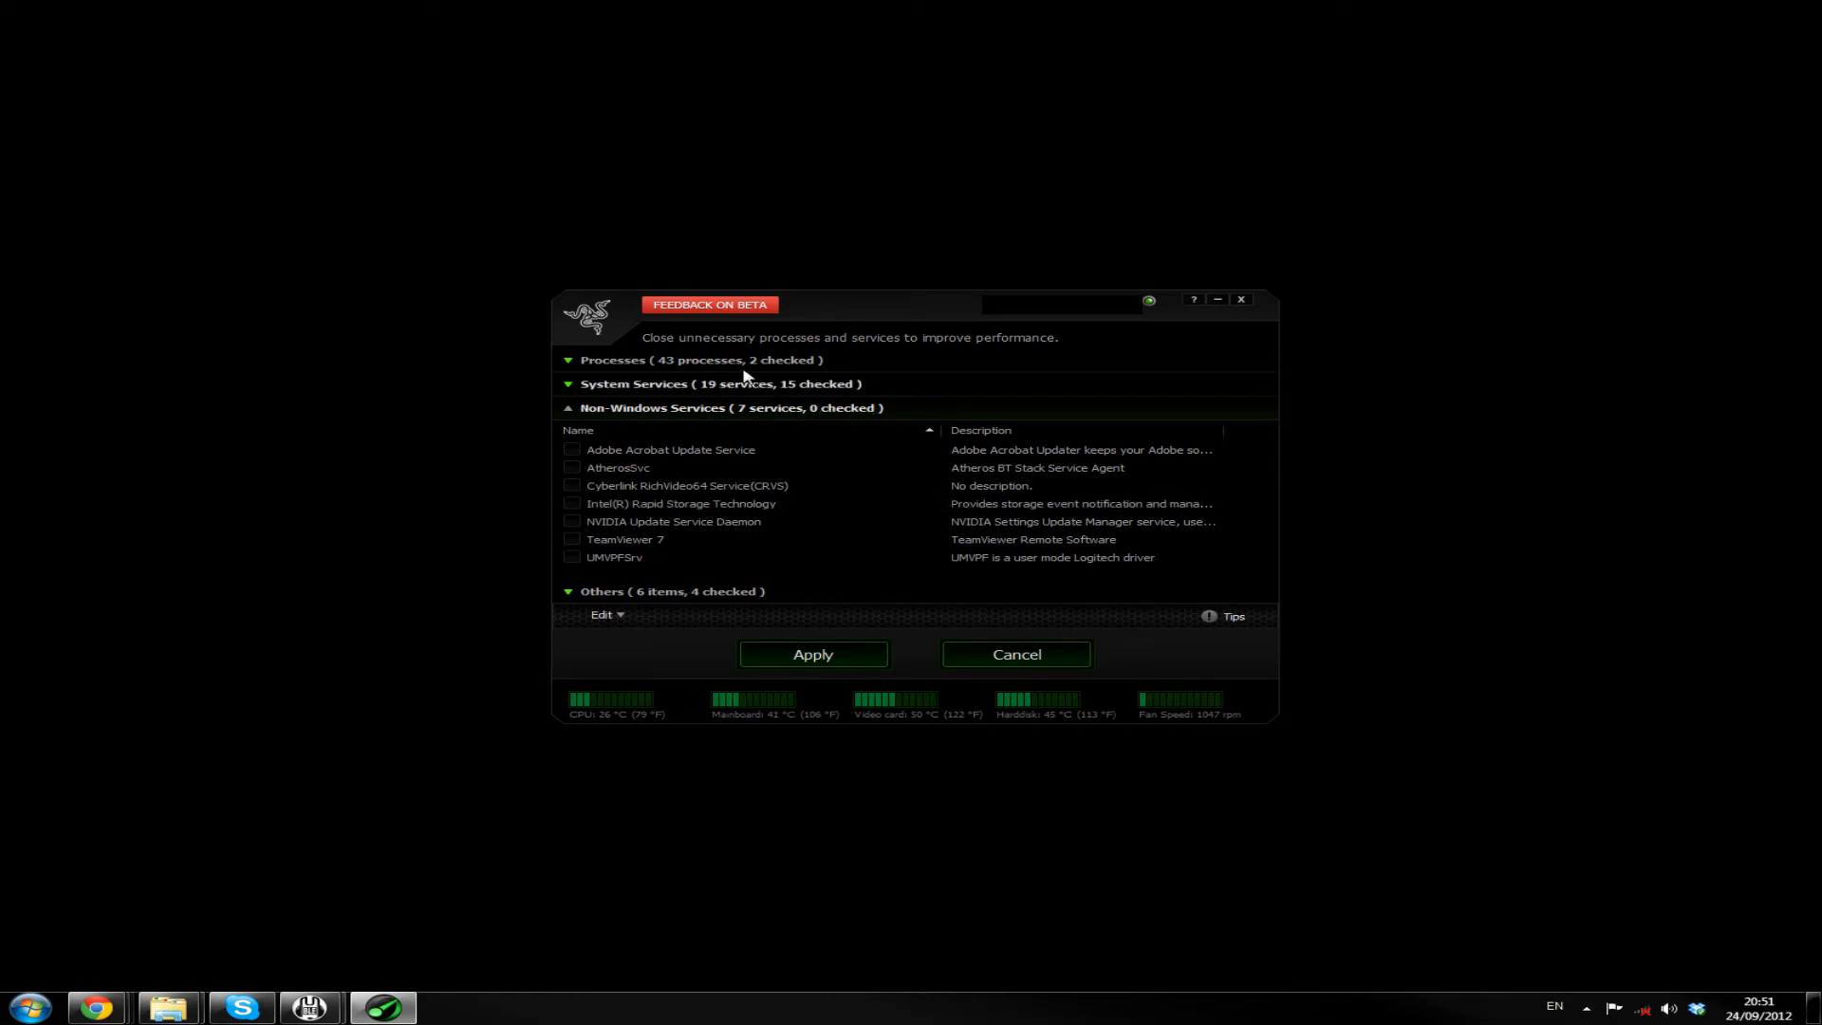
Expand the Others tweaks list showing Clean RAM and Clear clipboard among four checked items
left_click(614, 359)
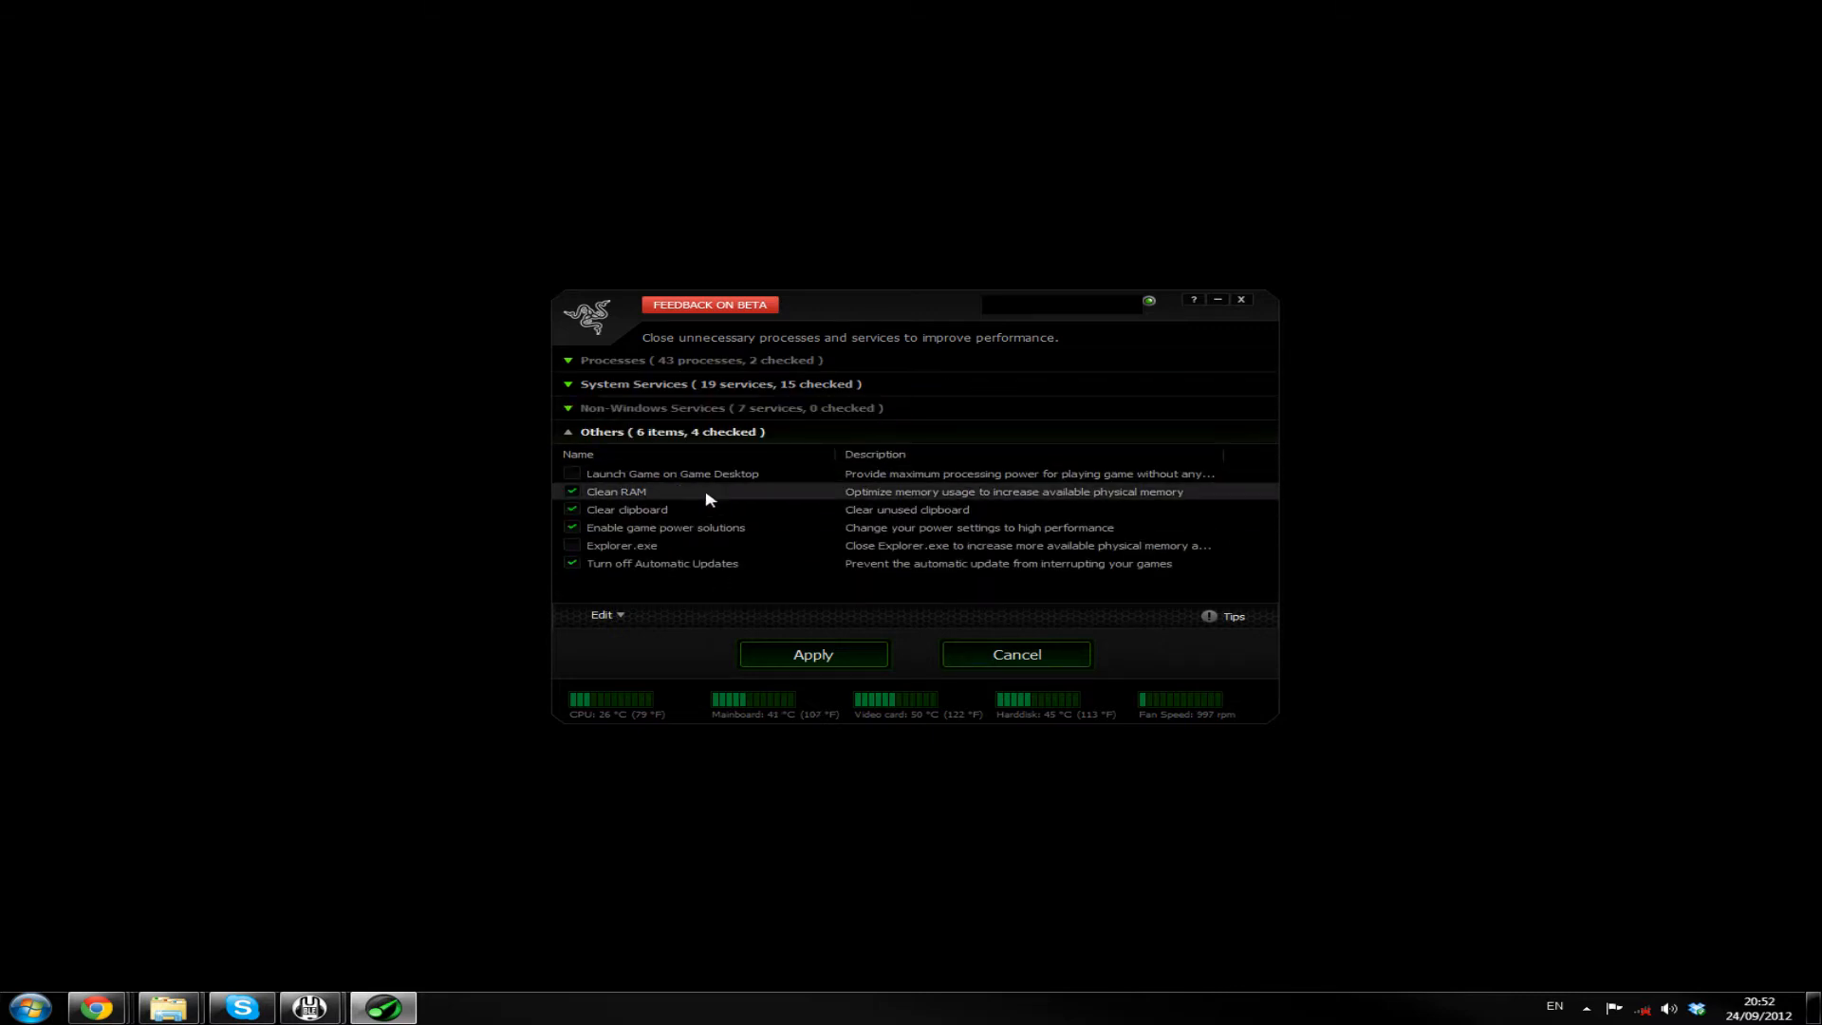
mouse_move(1107, 500)
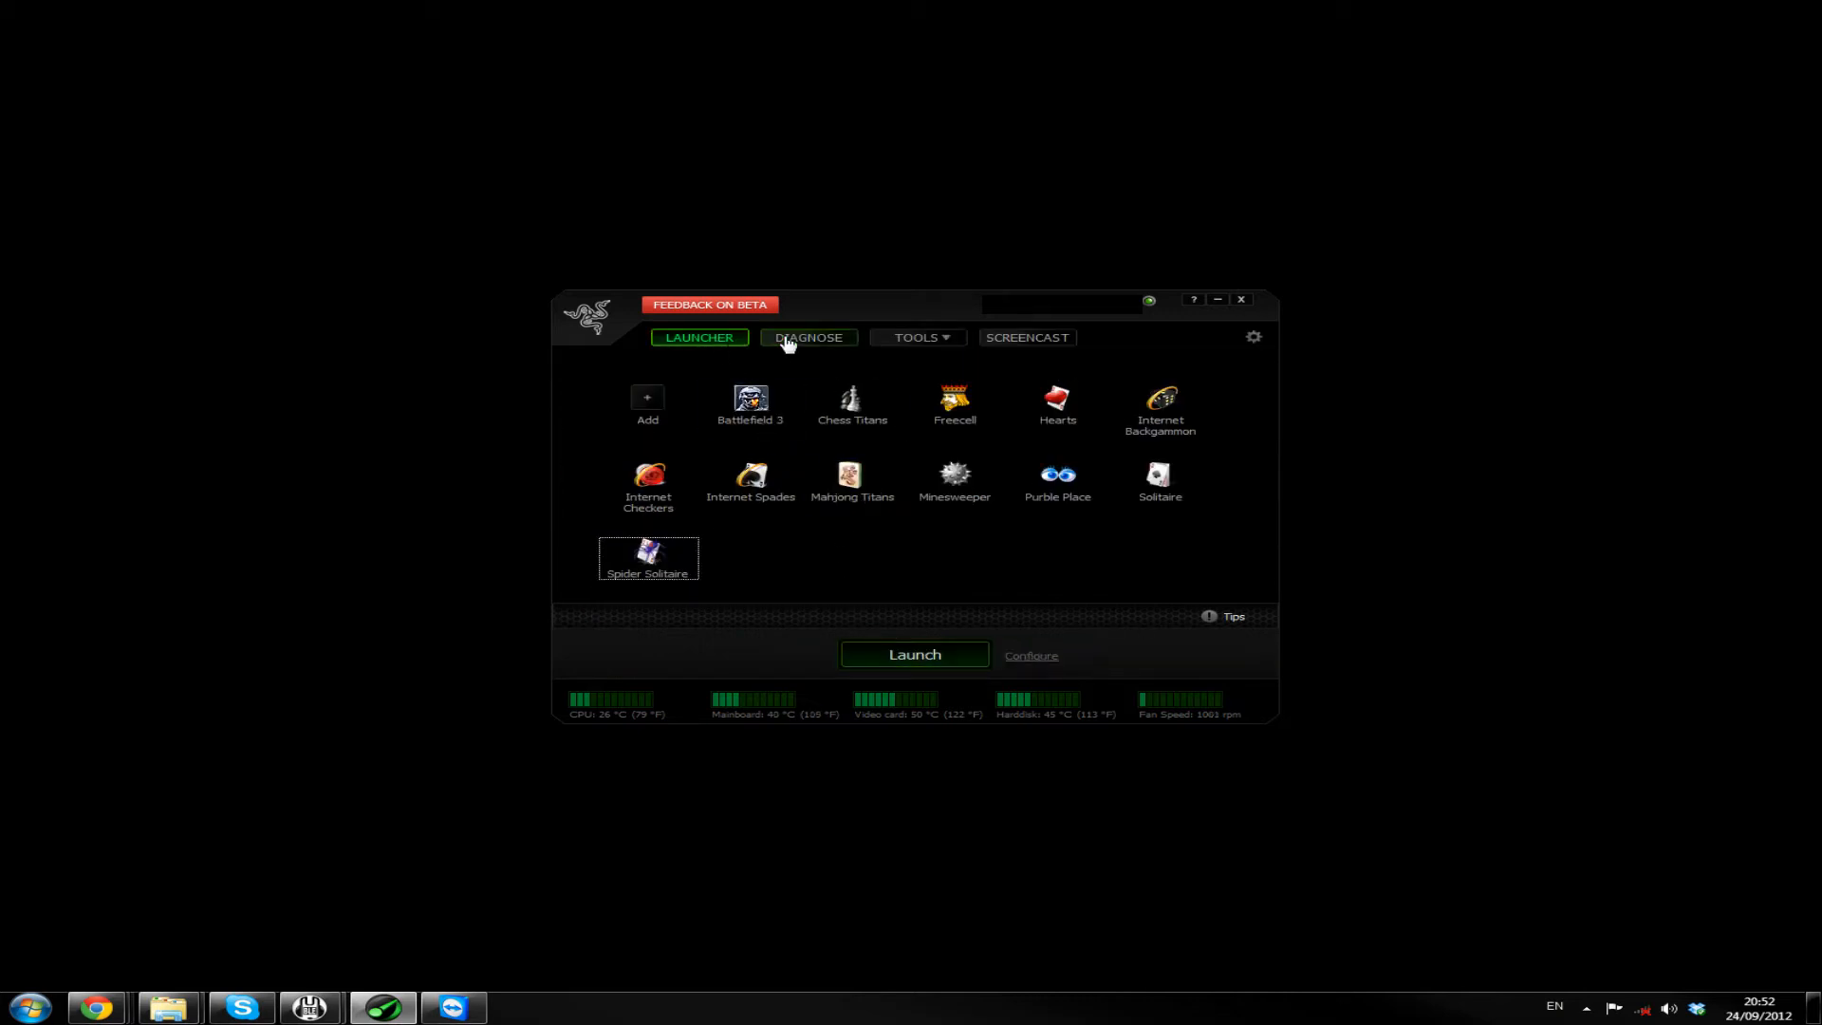
Show the Diagnose page with its explanatory notice dismissed
left_click(807, 337)
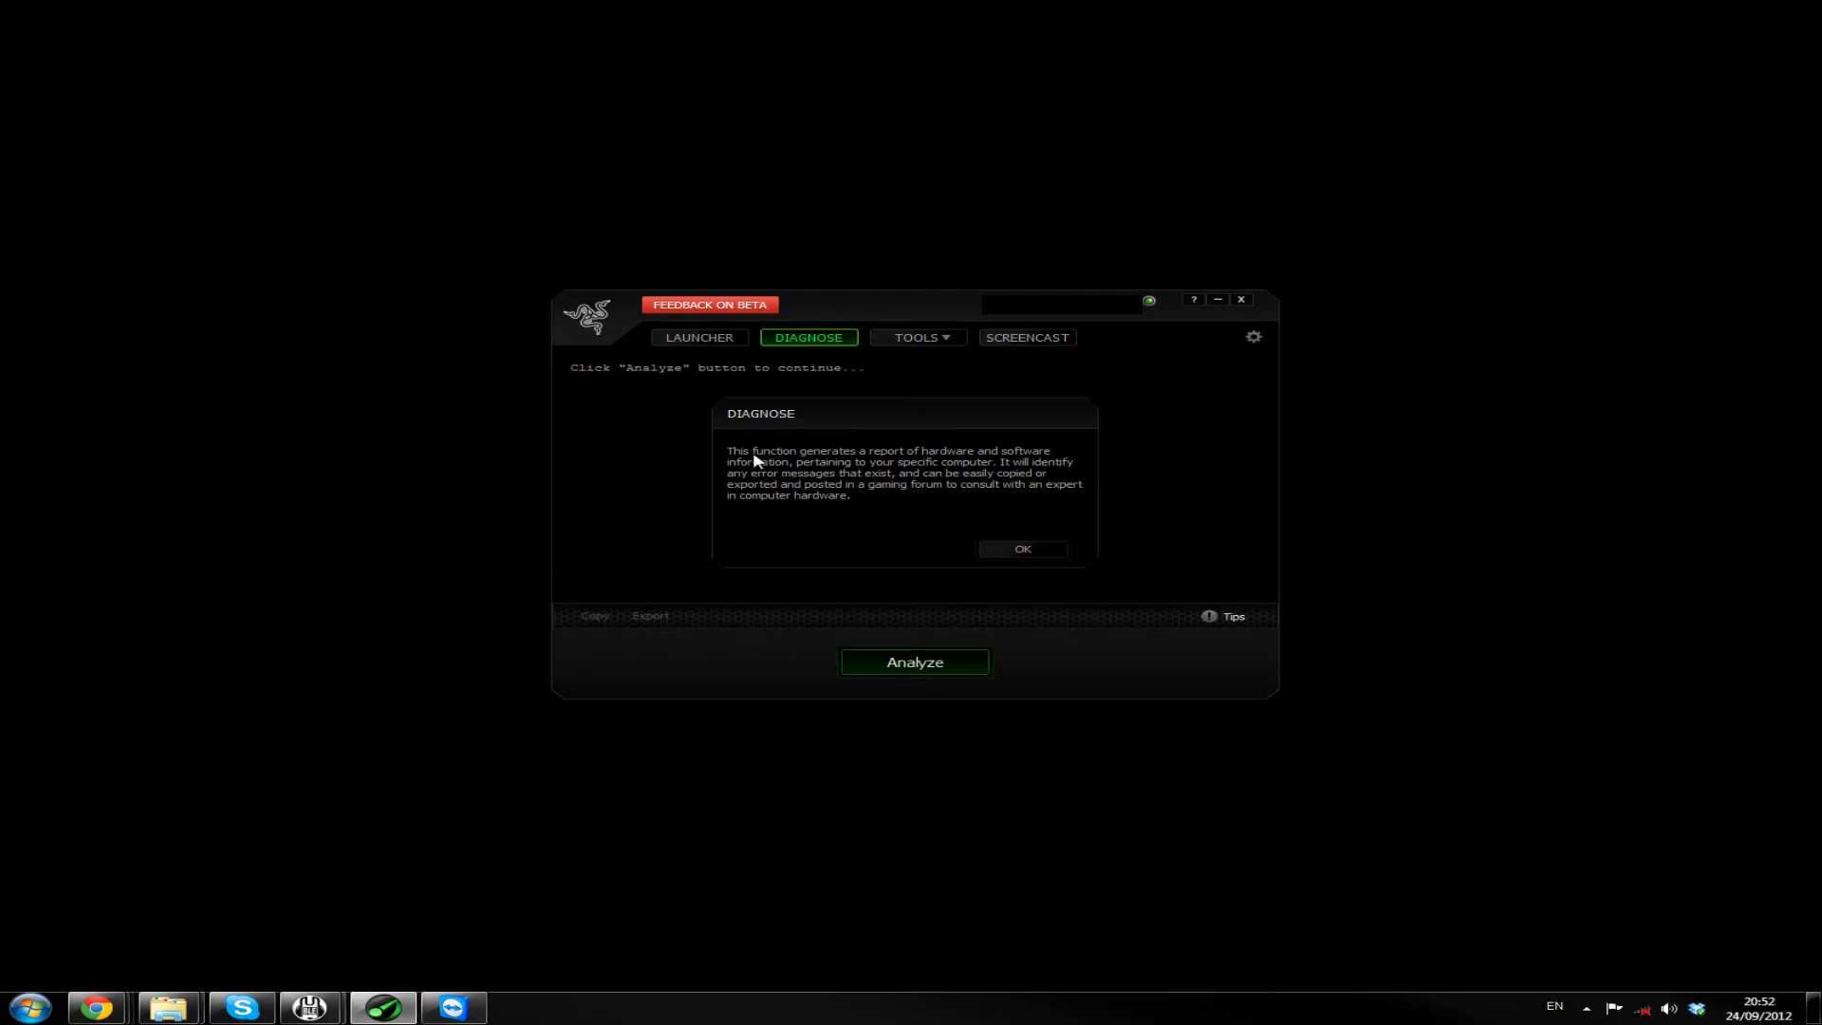
mouse_move(979, 458)
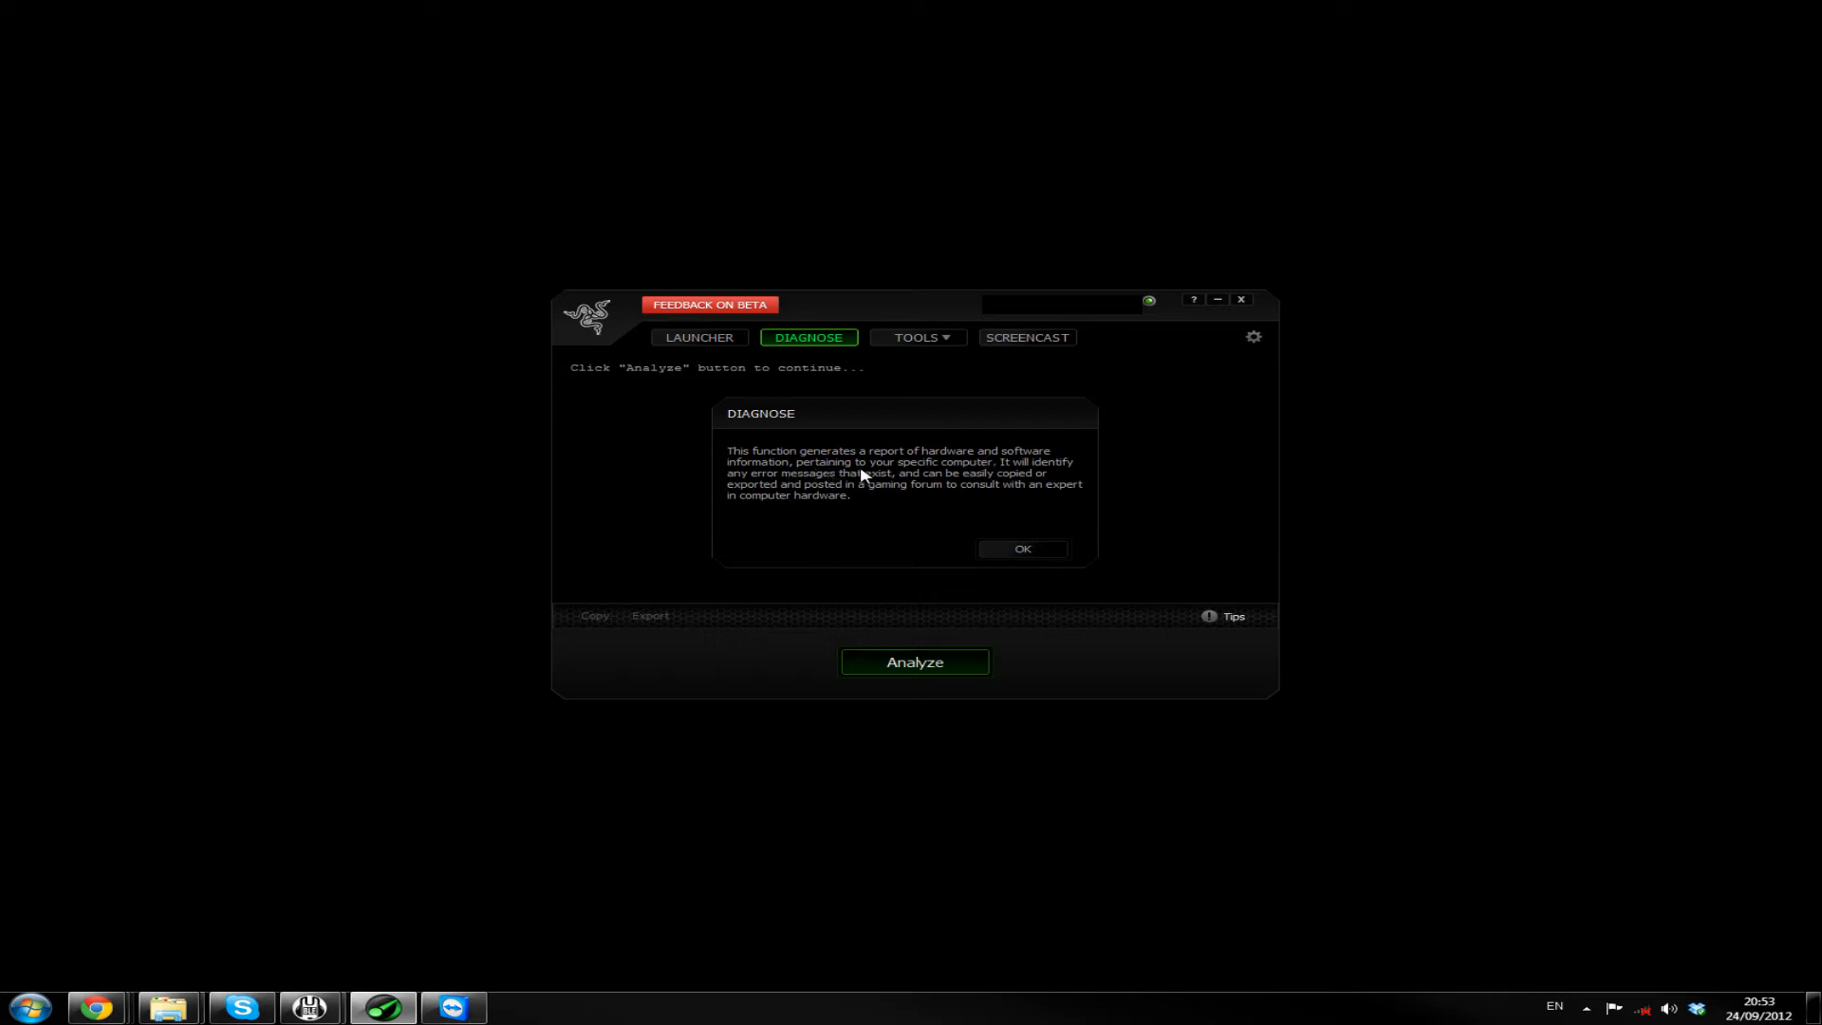
mouse_move(917, 477)
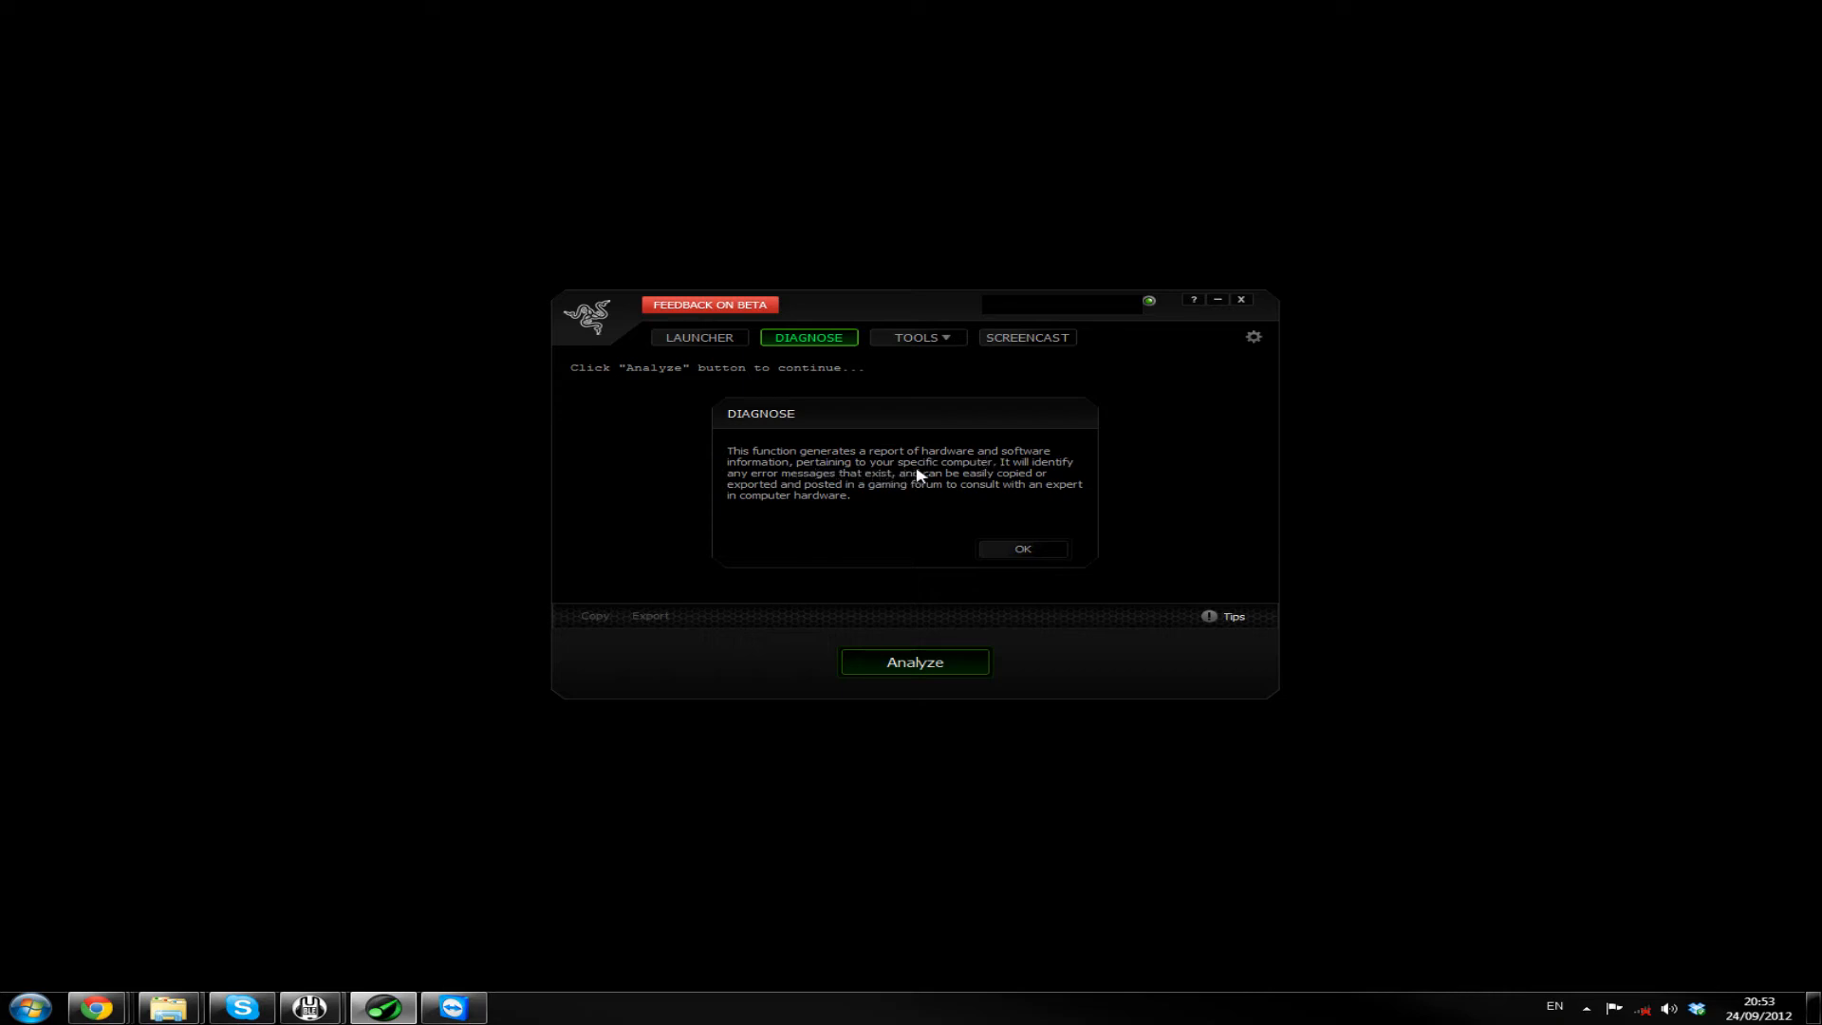
mouse_move(986, 471)
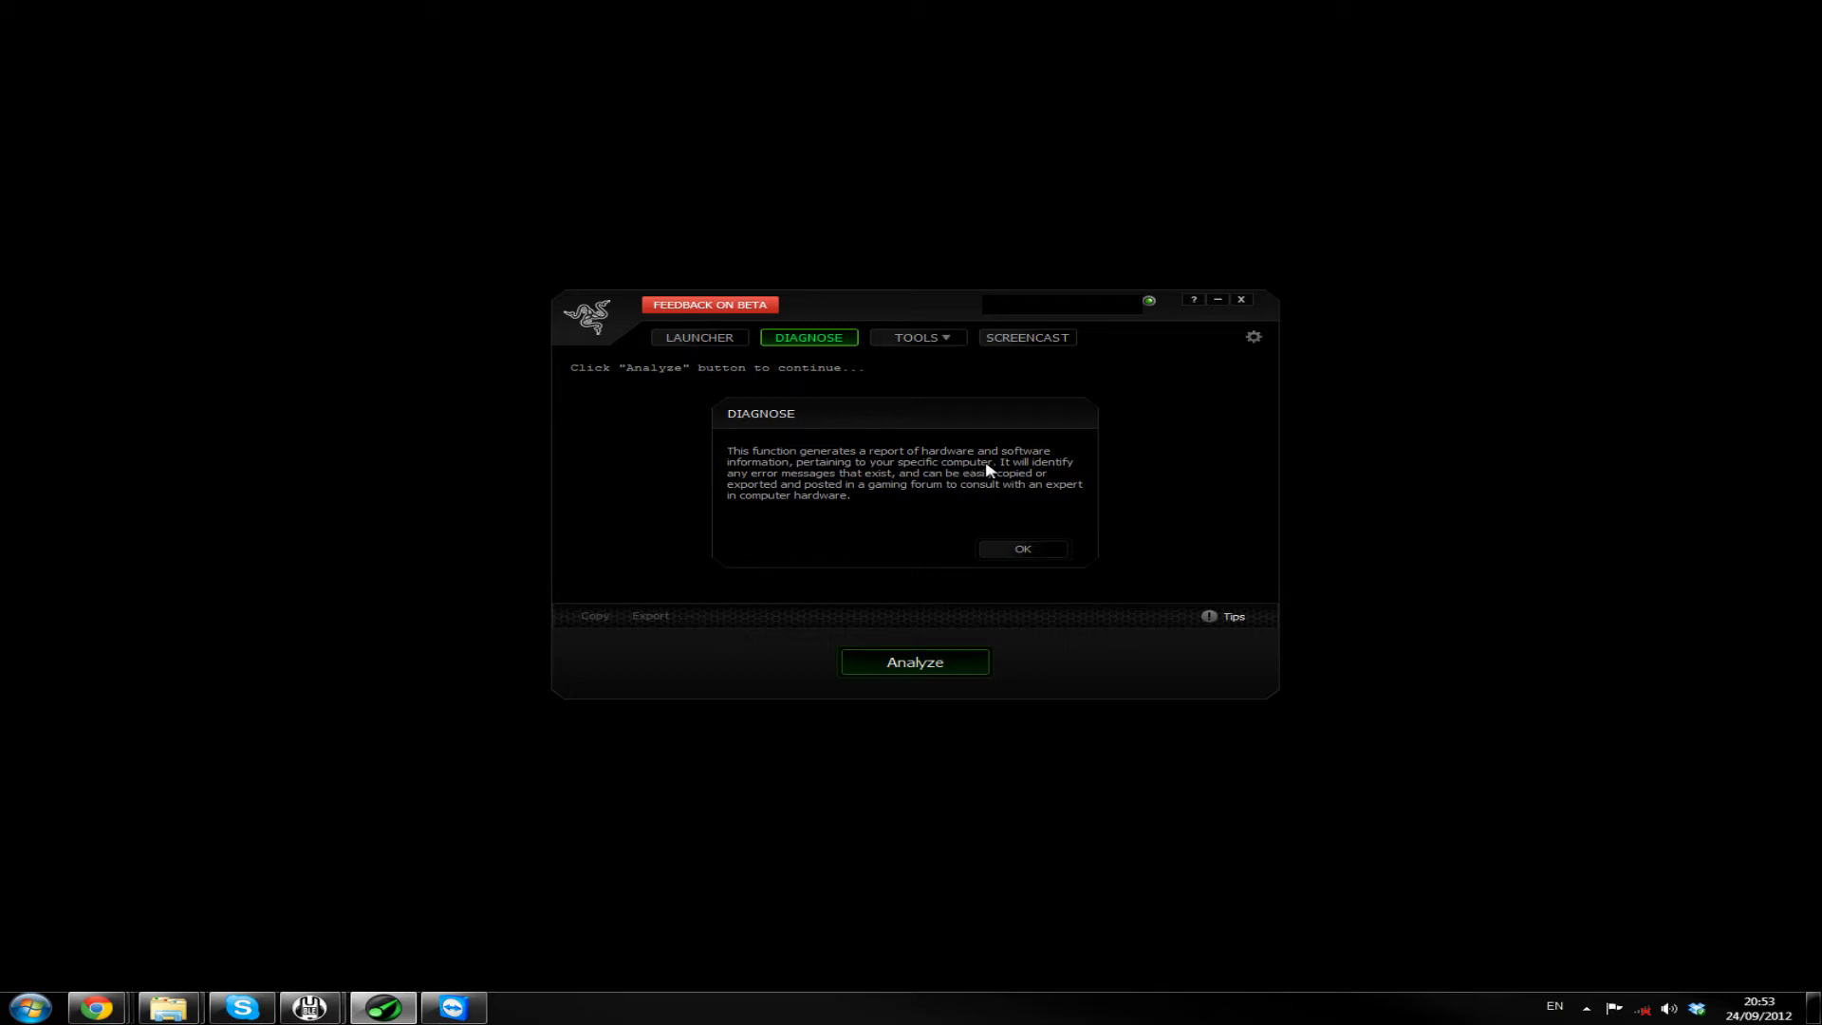
mouse_move(863, 486)
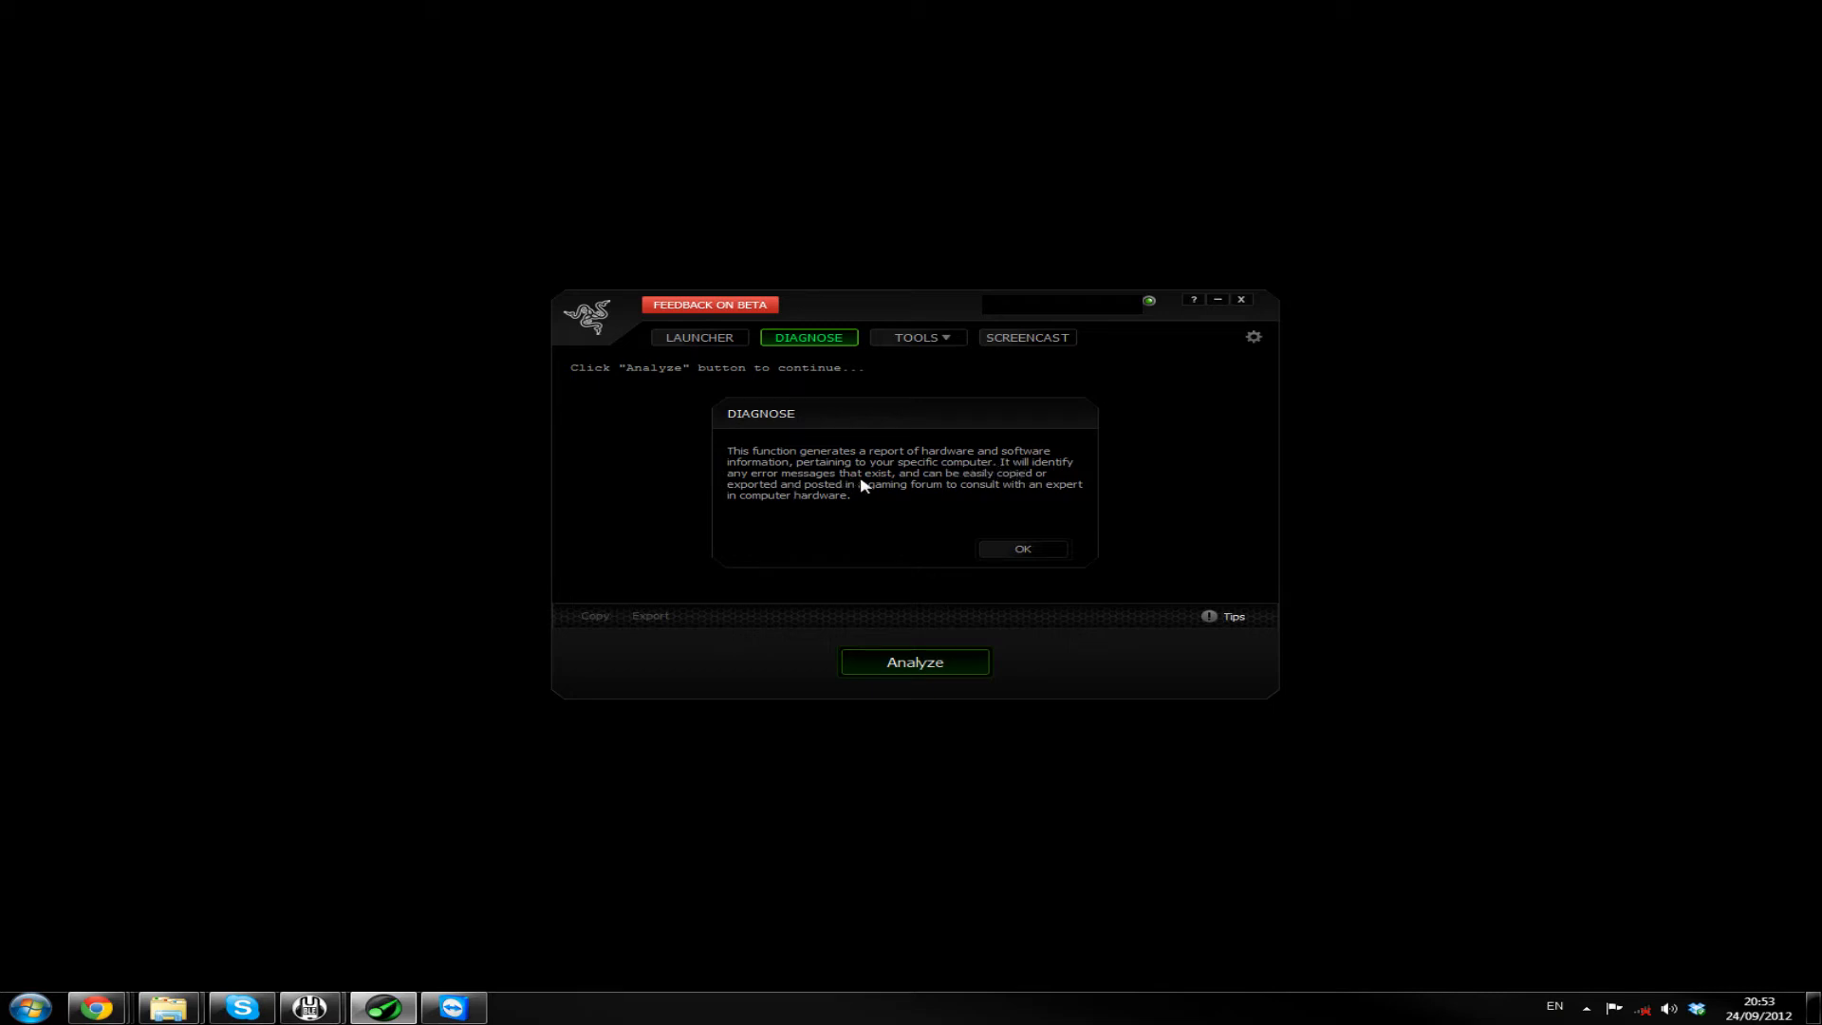
mouse_move(941, 486)
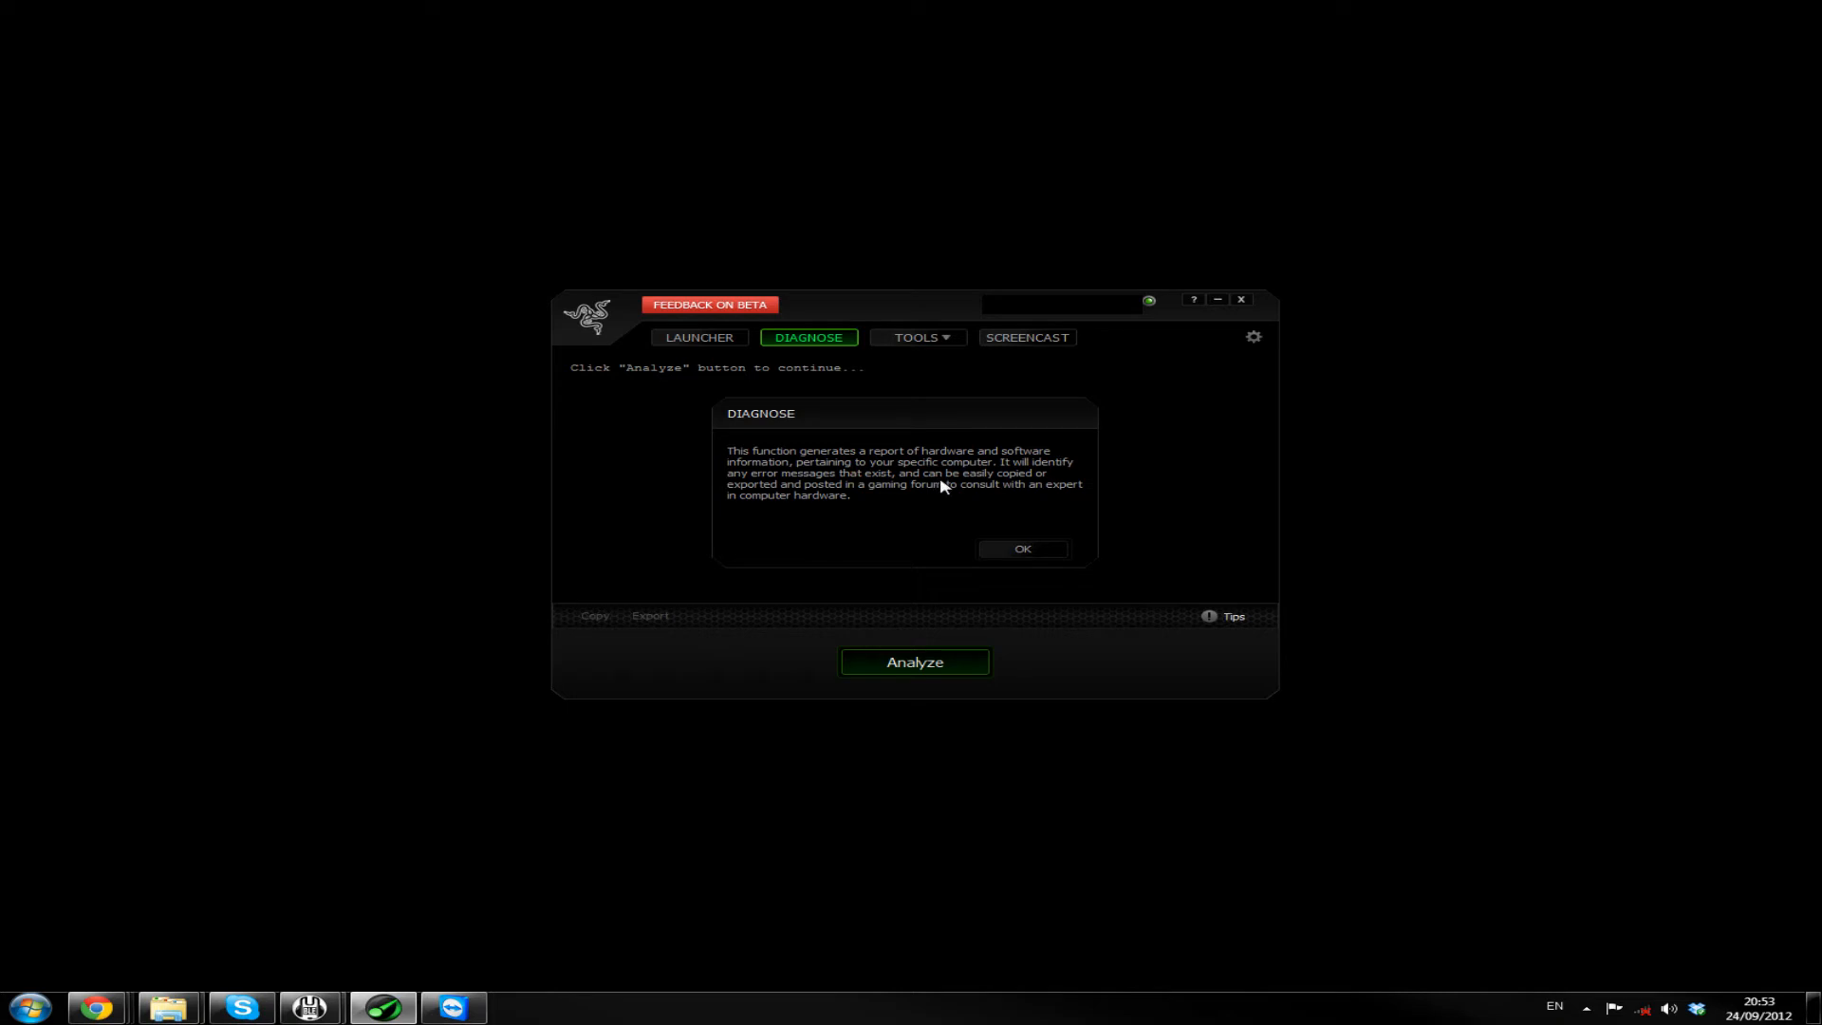
mouse_move(822, 500)
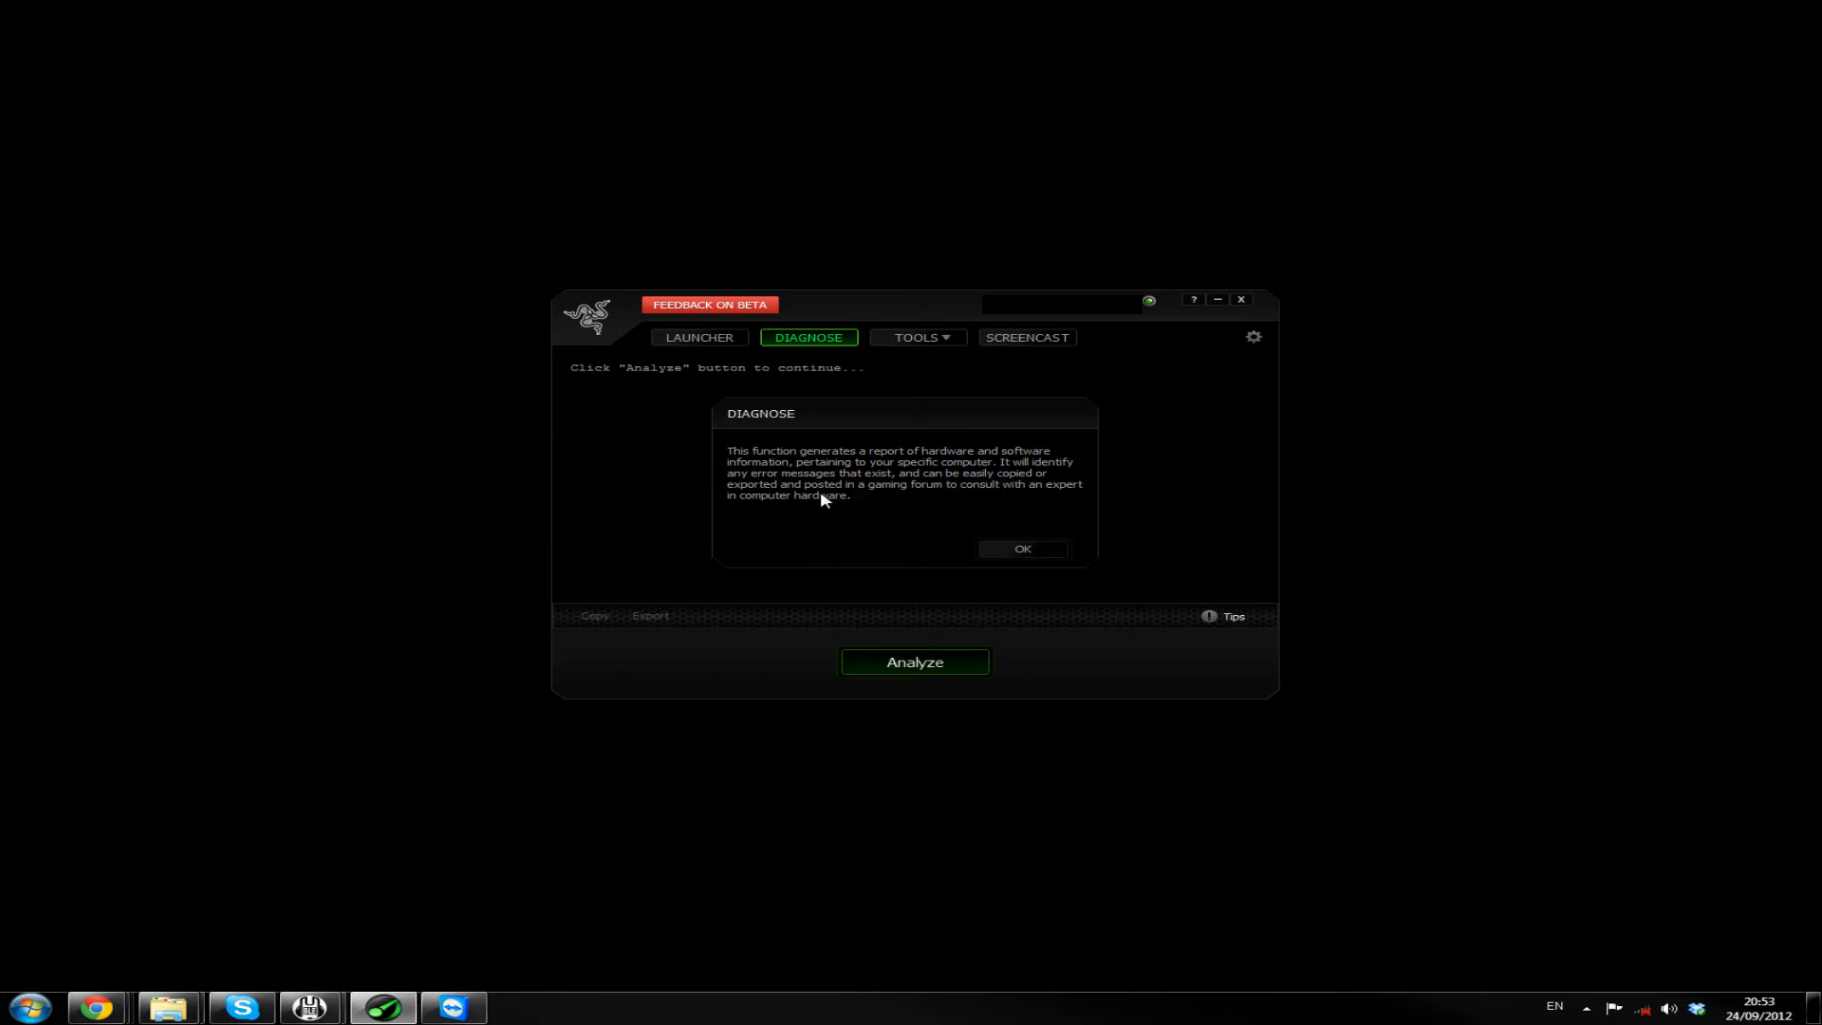
mouse_move(895, 498)
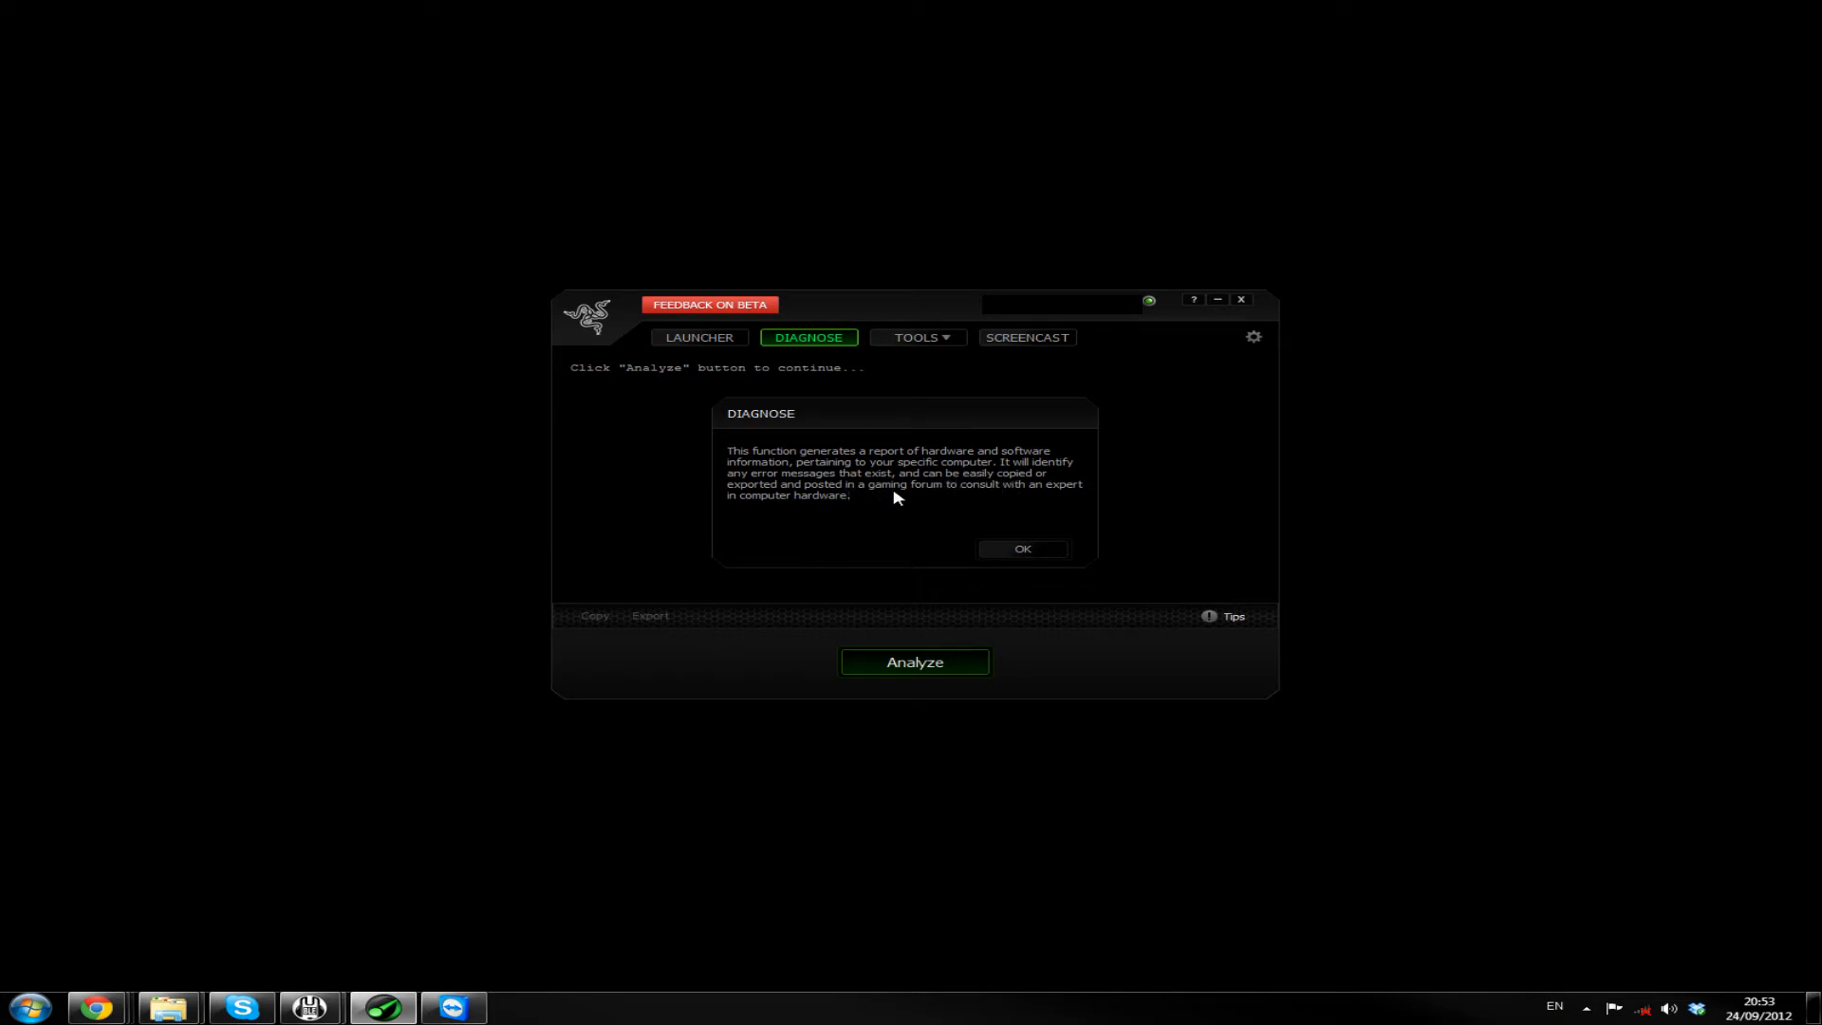
mouse_move(844, 518)
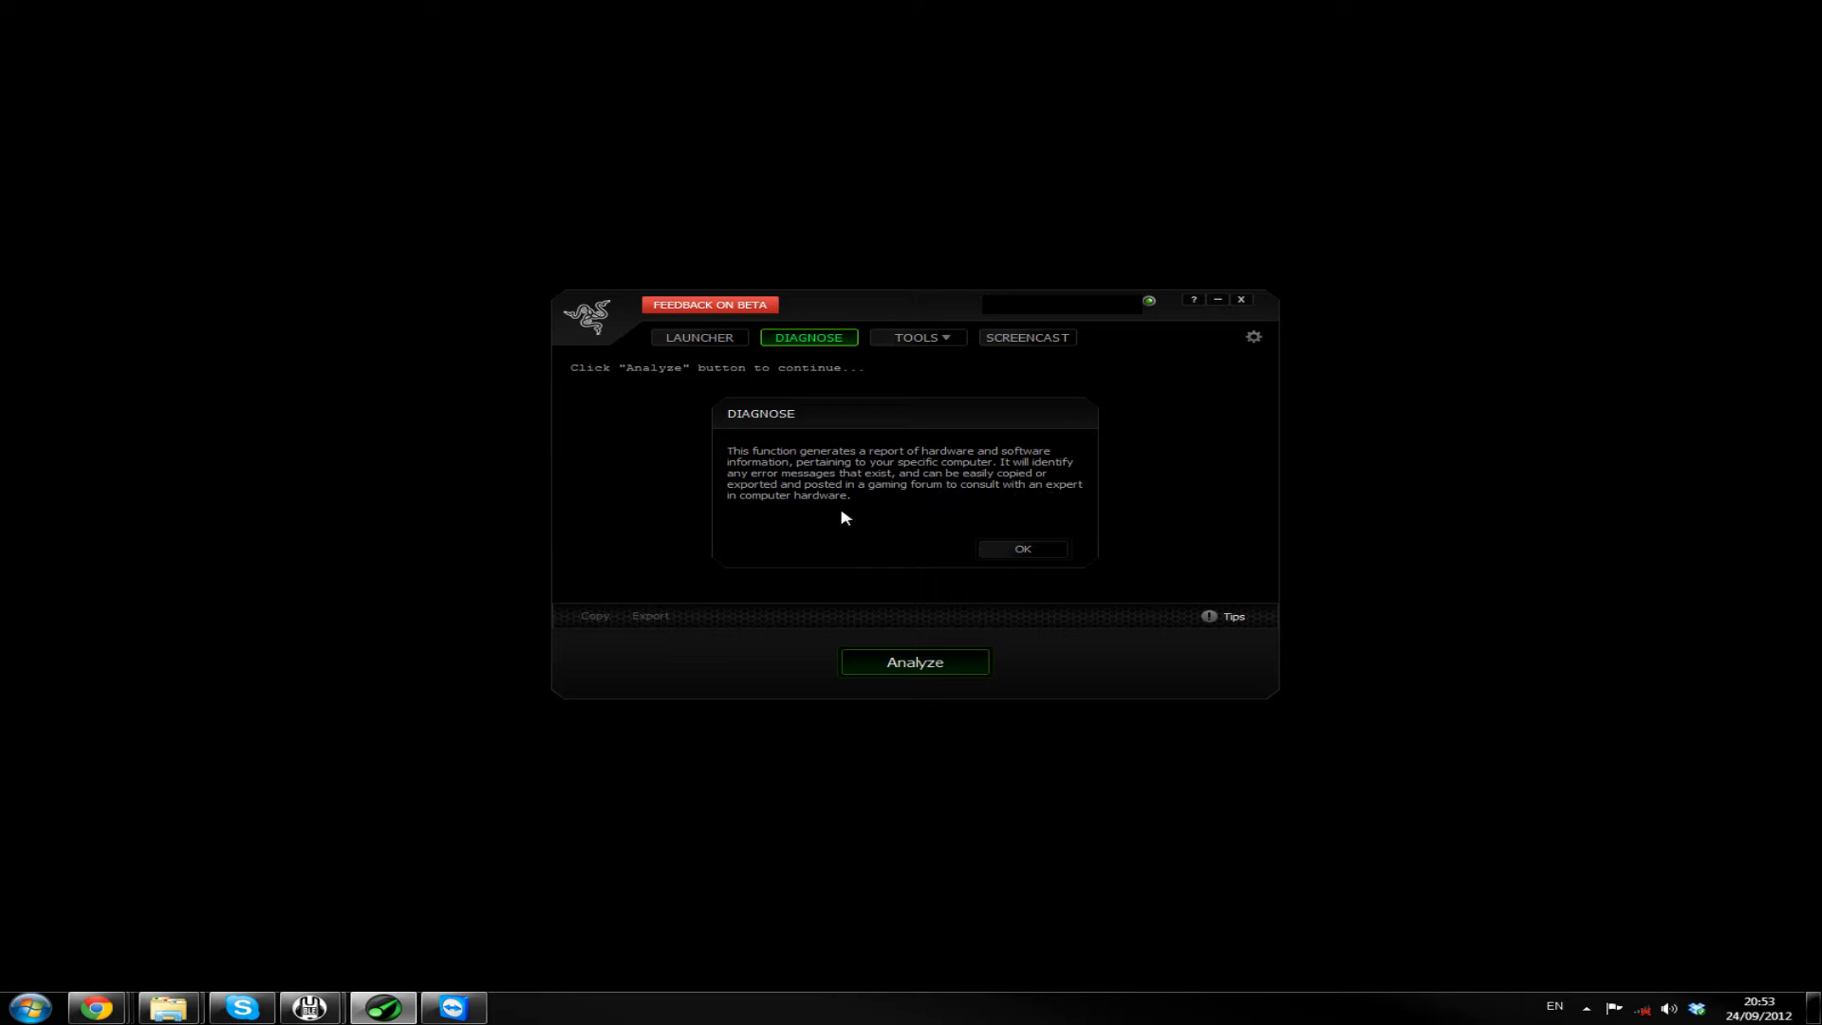
left_click(1021, 549)
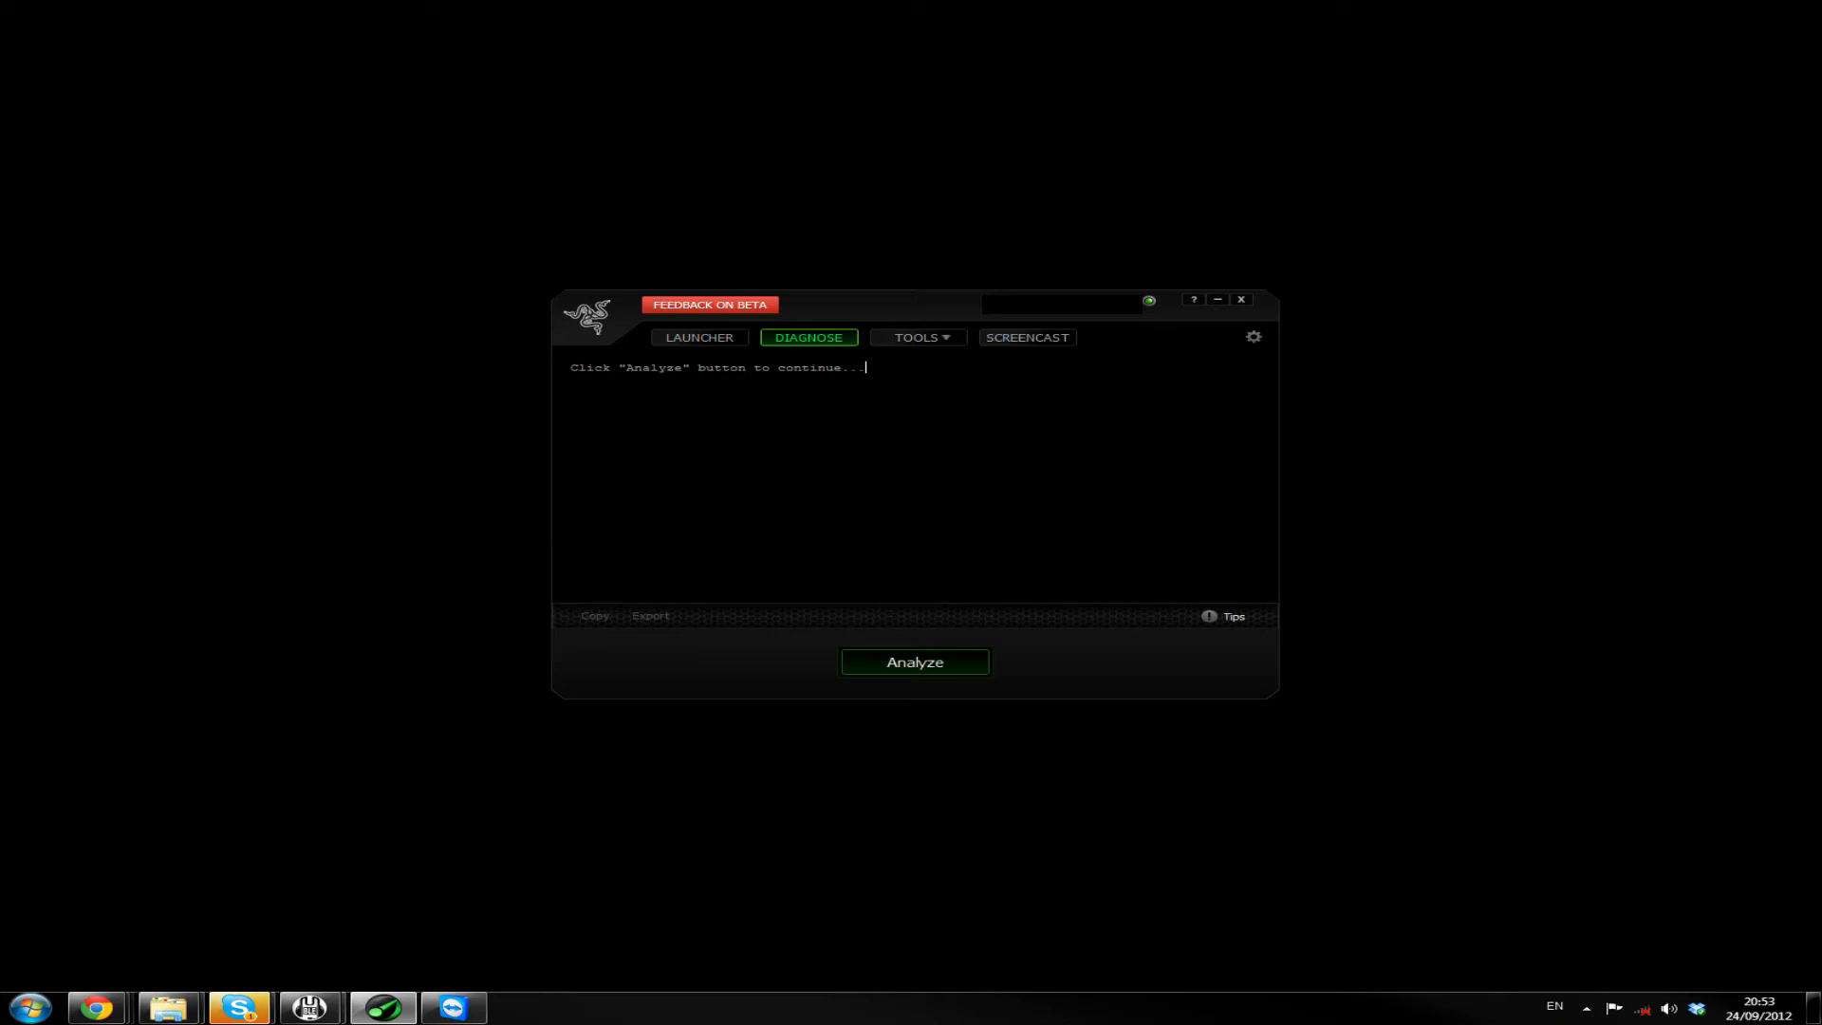
Run Analyze to generate the hardware report listing the GeForce GTX 560 Ti
left_click(913, 661)
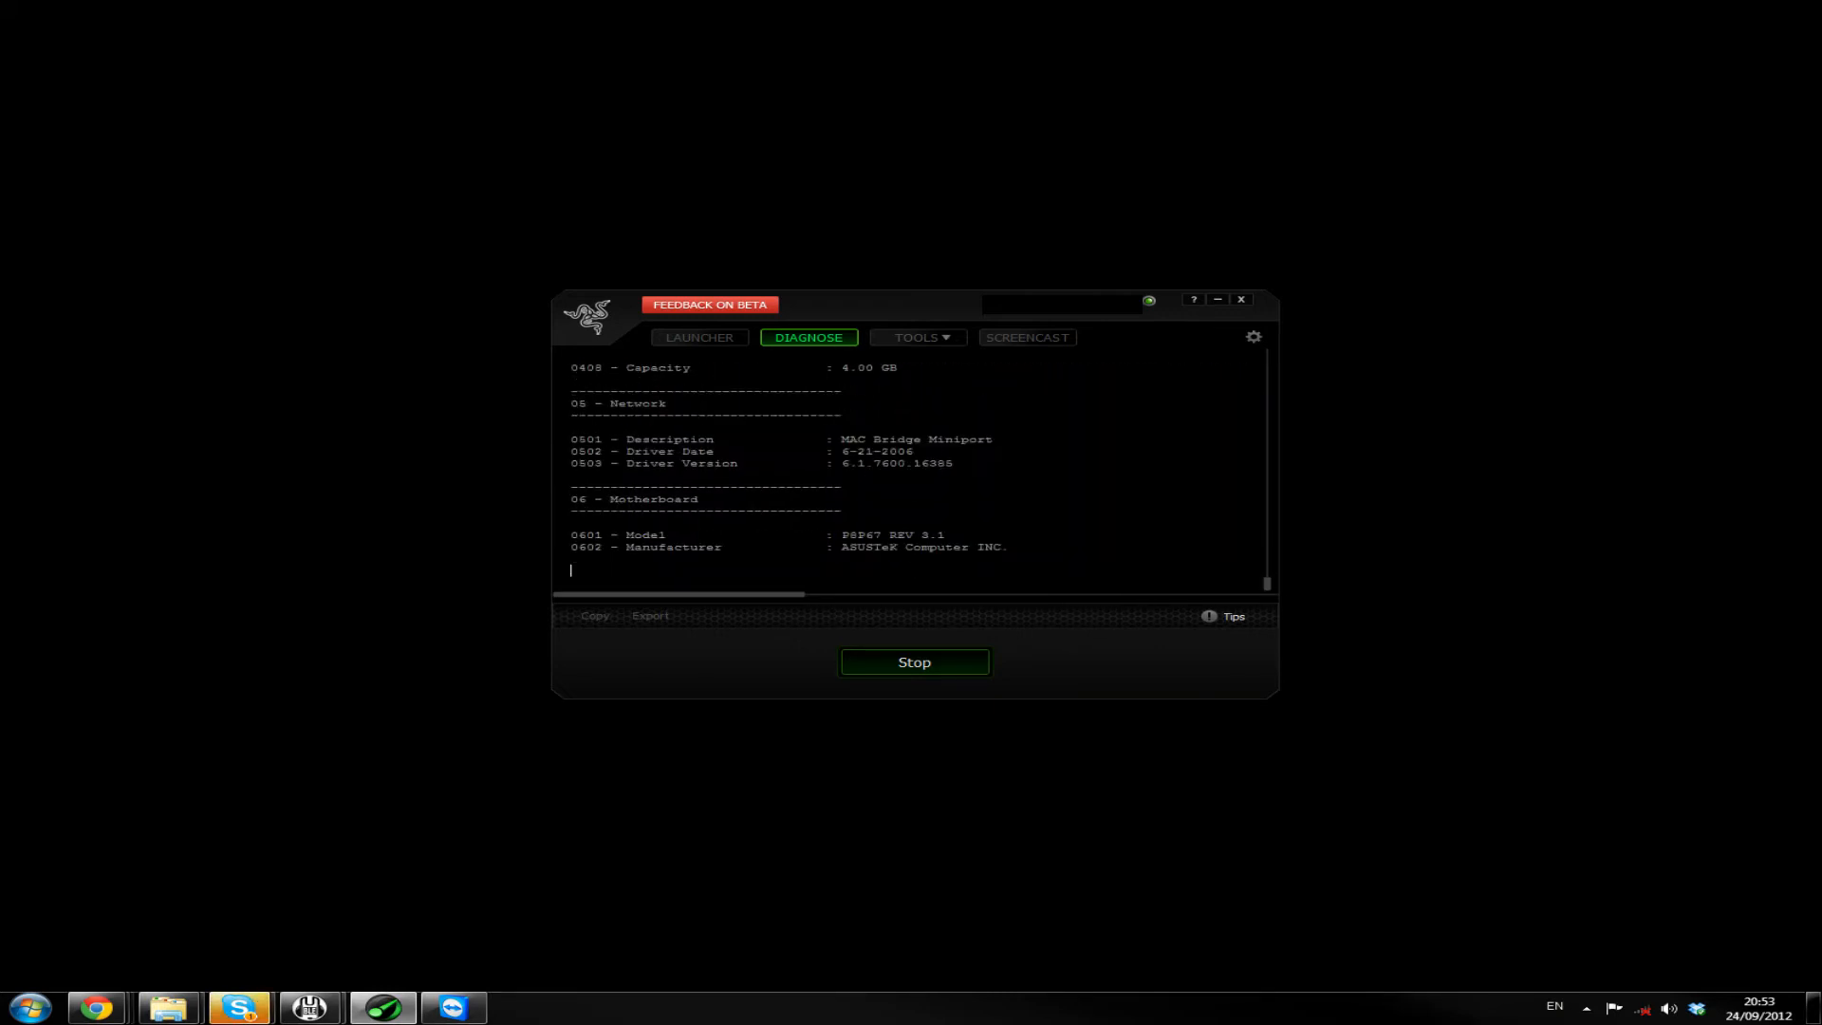
scroll("down", 3)
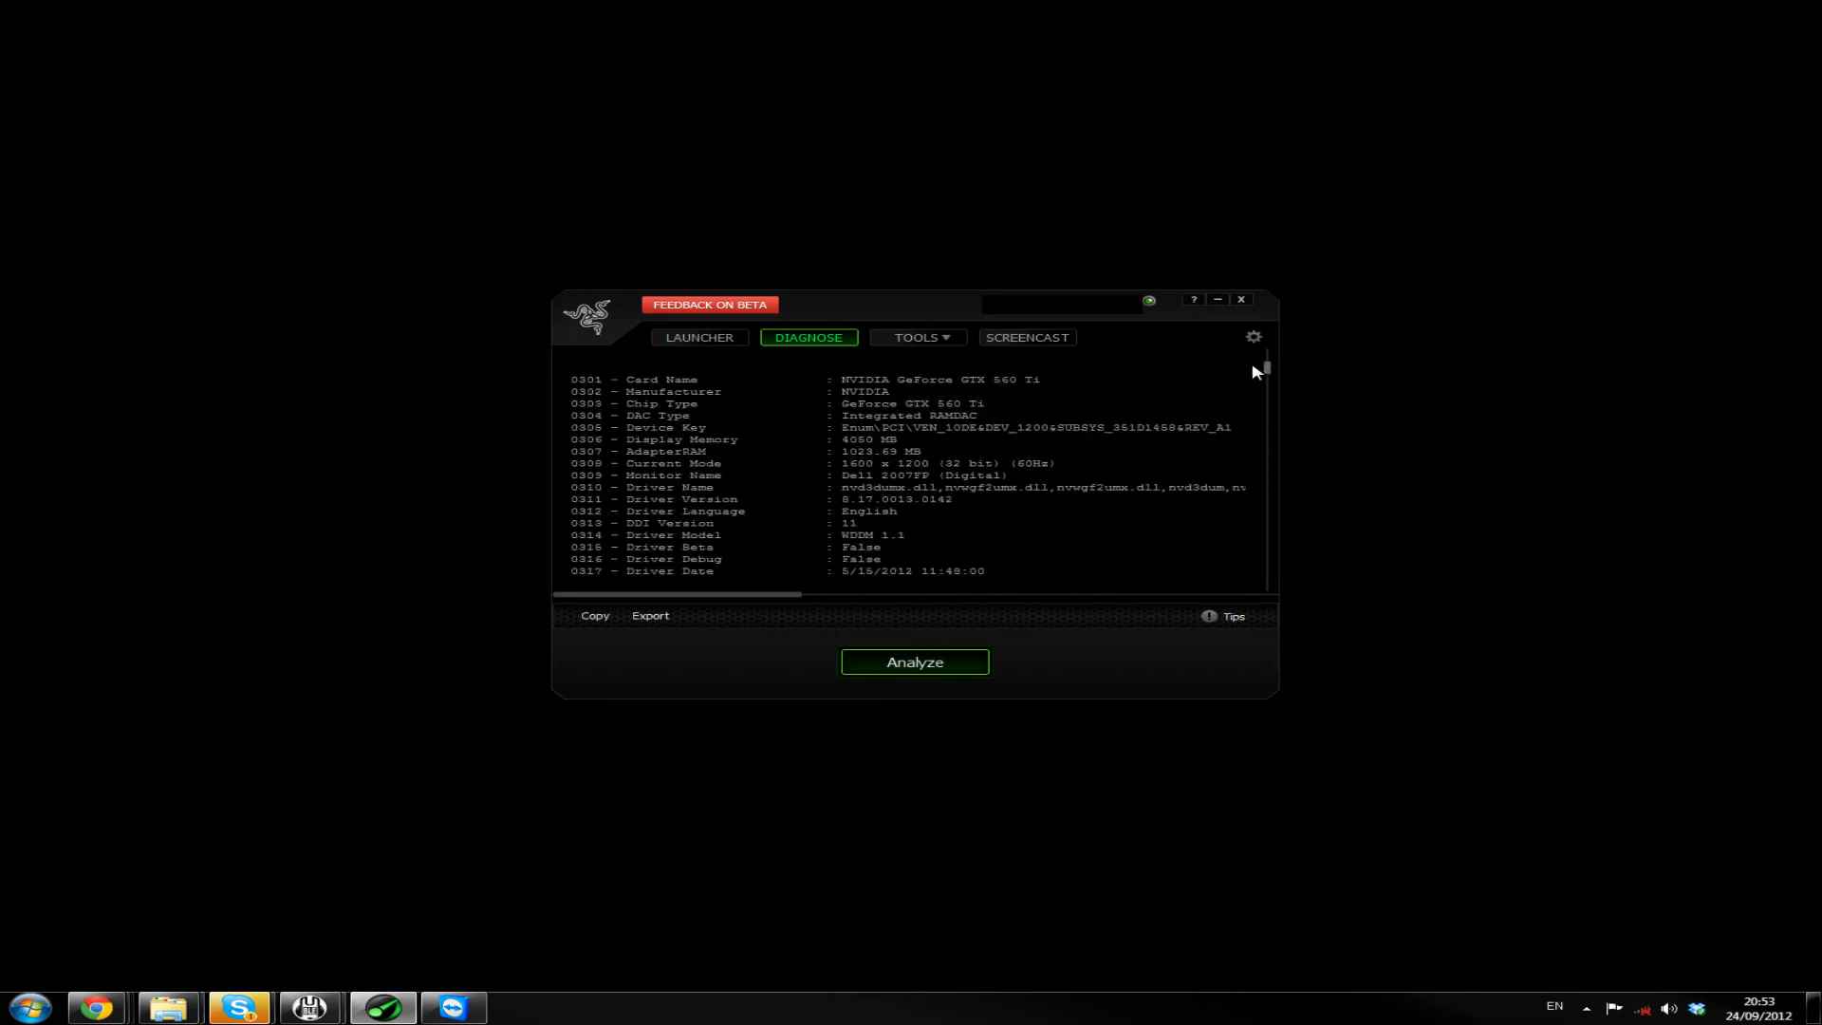
Review the diagnostics report's display mode, GeForce 9600 GT, 7.97 GB memory, motherboard and sound details
scroll("up", 3)
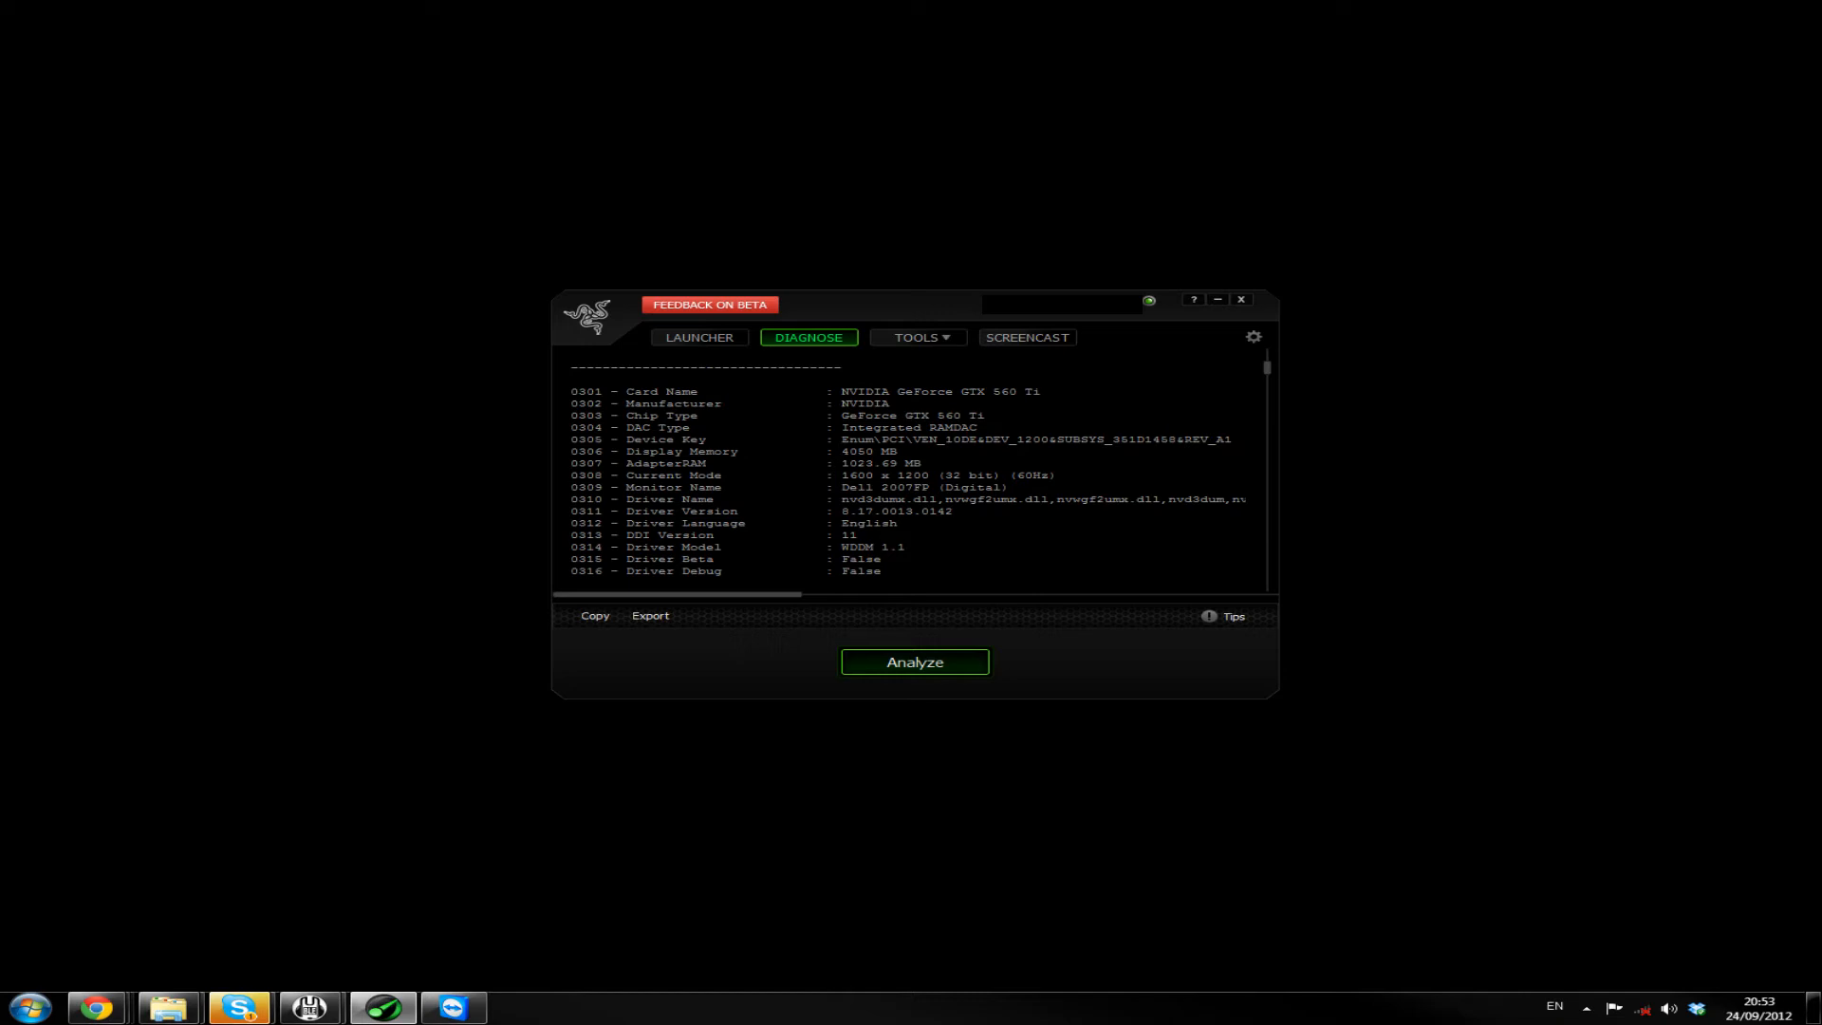
double_click(911, 415)
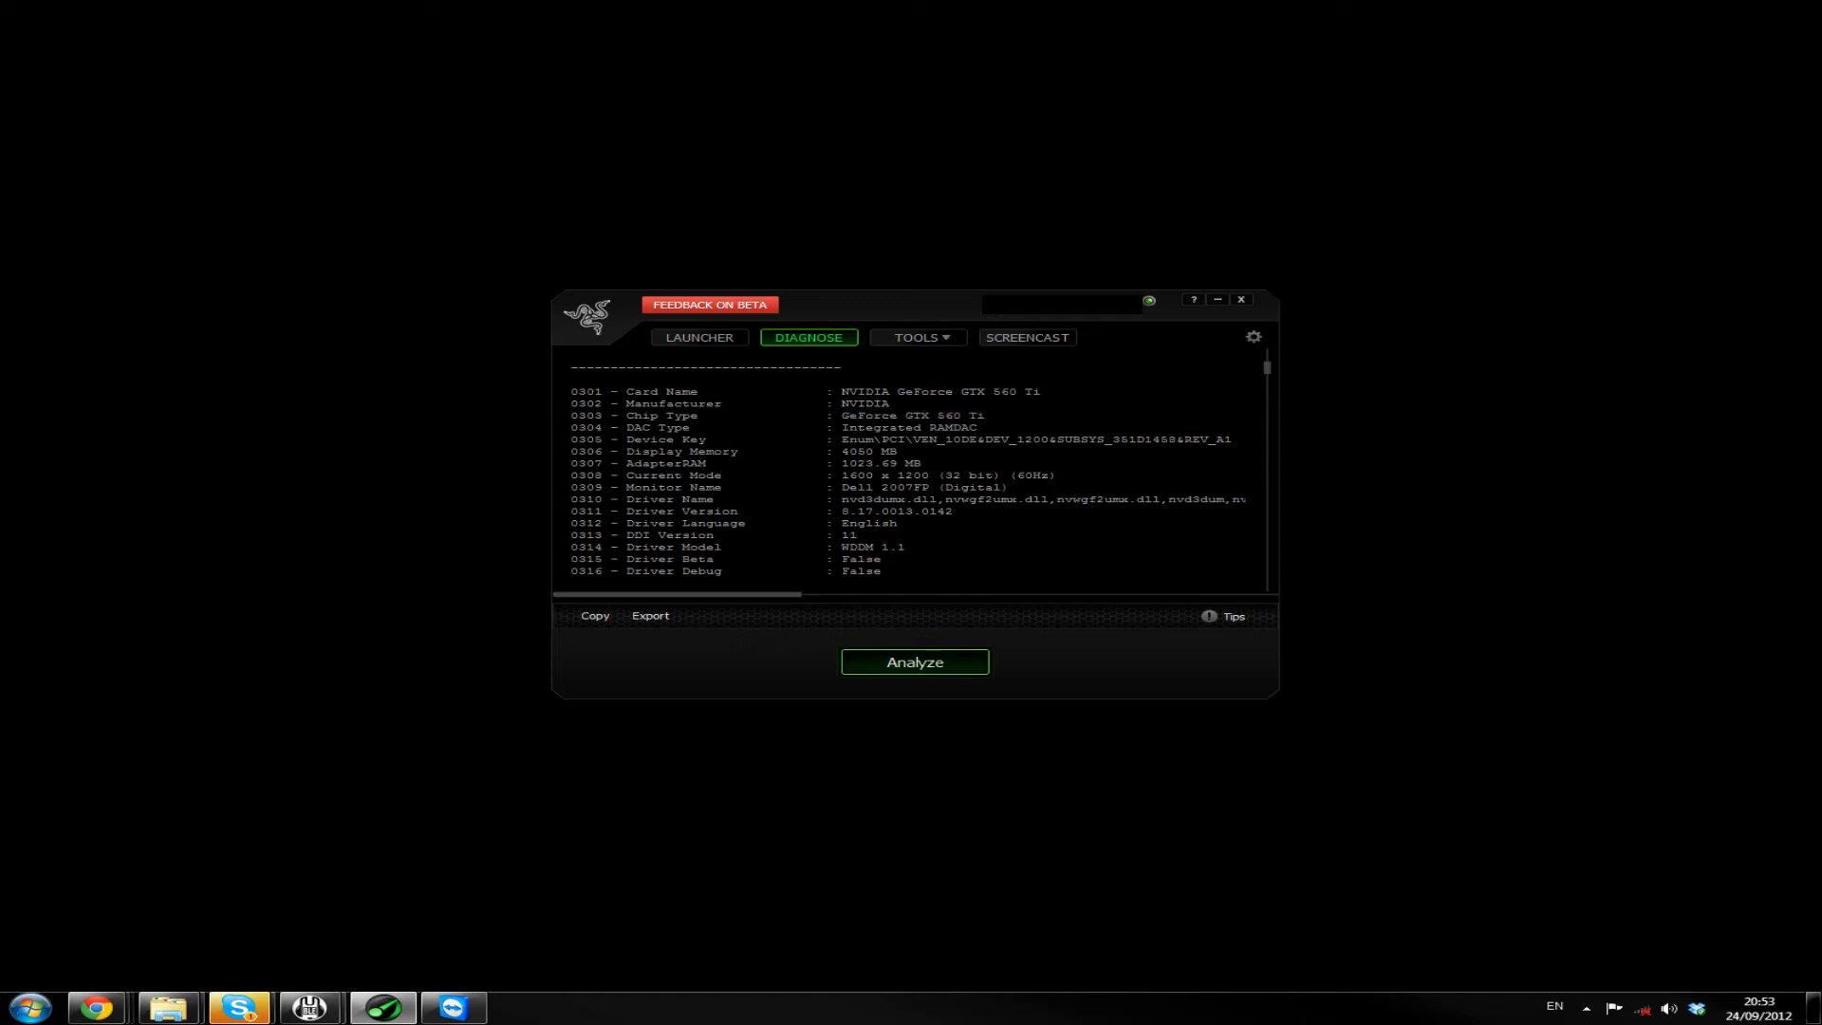
double_click(866, 451)
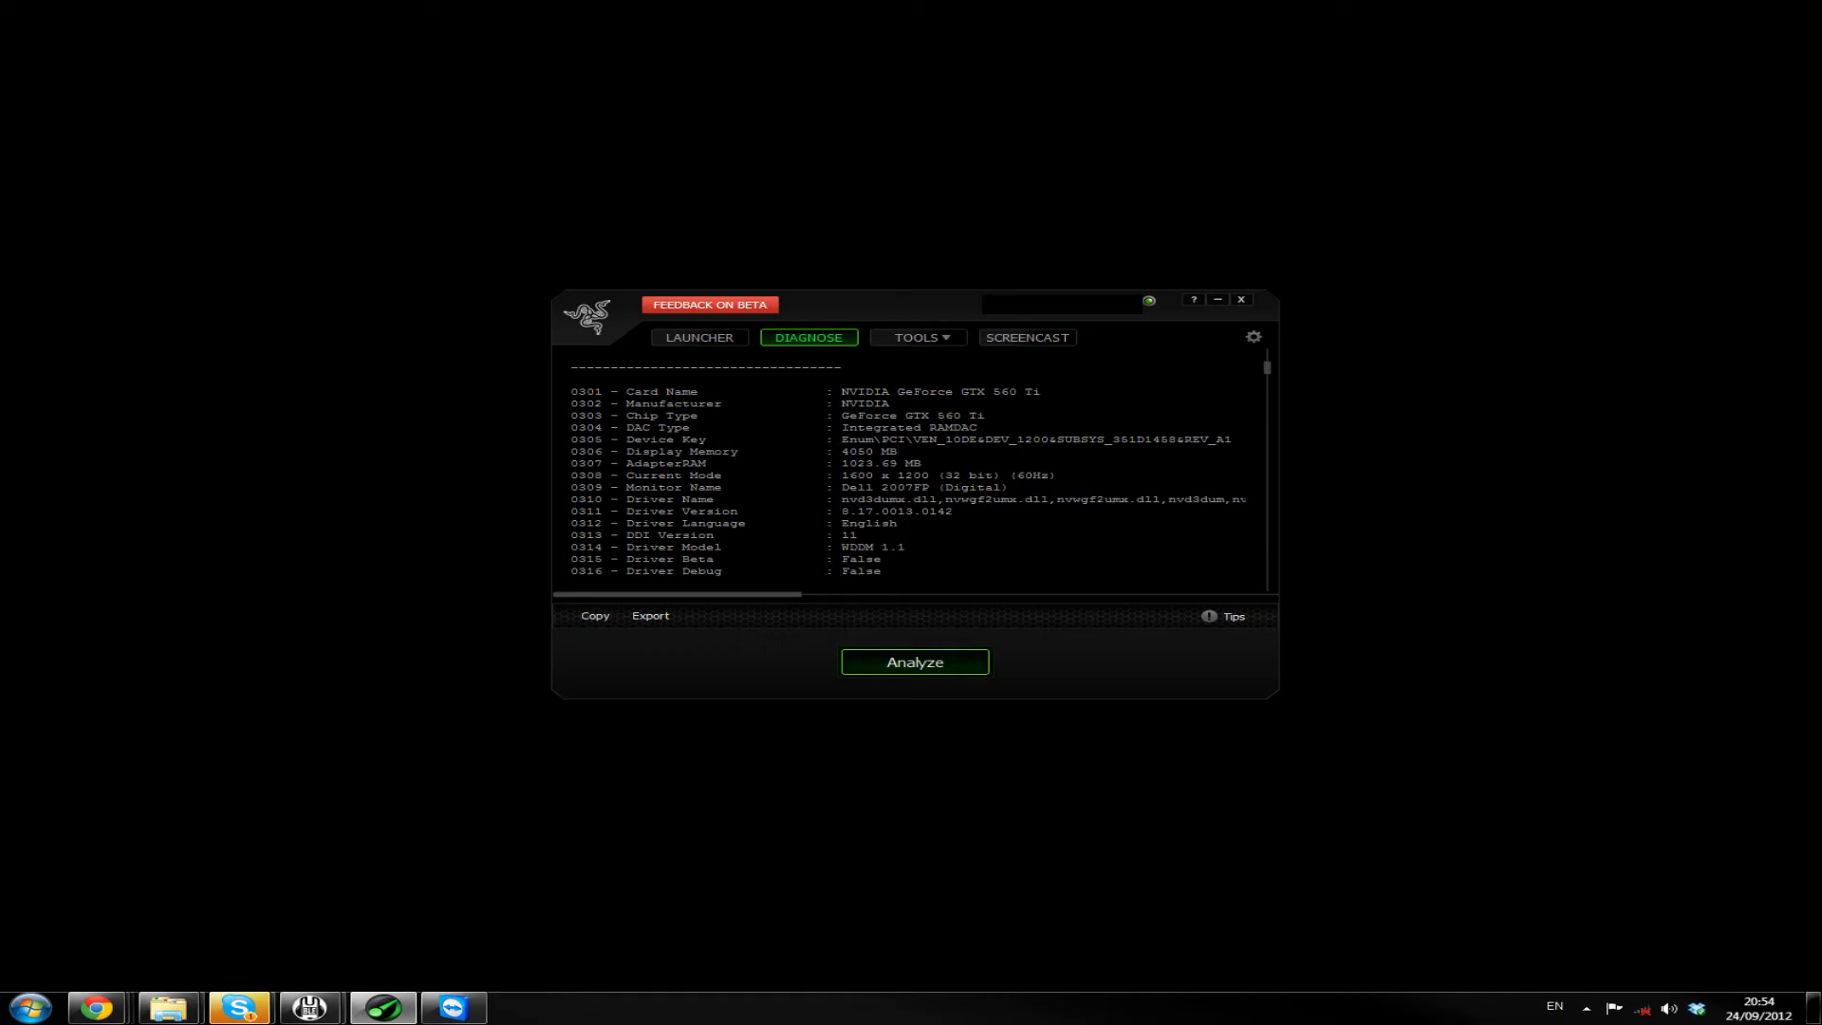
left_click_drag(865, 475, 994, 475)
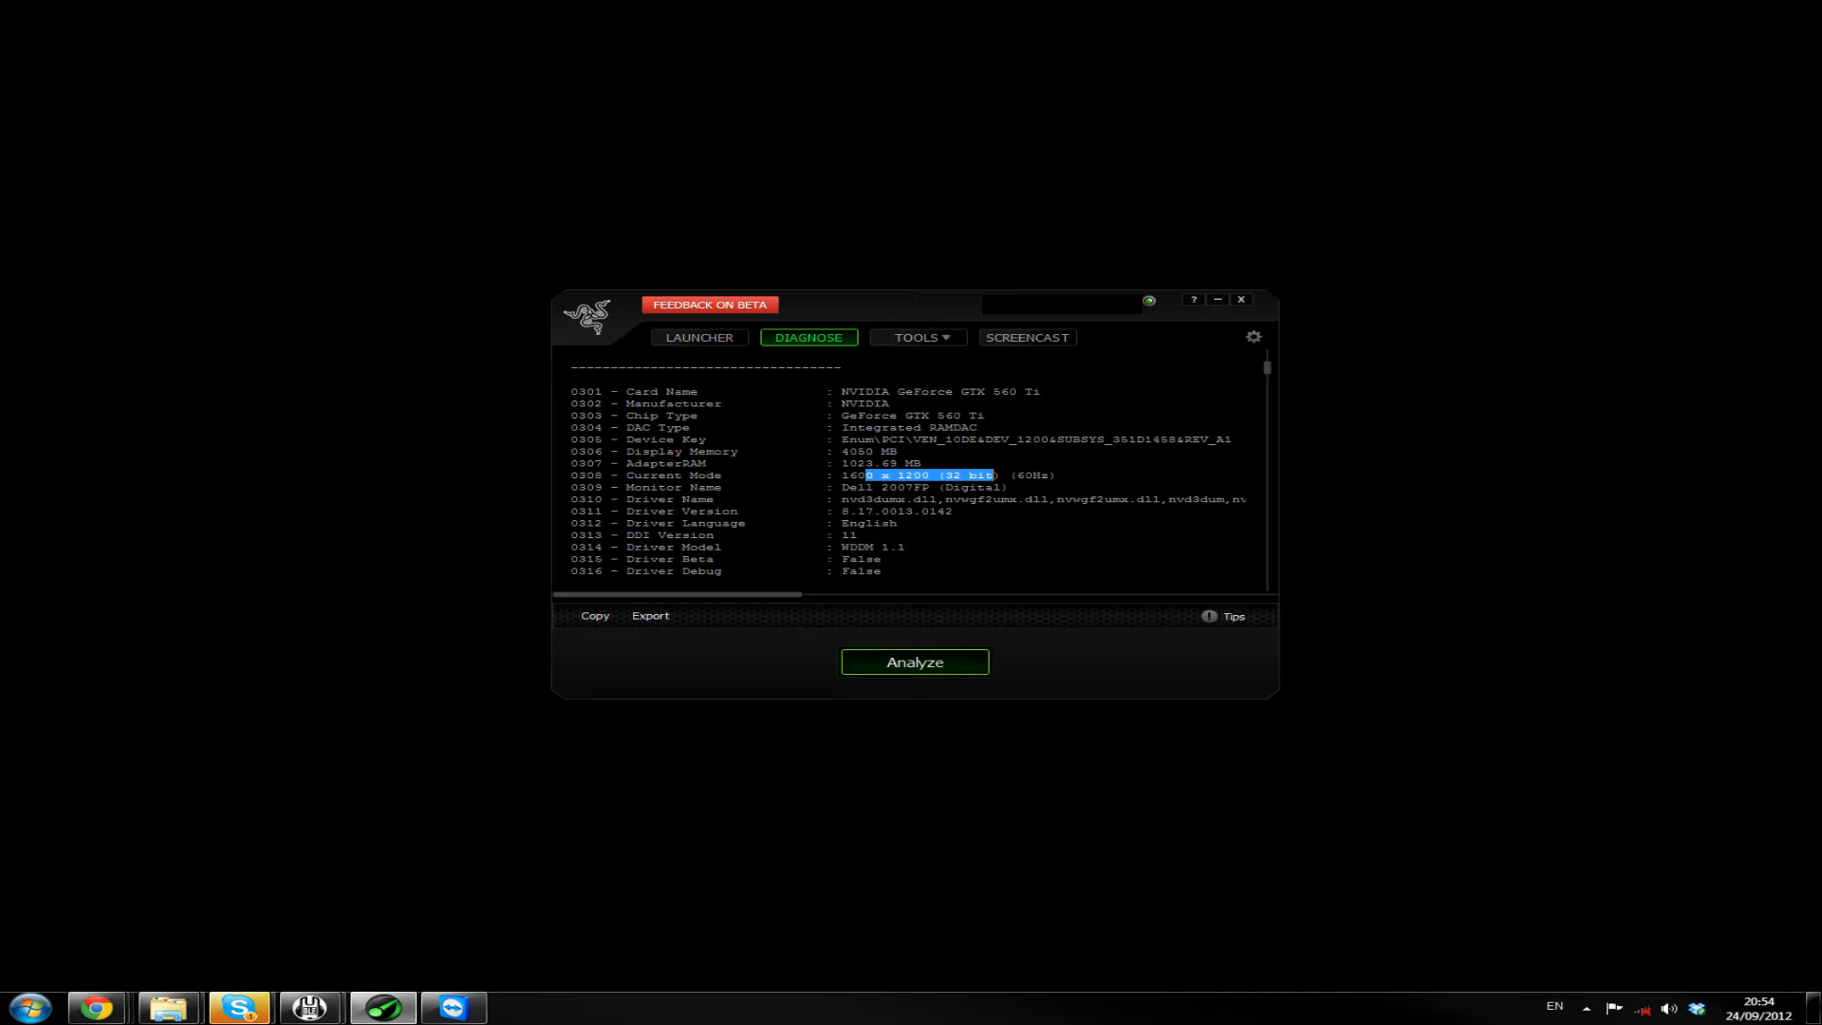
scroll("down", 3)
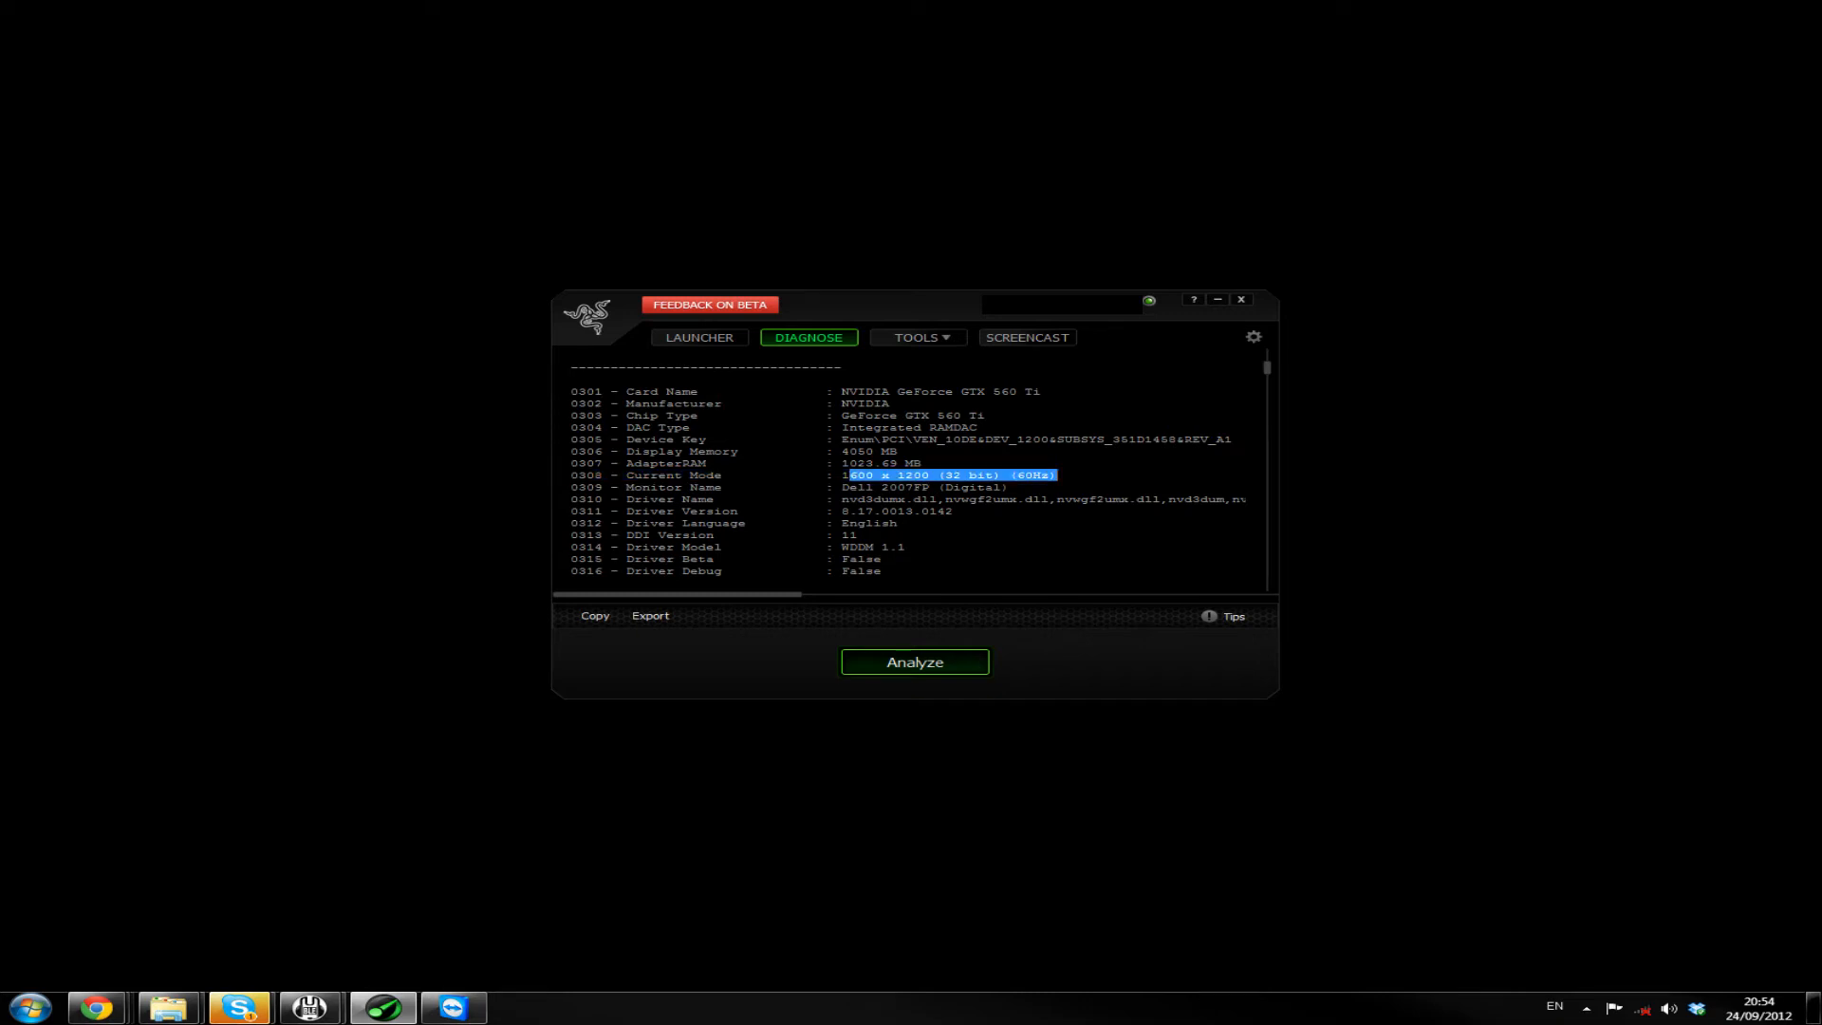
scroll("down", 3)
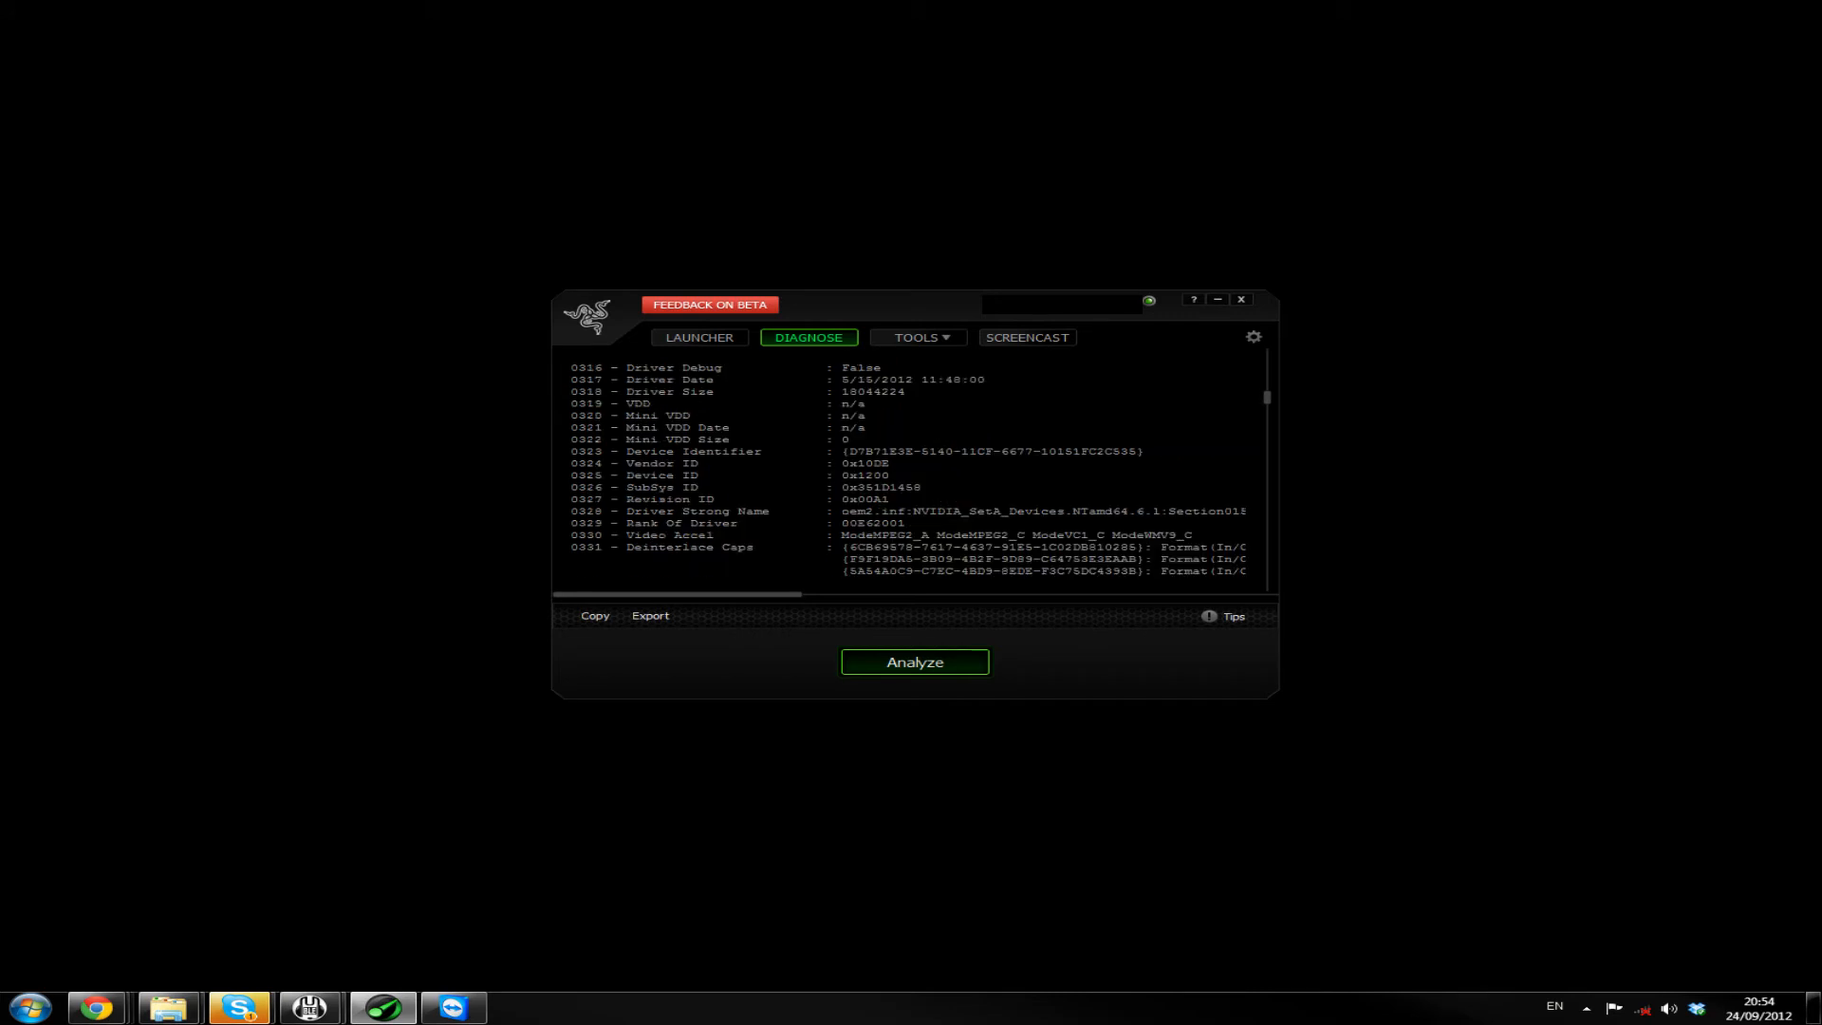
scroll("down", 3)
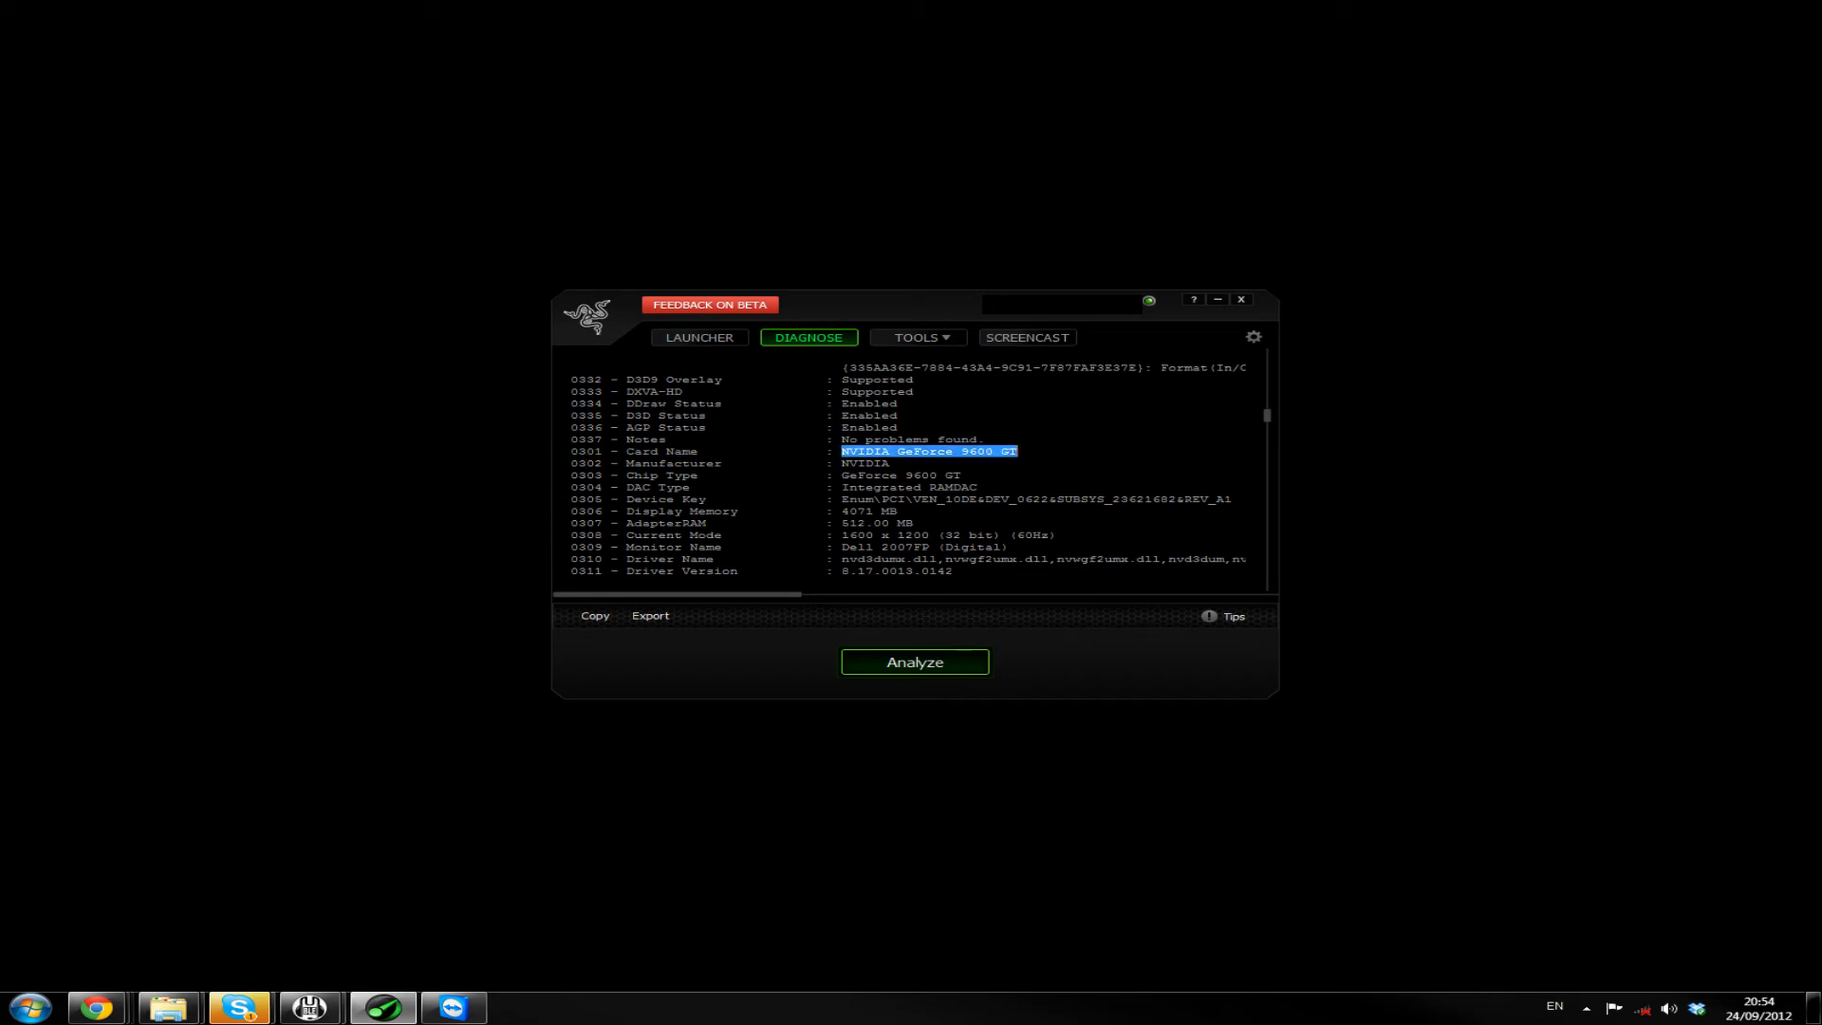
scroll("down", 3)
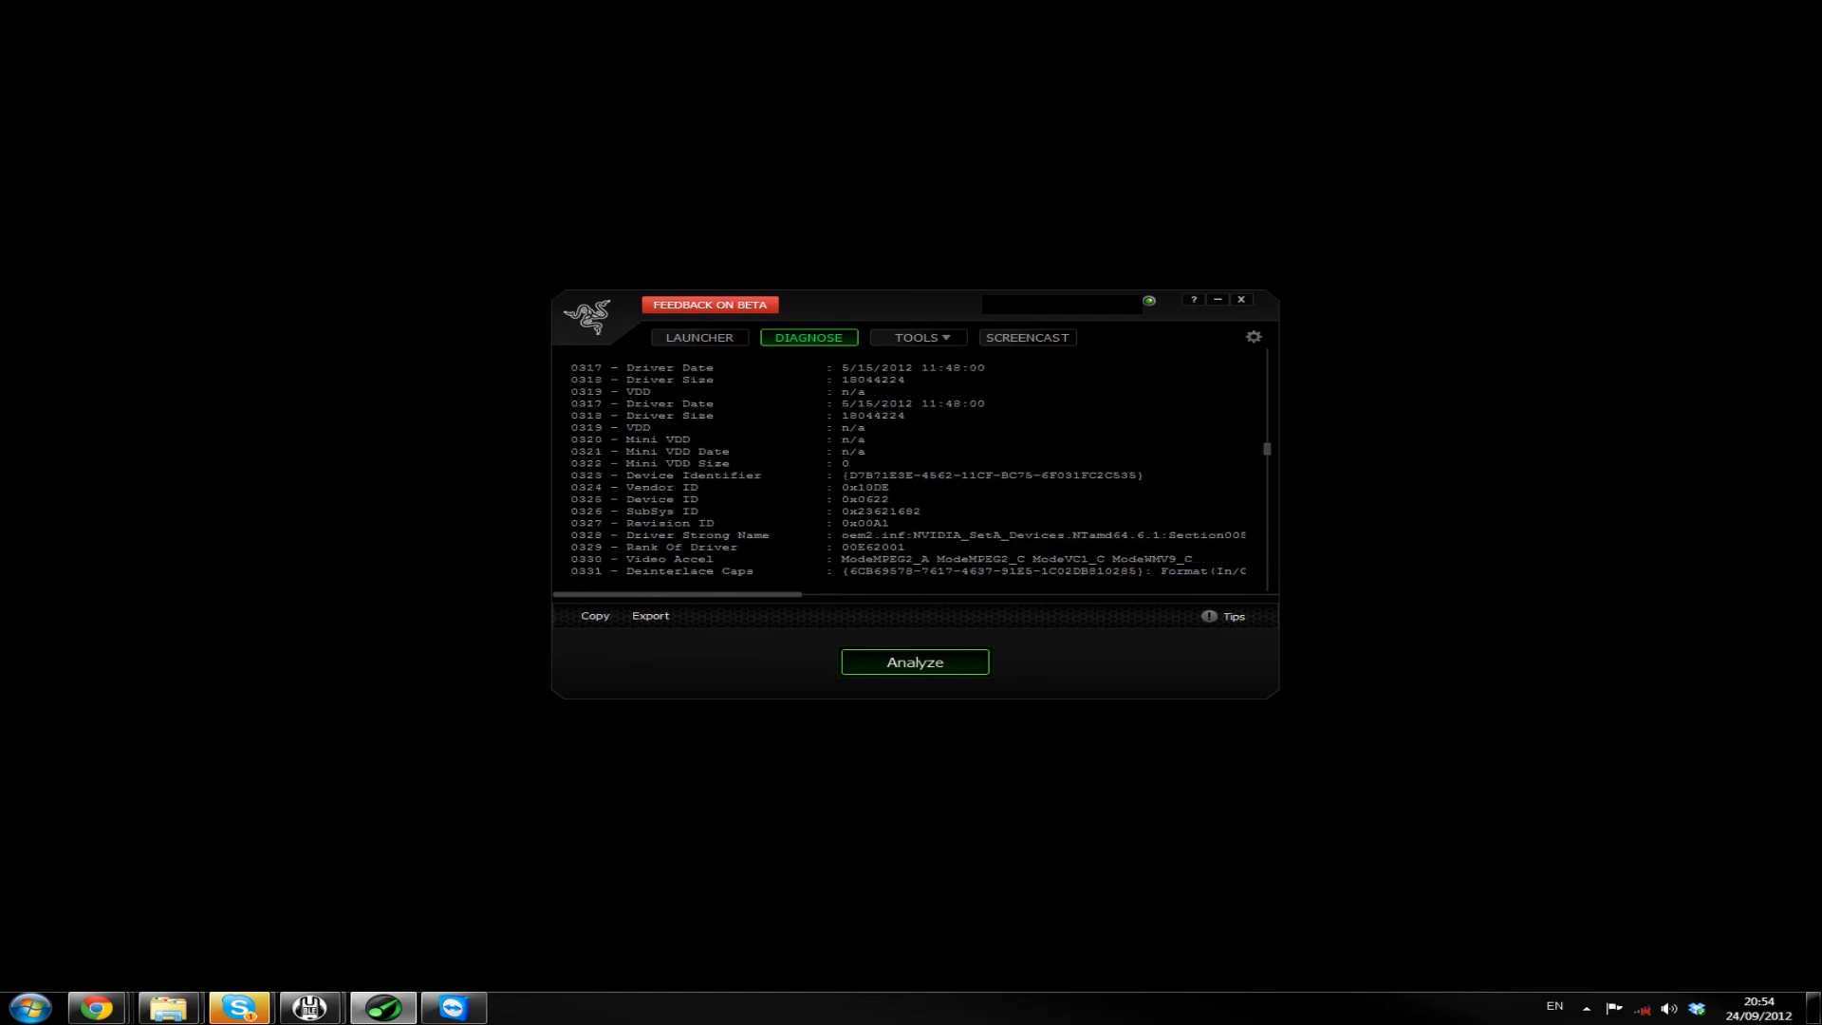
scroll("down", 3)
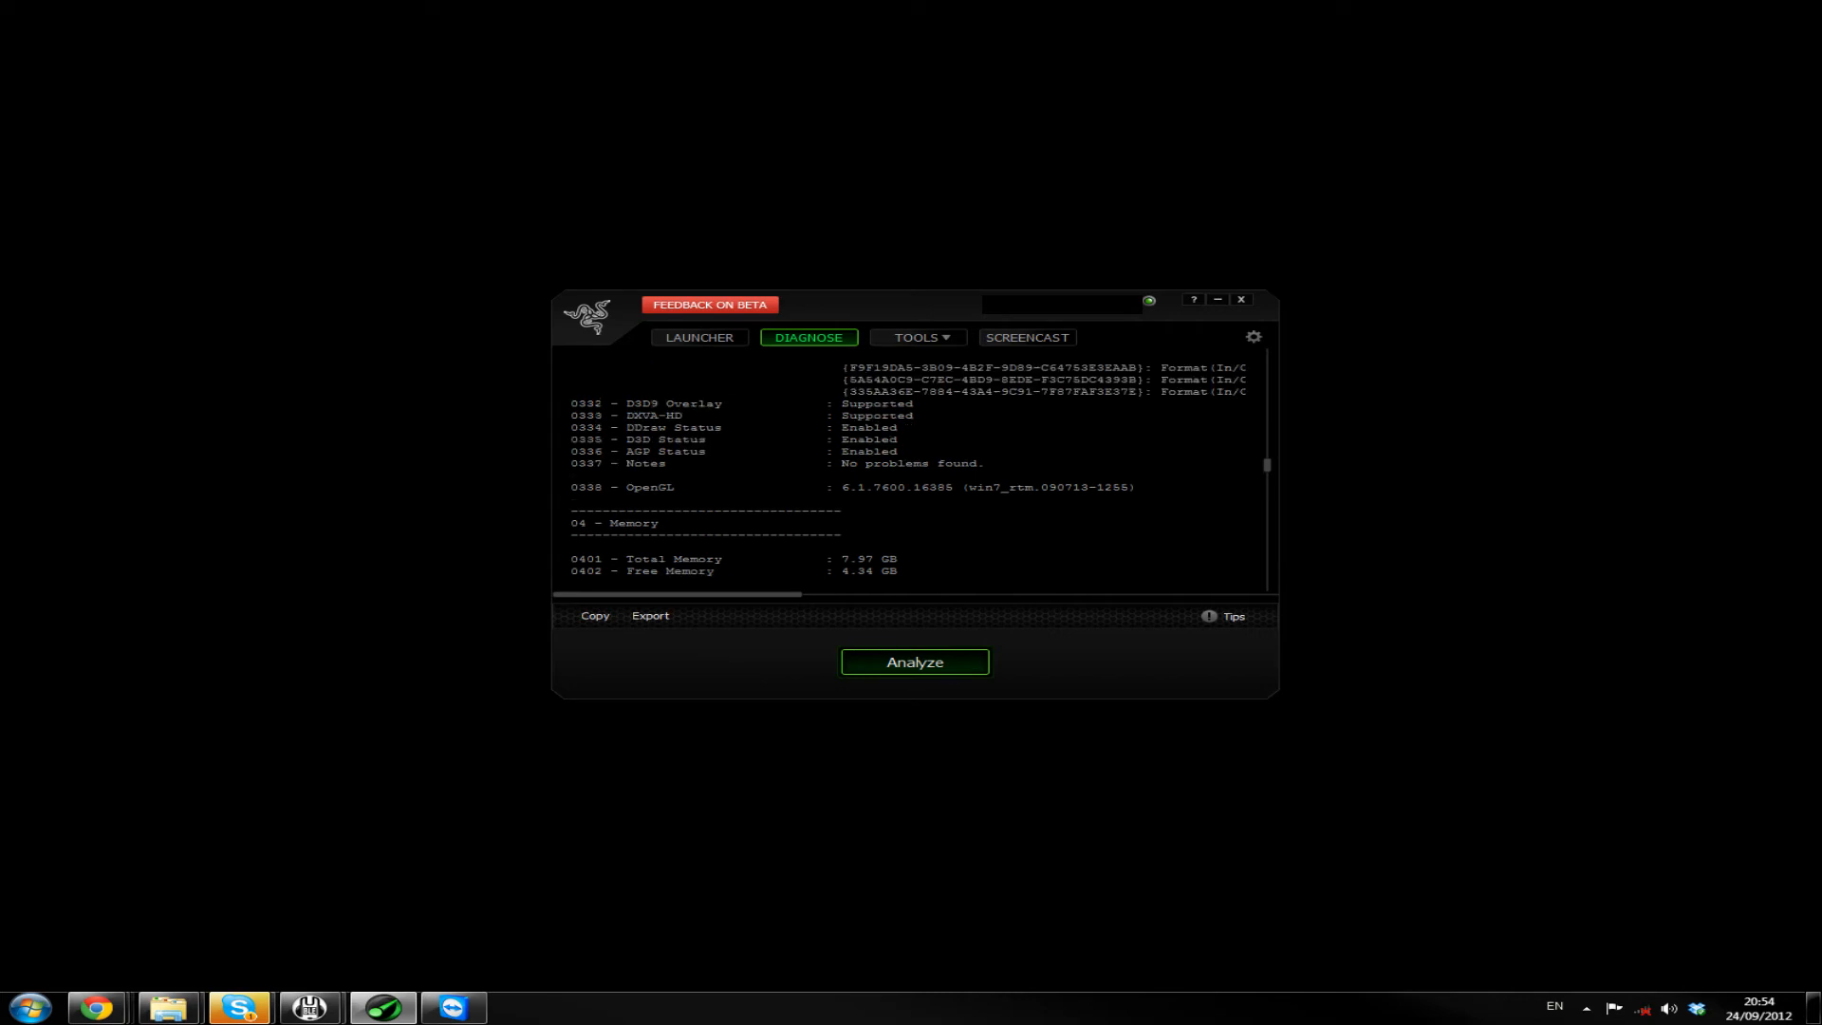
scroll("down", 3)
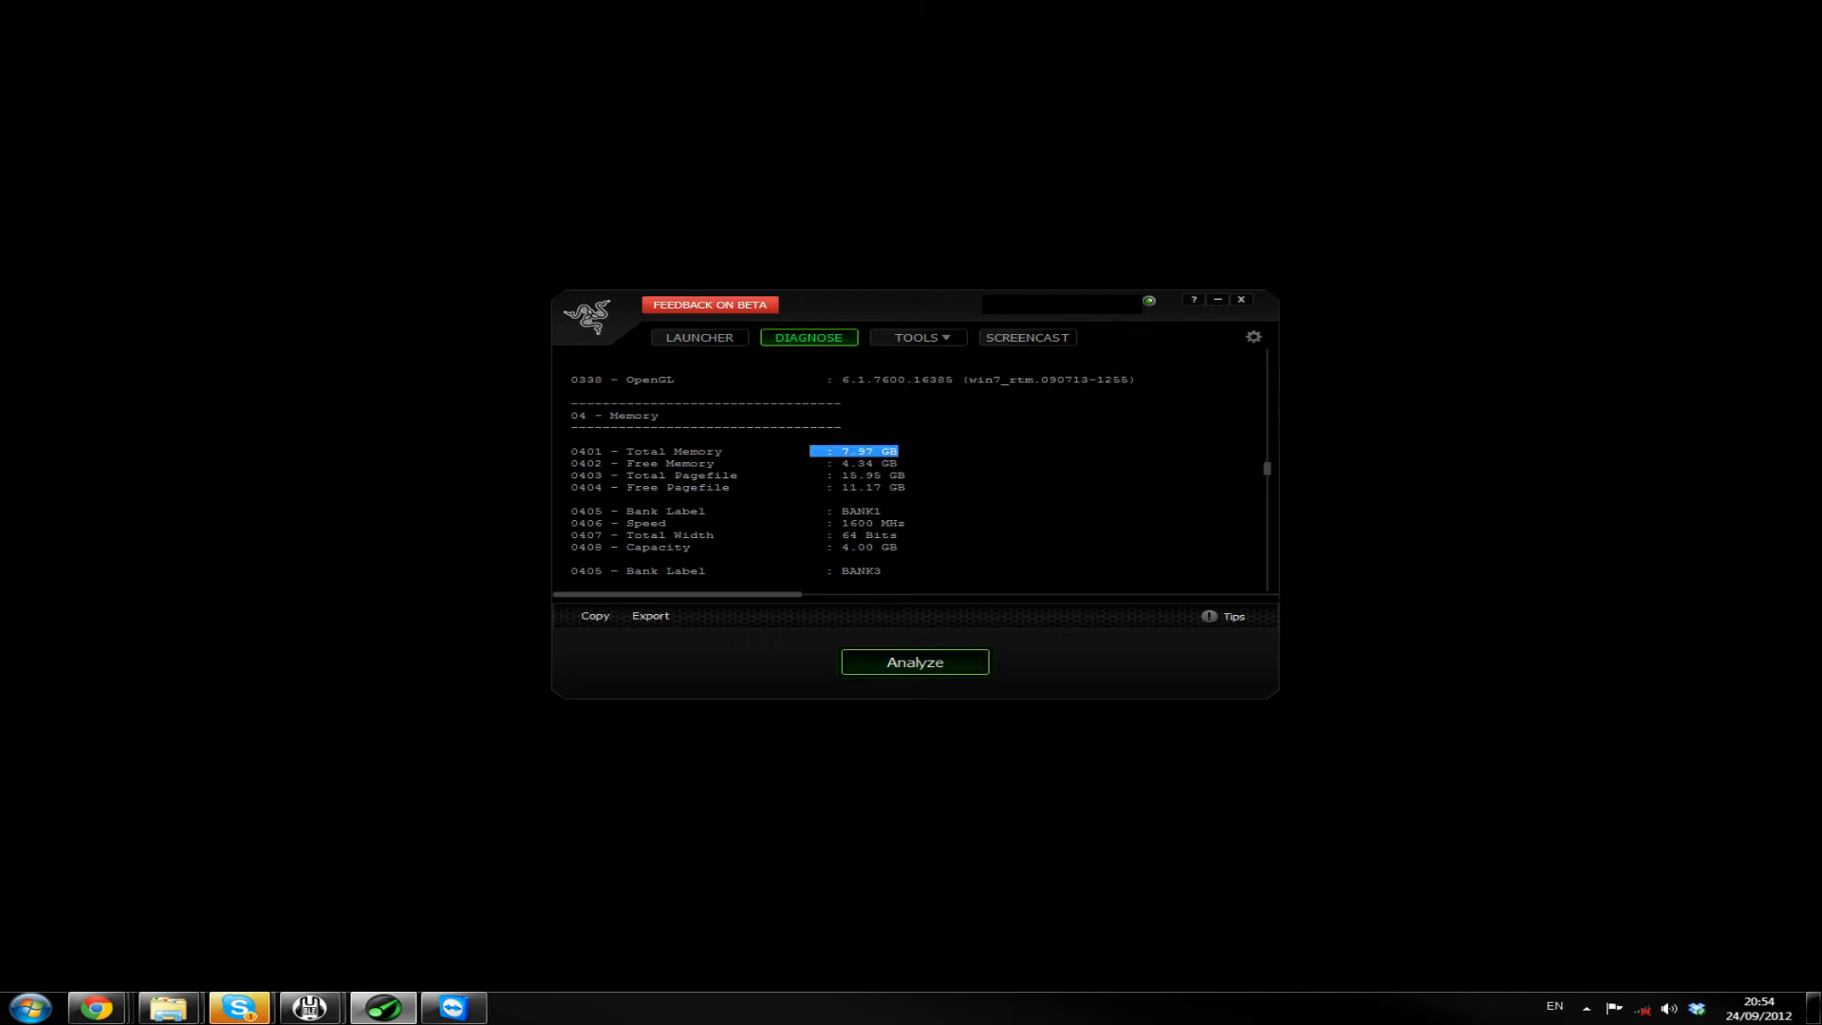
left_click(854, 462)
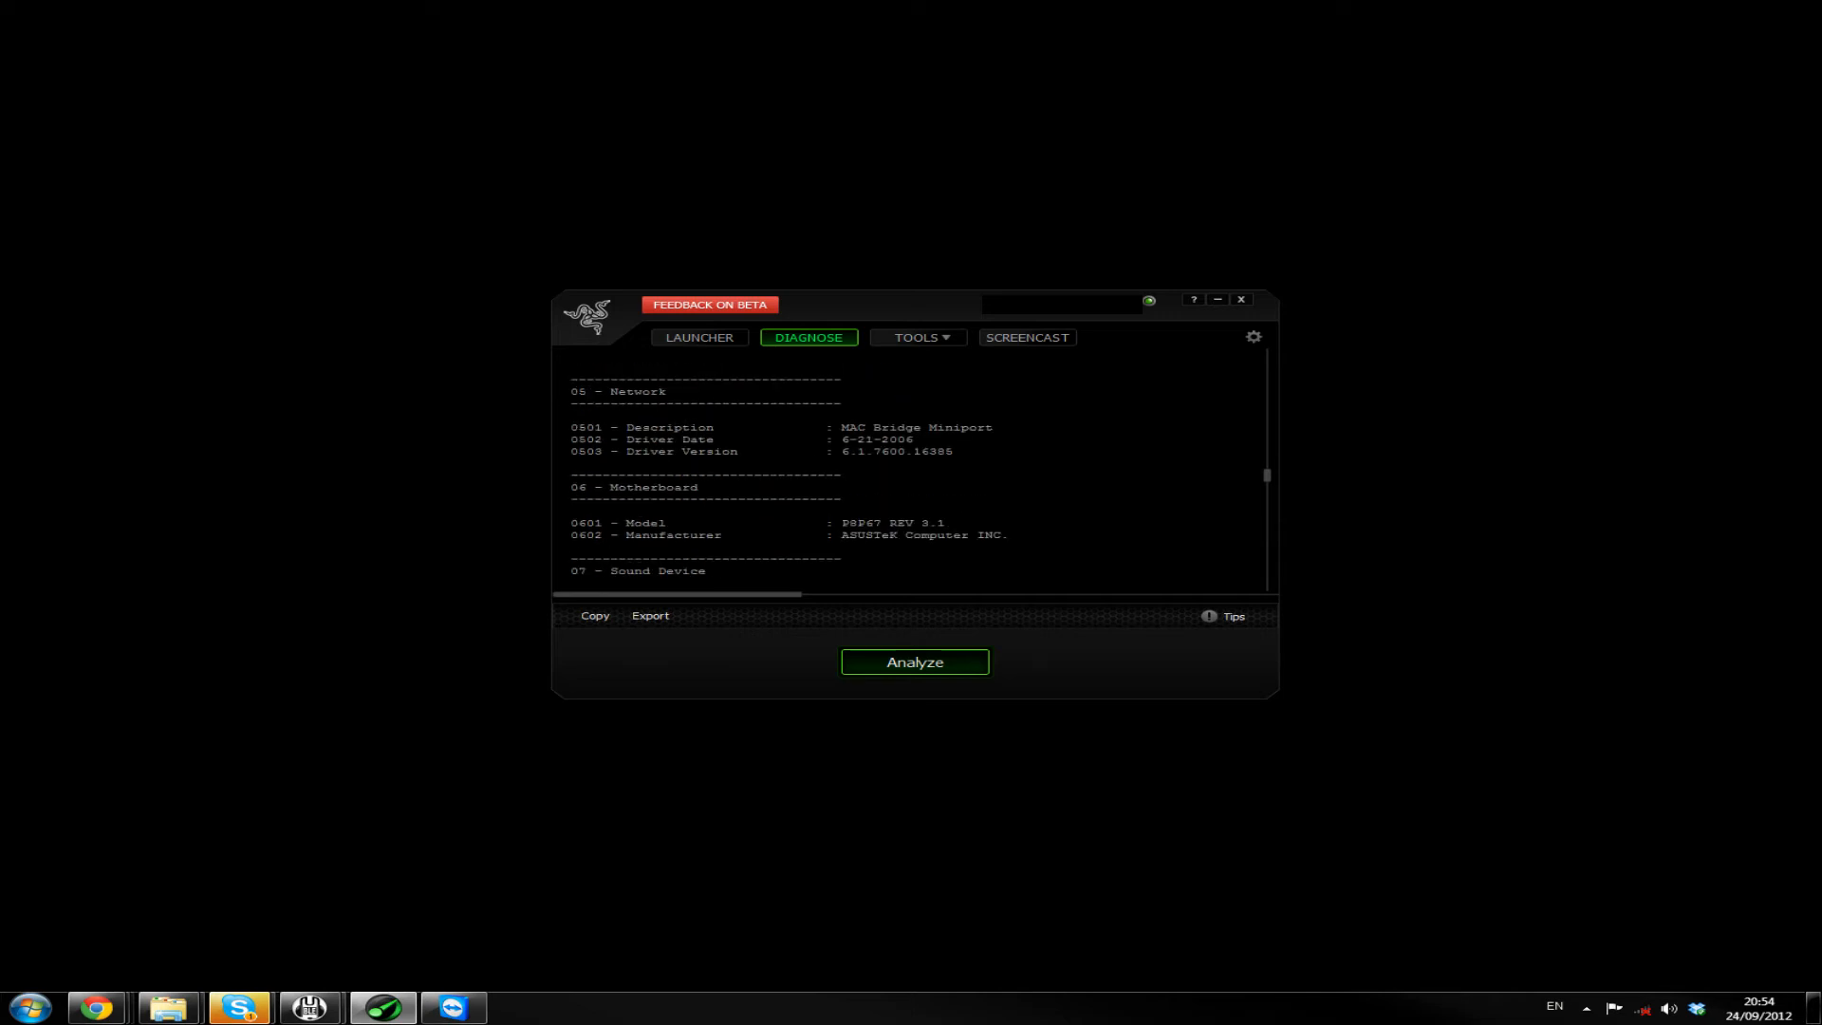
scroll("down", 3)
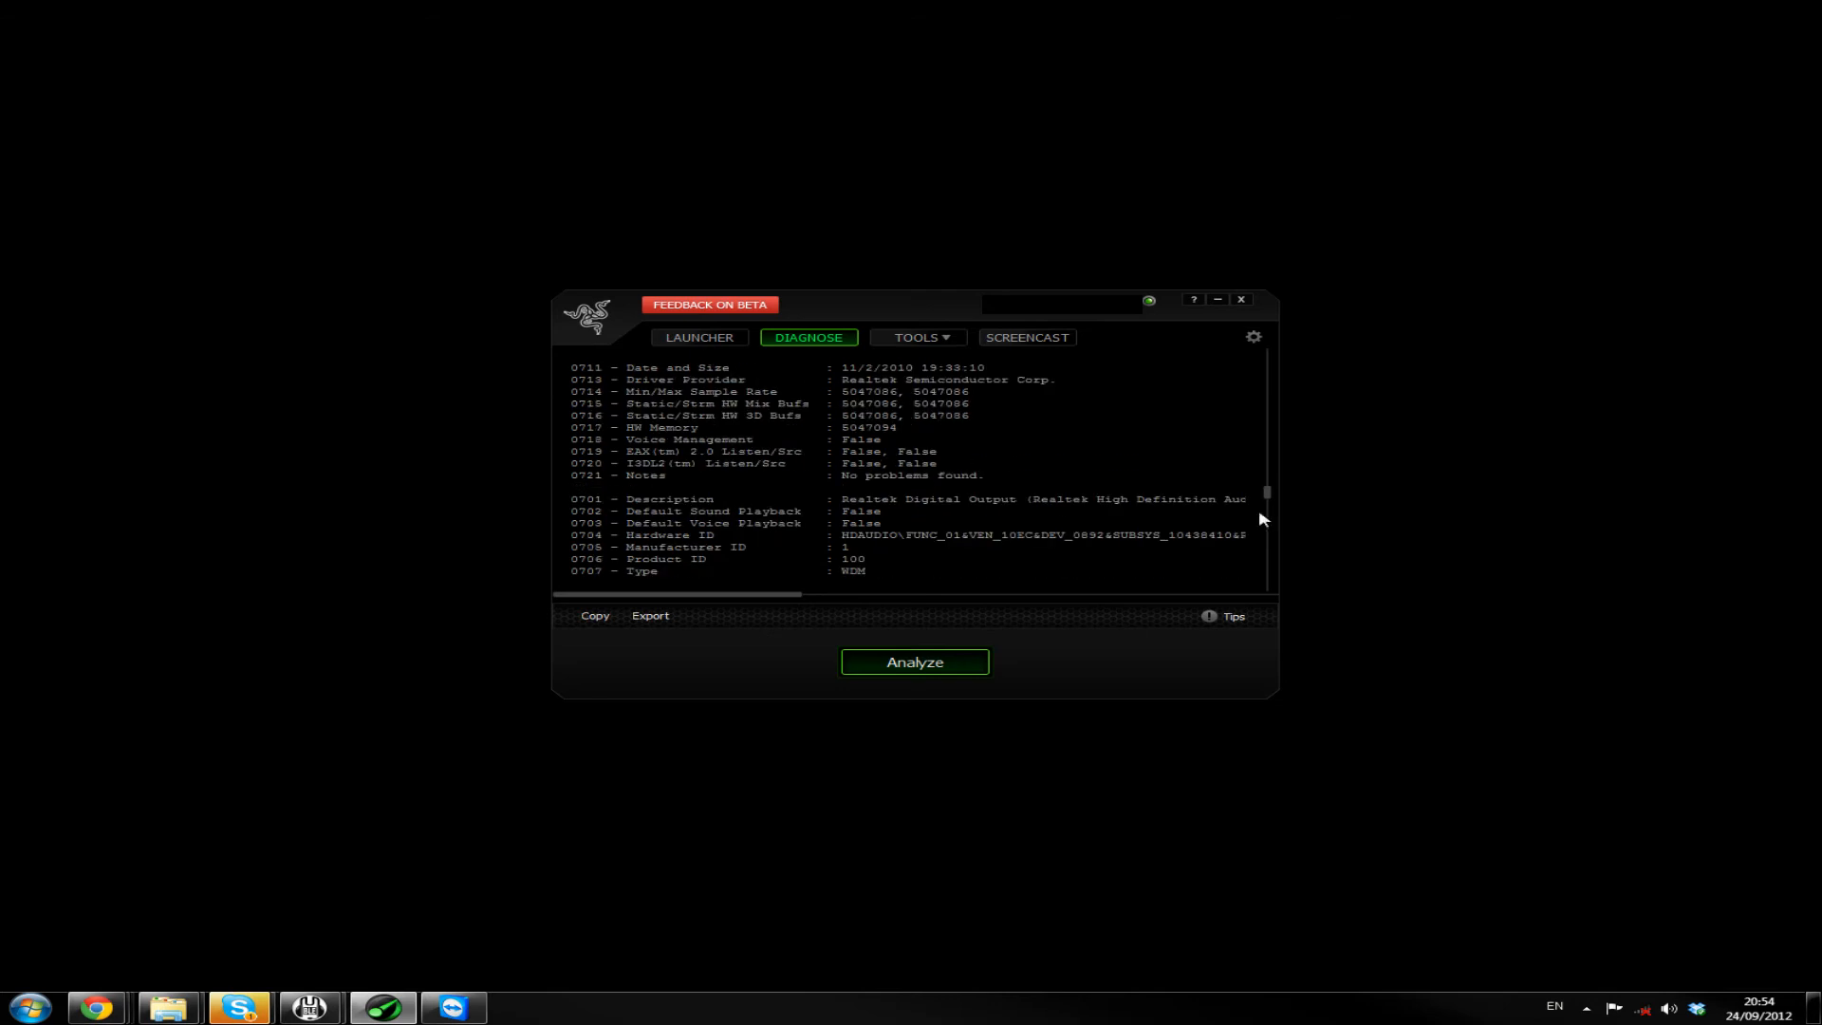
scroll("down", 3)
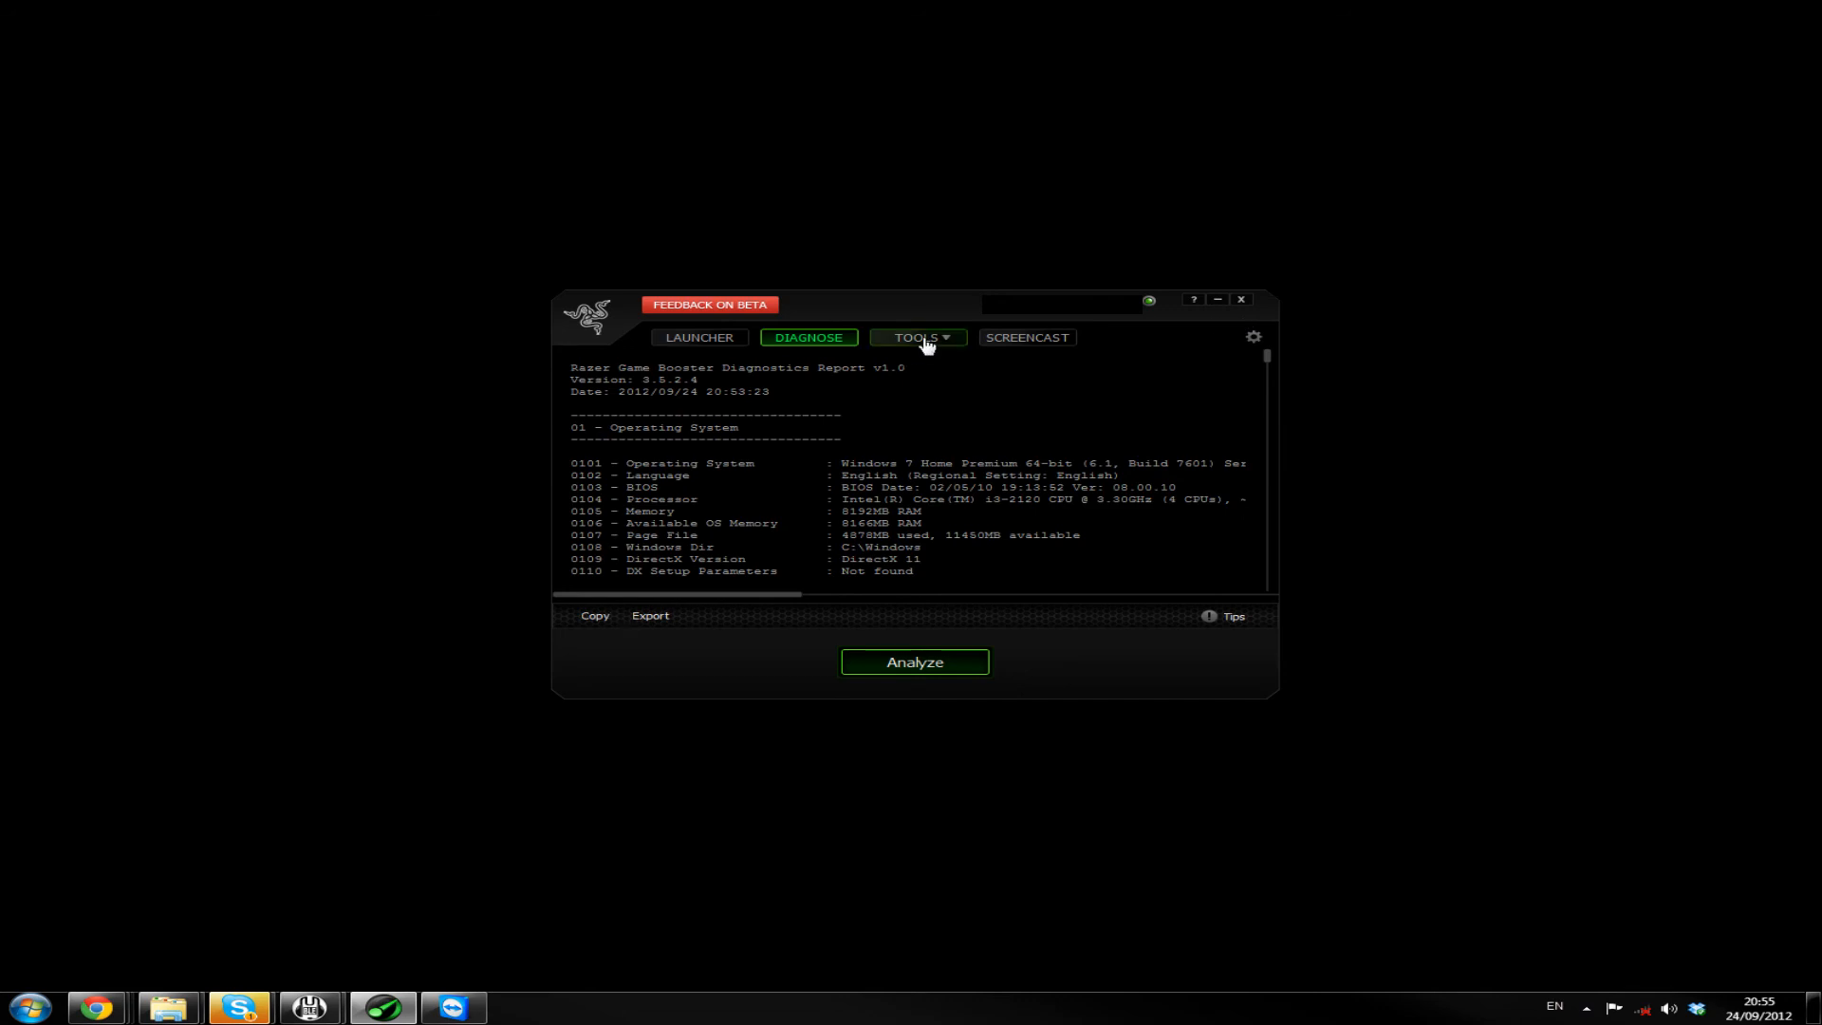
Show the Tools page's nine checked system tweaks and start Optimize on them
left_click(917, 337)
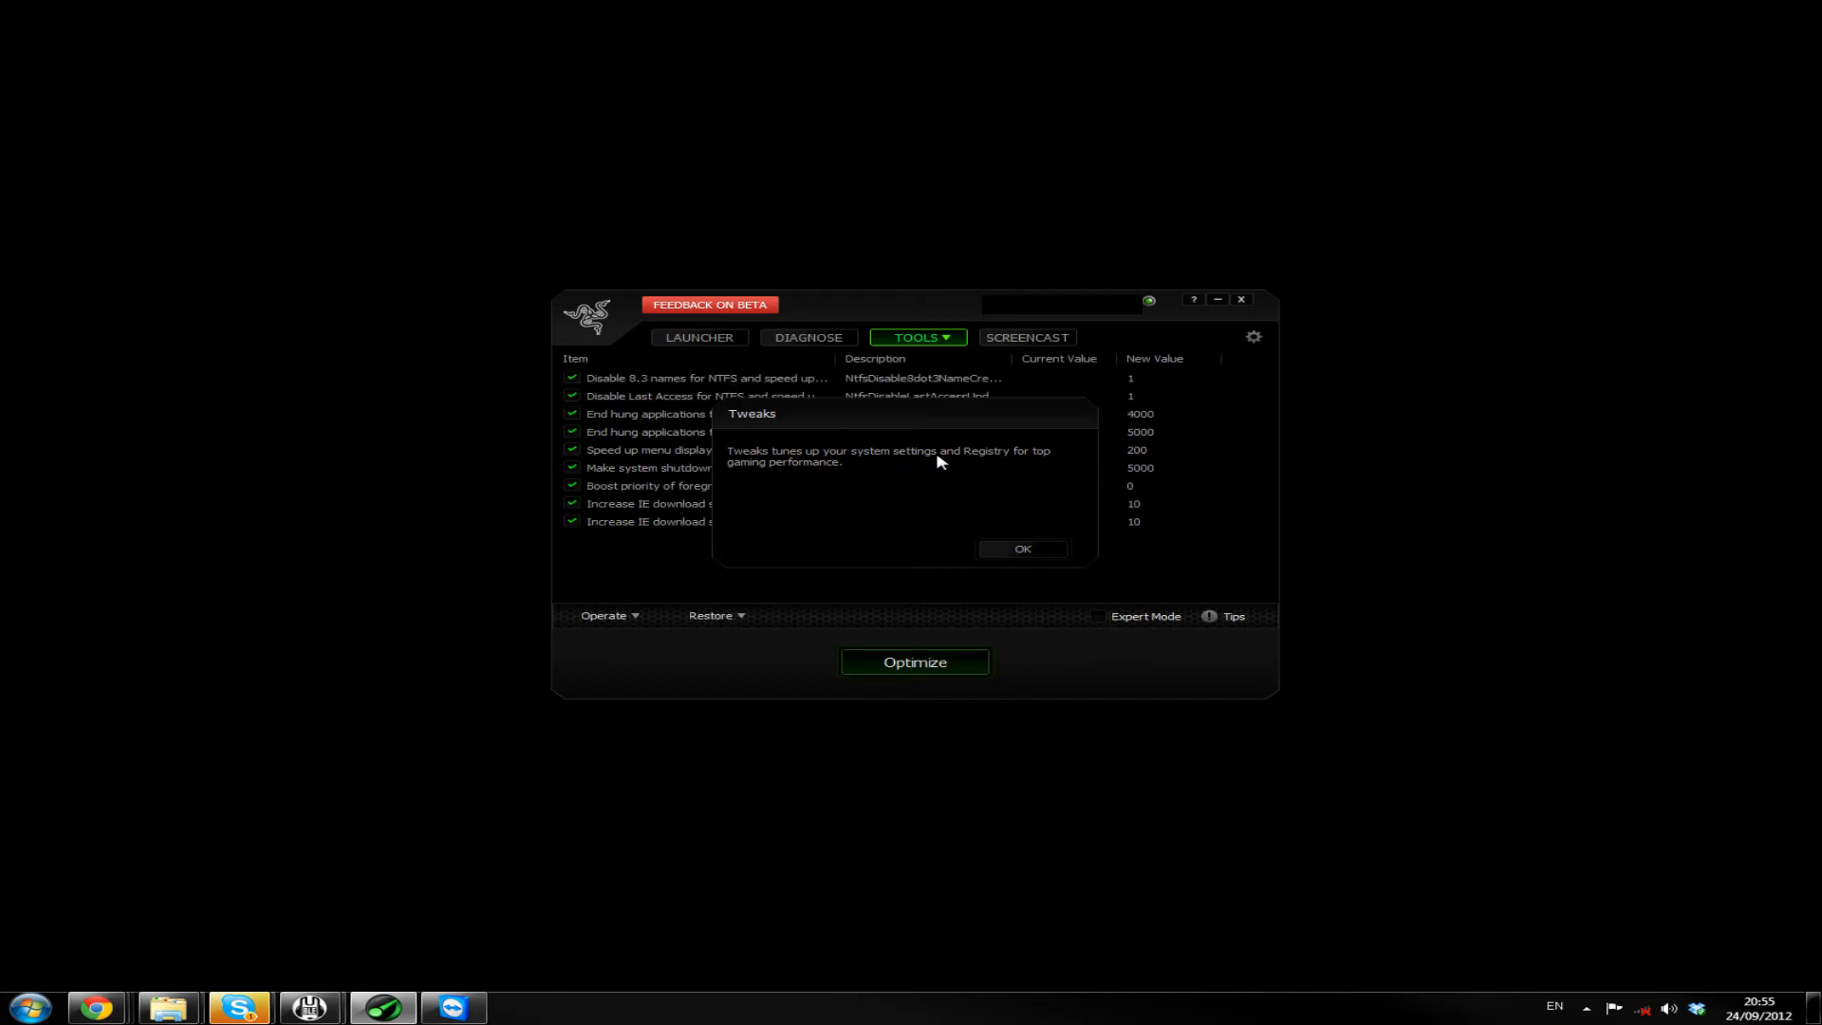
mouse_move(778, 477)
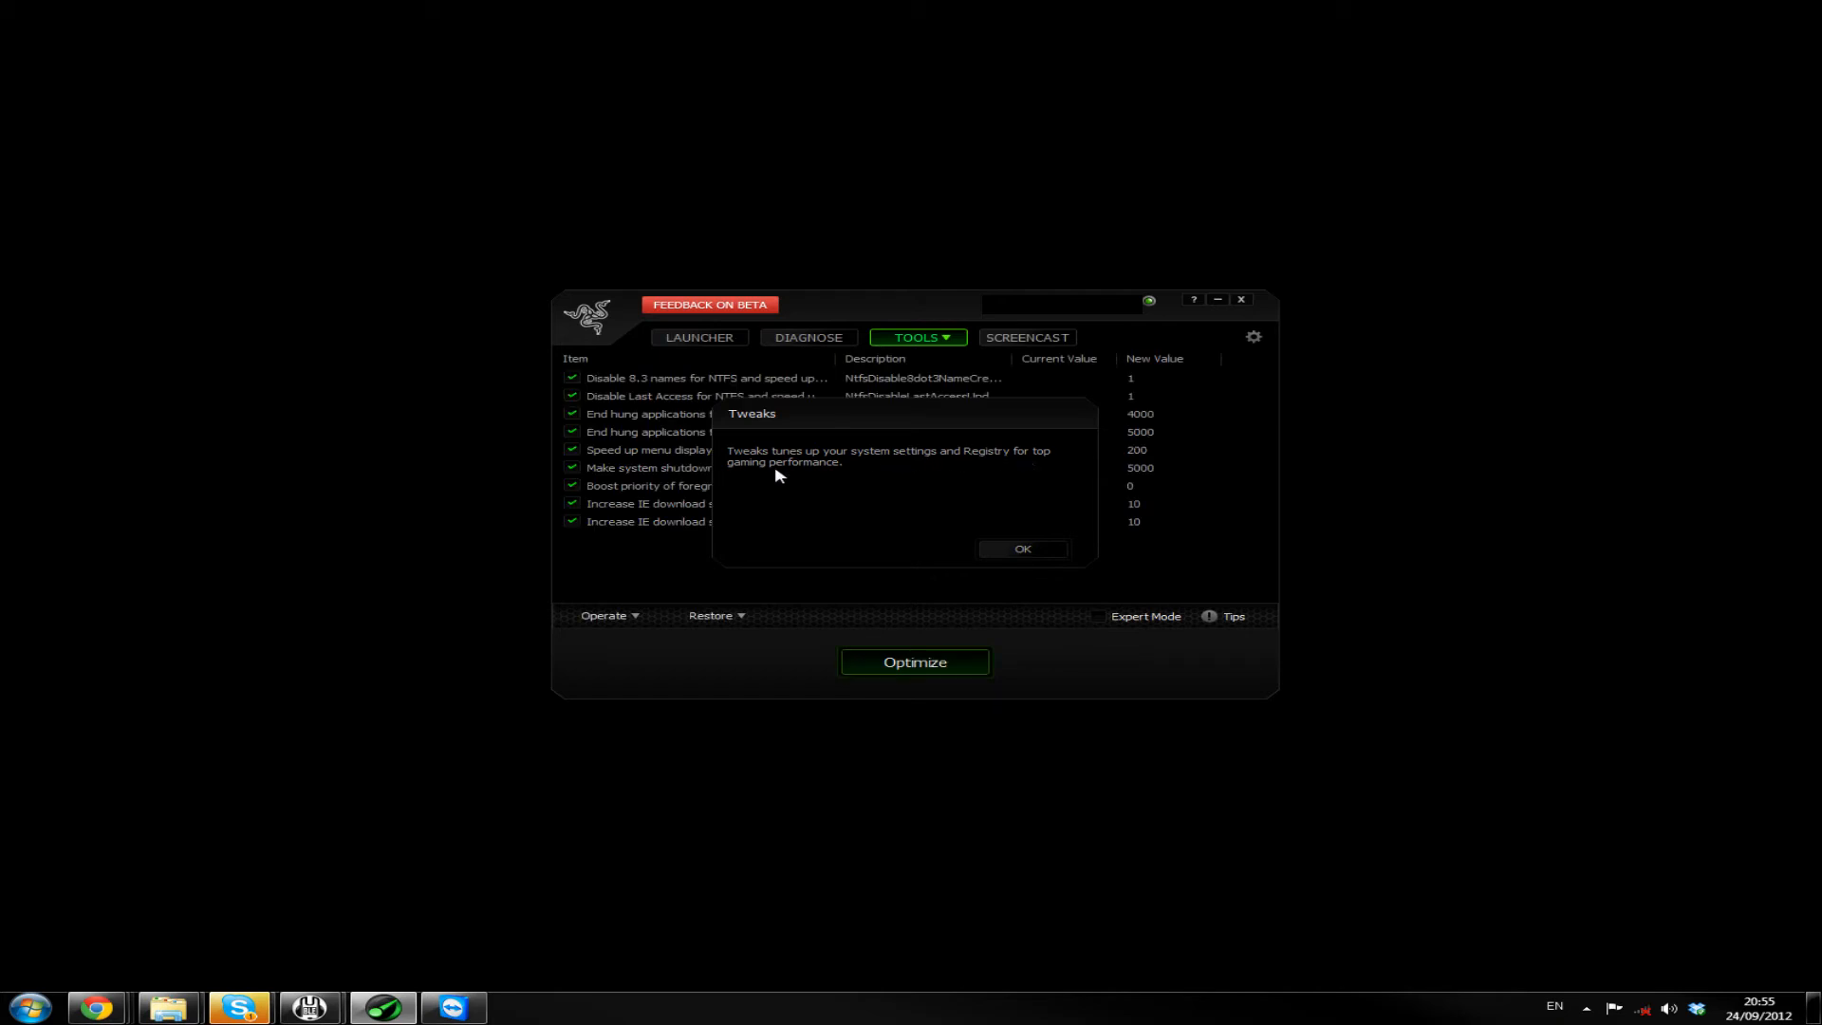
left_click(1022, 547)
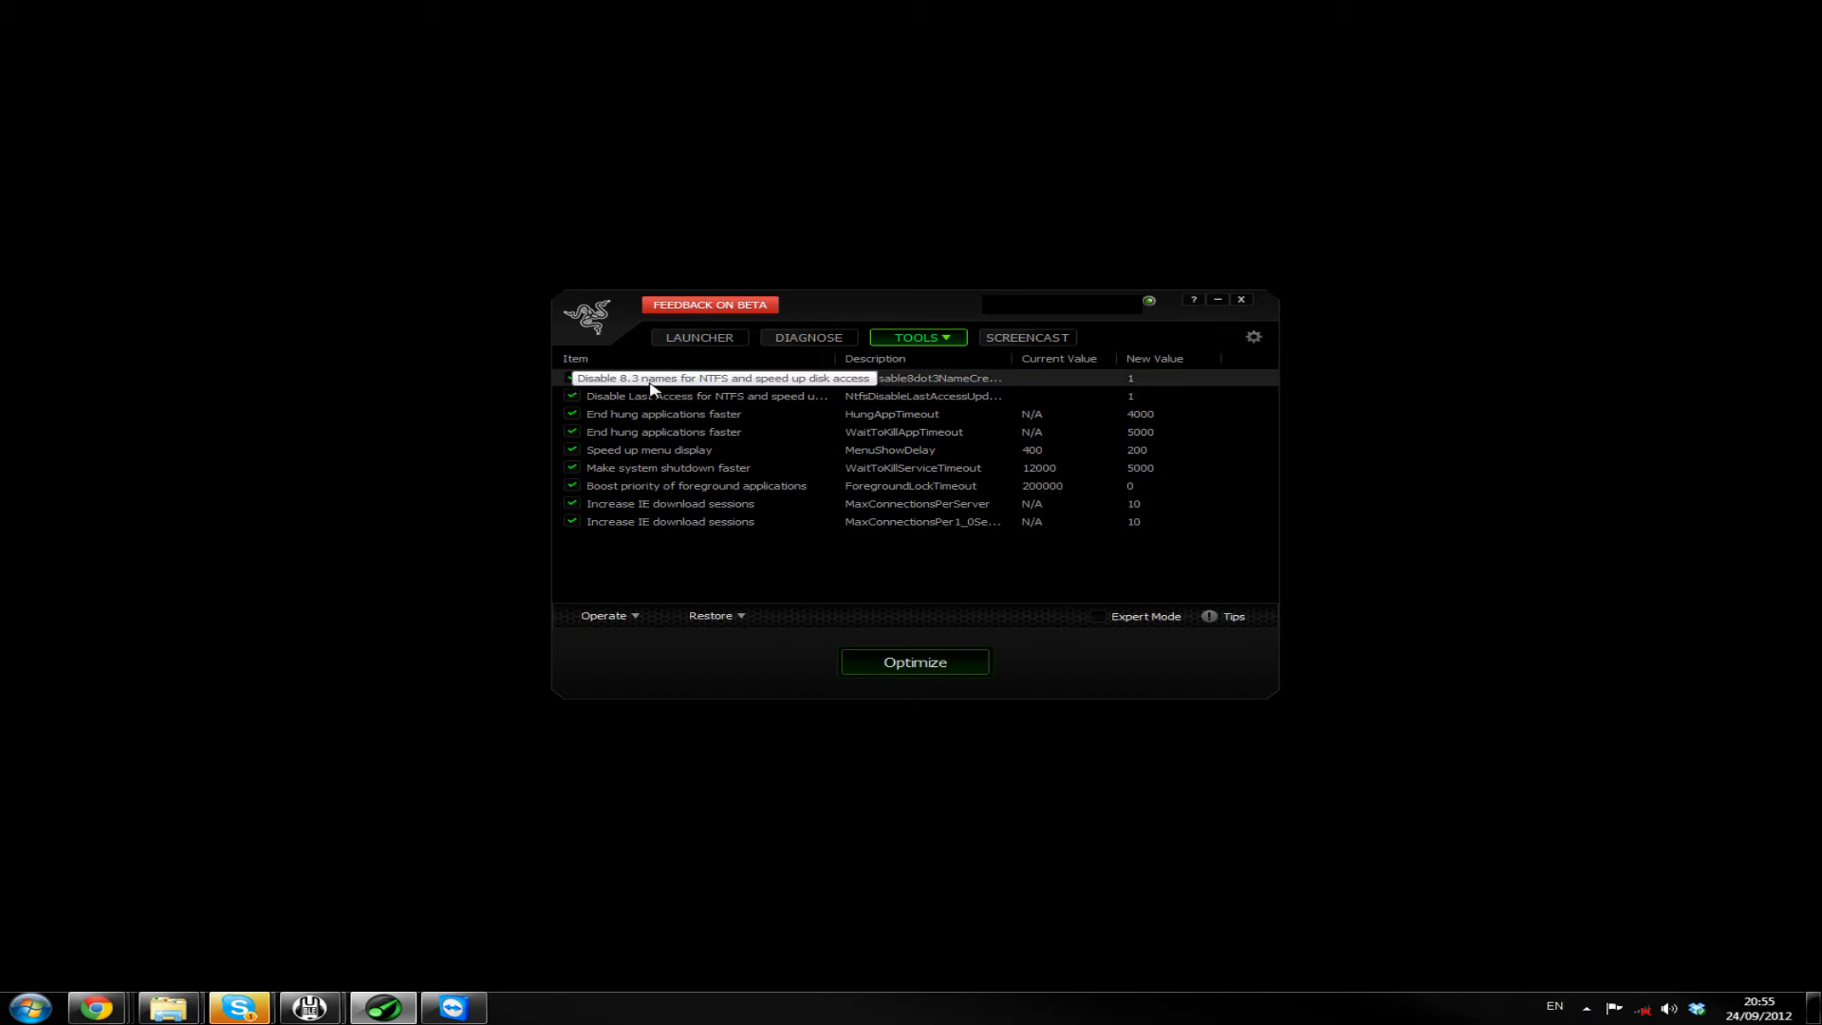
mouse_move(756, 390)
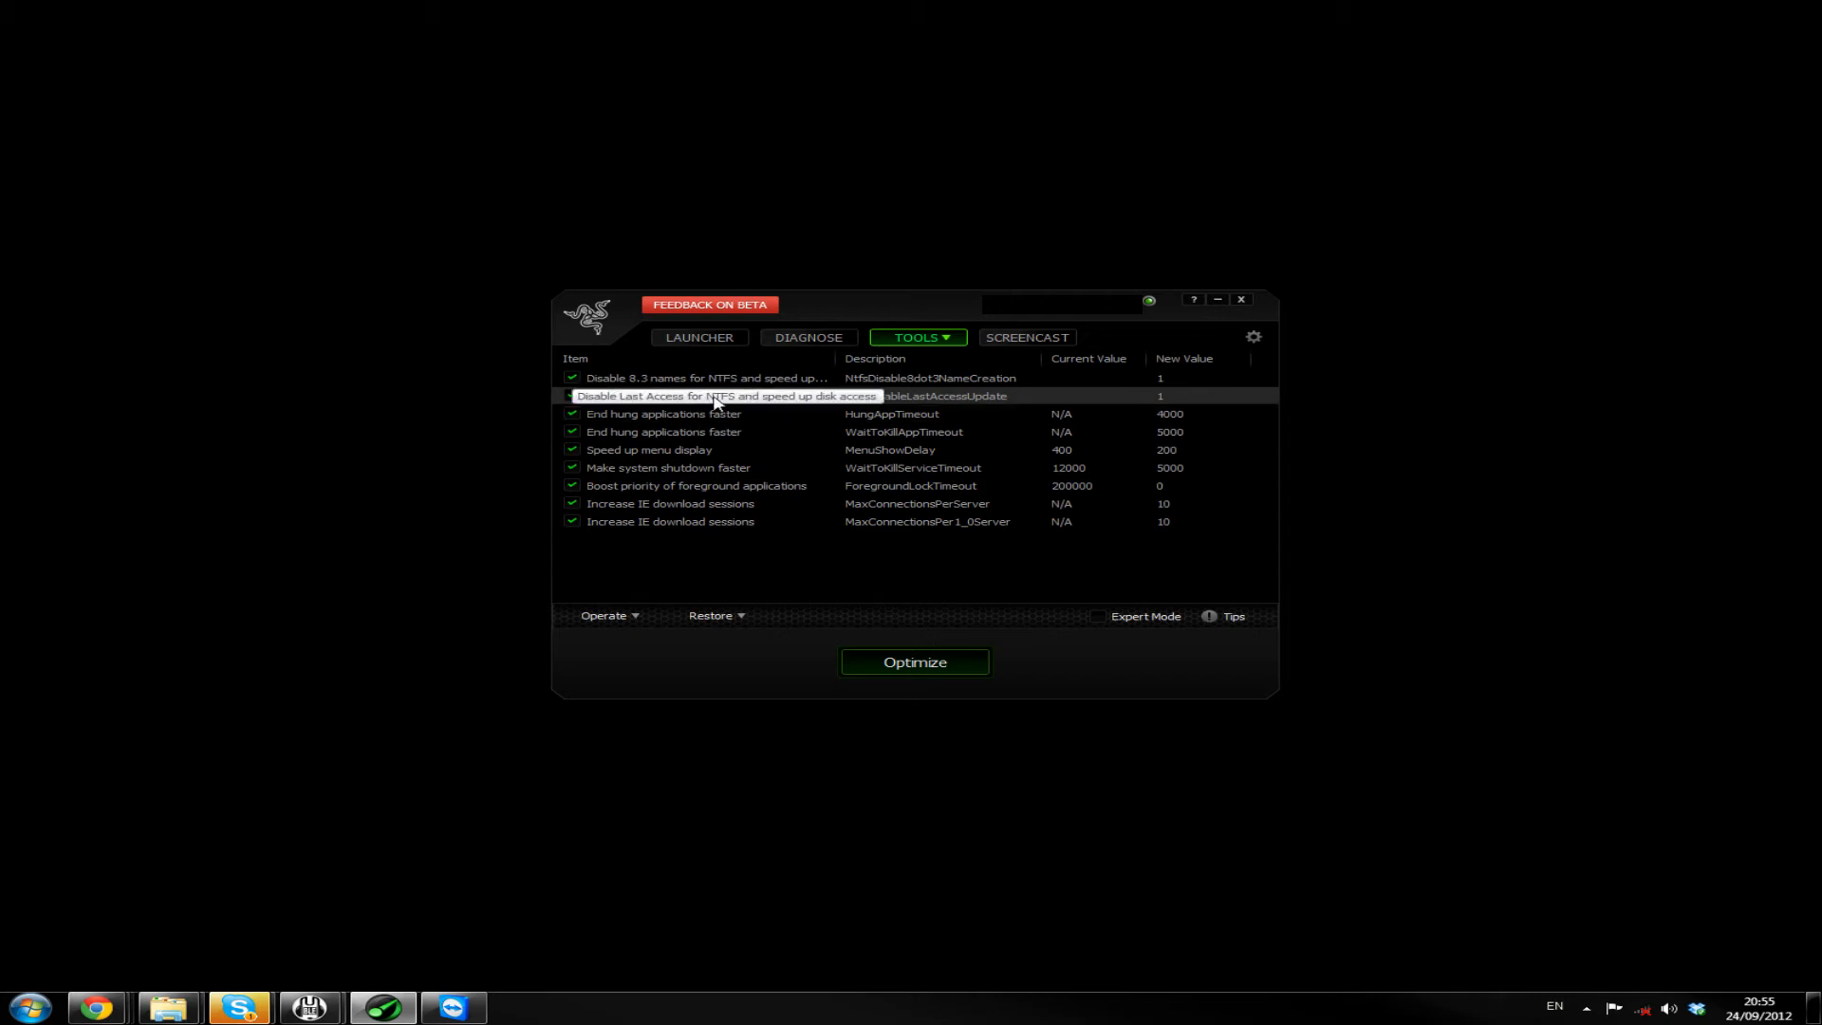
mouse_move(804, 405)
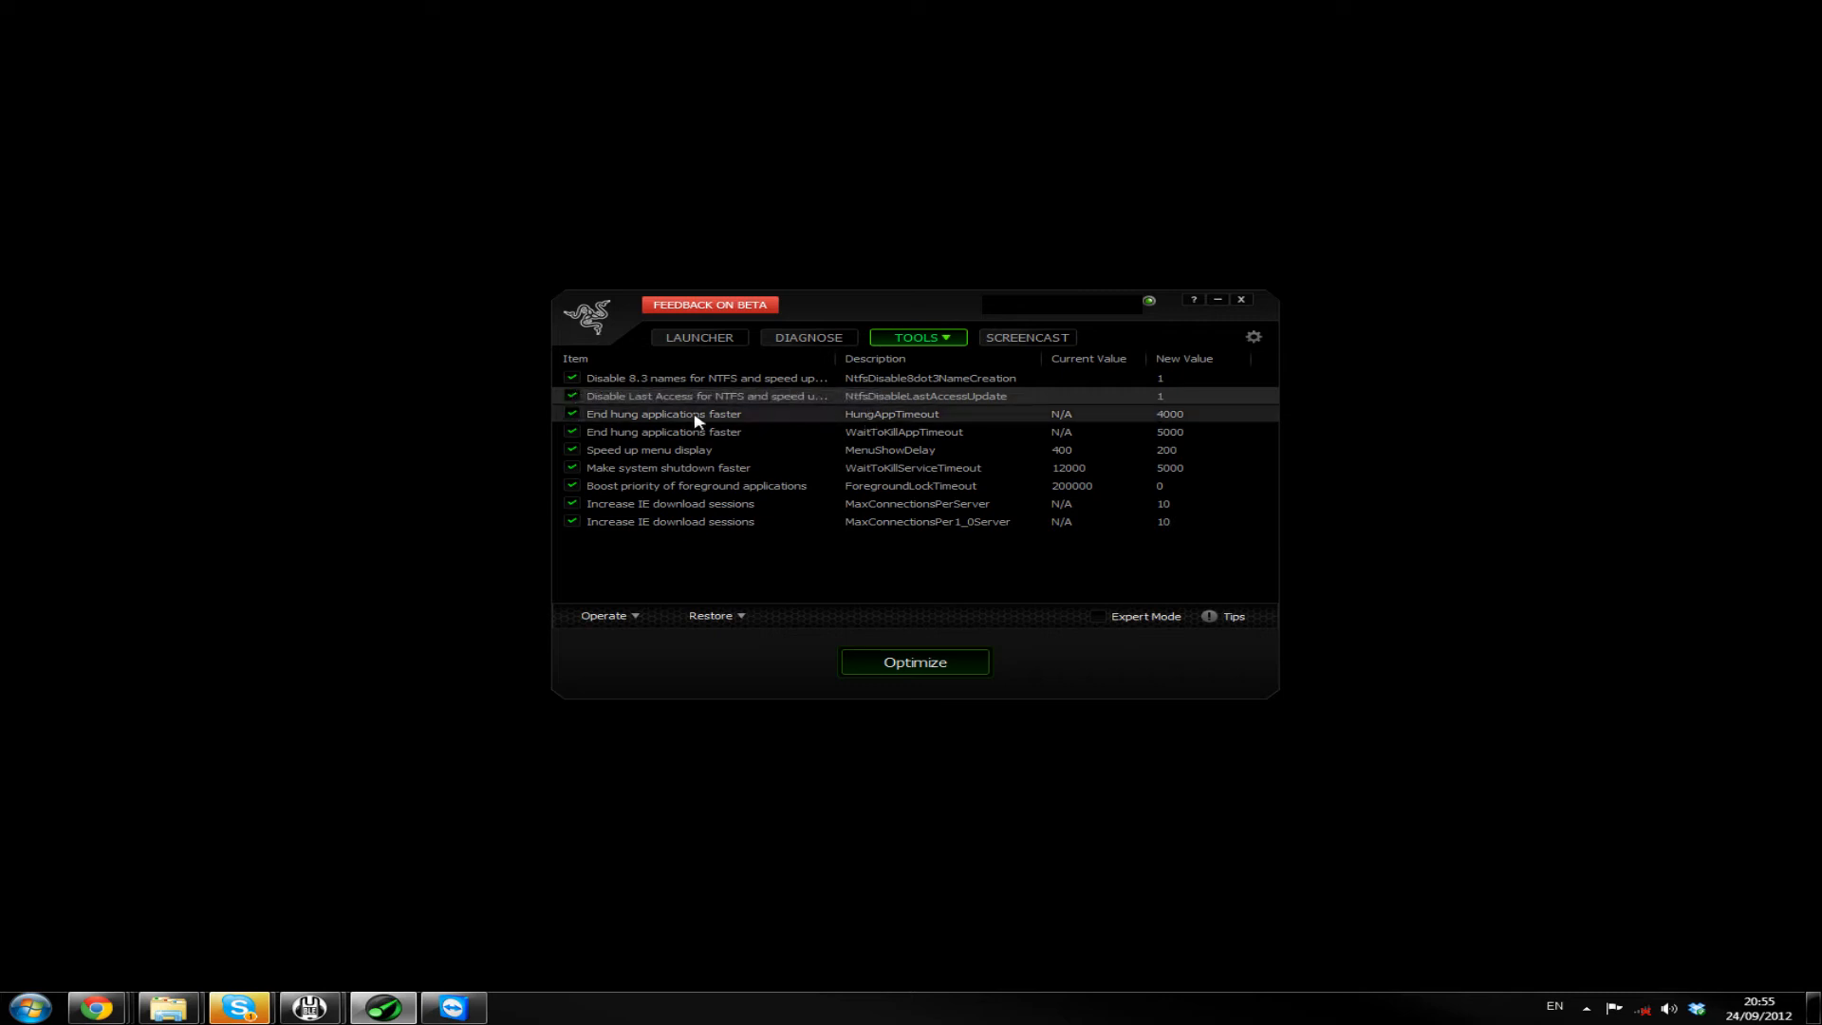
mouse_move(734, 421)
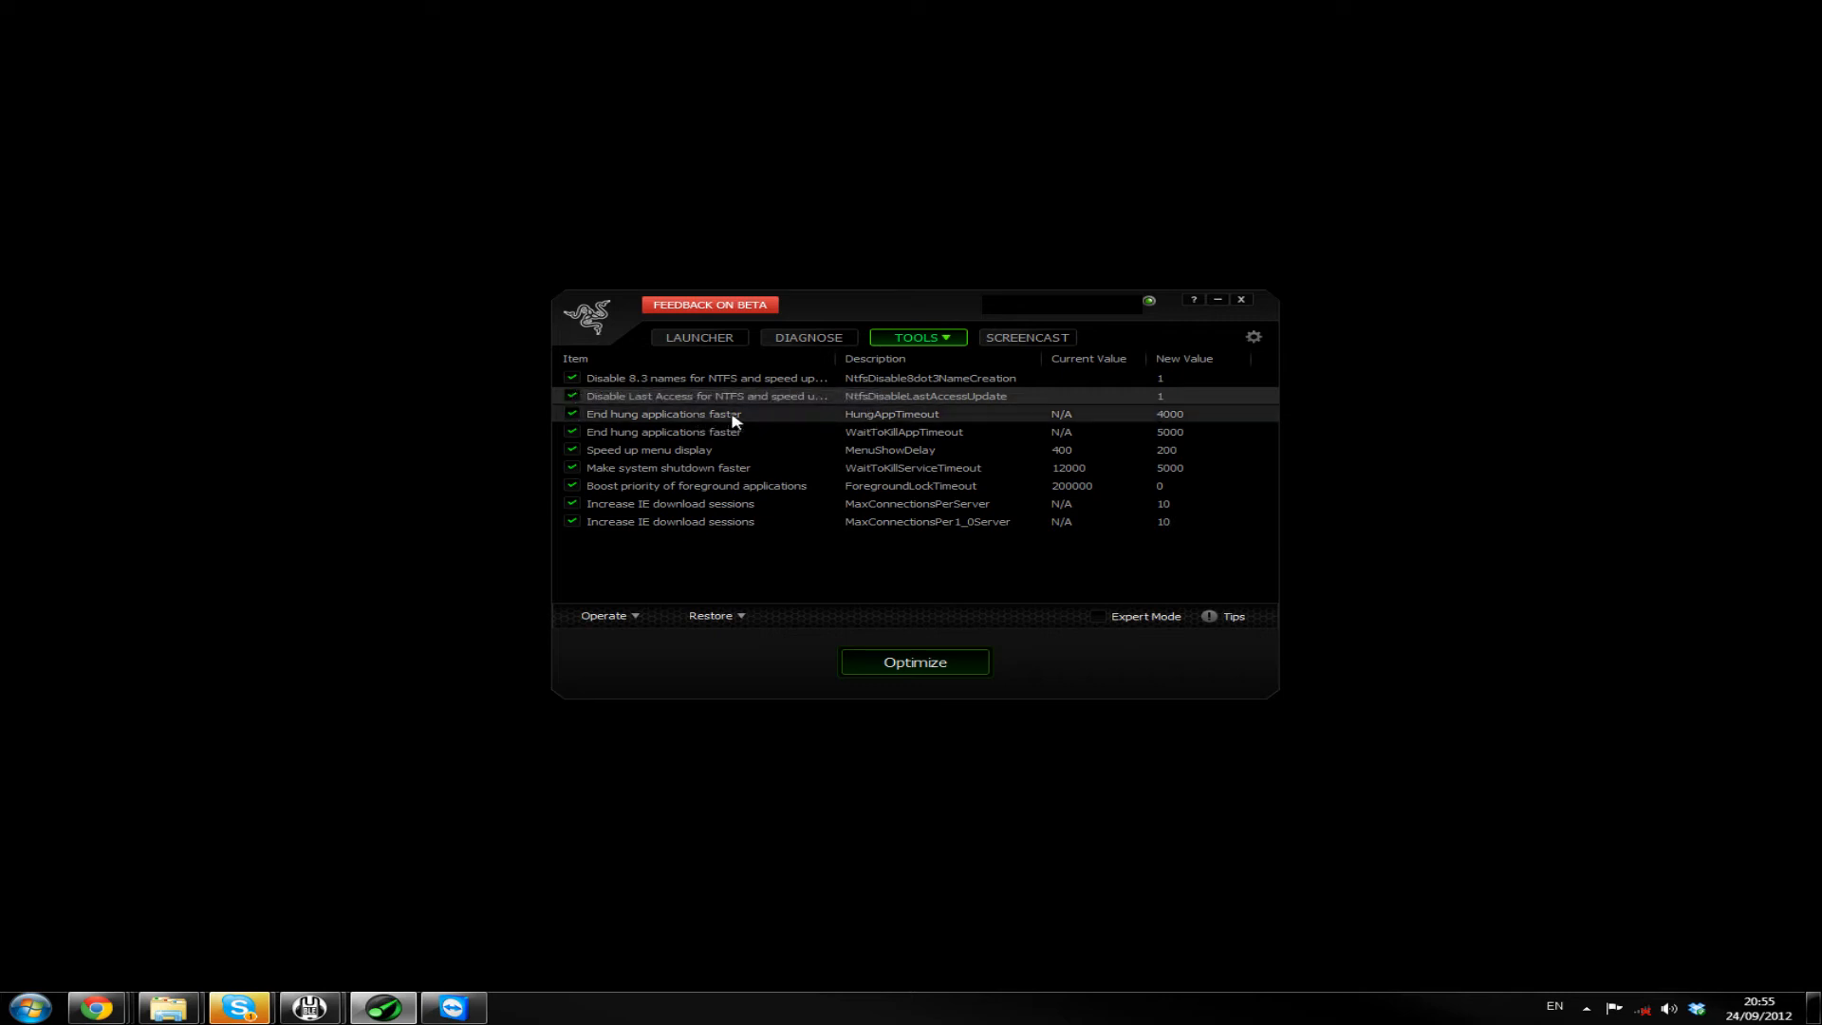
mouse_move(1036, 421)
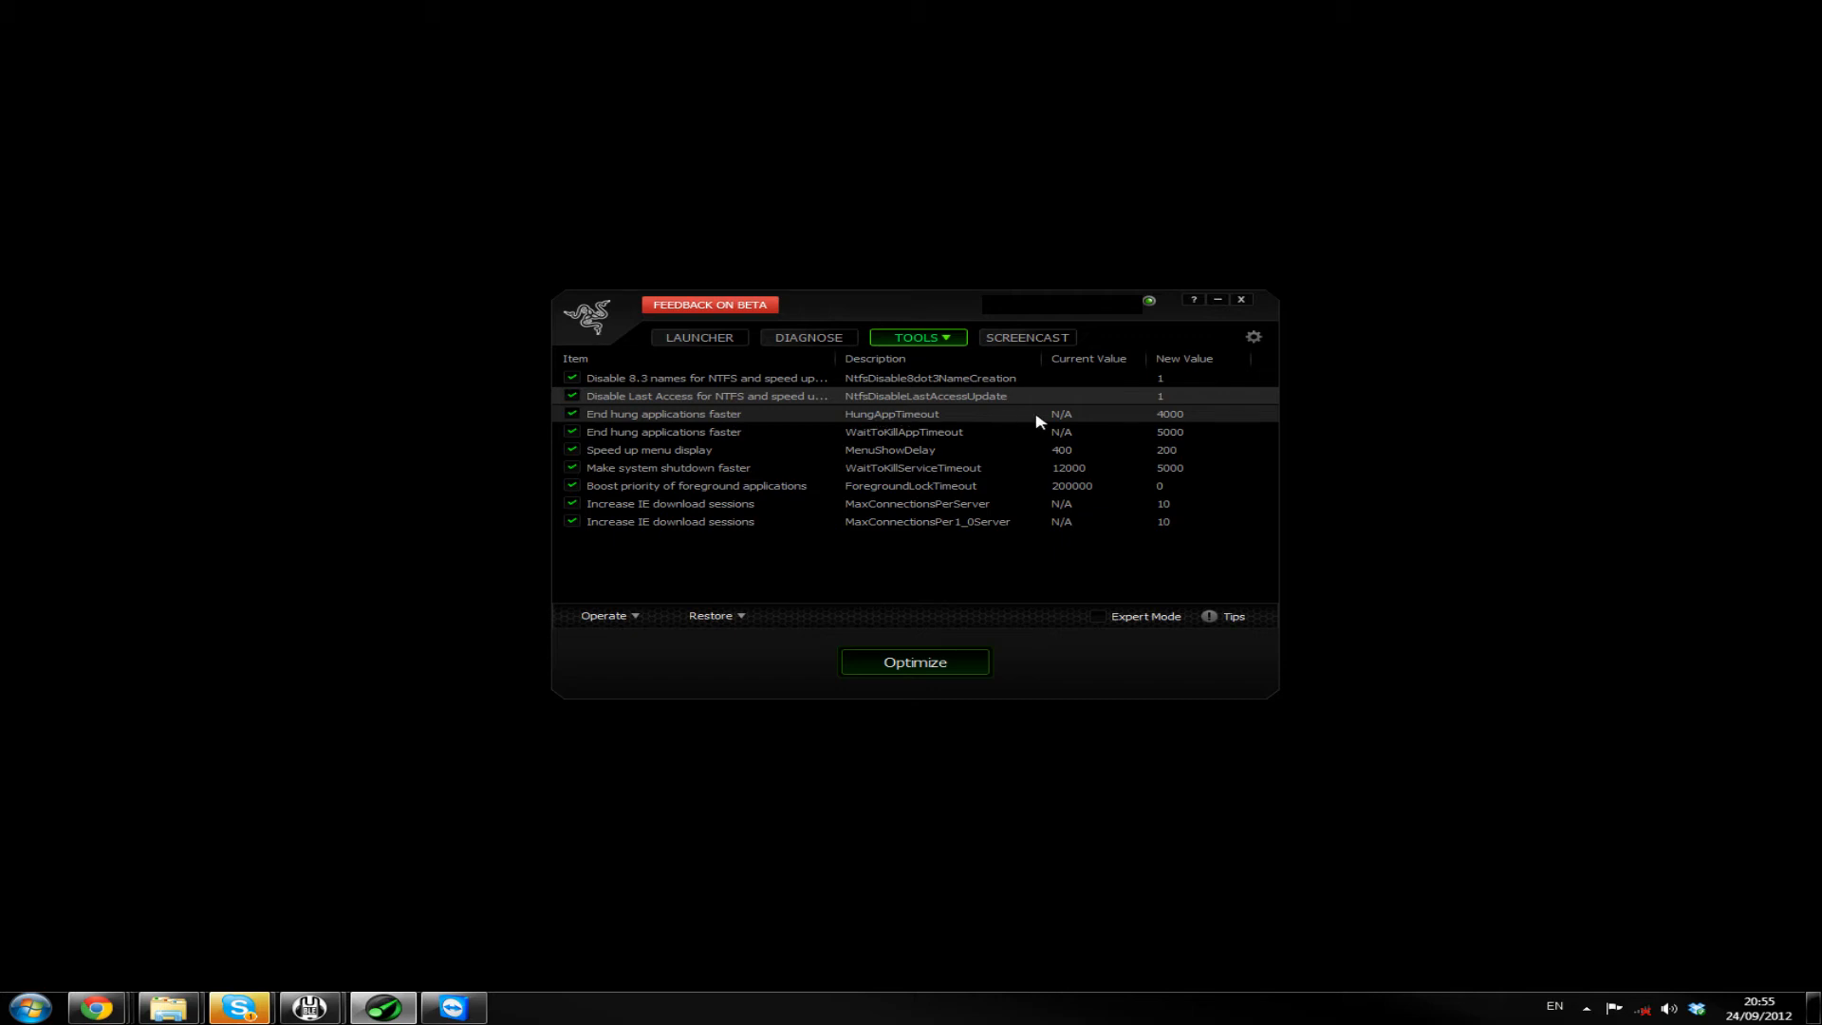
mouse_move(616, 430)
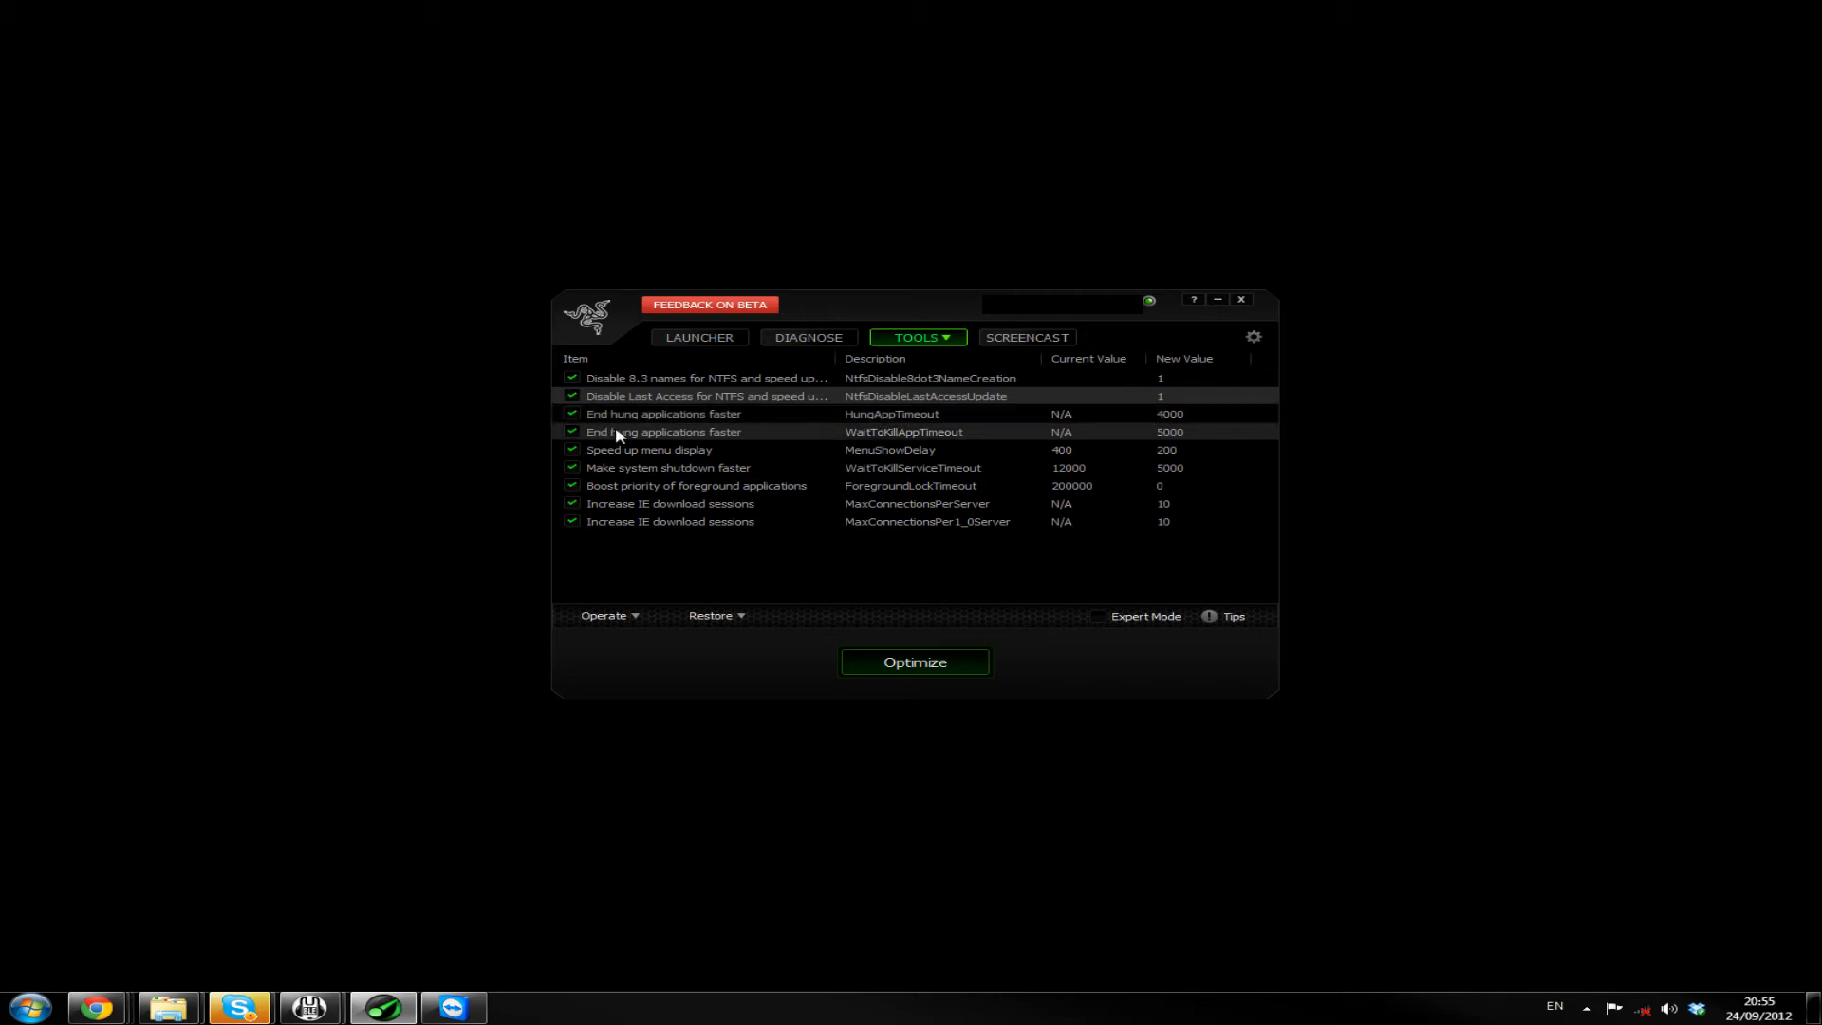
mouse_move(885, 440)
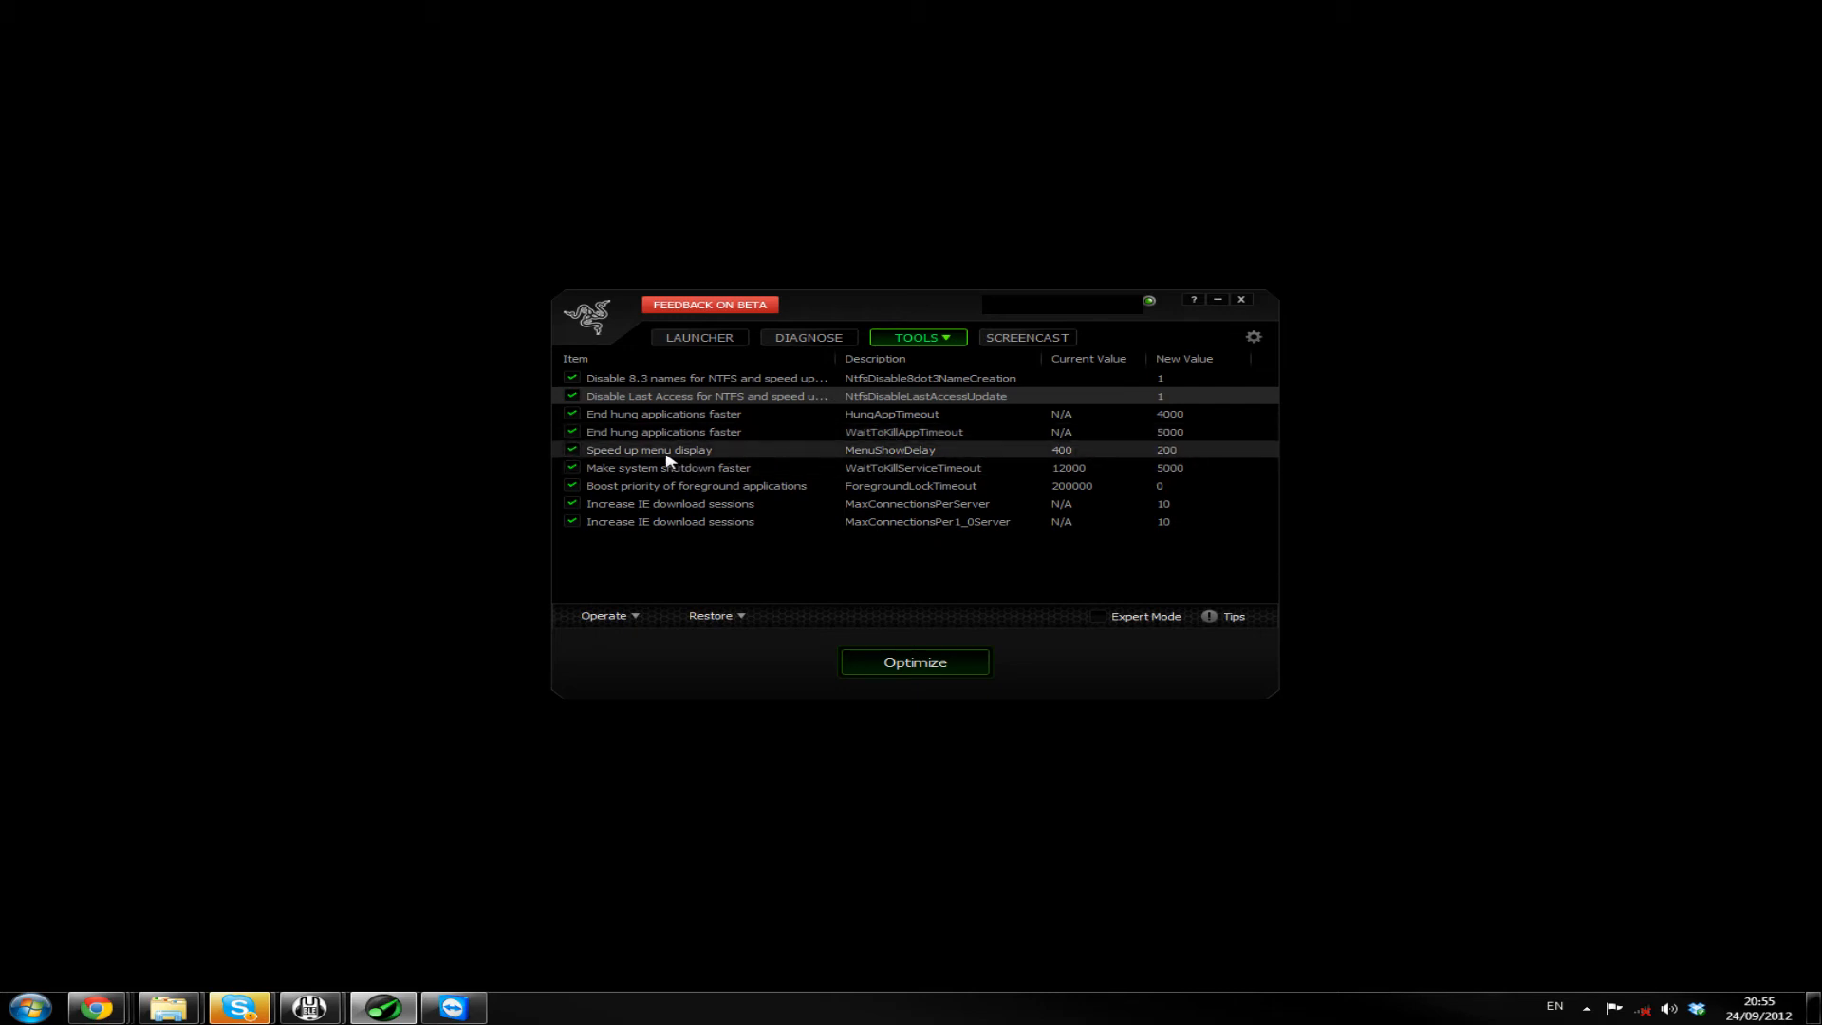
mouse_move(907, 456)
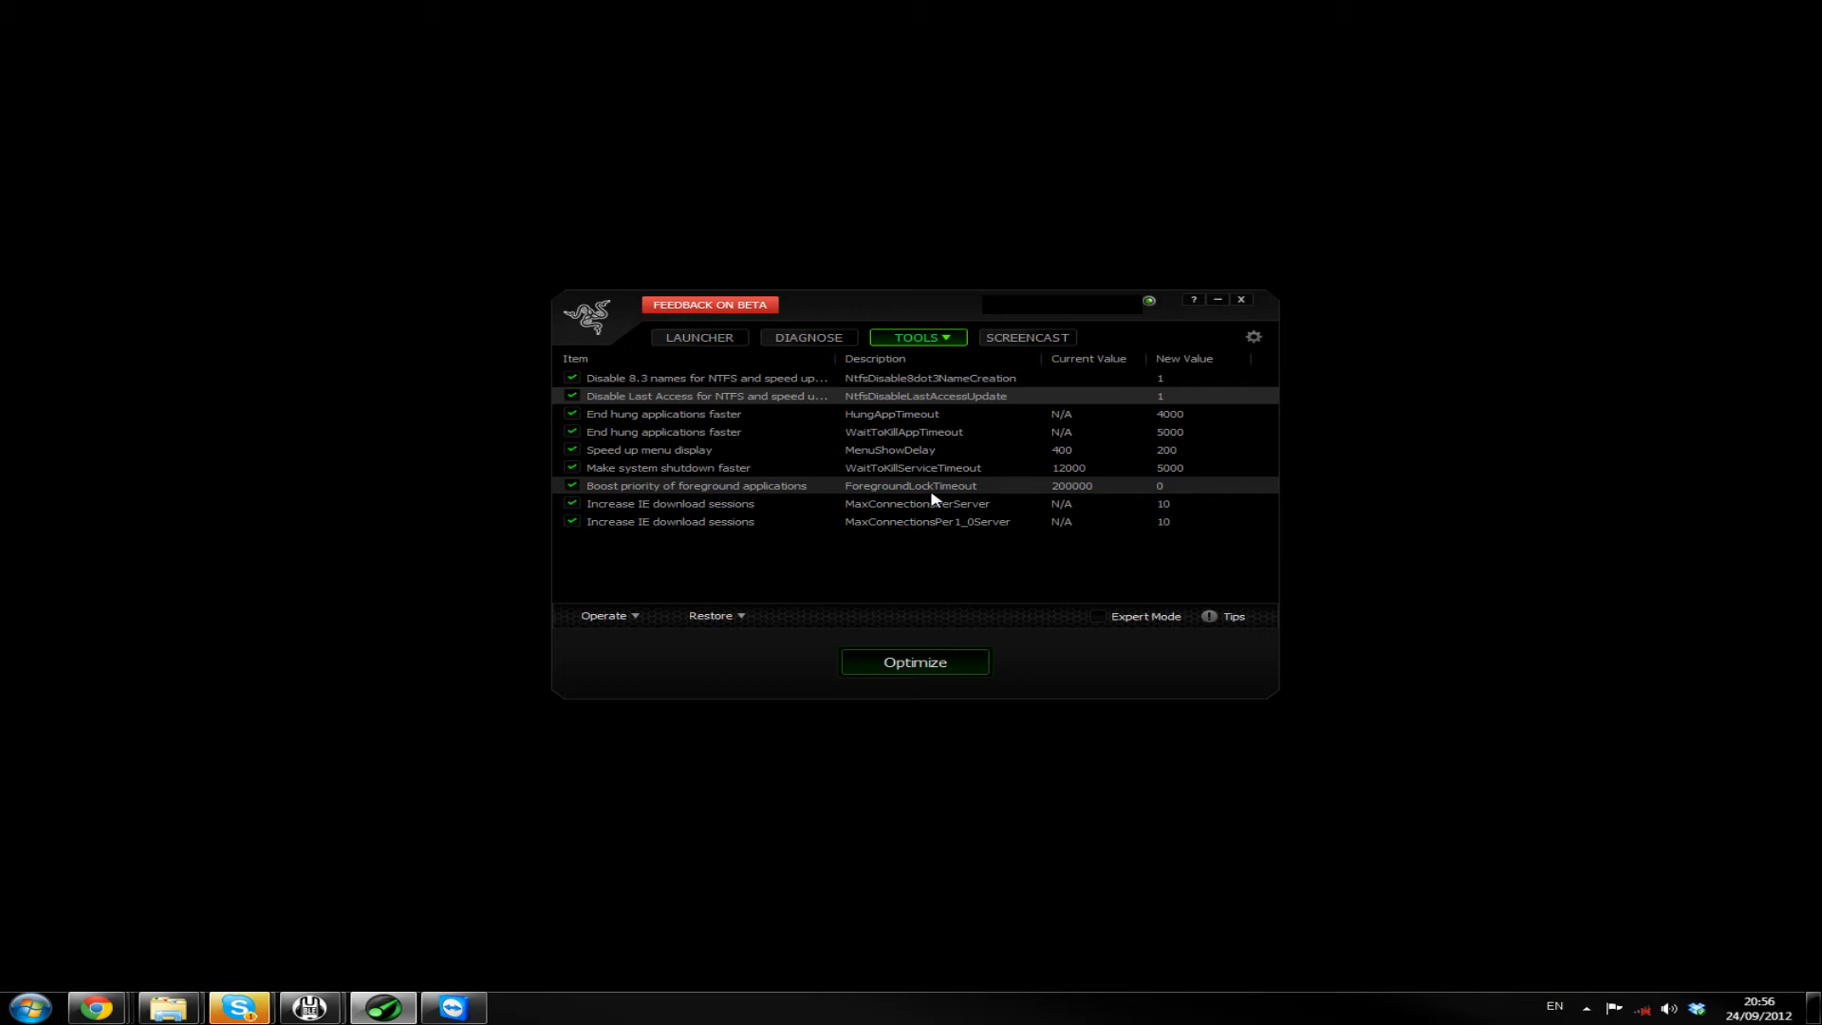
mouse_move(1045, 497)
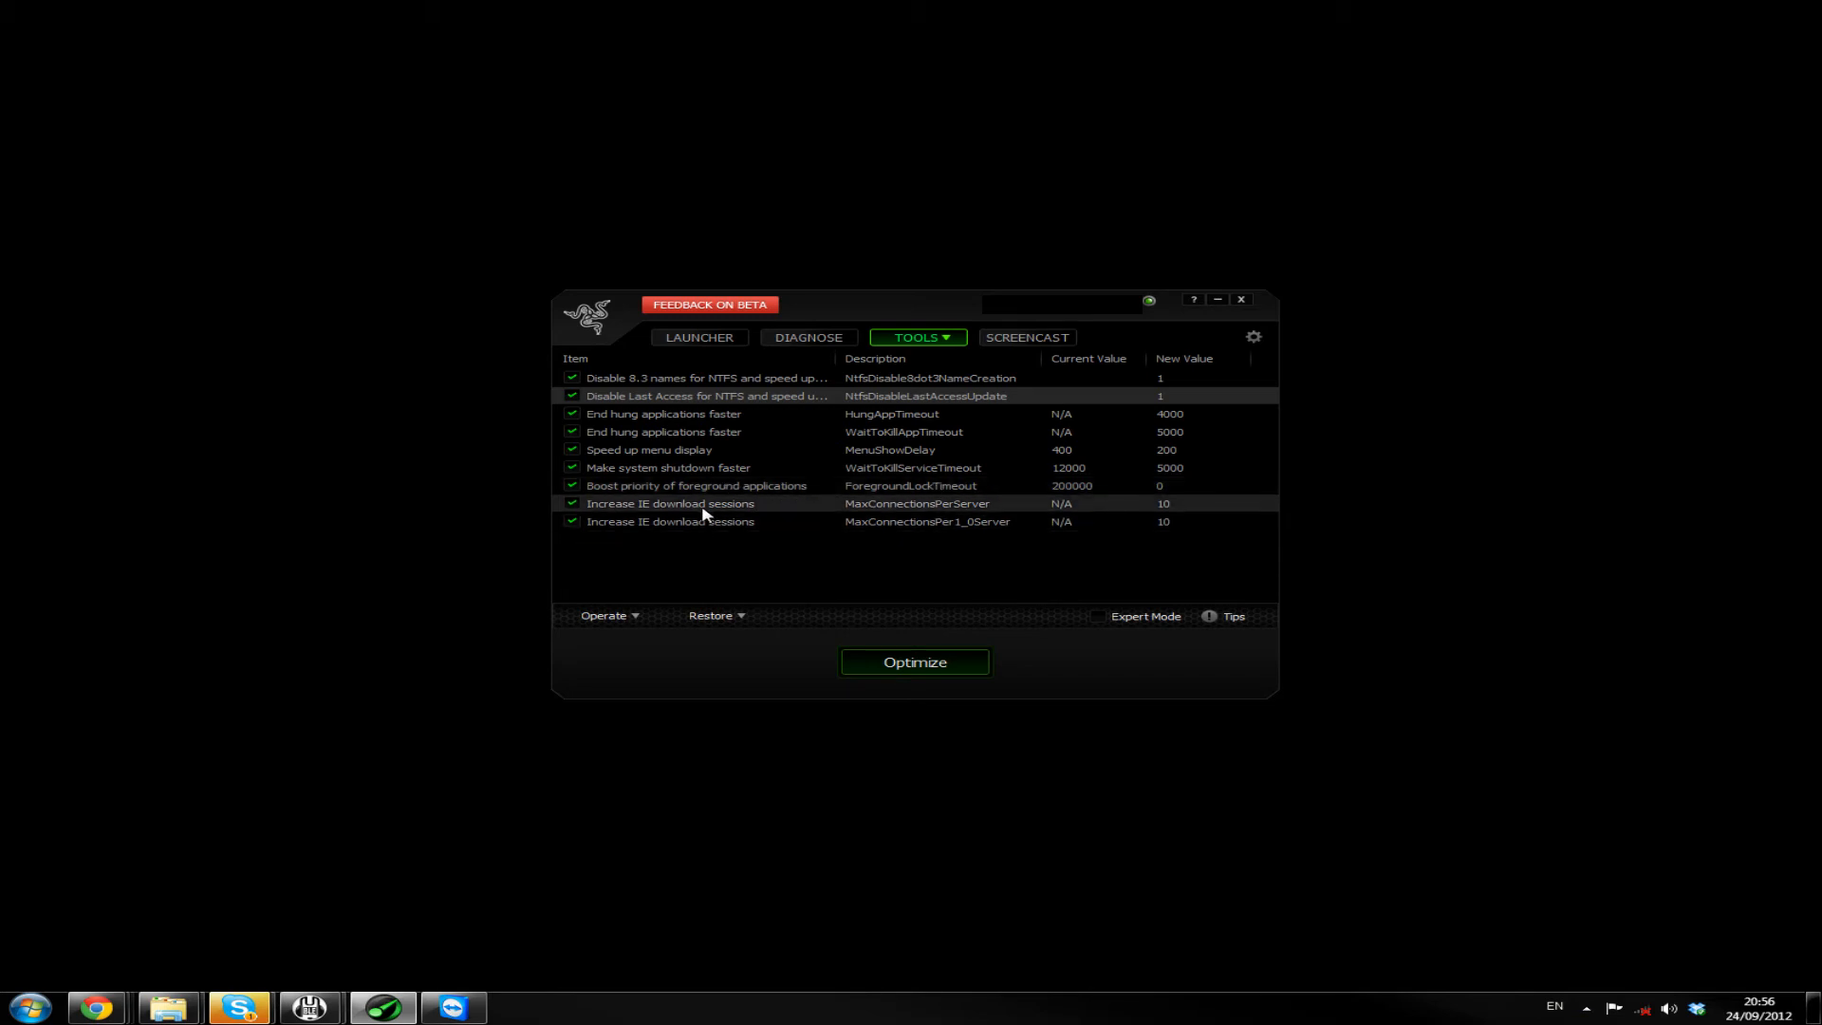
mouse_move(737, 529)
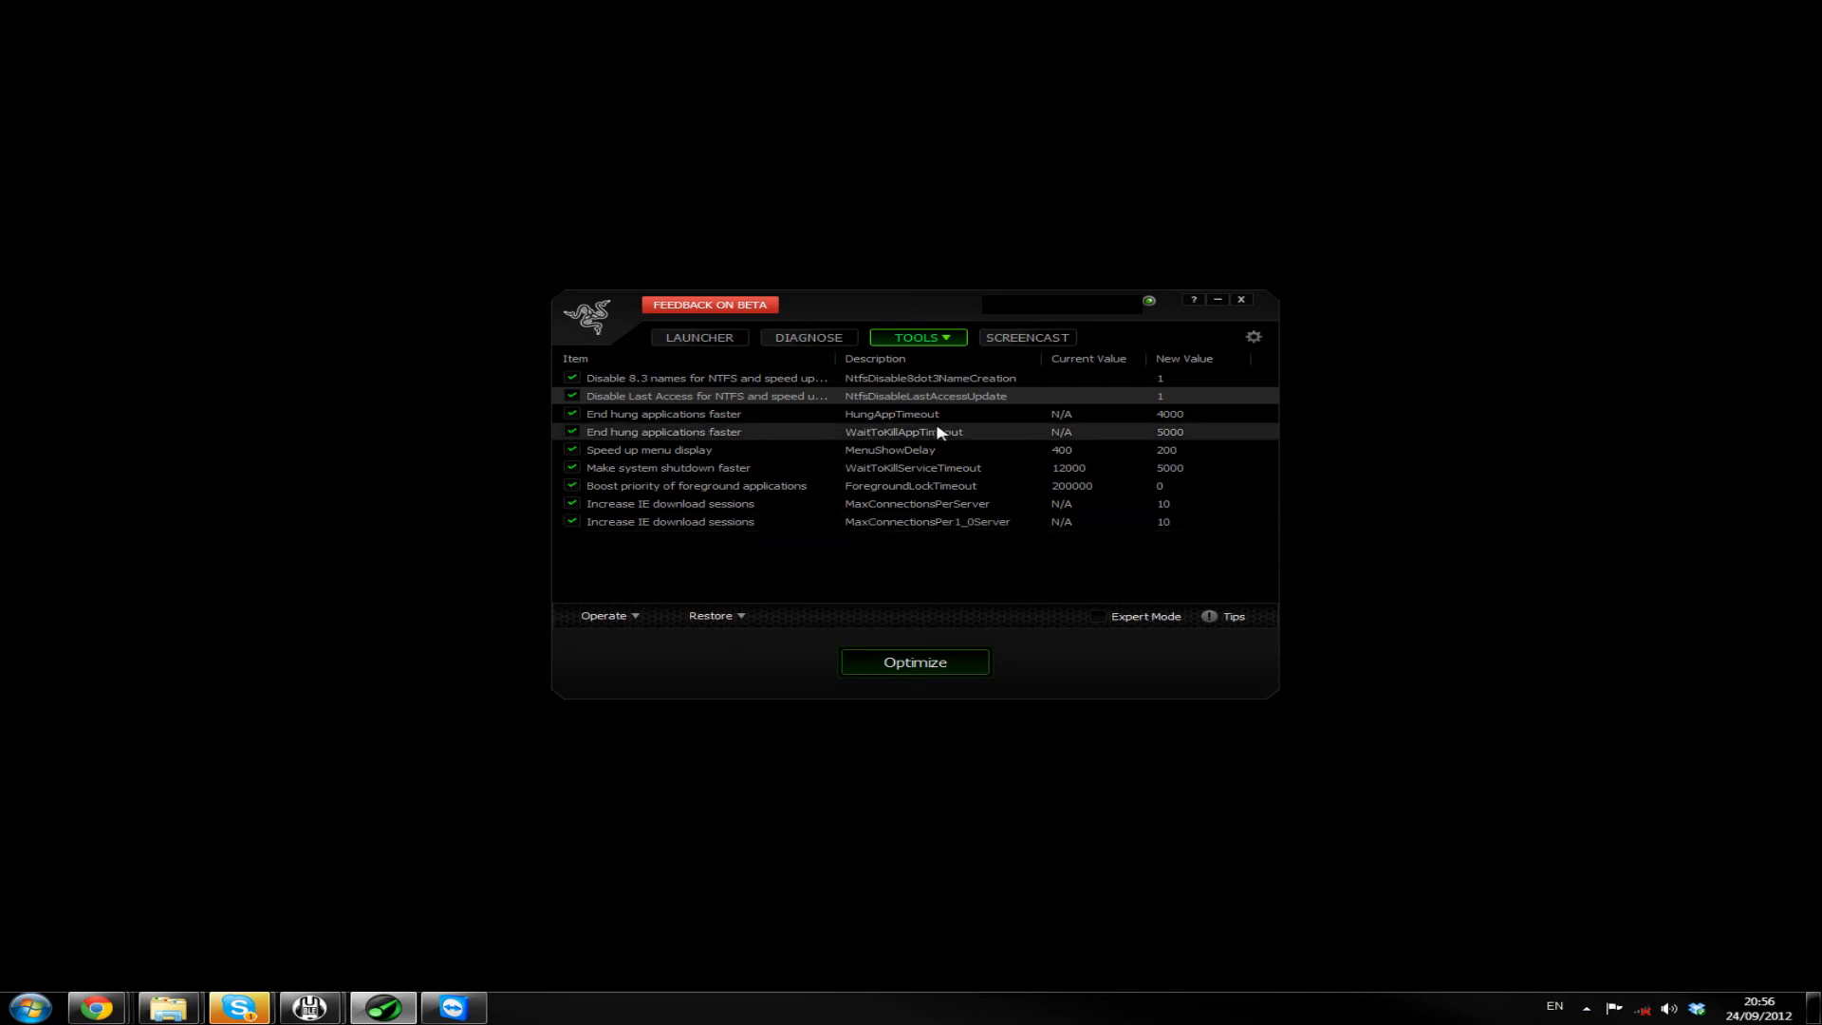
left_click(913, 661)
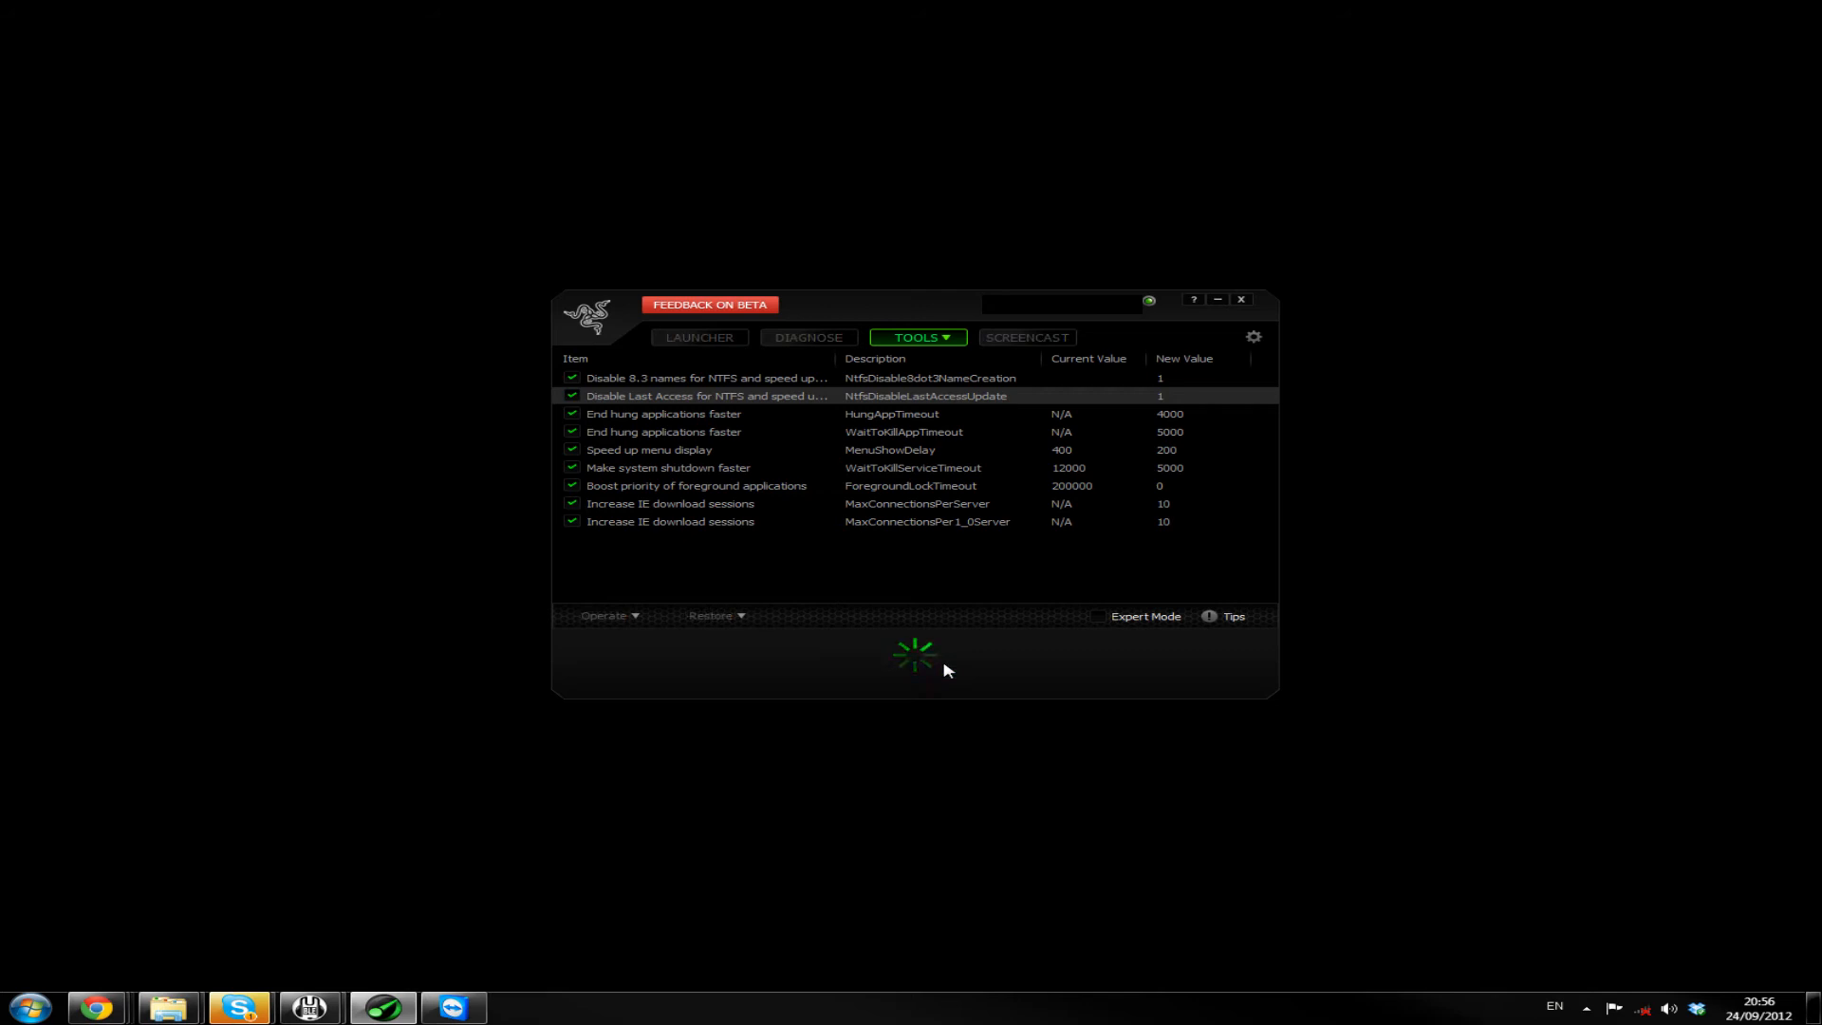
Let Optimize finish until the tweaks-optimized success message appears
left_click(913, 662)
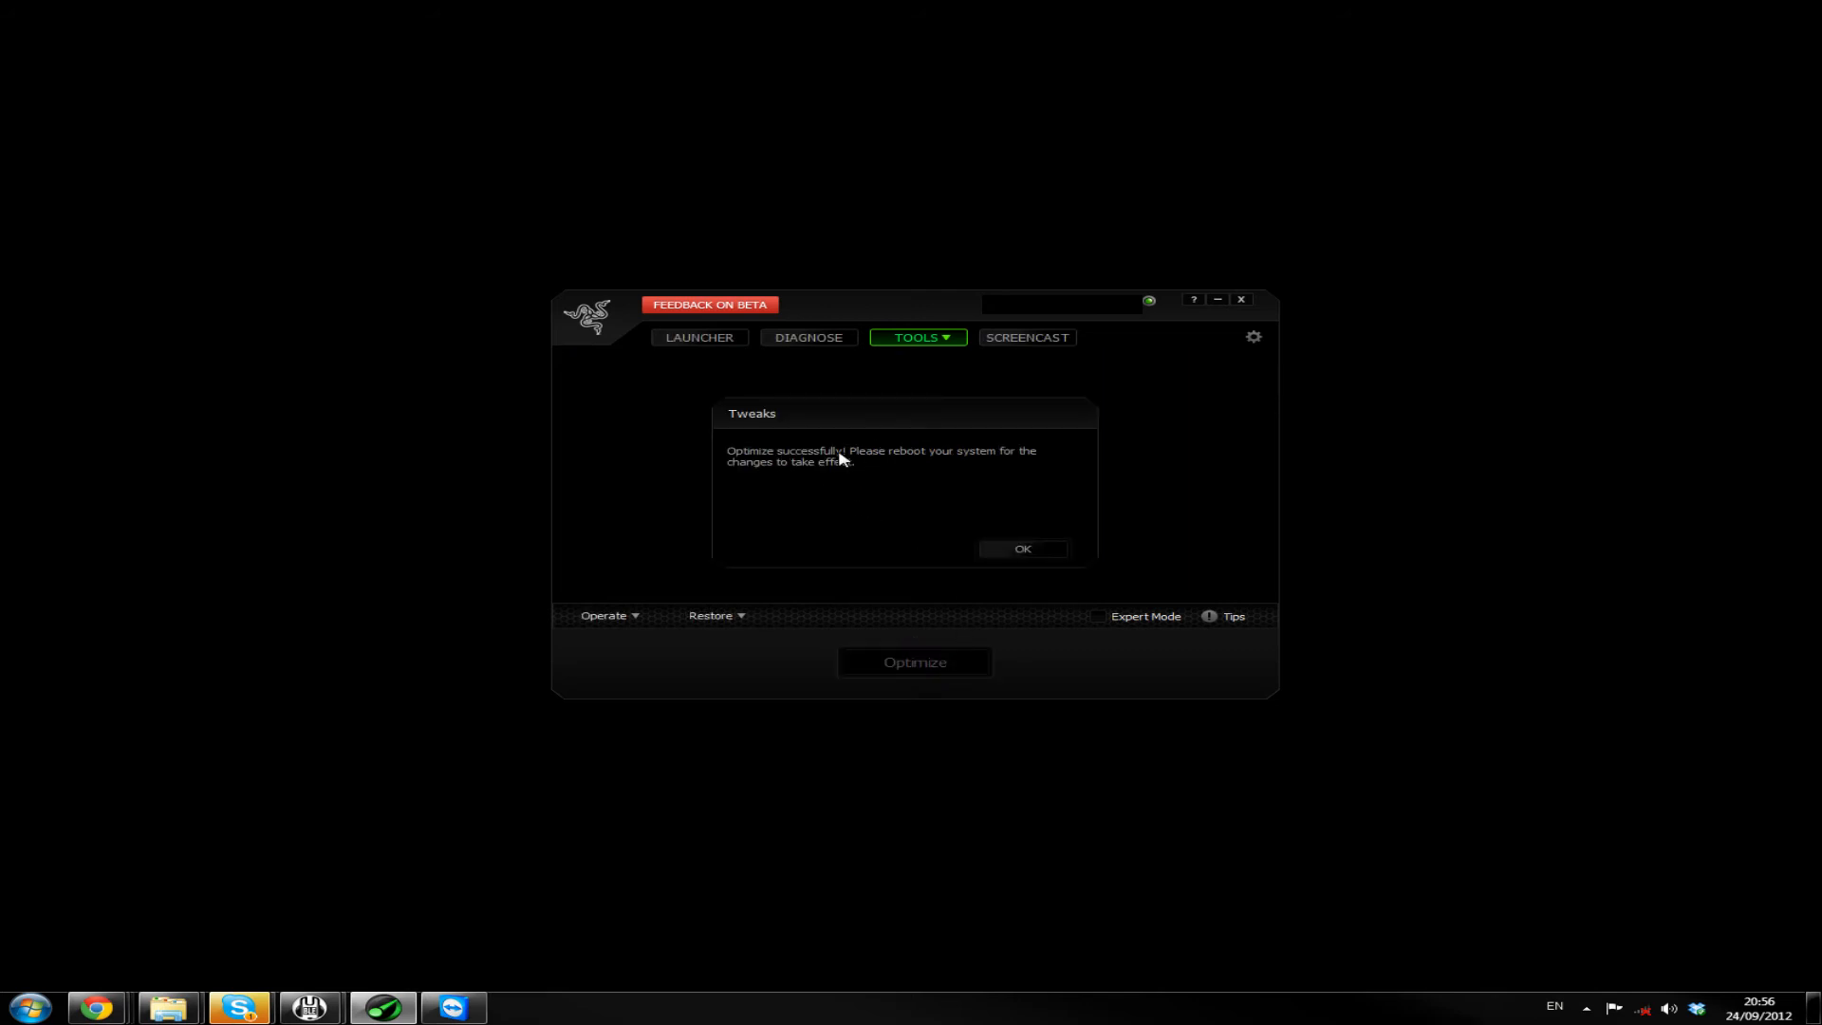
mouse_move(778, 477)
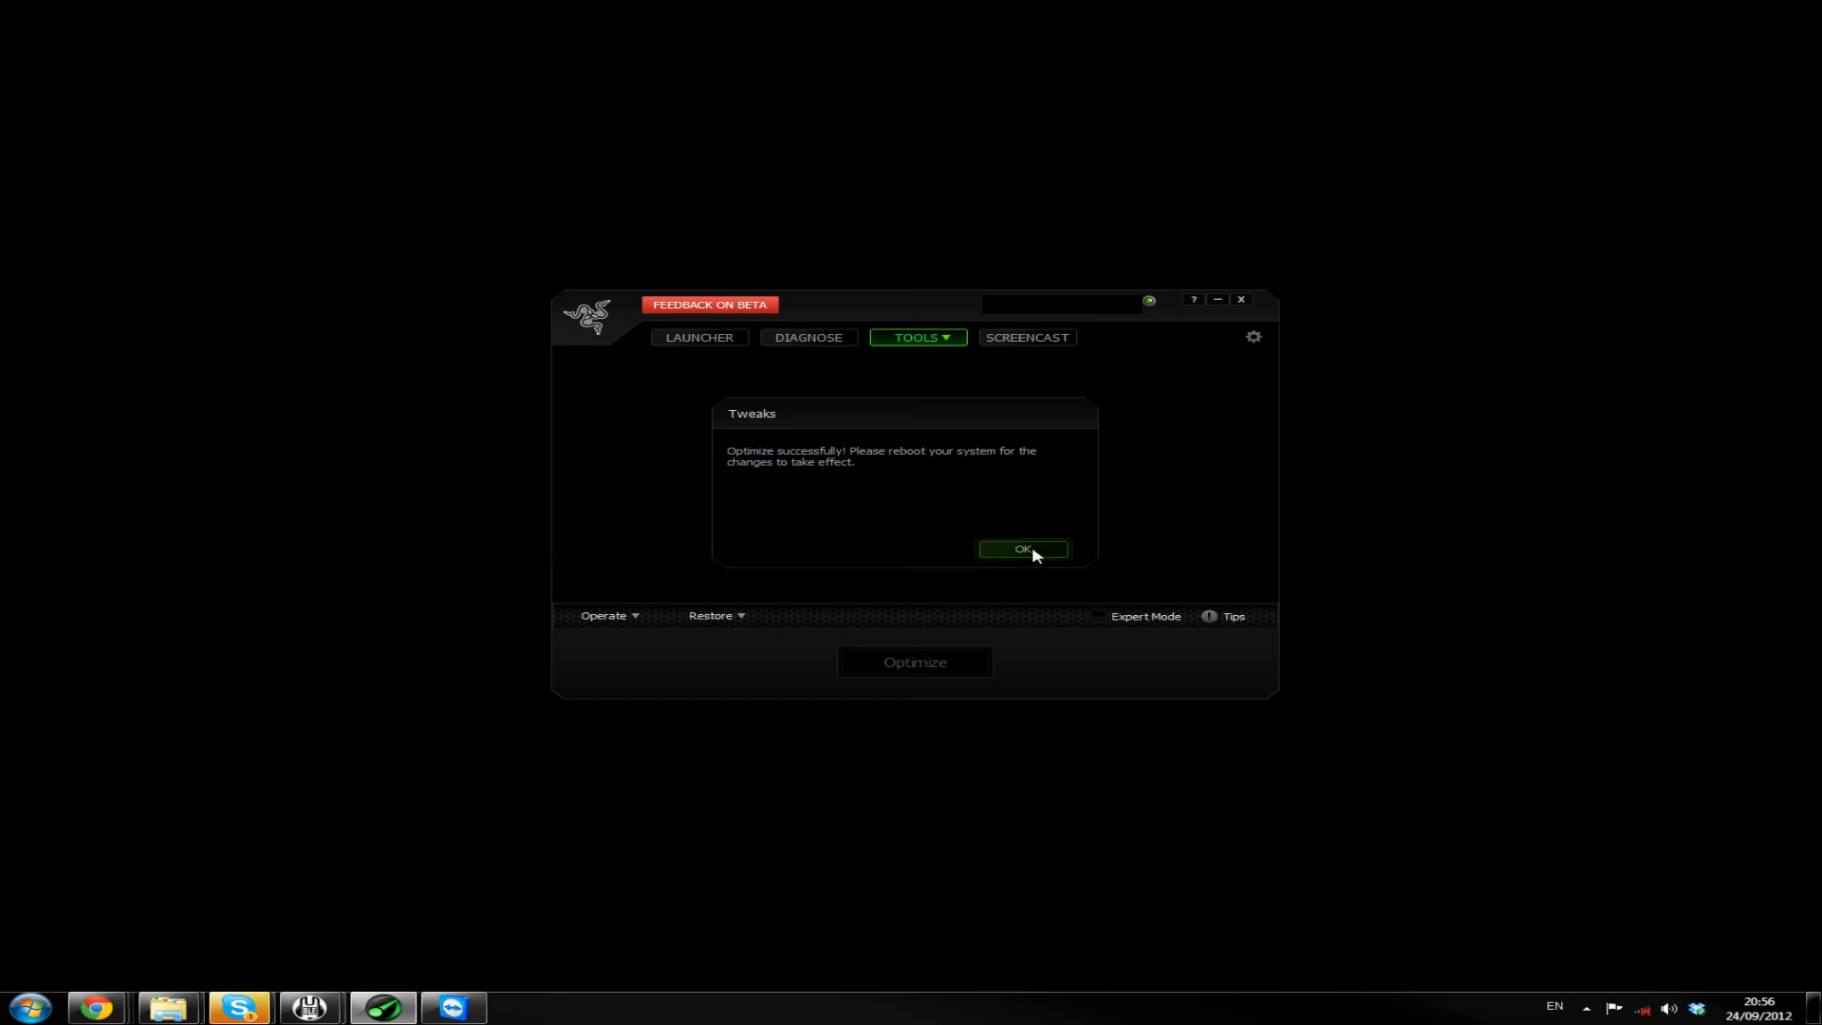
Acknowledge the optimization success message advising a reboot
left_click(1021, 549)
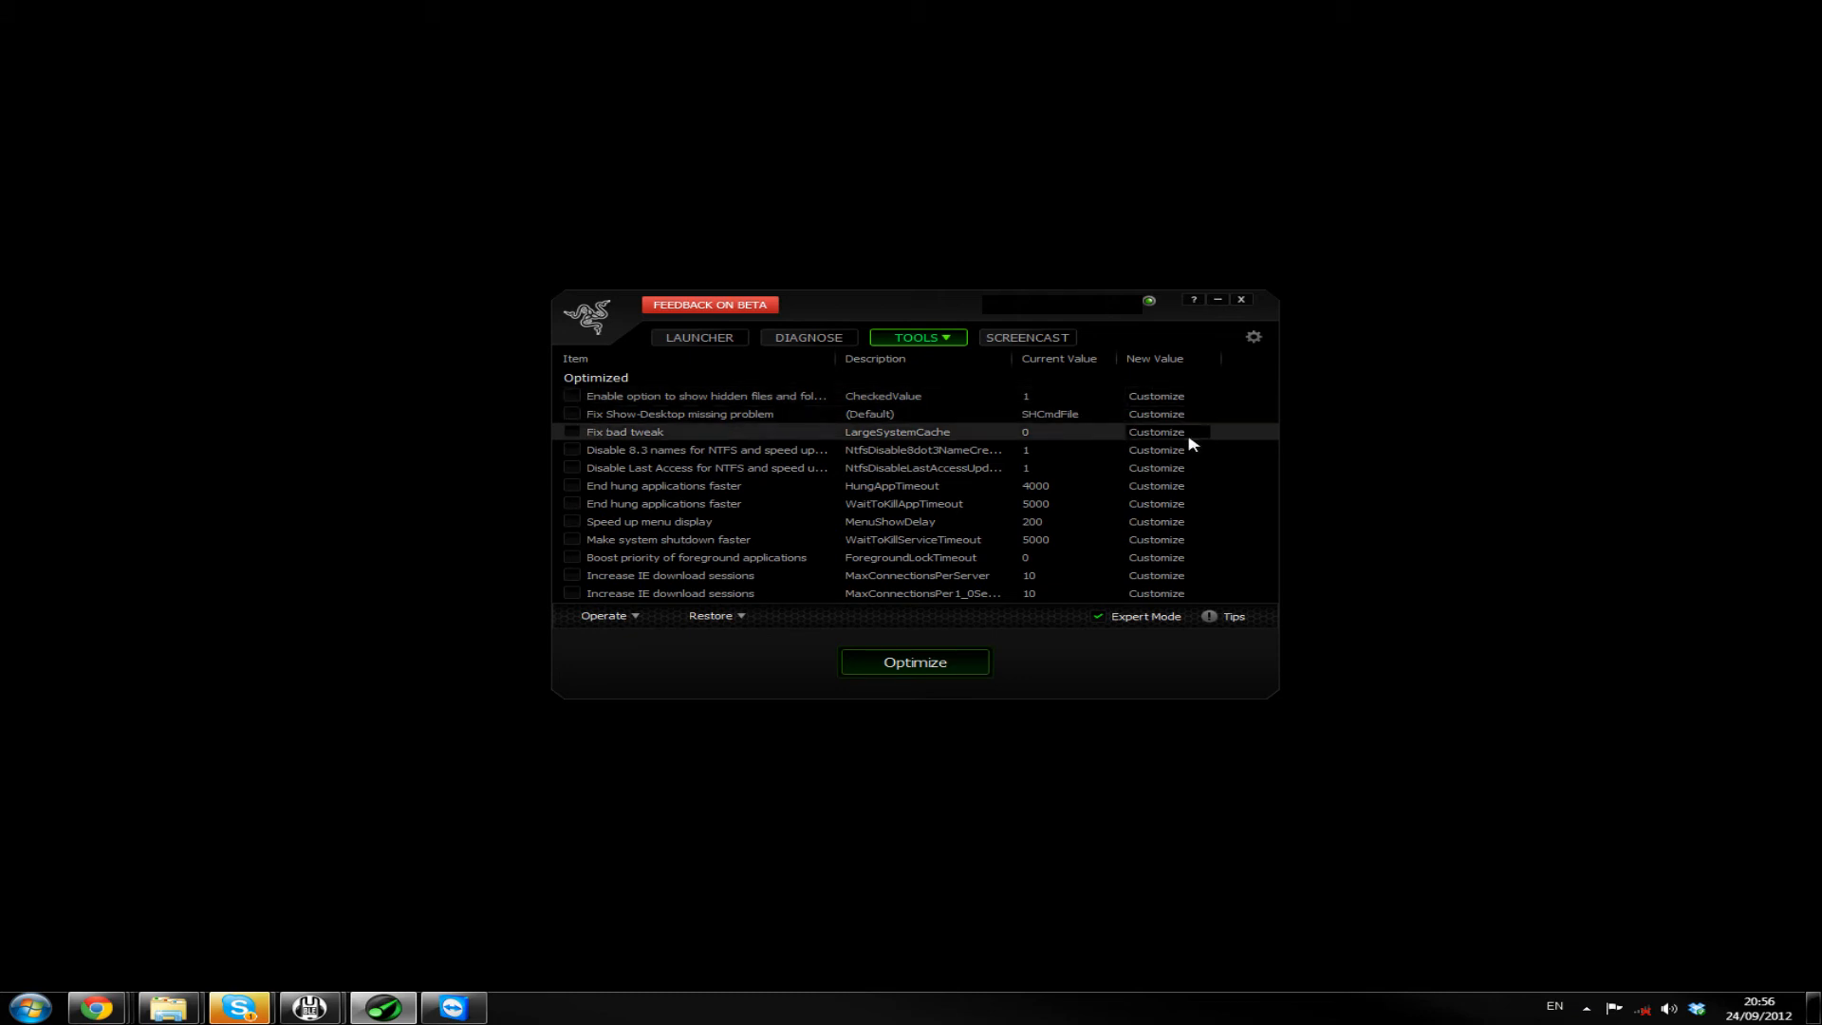
mouse_move(1078, 414)
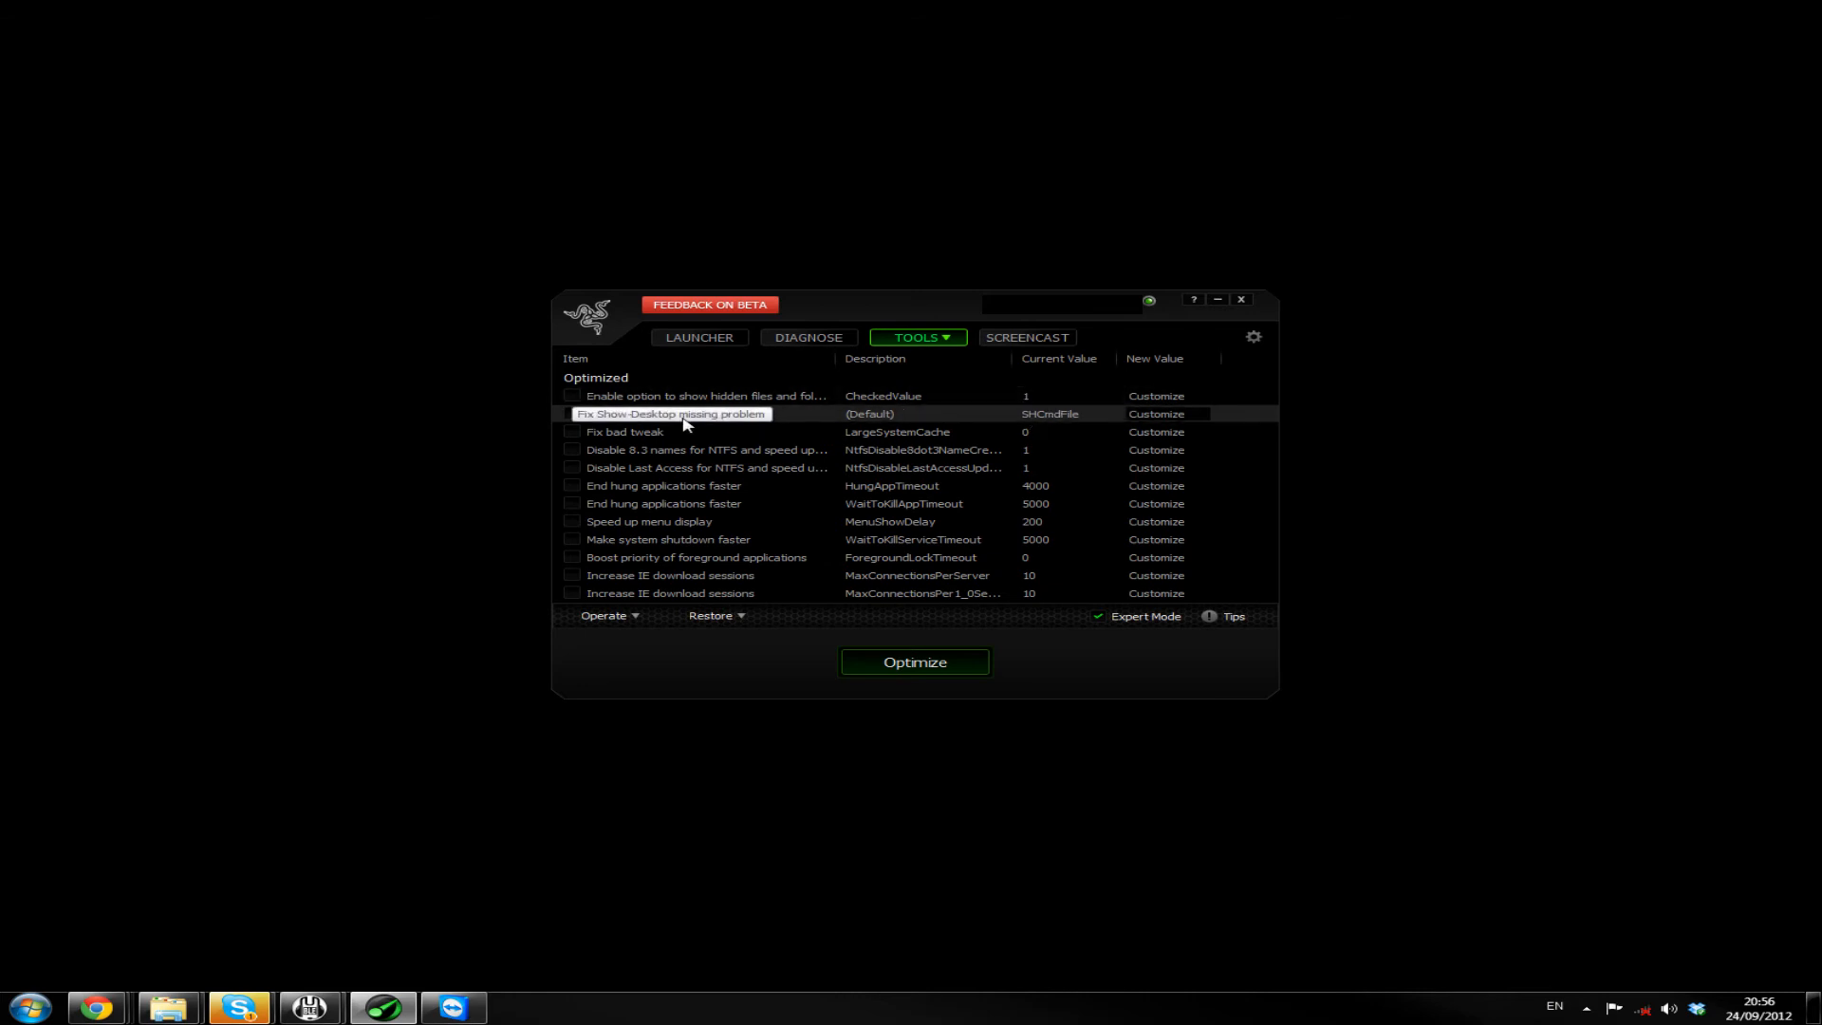
mouse_move(669, 431)
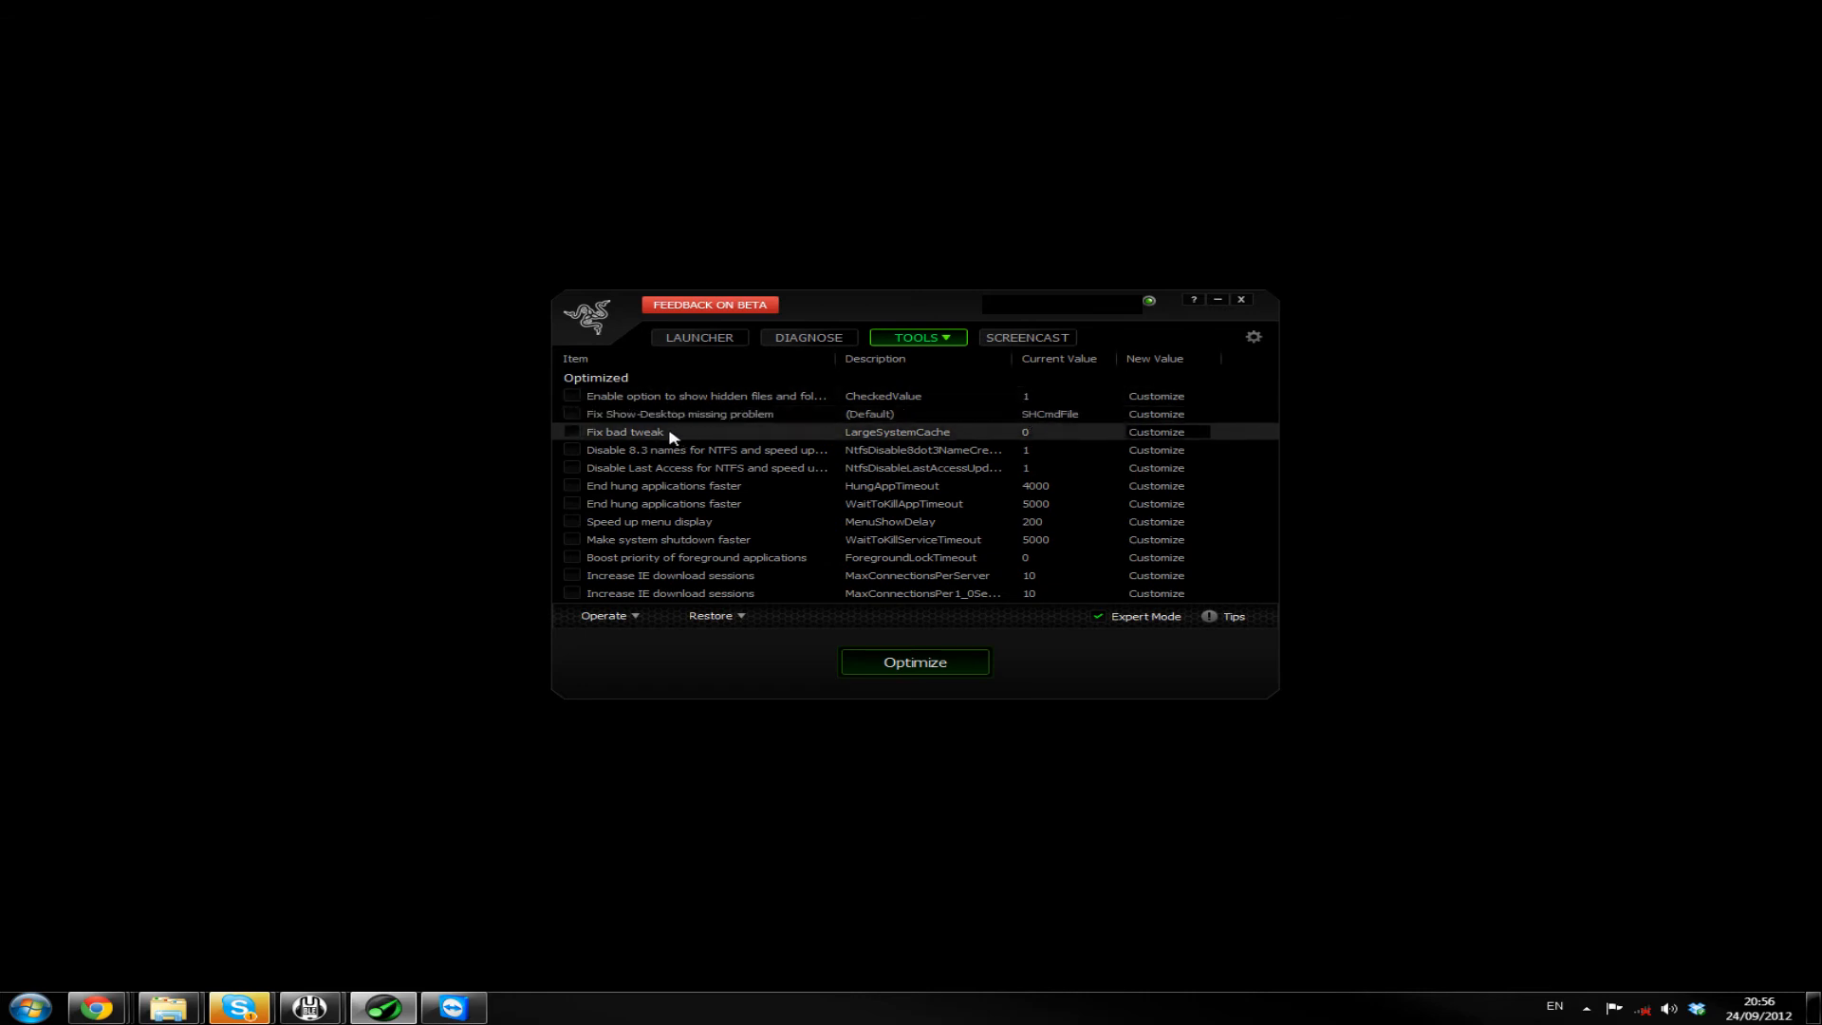
mouse_move(702, 395)
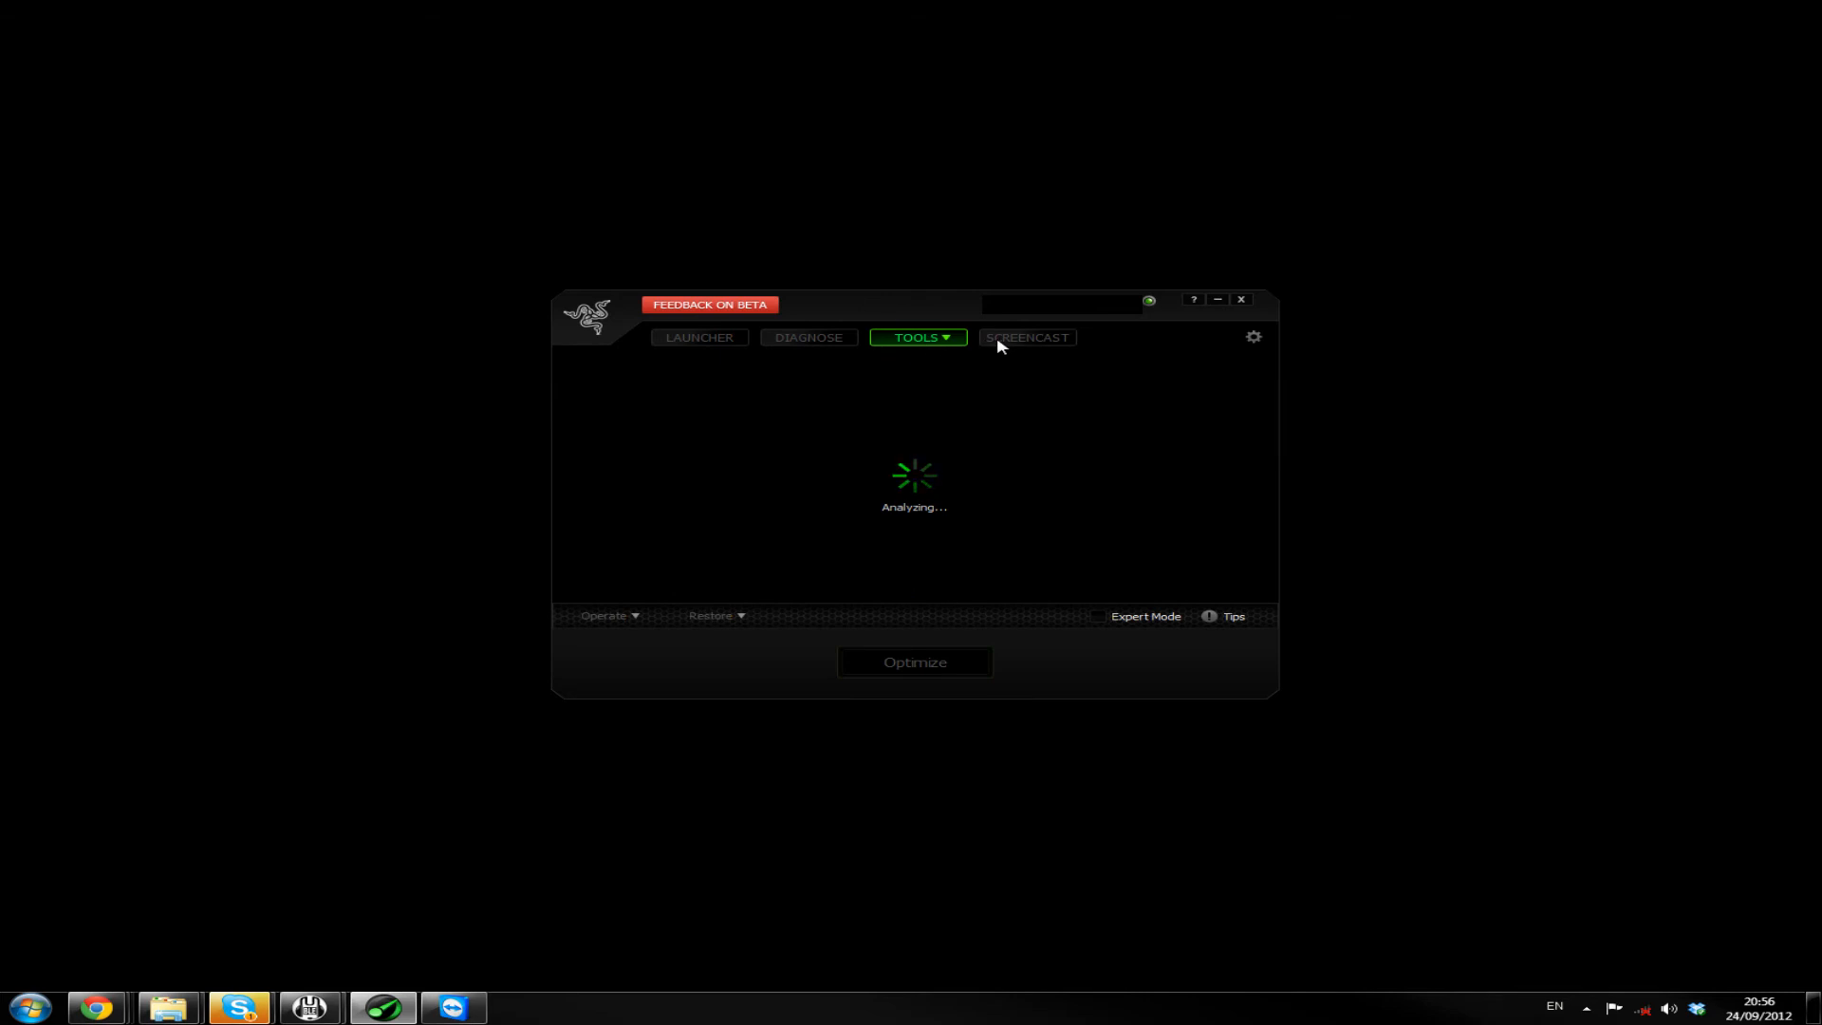
Switch to the Screencast page and dismiss the CPU performance notice
left_click(1027, 337)
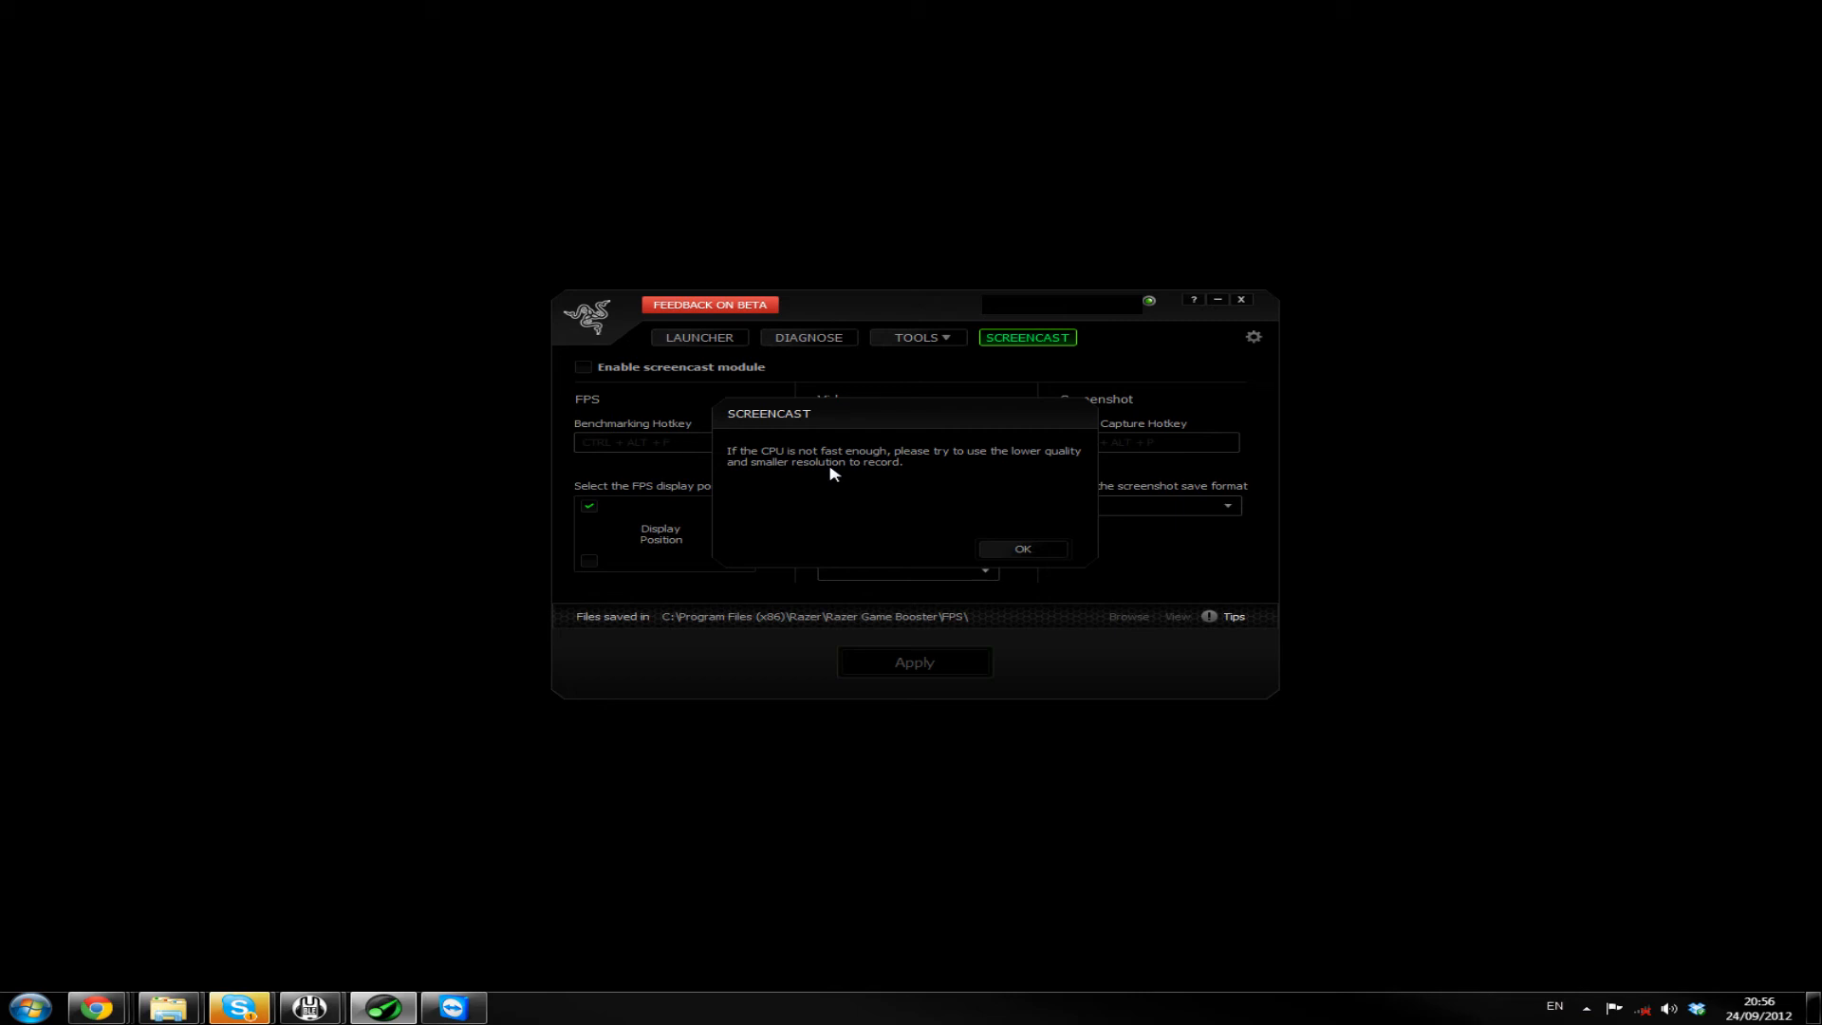
mouse_move(859, 426)
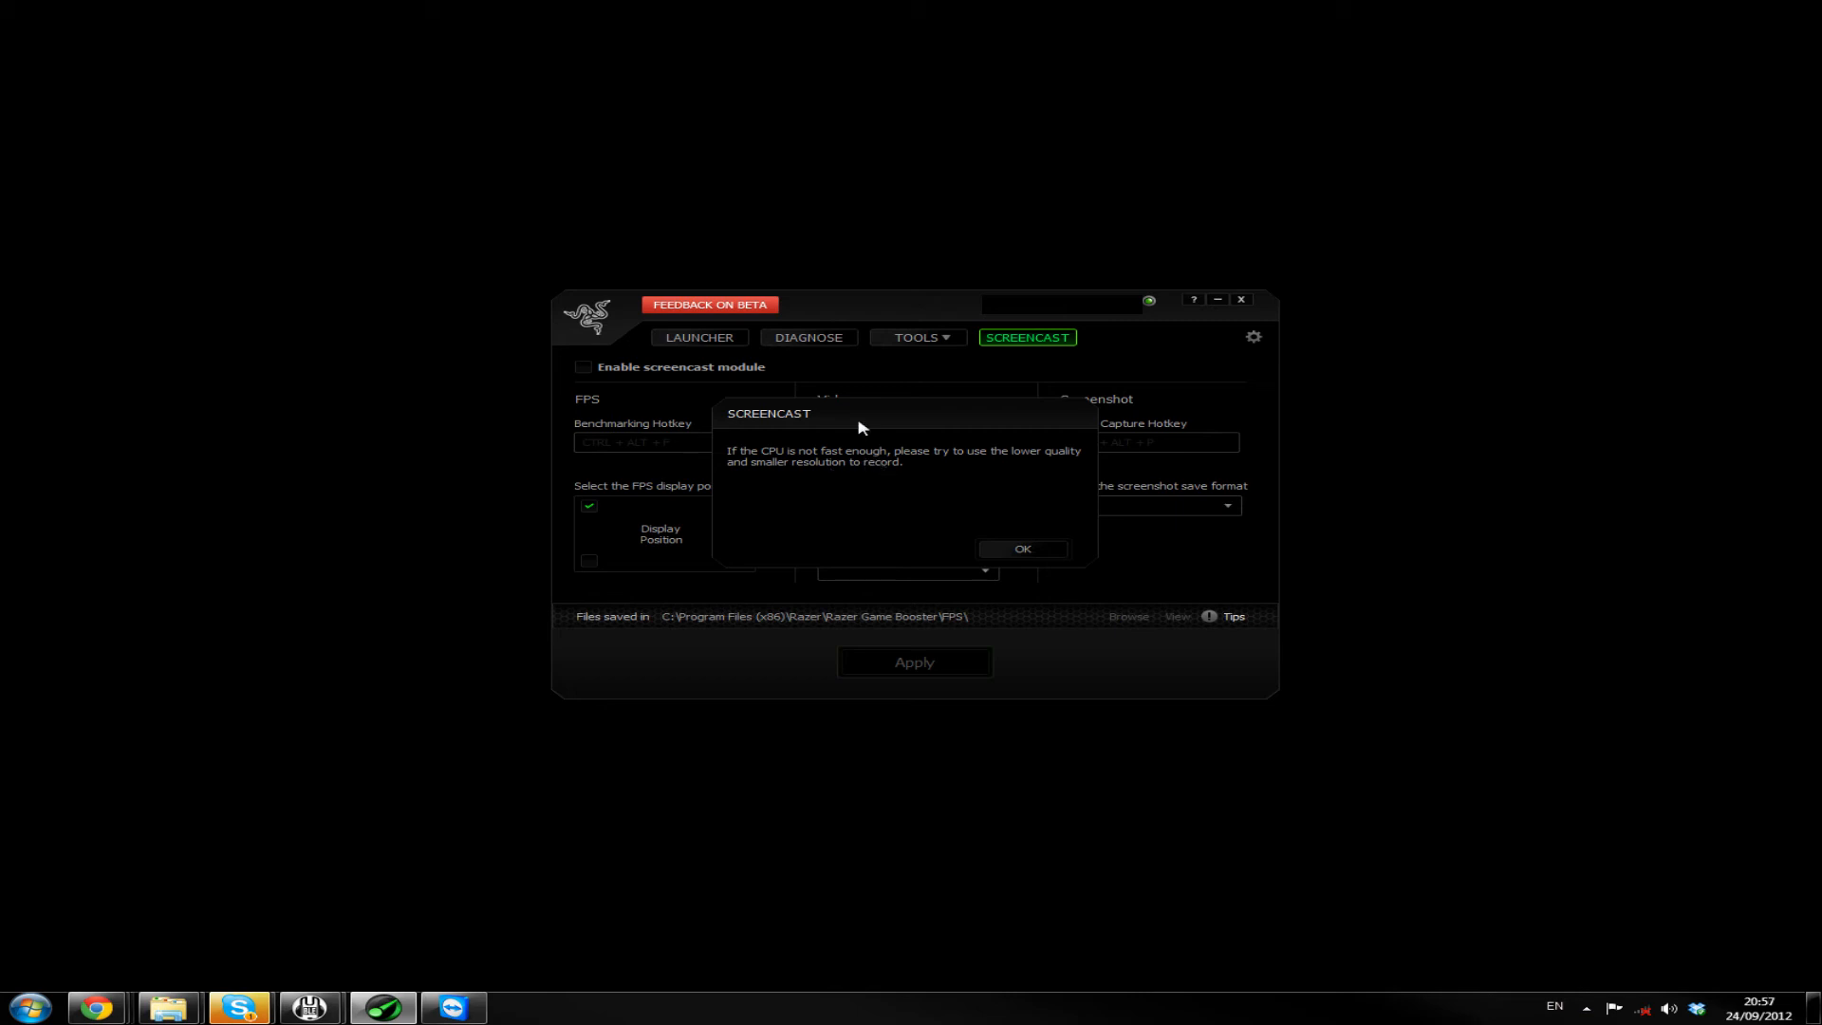
left_click(1021, 548)
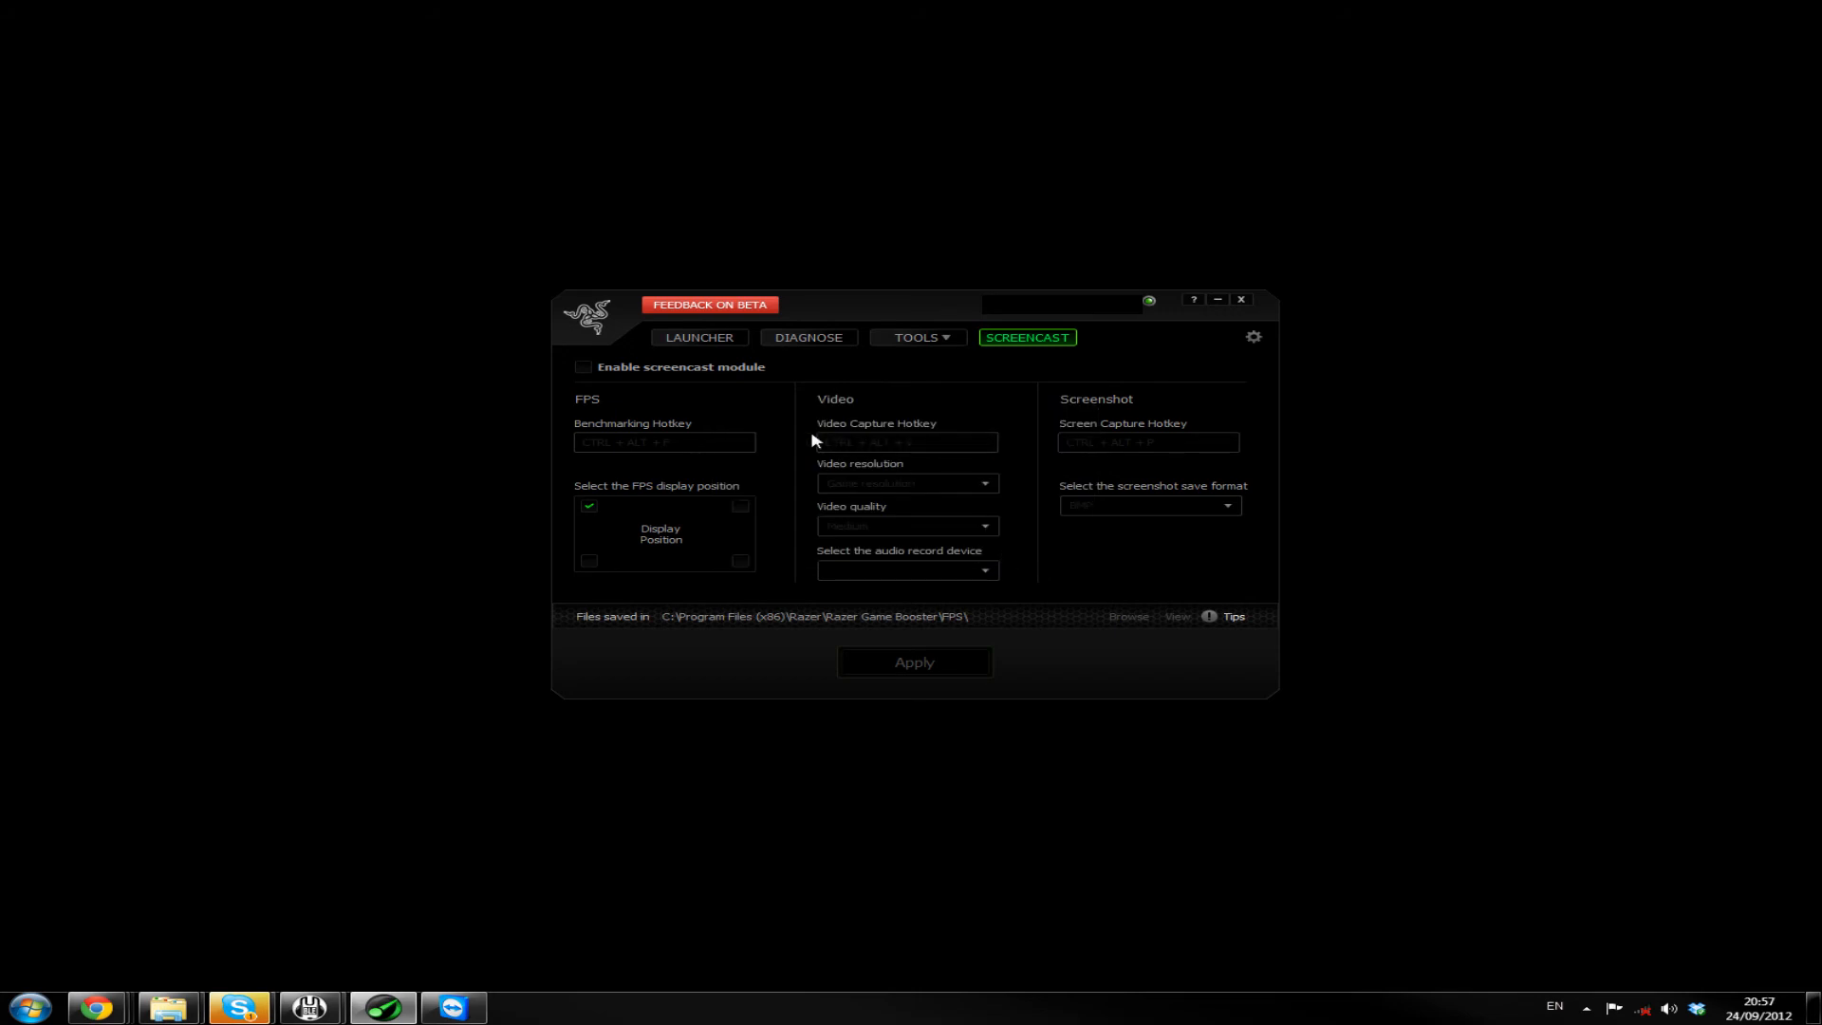
mouse_move(735, 555)
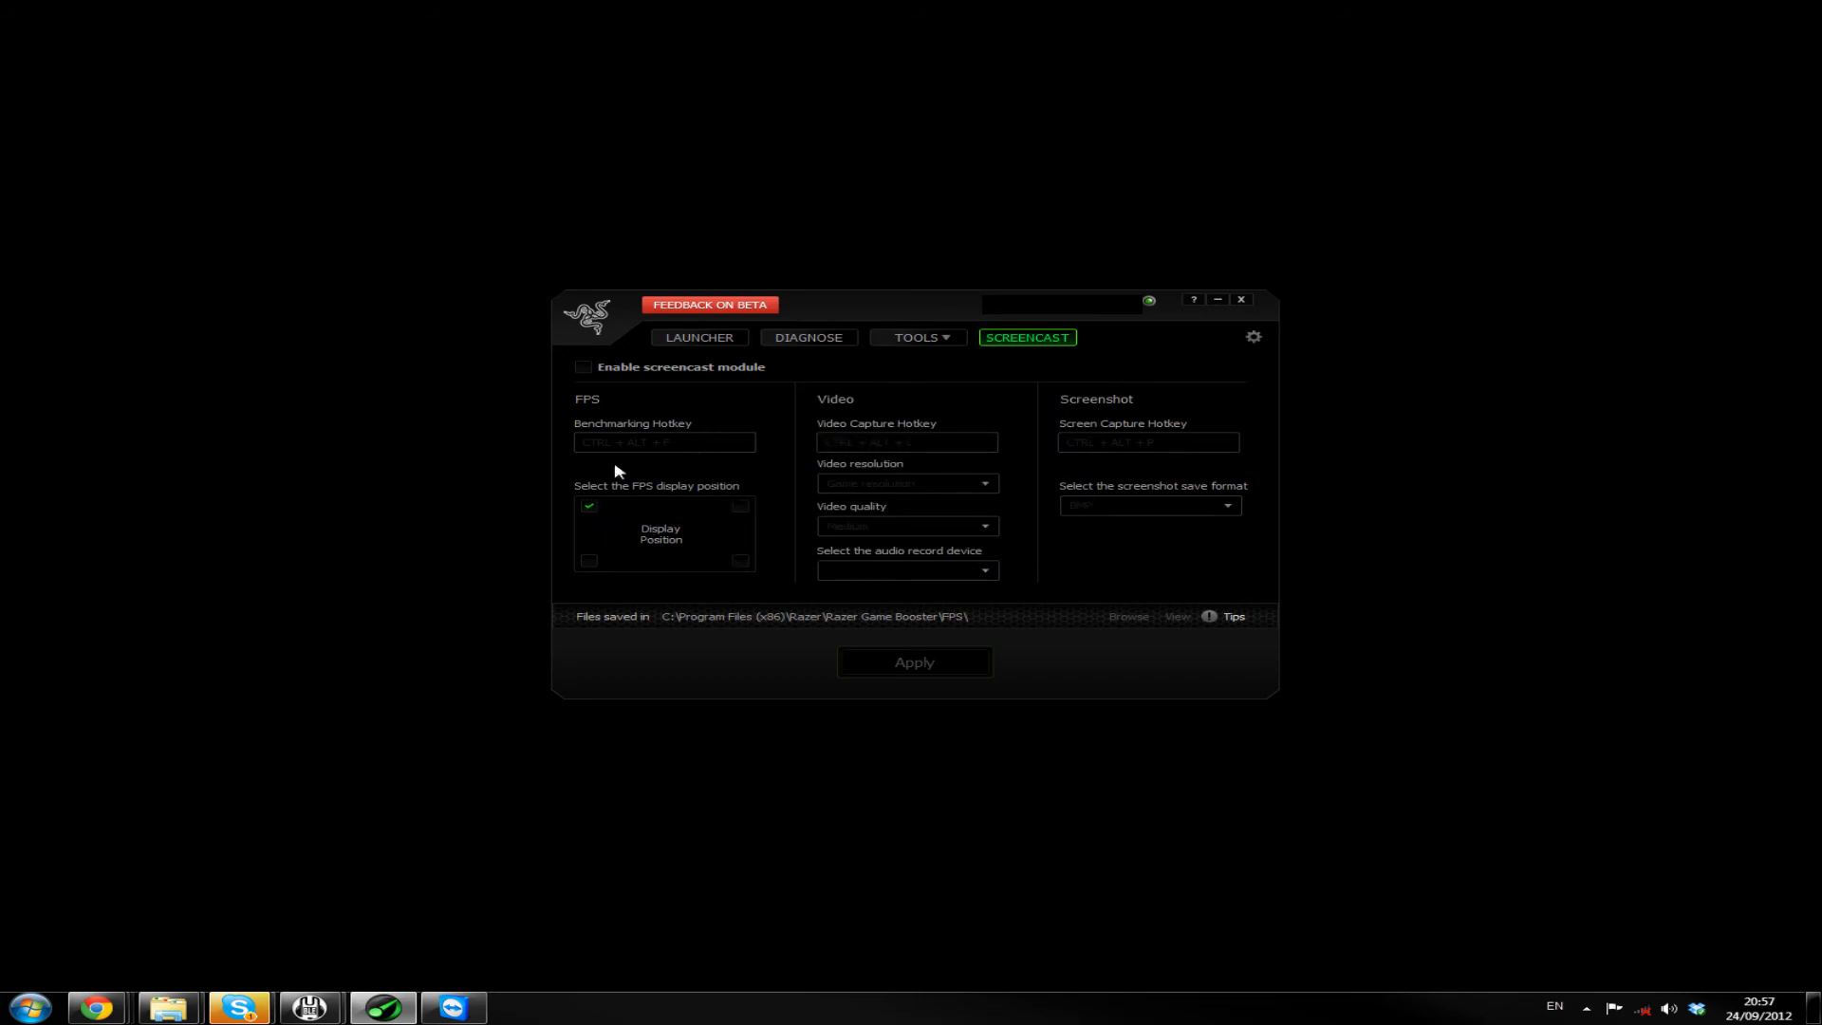
Enable the screencast module and place the FPS counter in the top-left corner
left_click(581, 368)
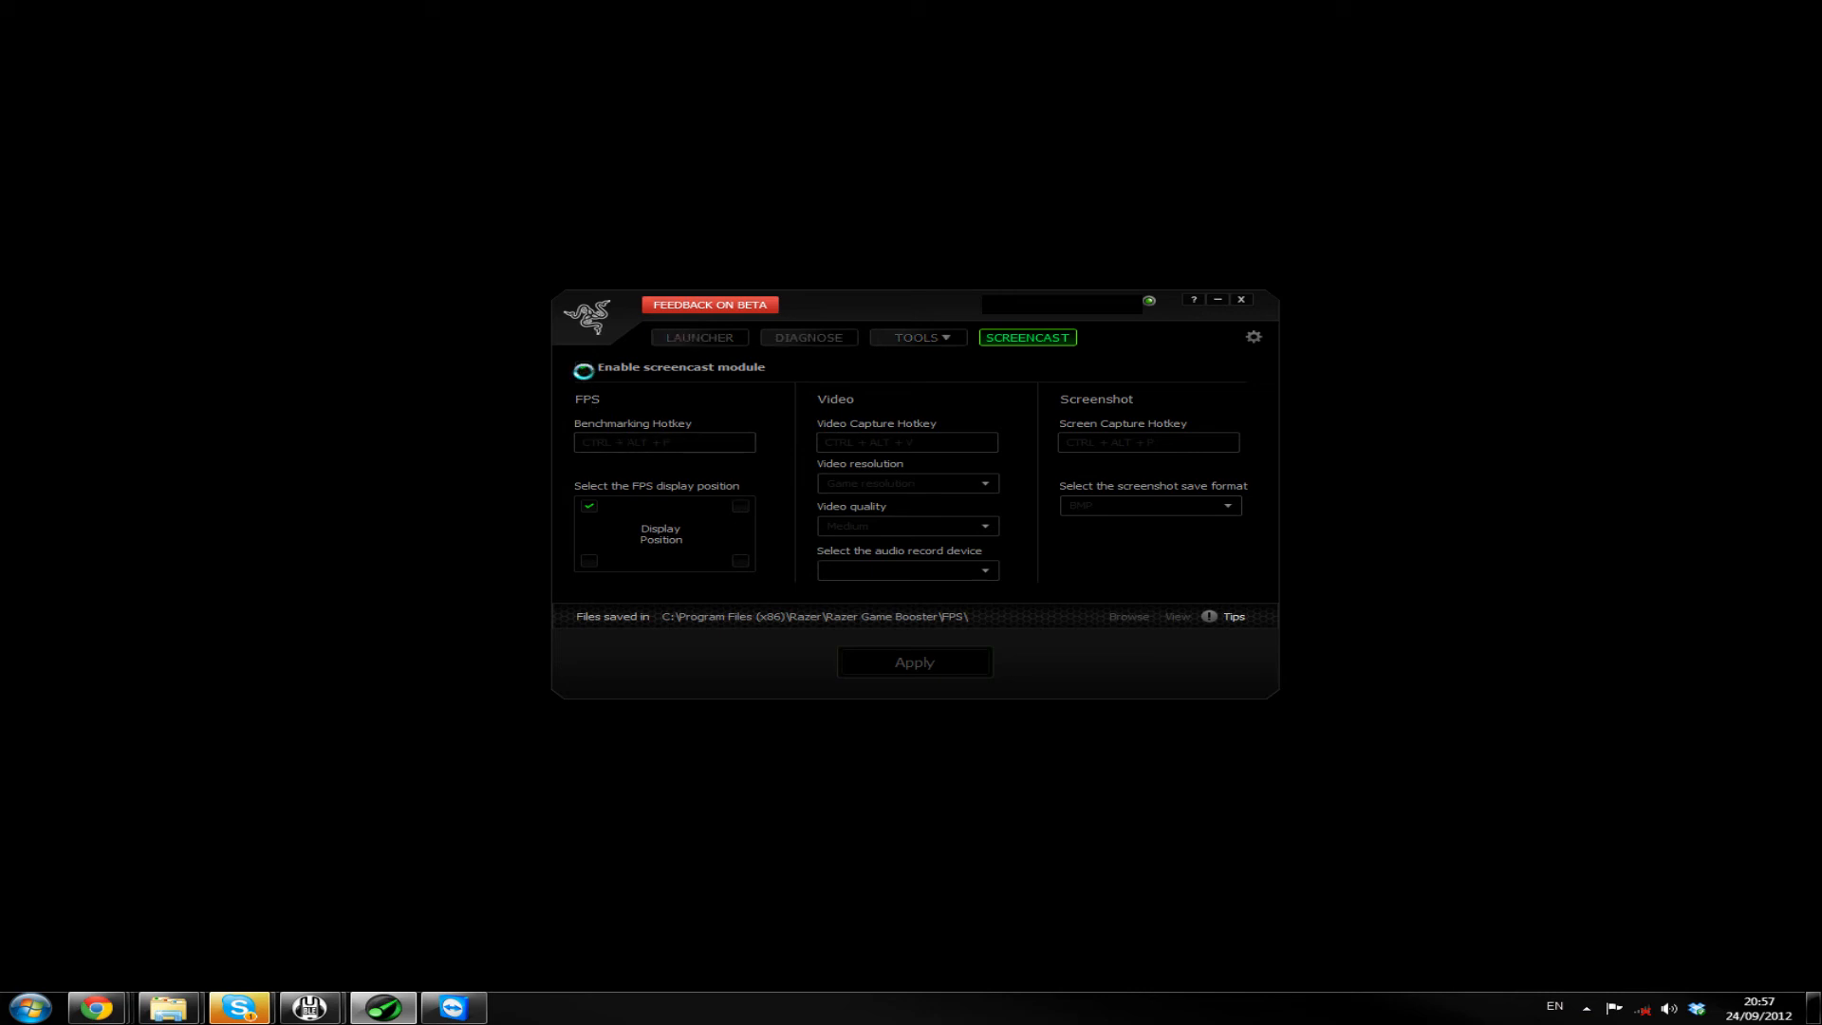
left_click(584, 367)
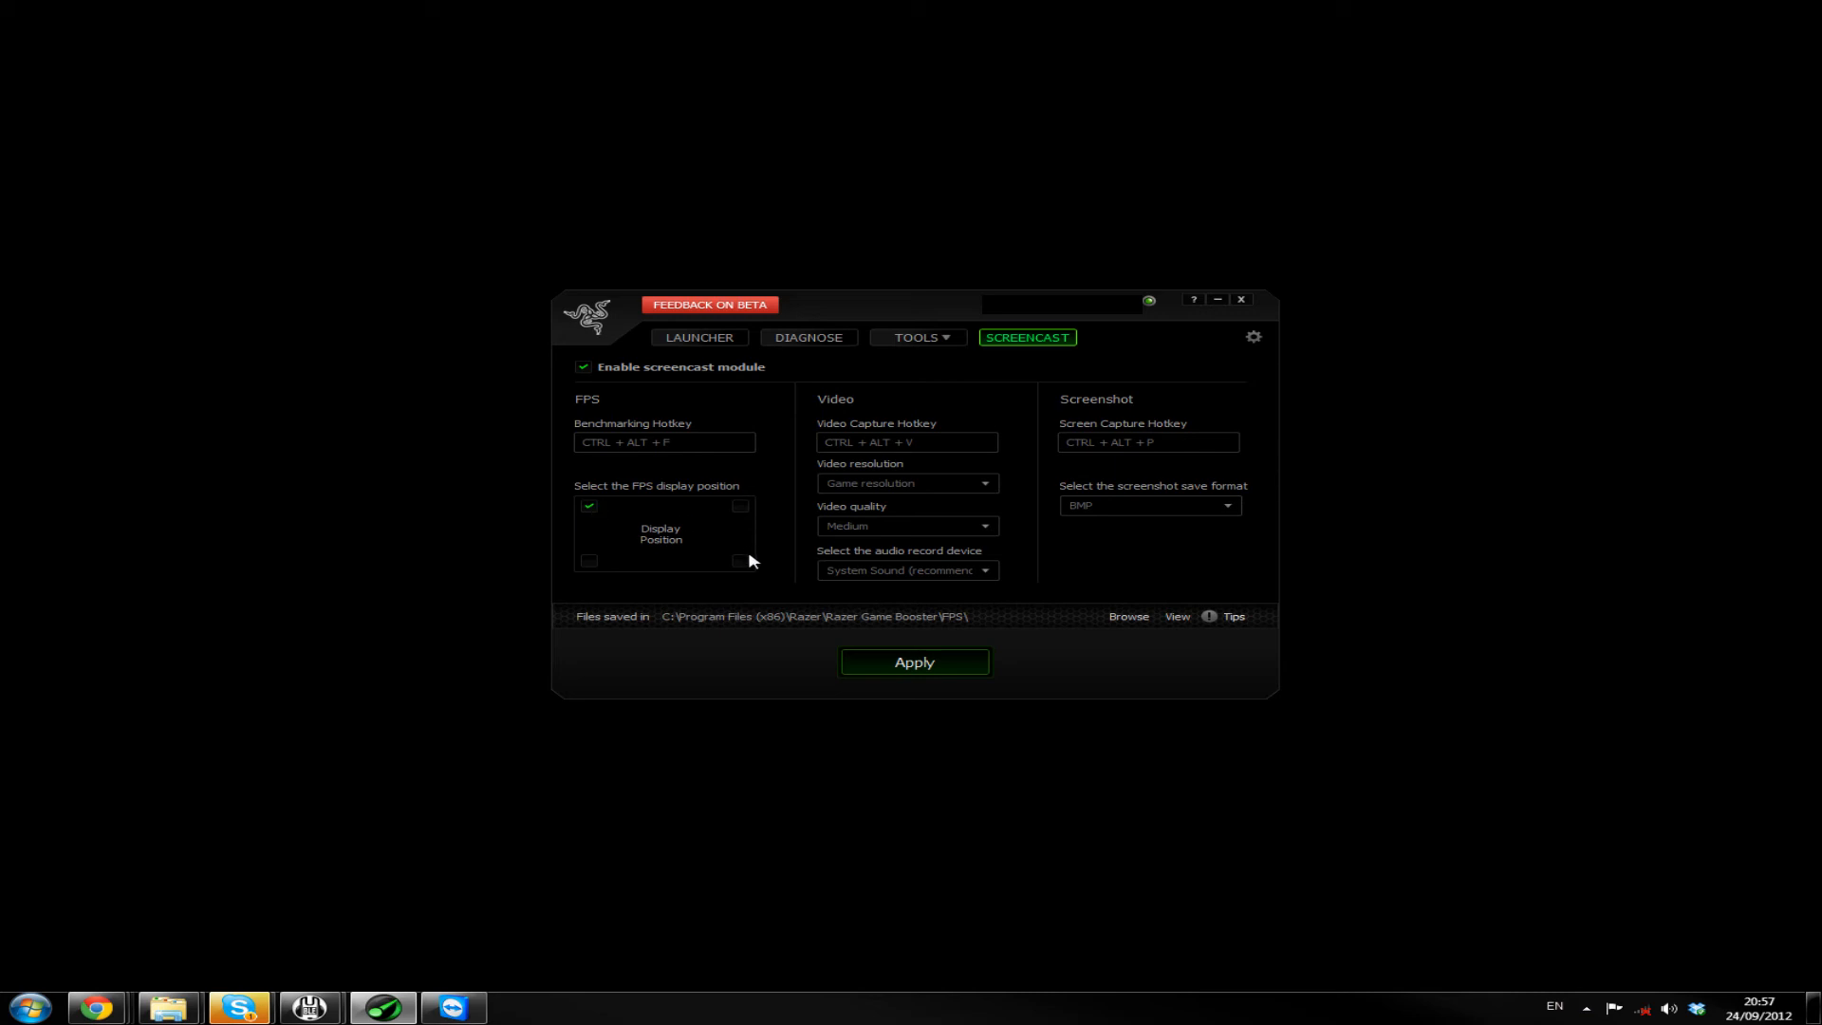
left_click(740, 506)
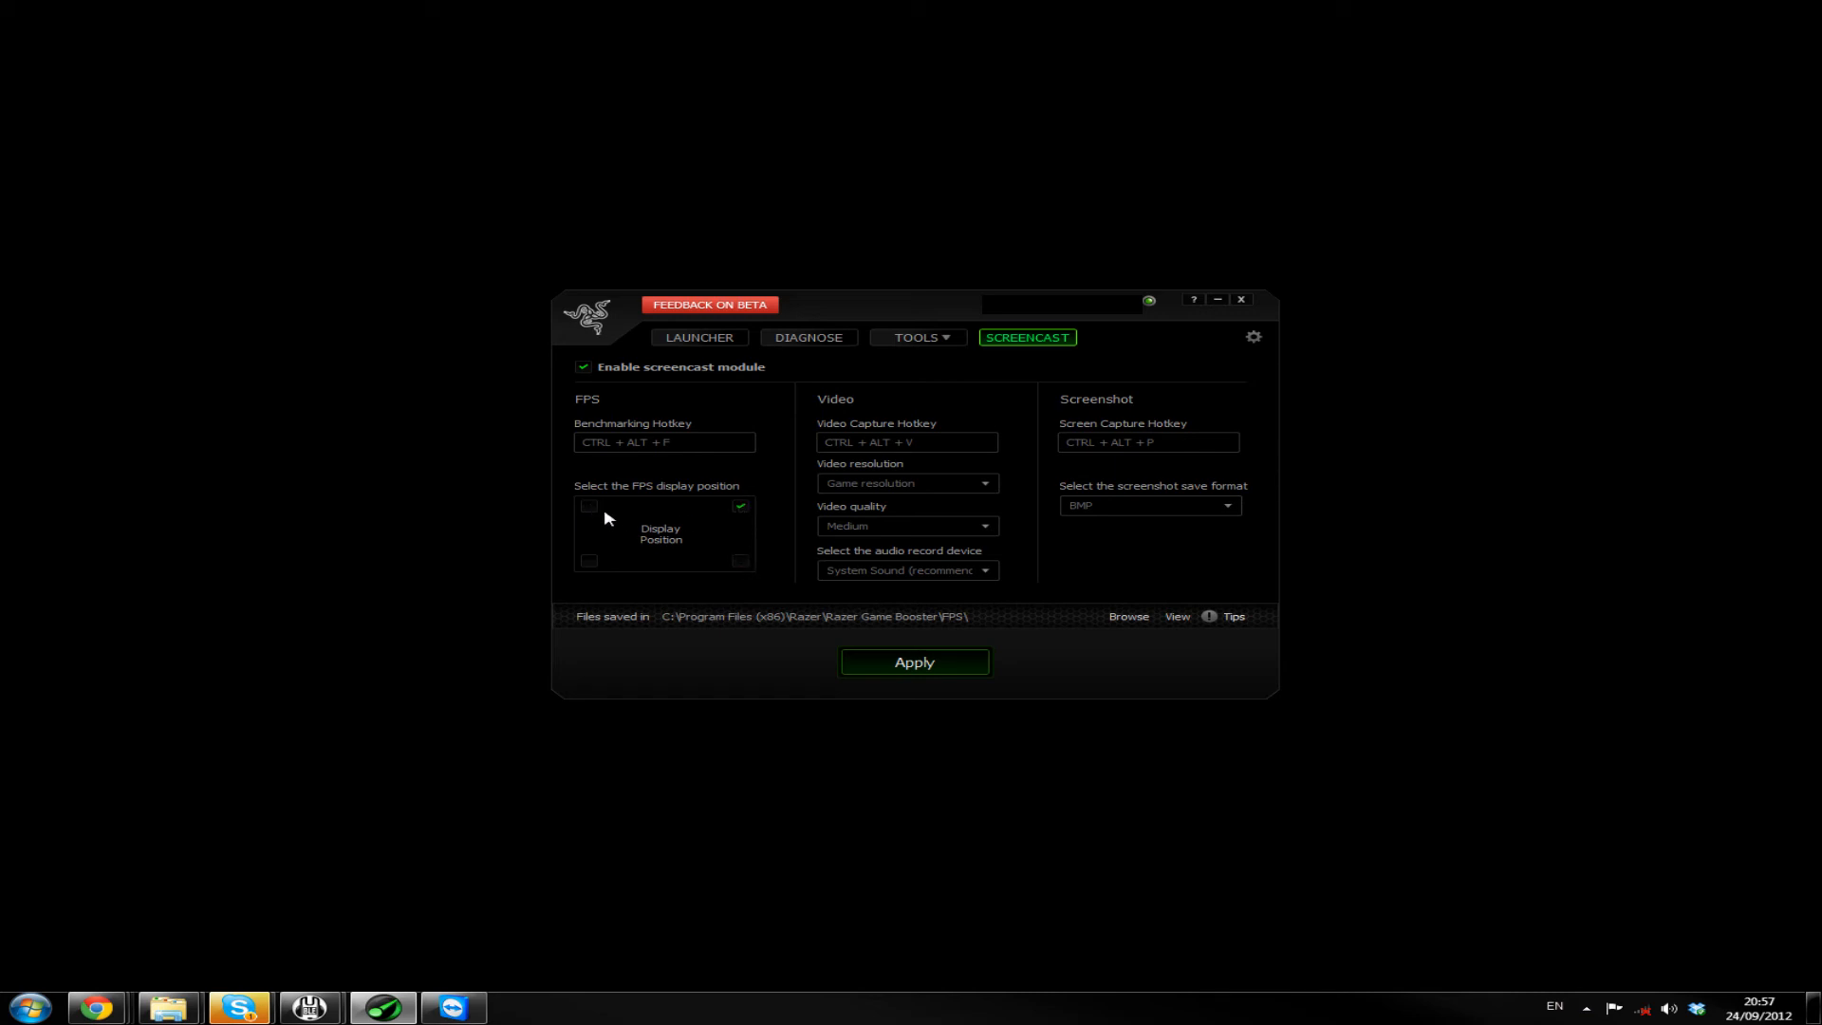
left_click(589, 506)
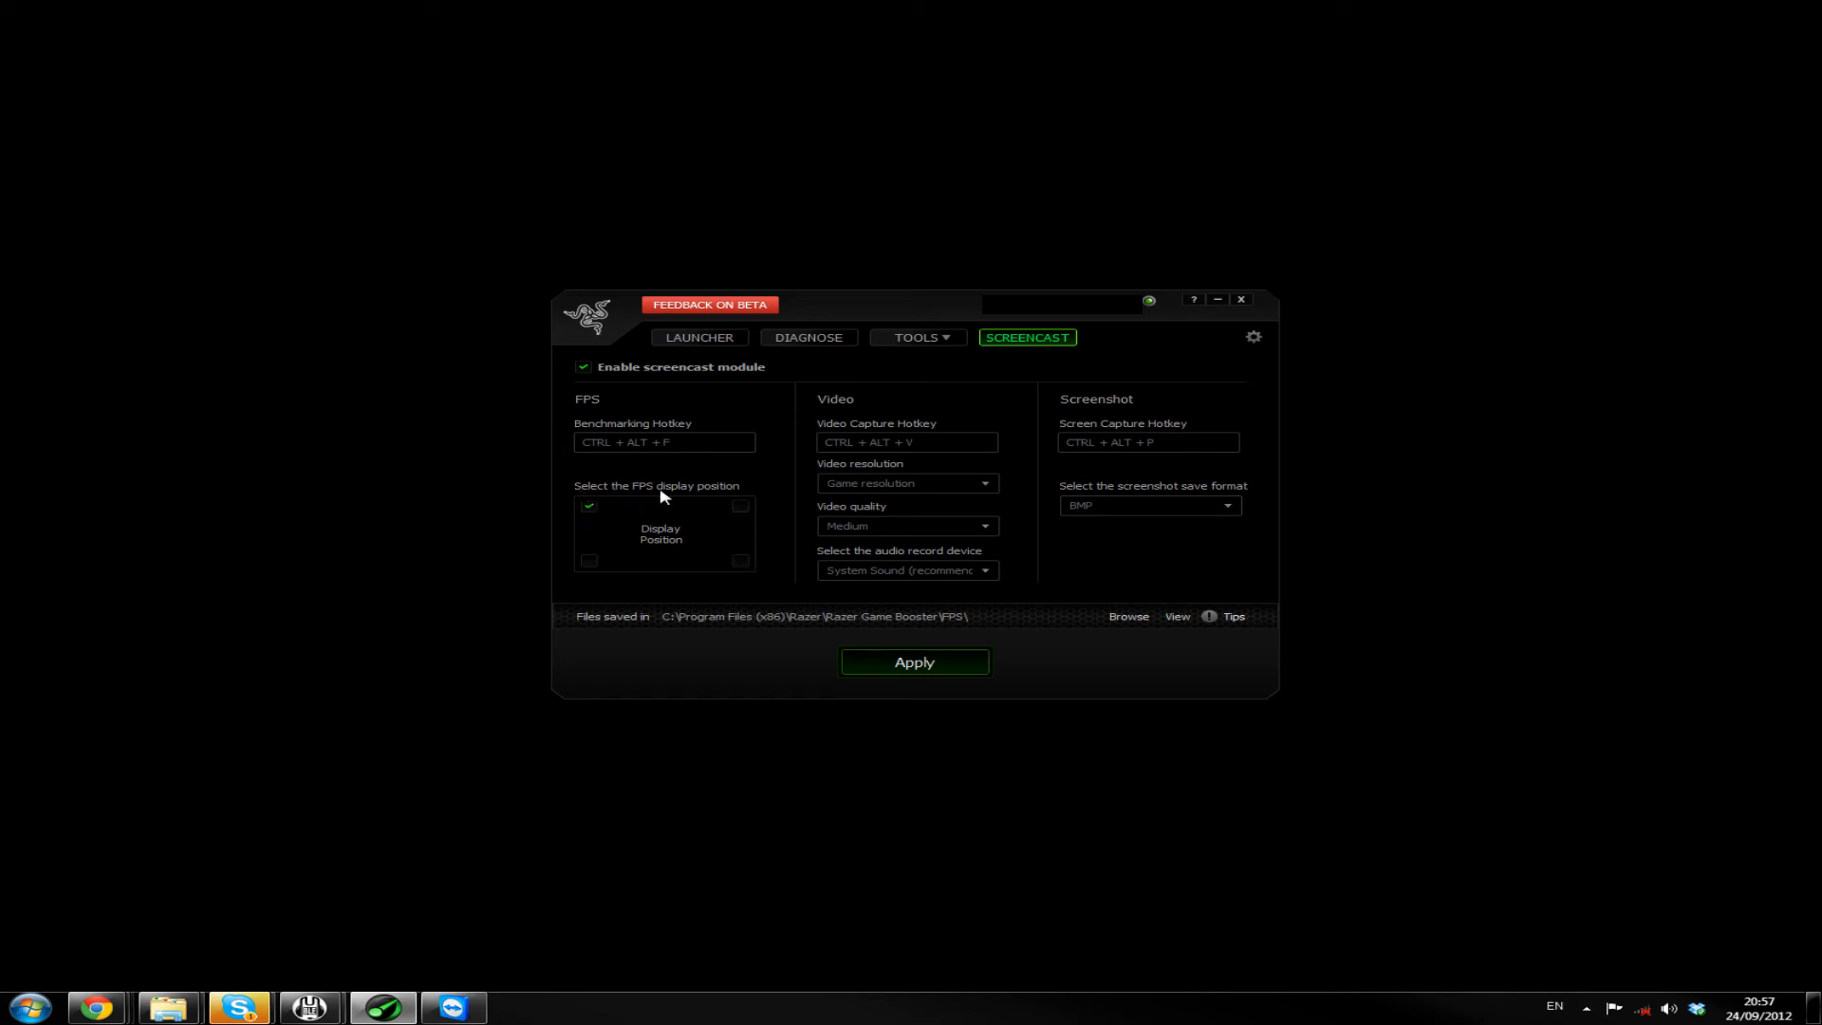
mouse_move(720, 490)
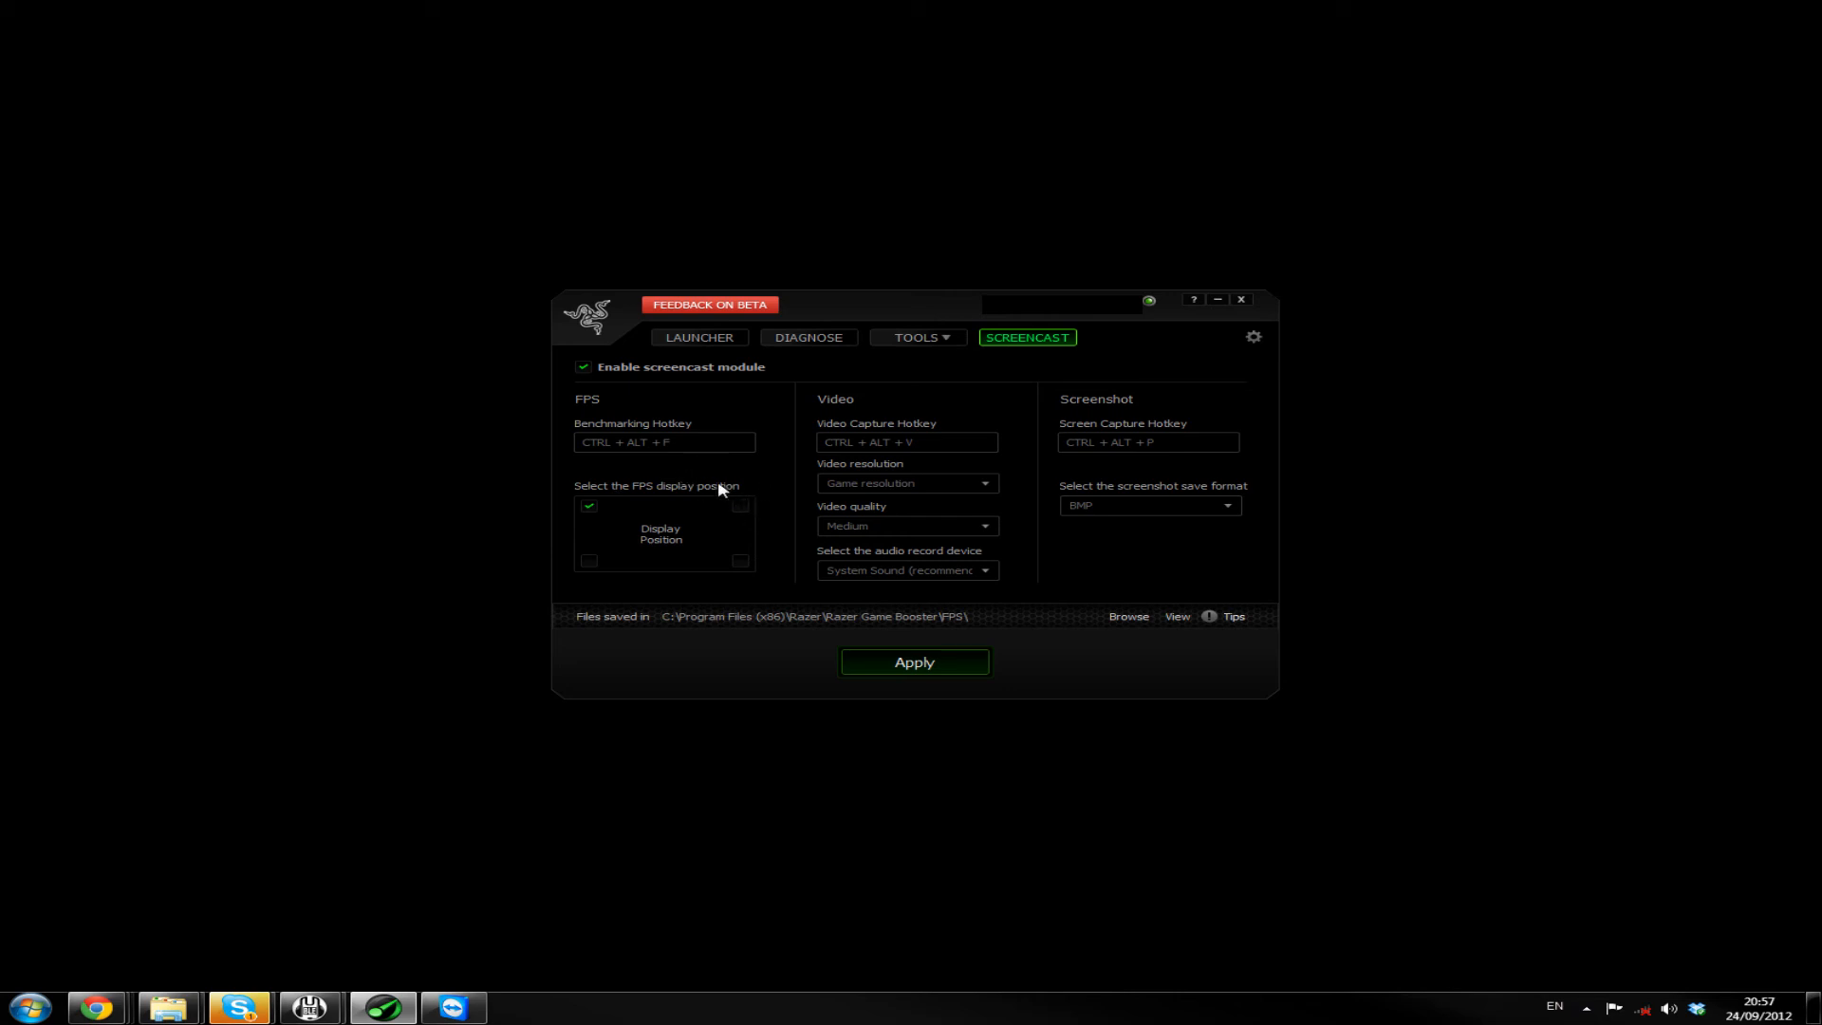
mouse_move(766, 560)
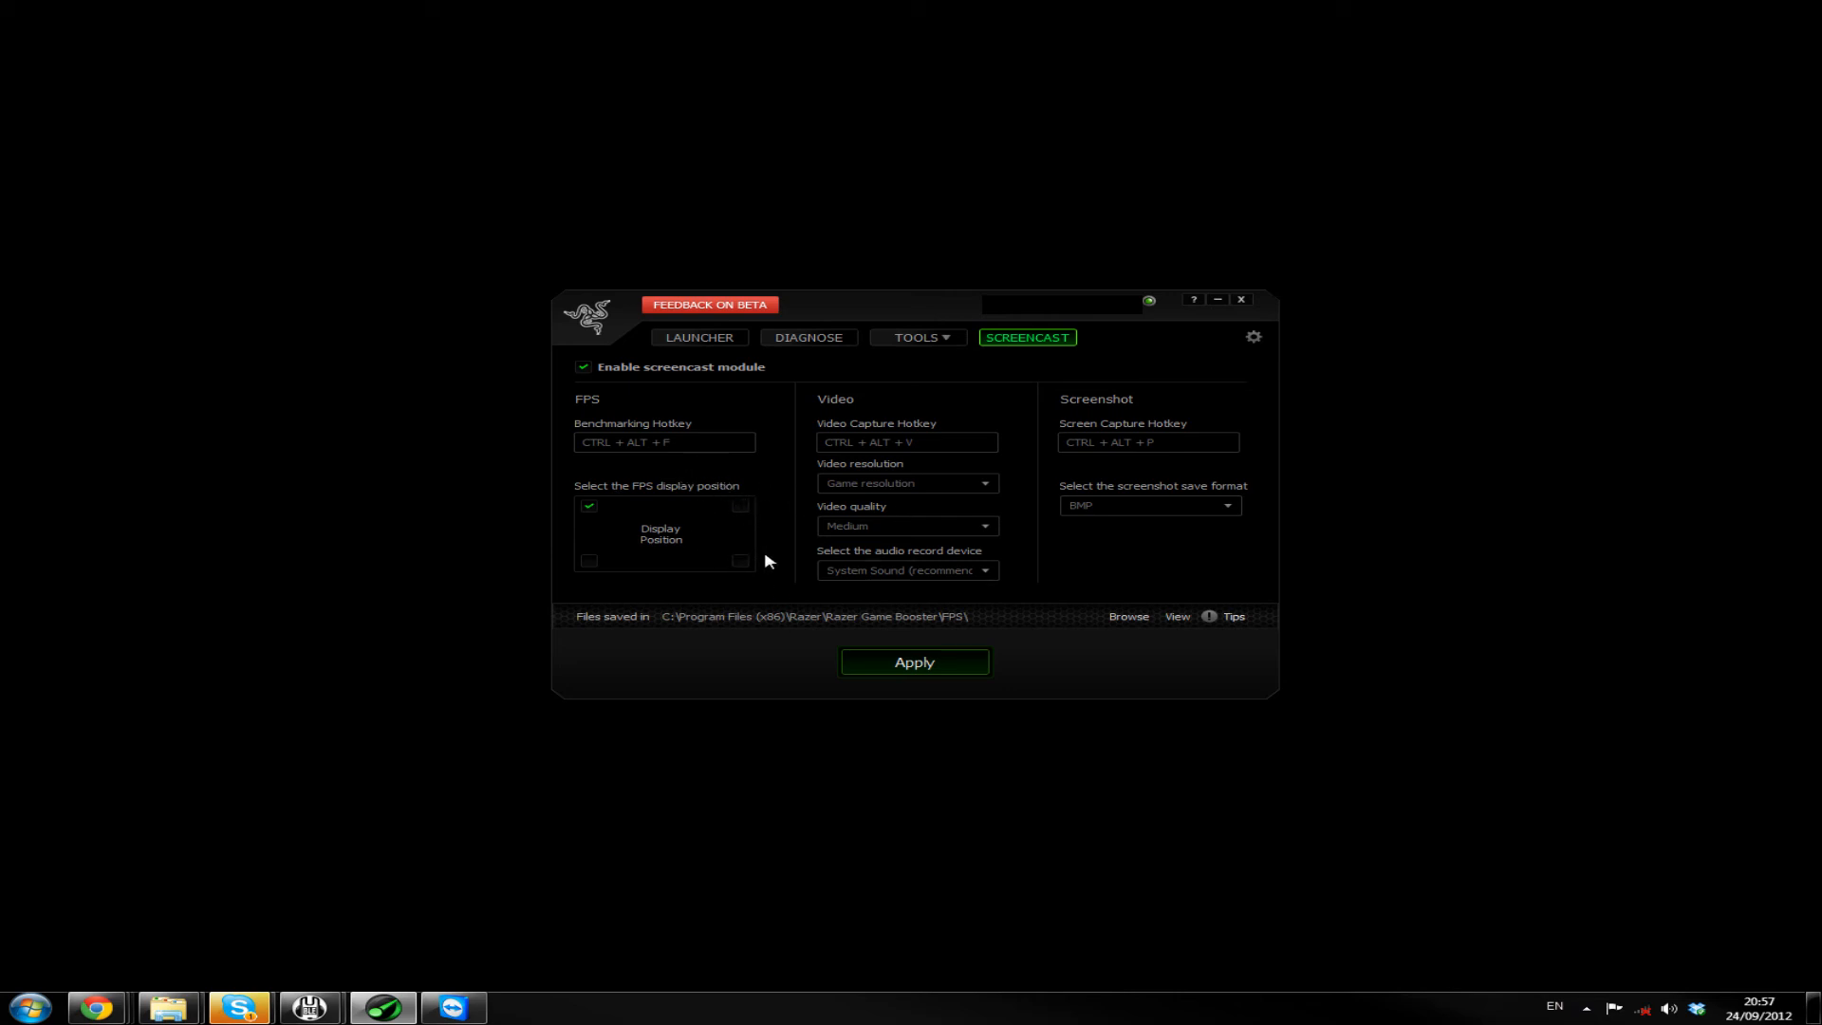
mouse_move(535, 567)
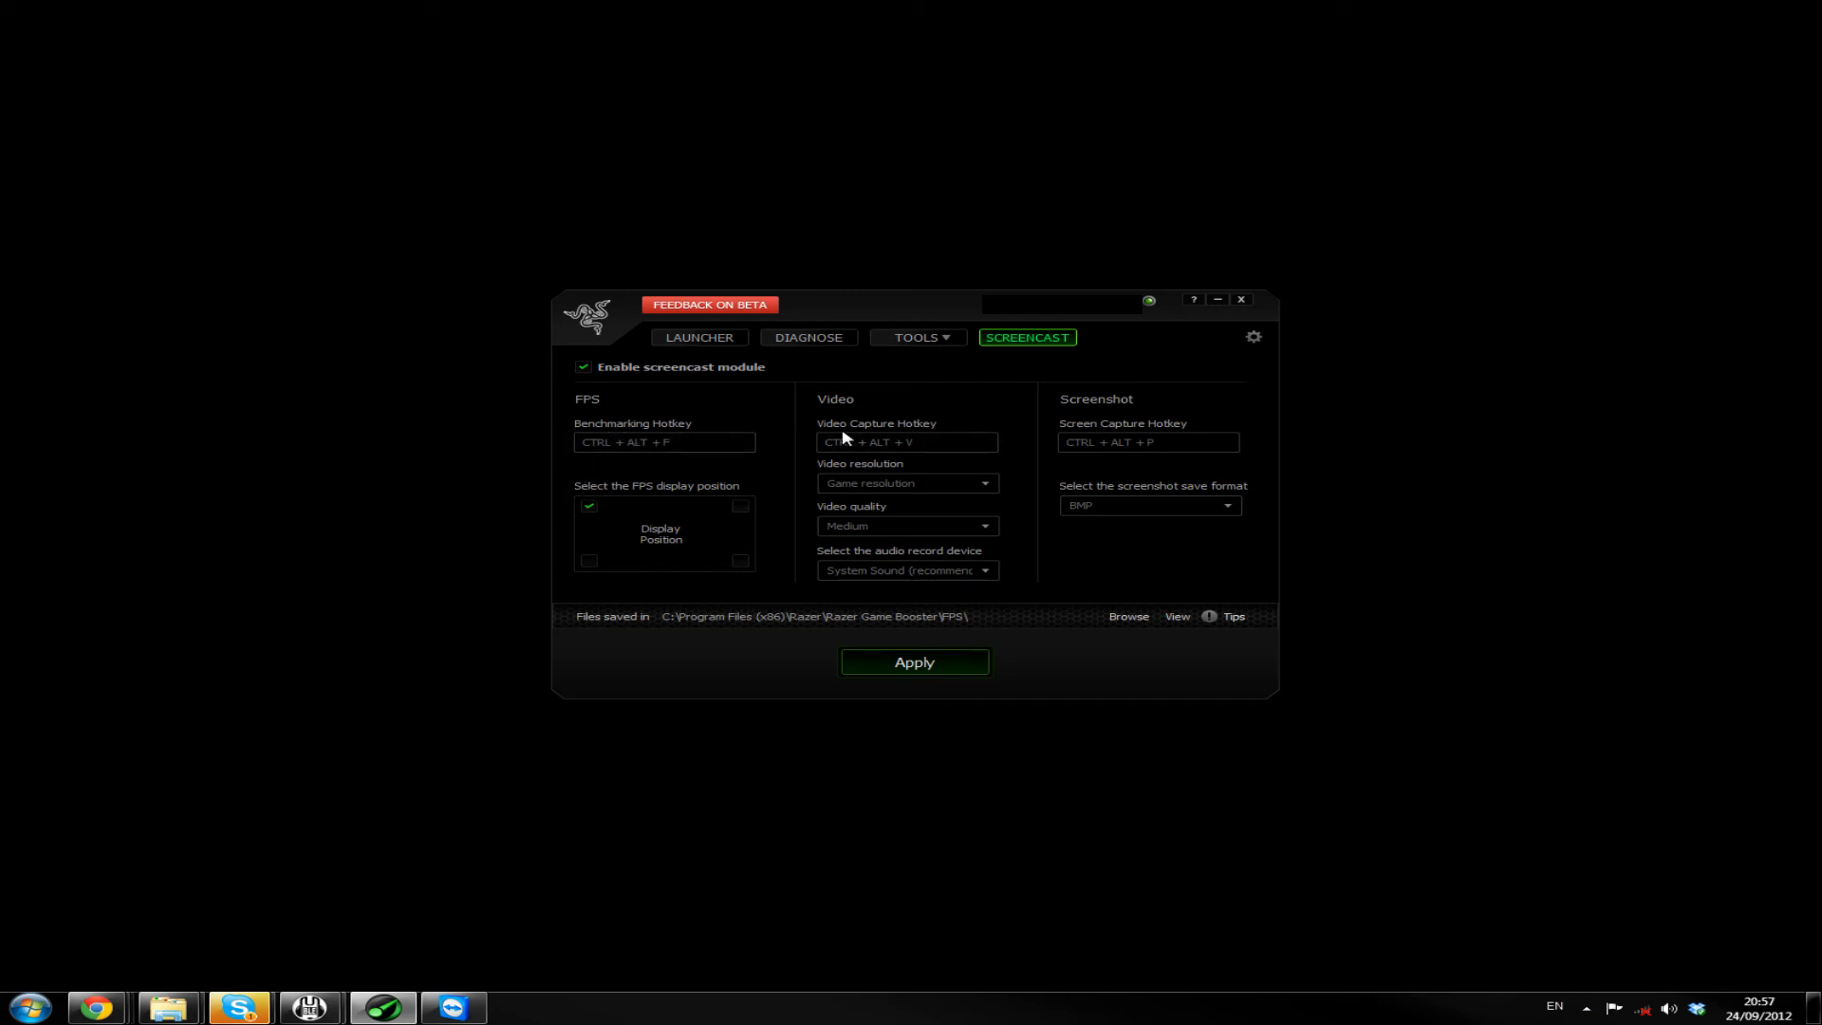
mouse_move(863, 438)
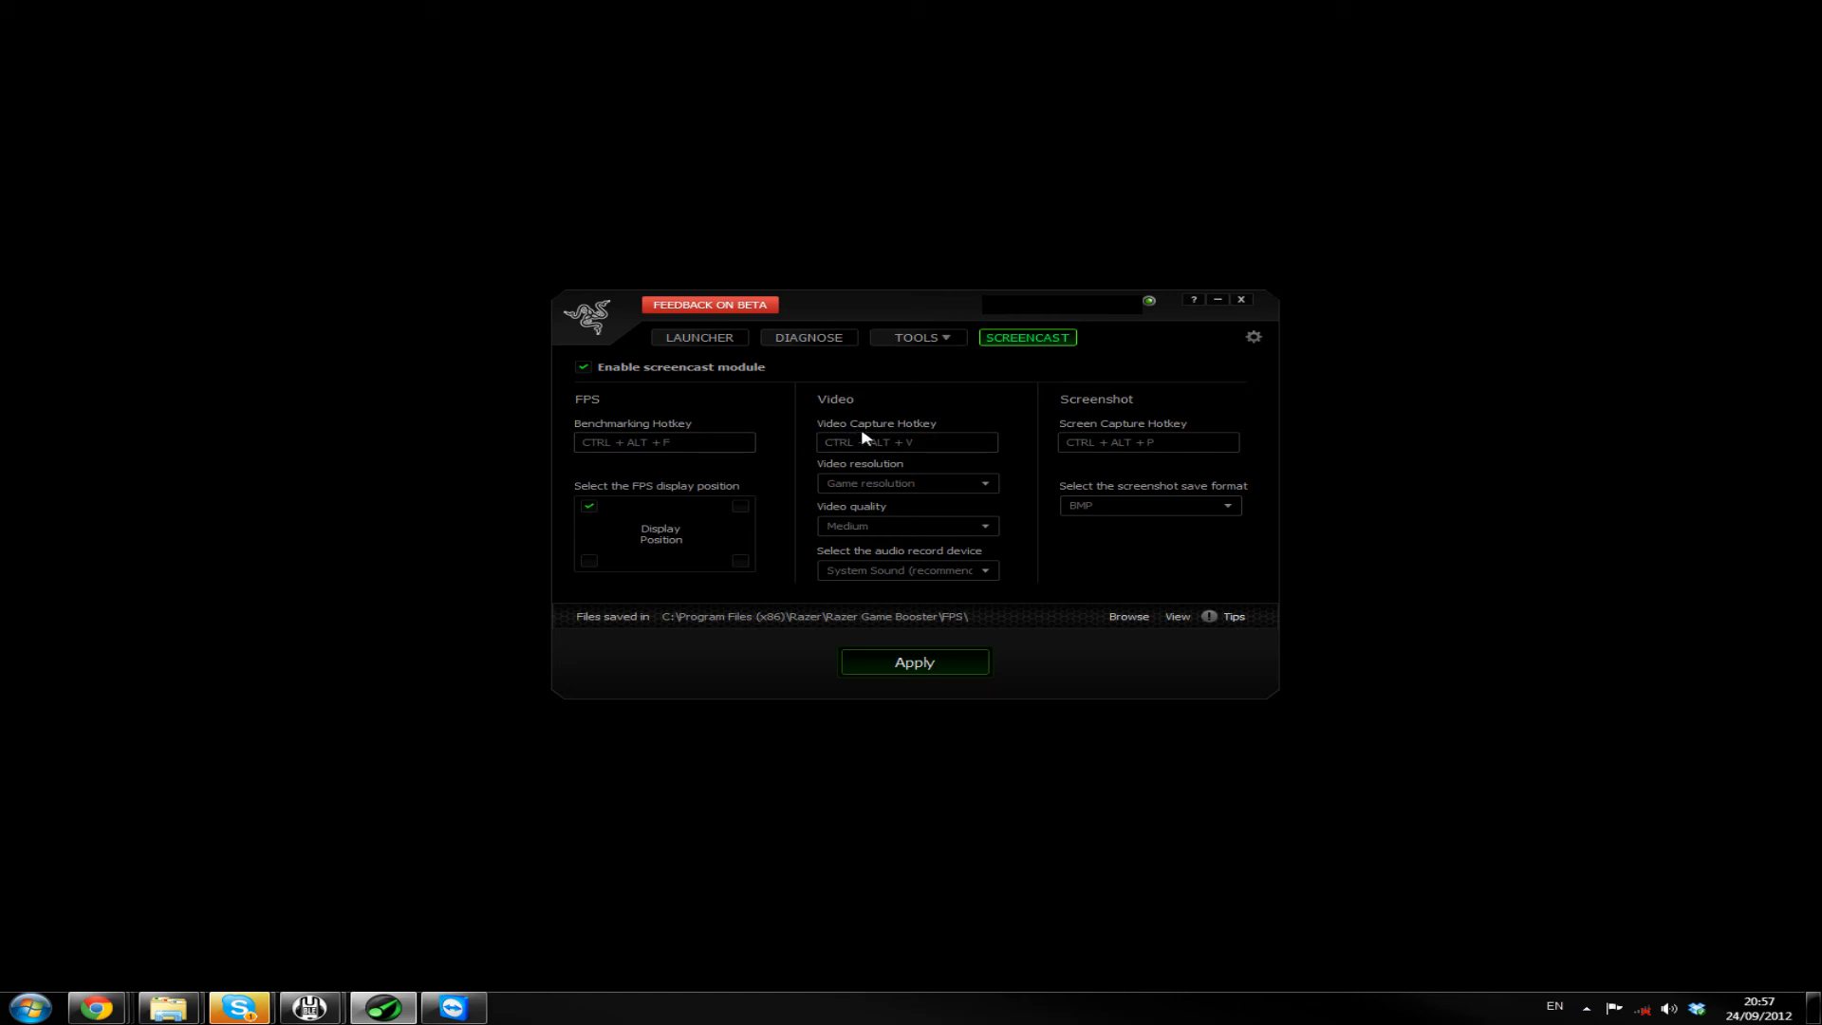
mouse_move(870, 451)
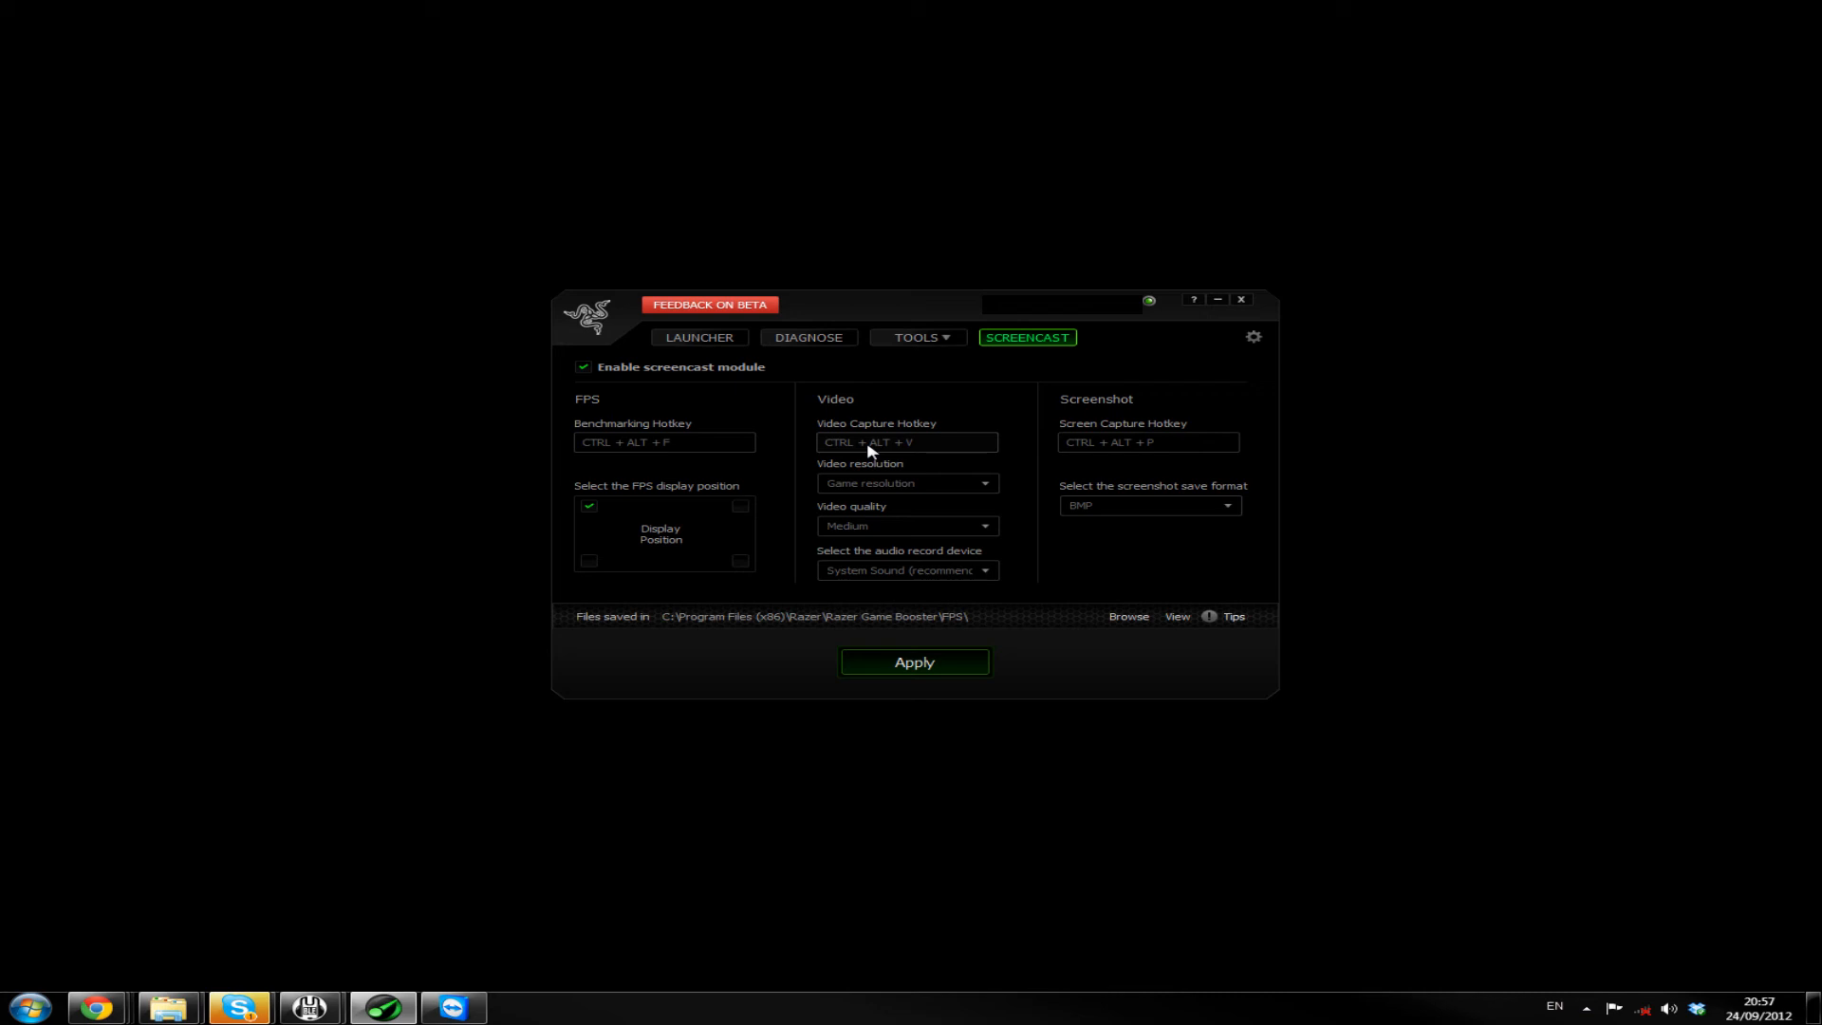
Keep game resolution, set video quality to Highest and record audio from the Realtek microphone
left_click(906, 483)
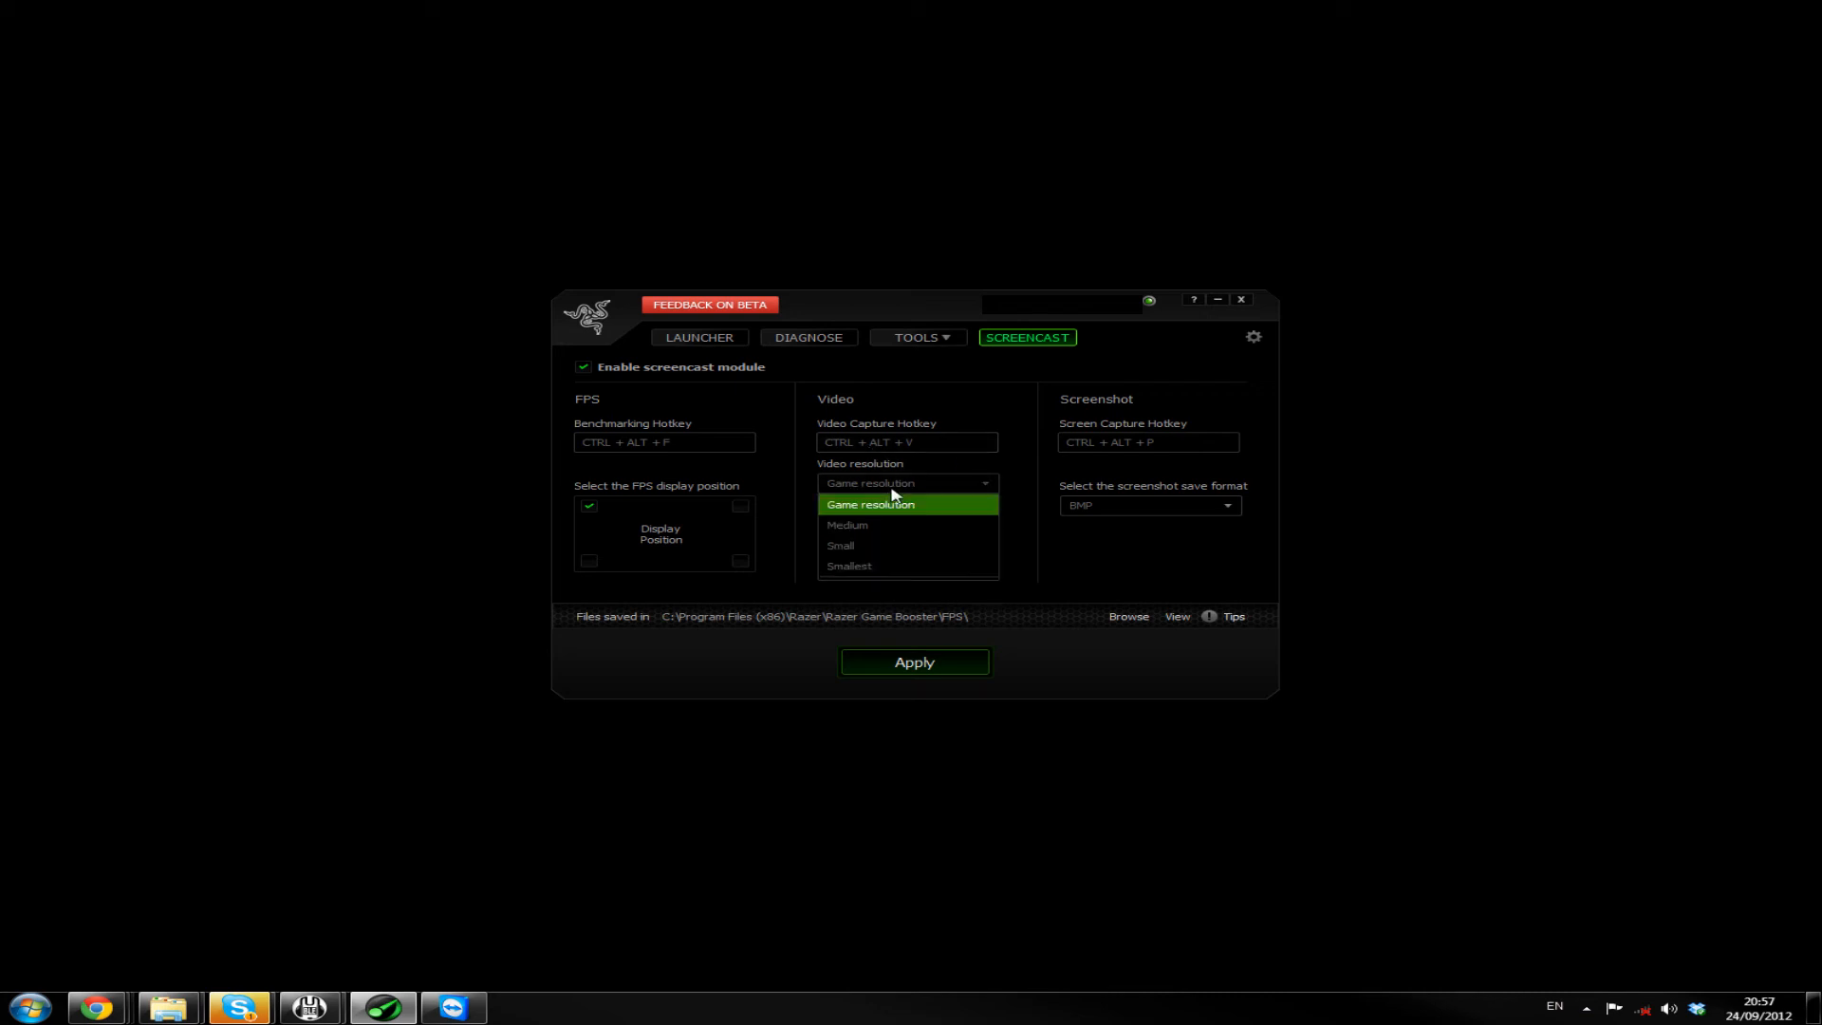
left_click(869, 504)
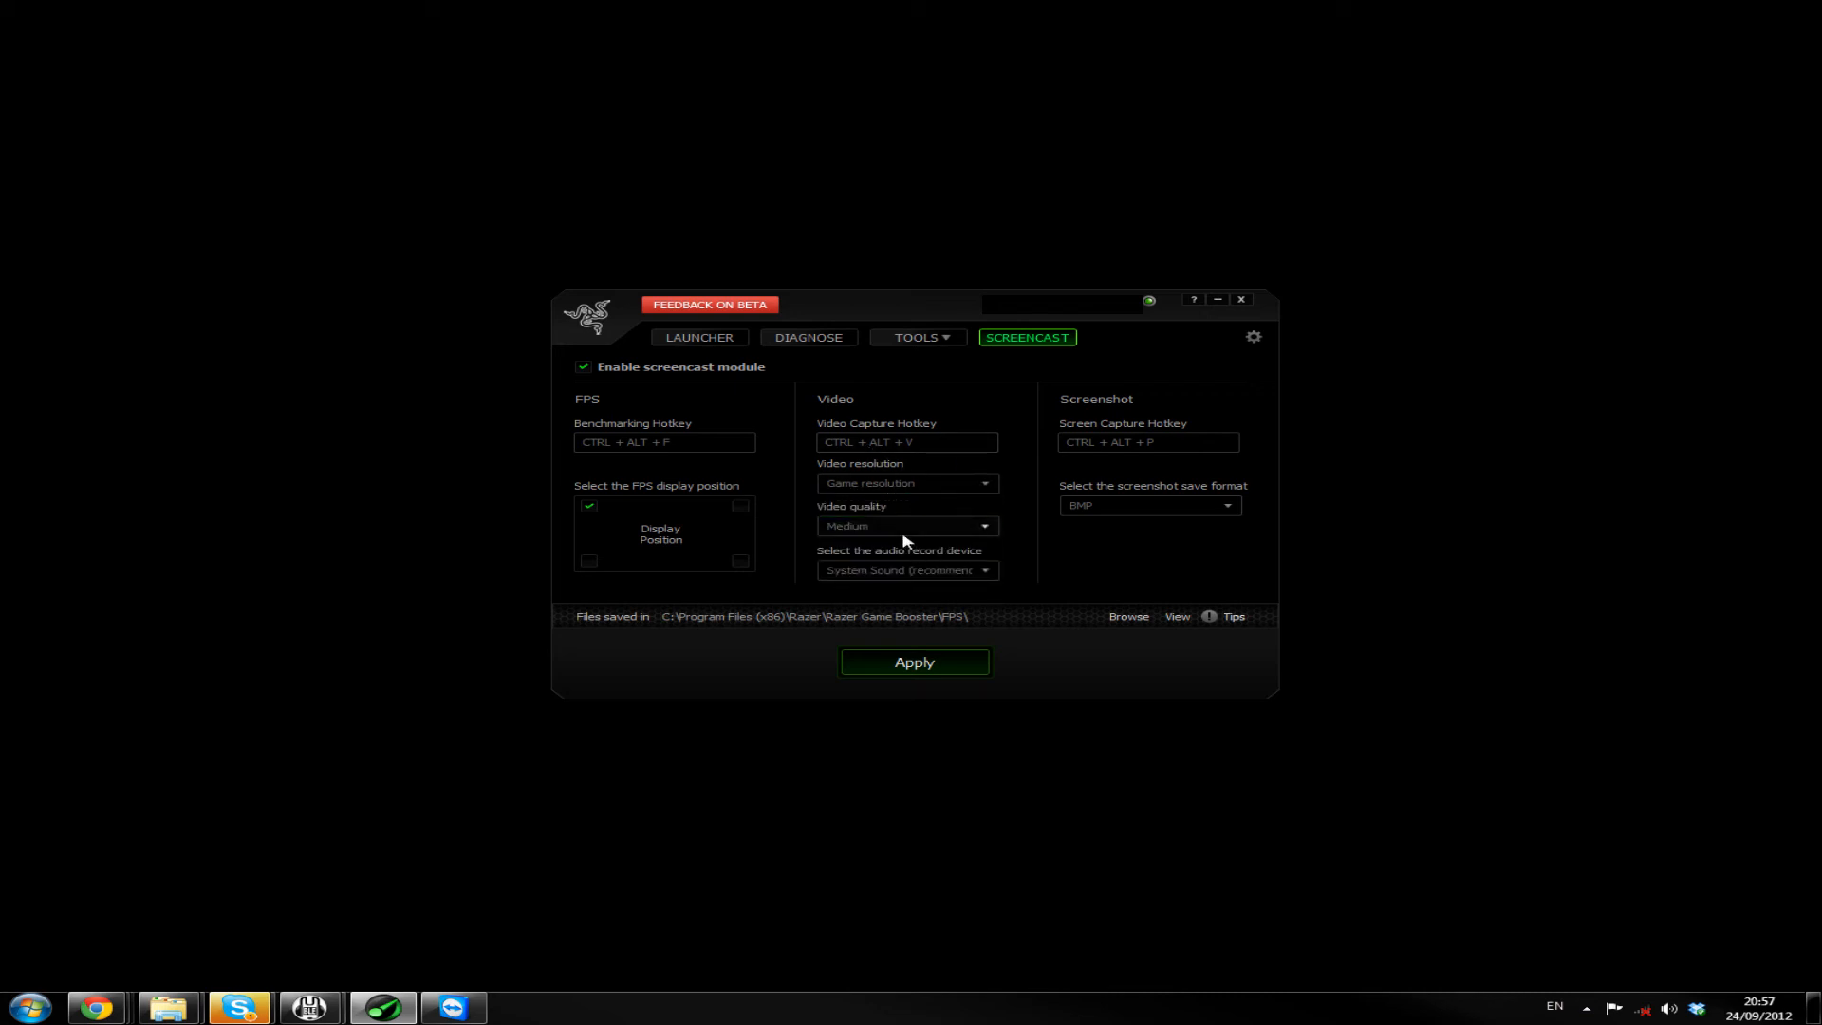
left_click(906, 524)
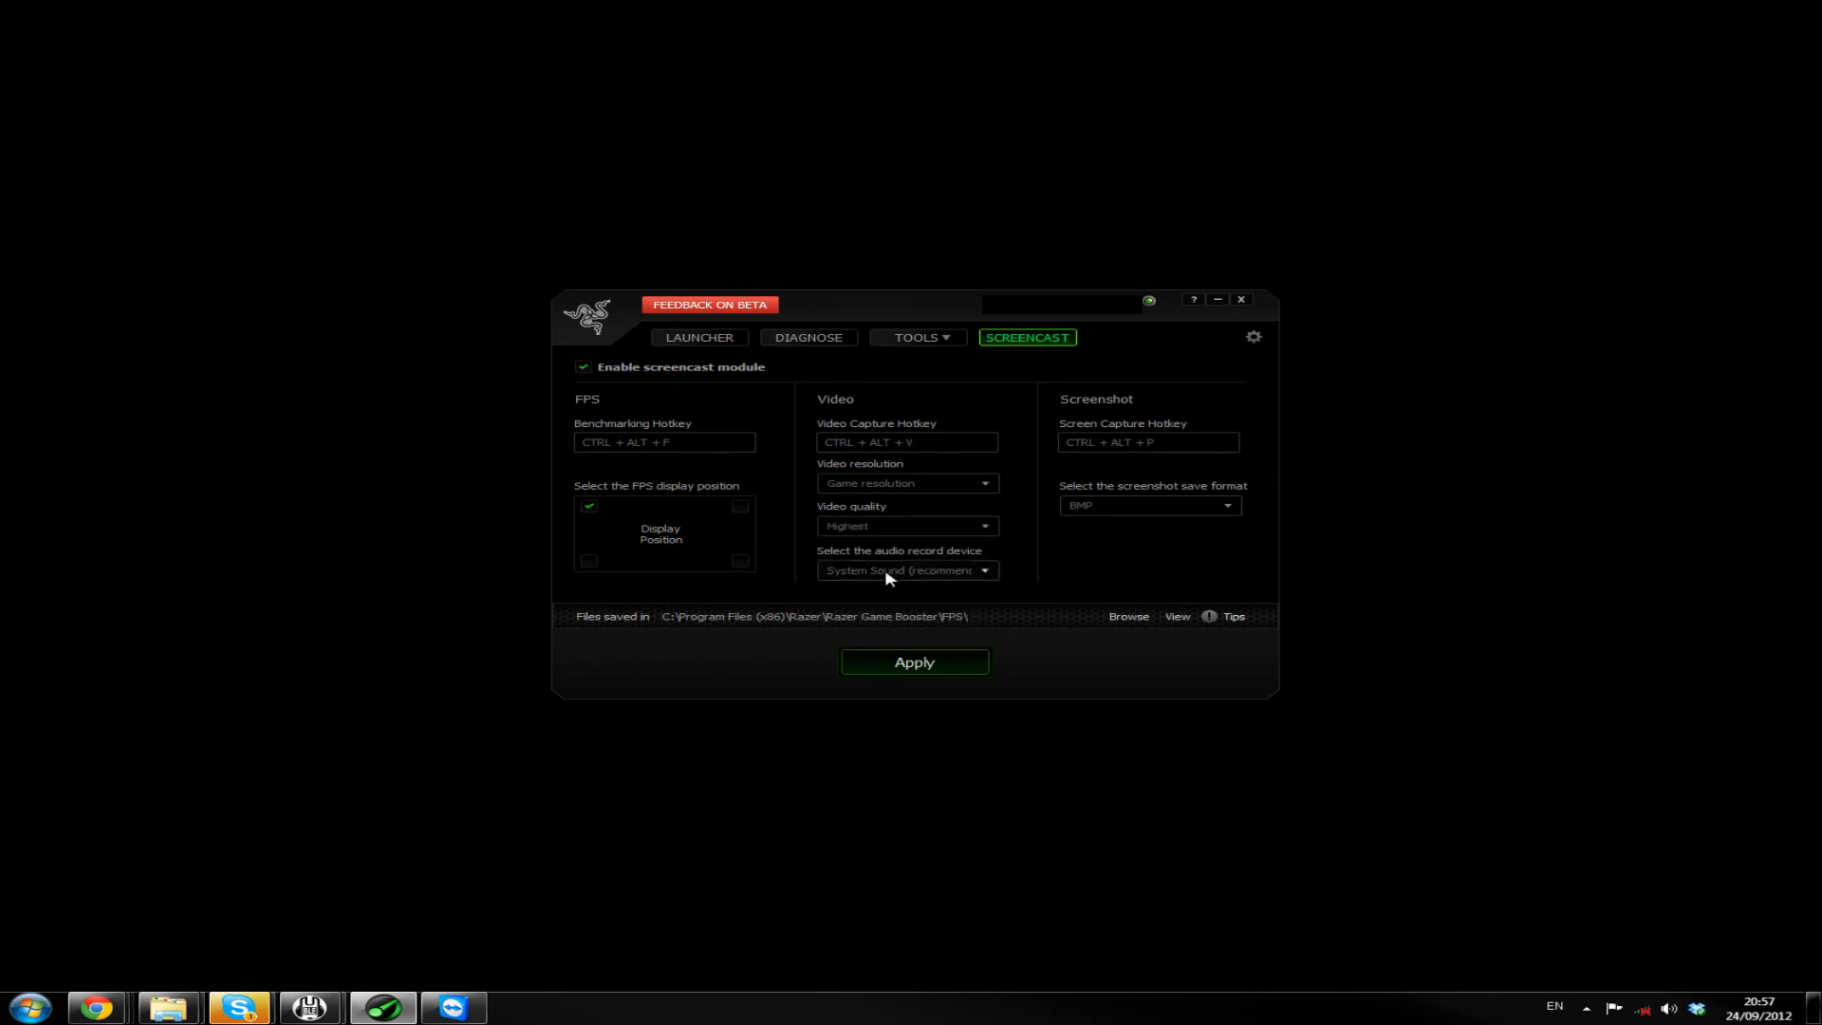
left_click(908, 569)
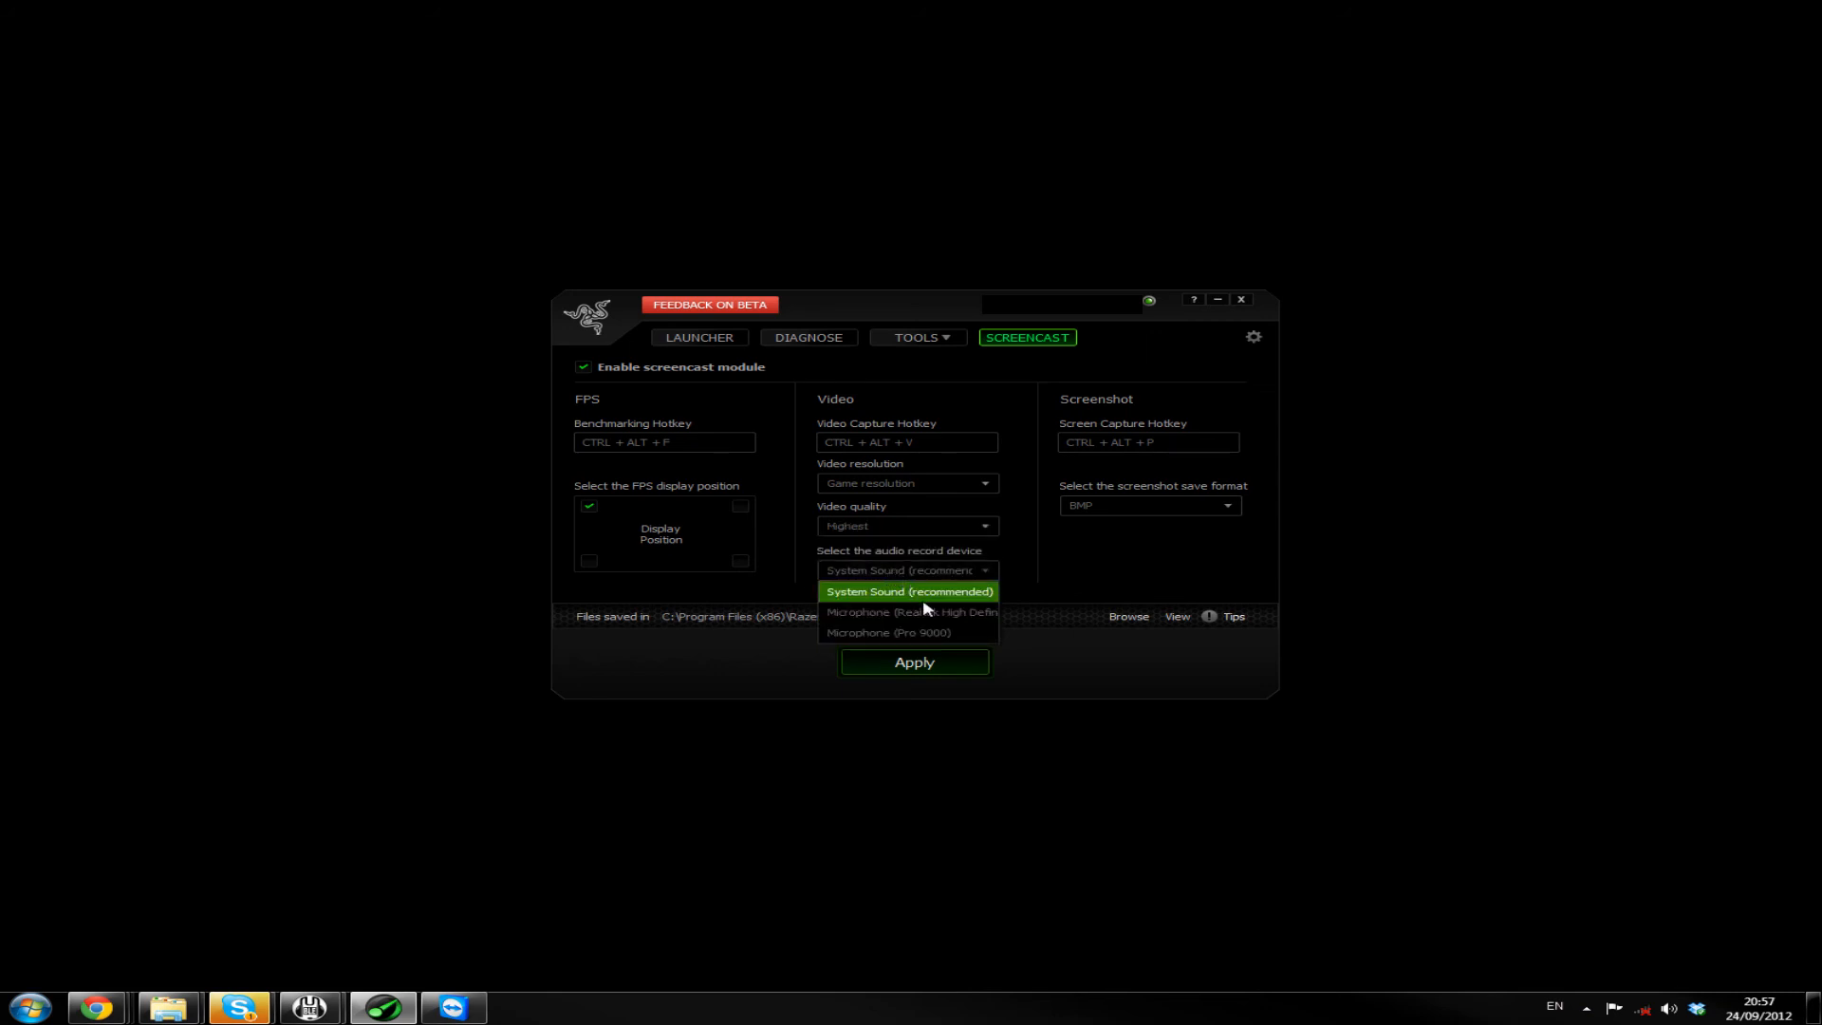
mouse_move(911, 613)
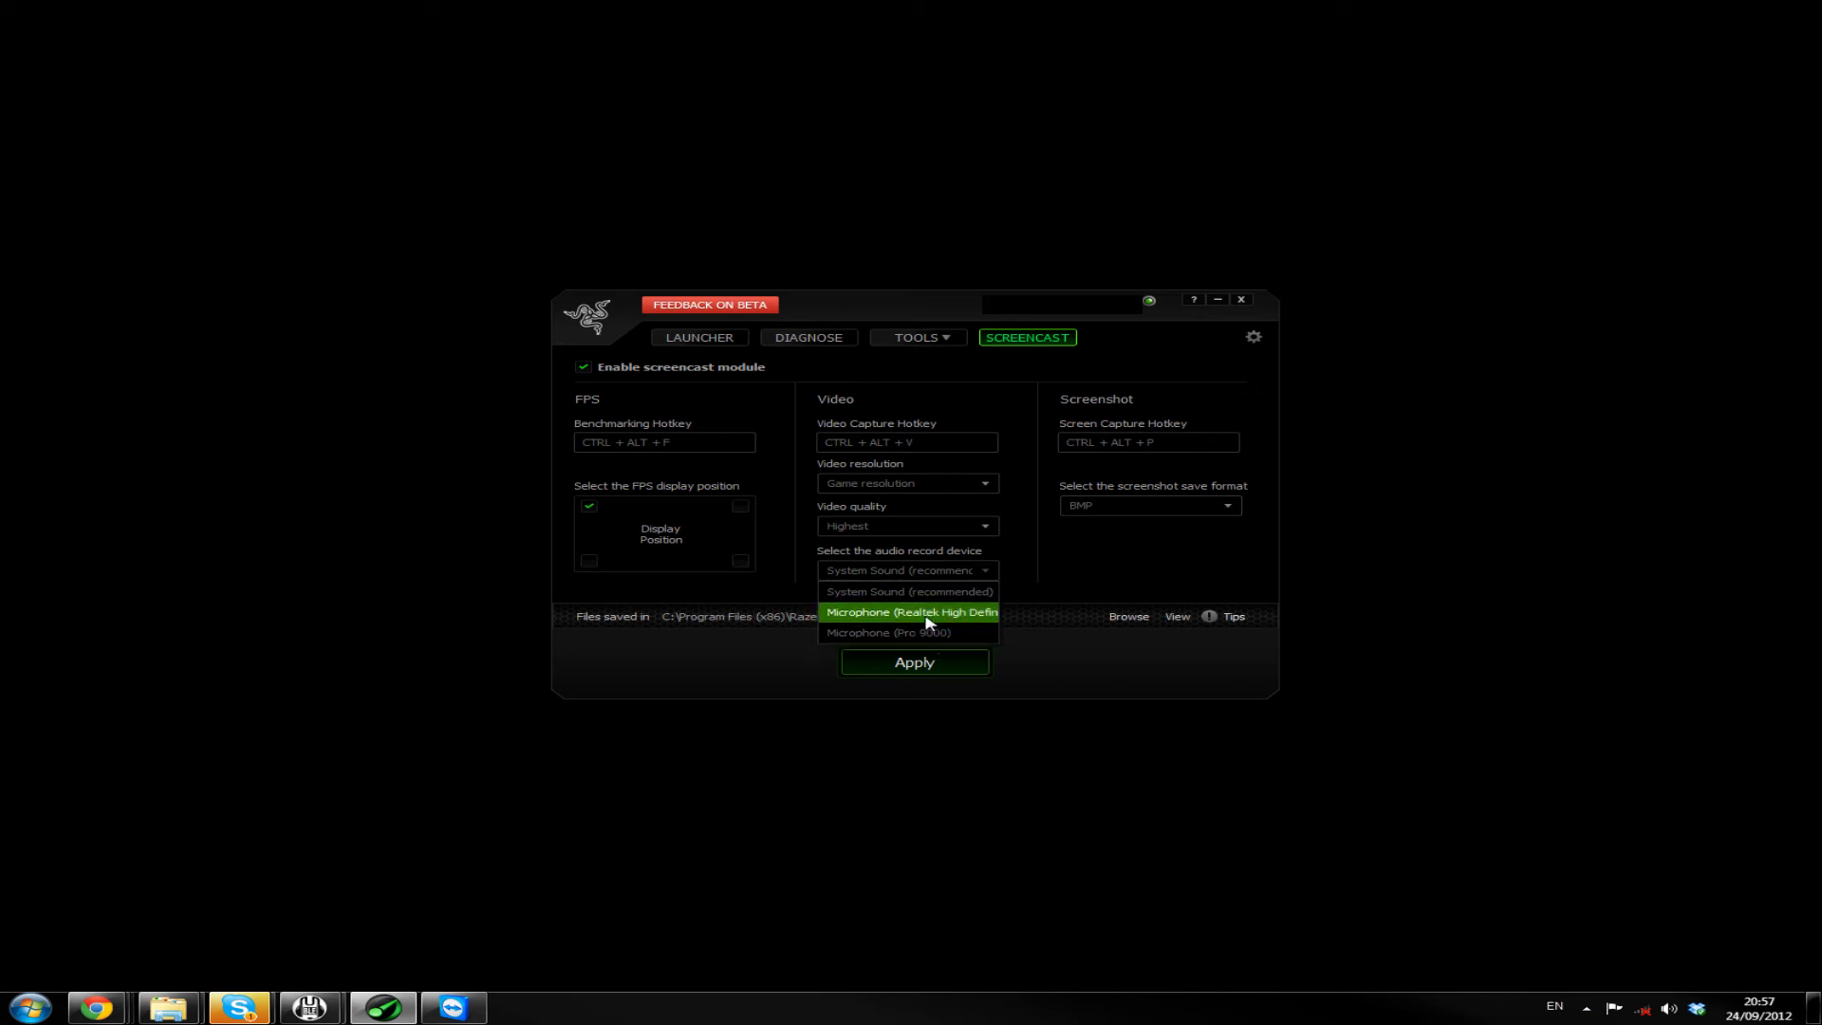
left_click(909, 611)
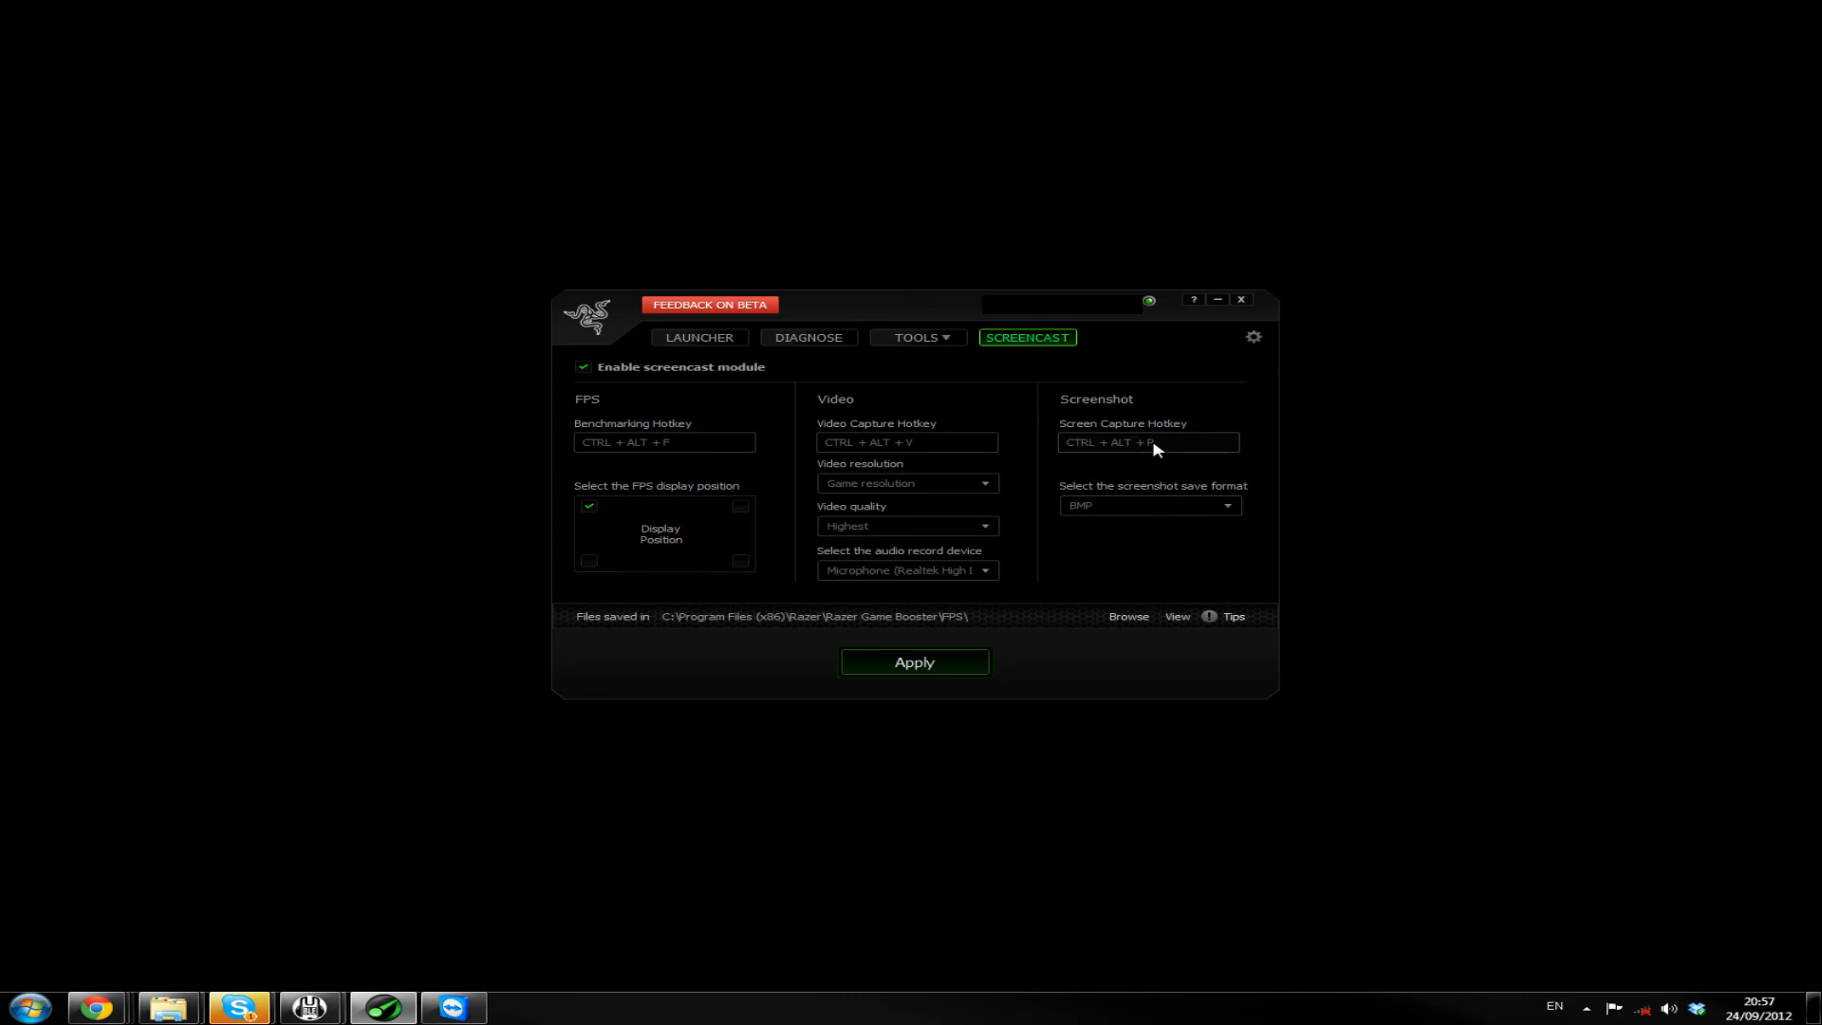
mouse_move(959, 444)
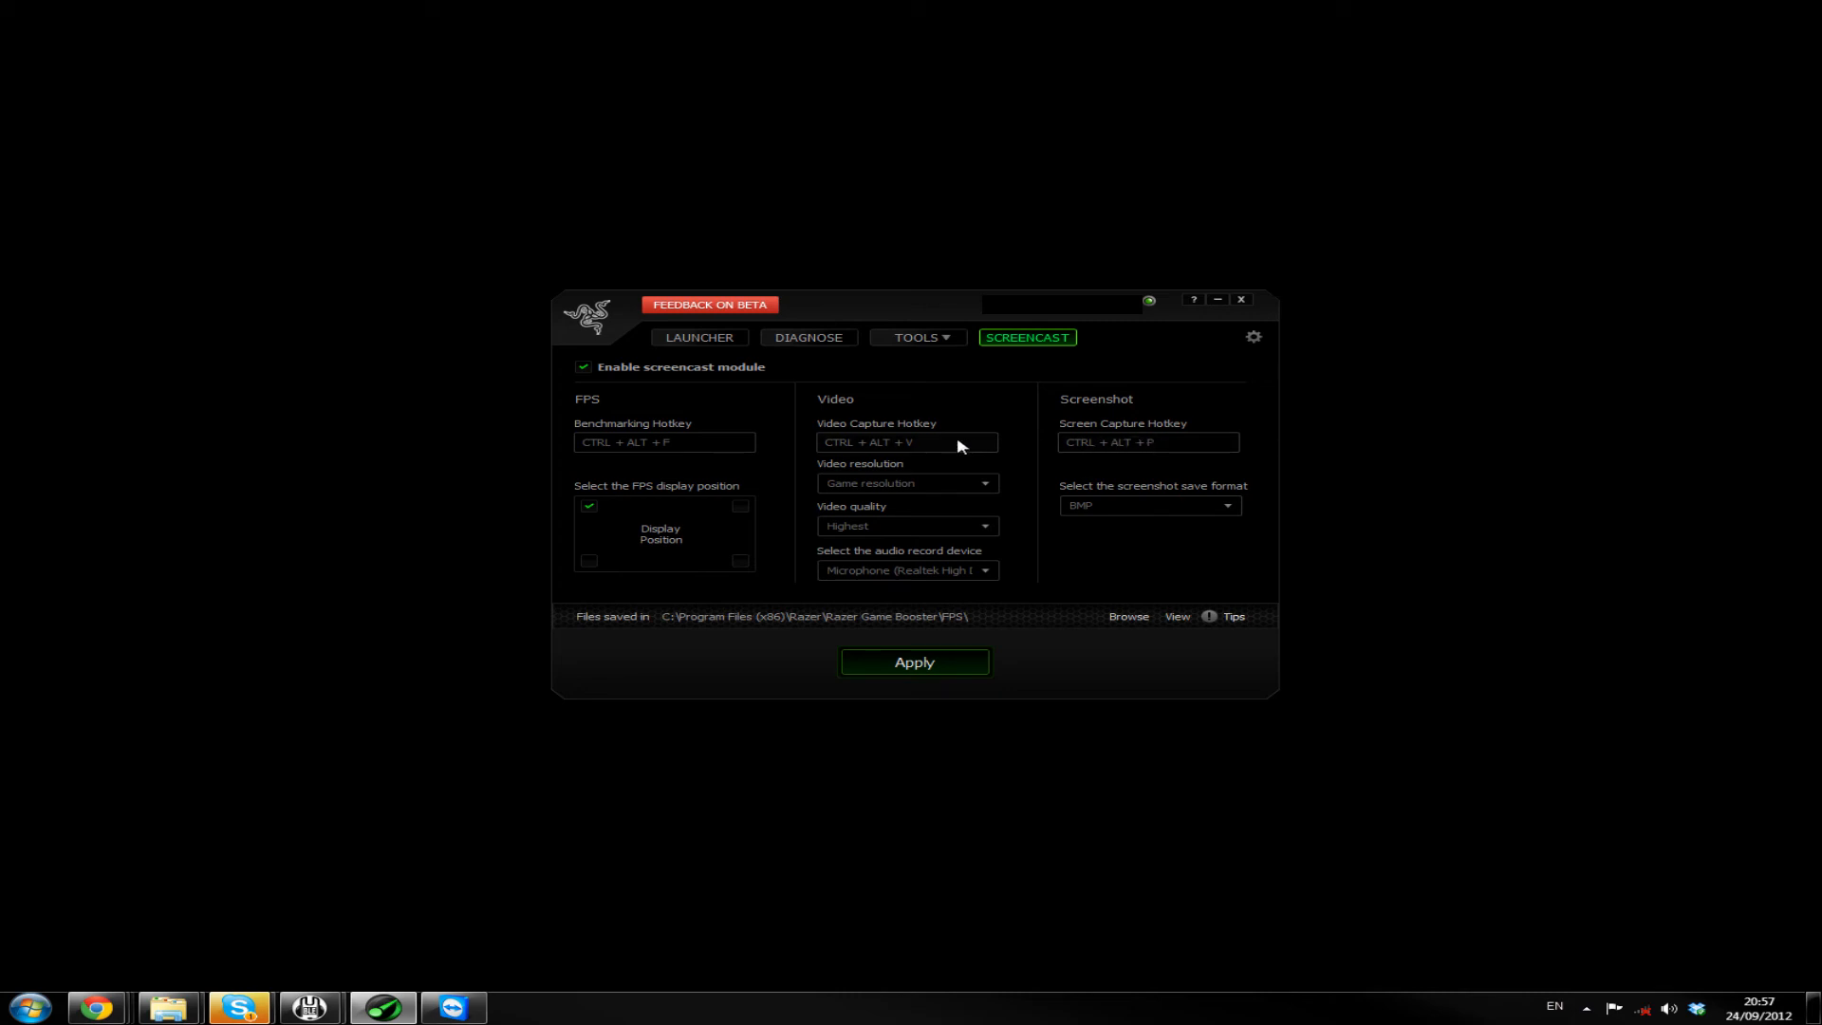
Set screenshot format to PNG, apply the screencast settings and return to the launcher
left_click(1149, 504)
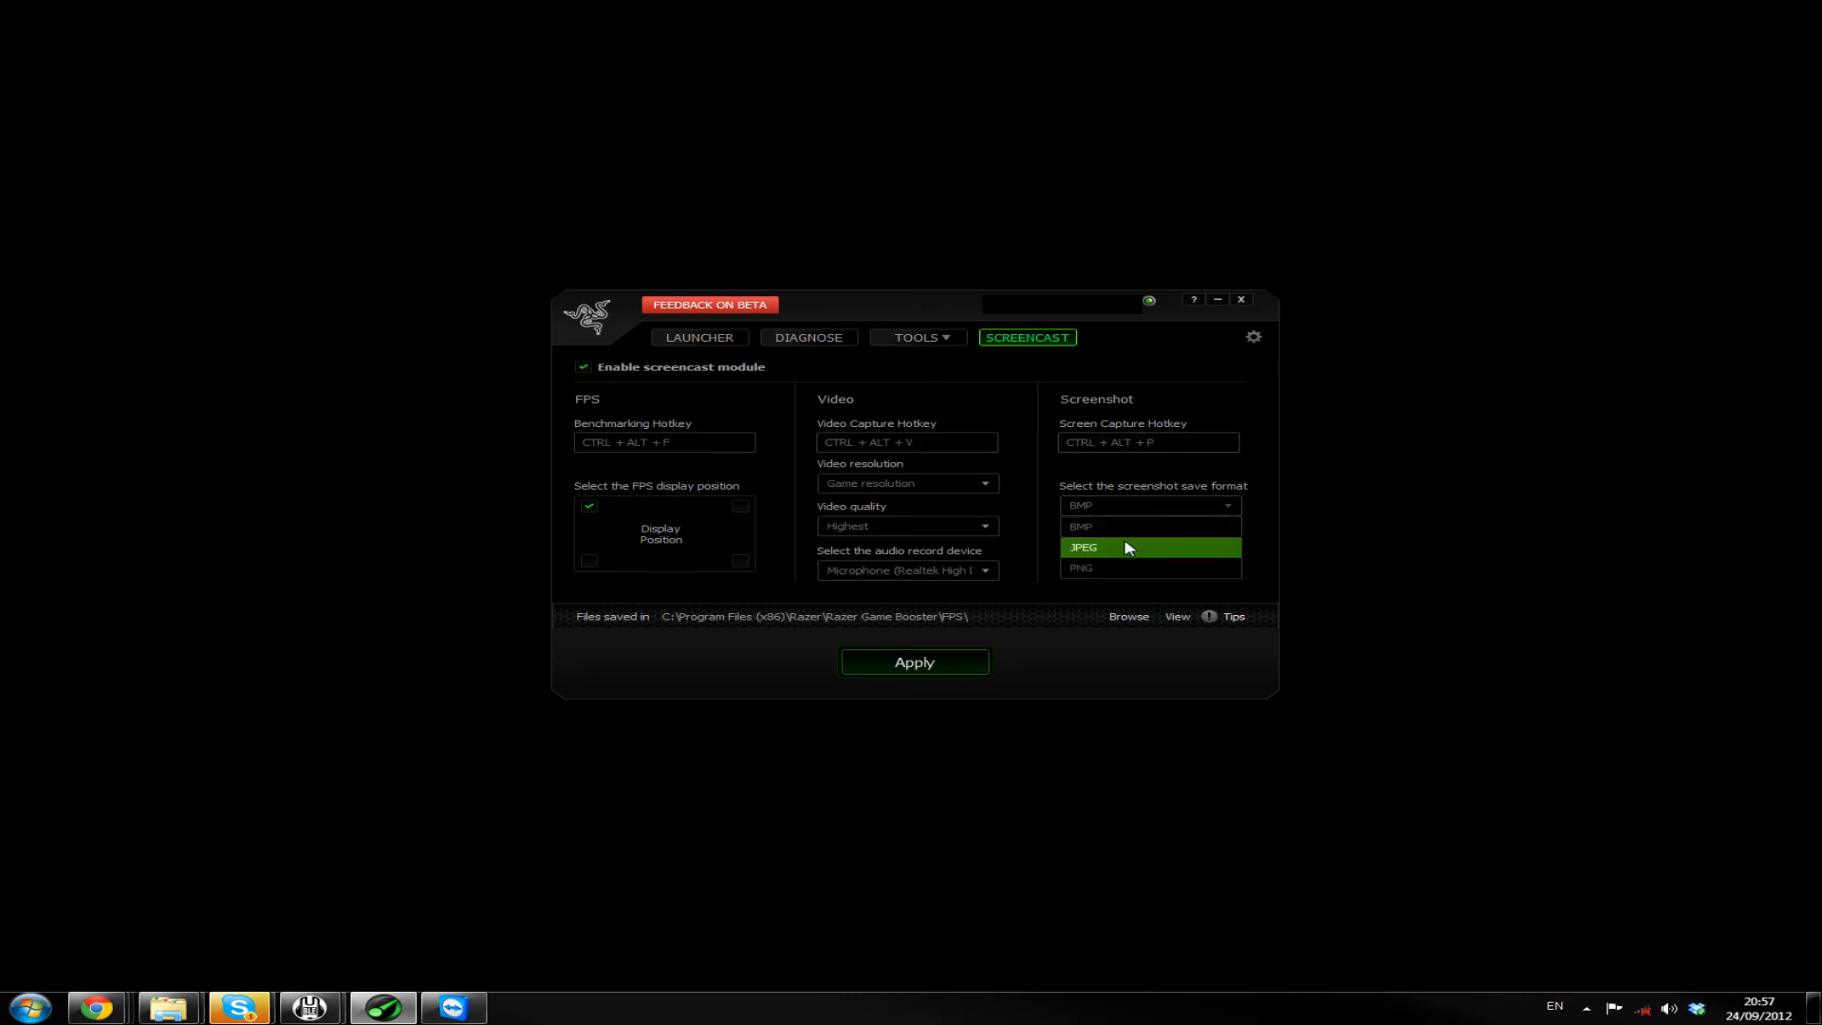
left_click(1082, 568)
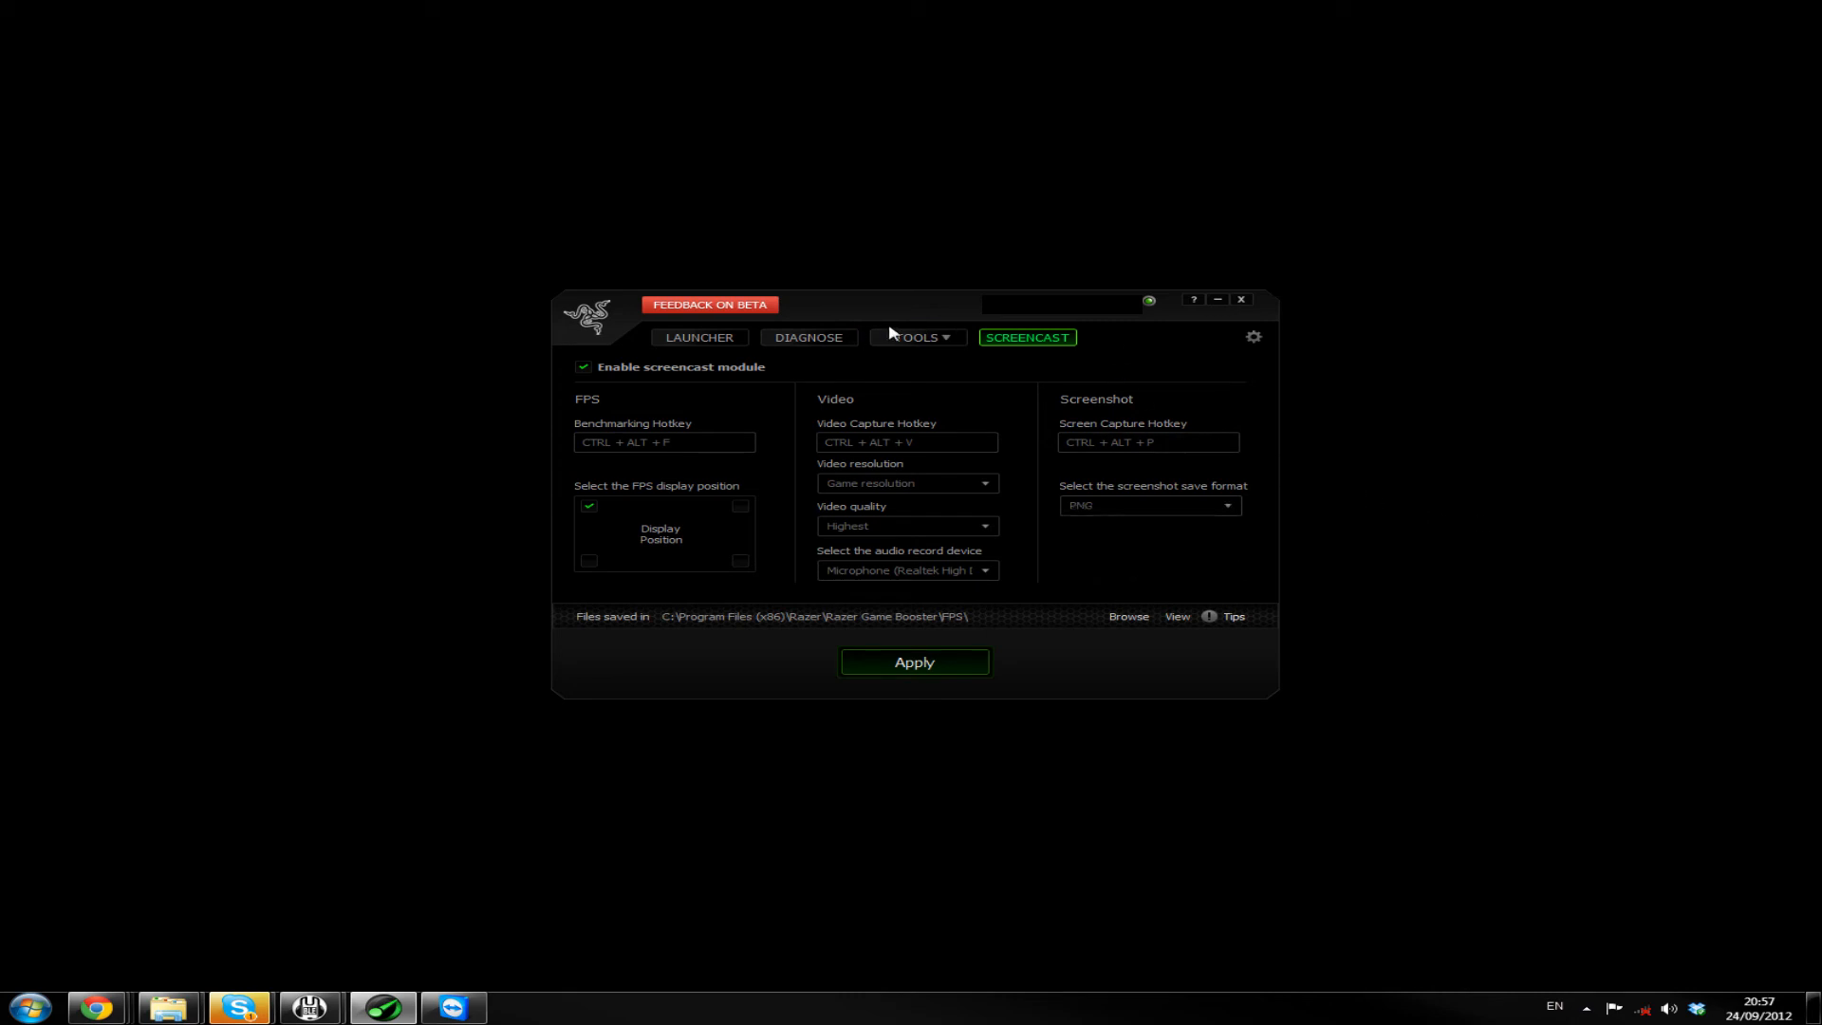
left_click(915, 661)
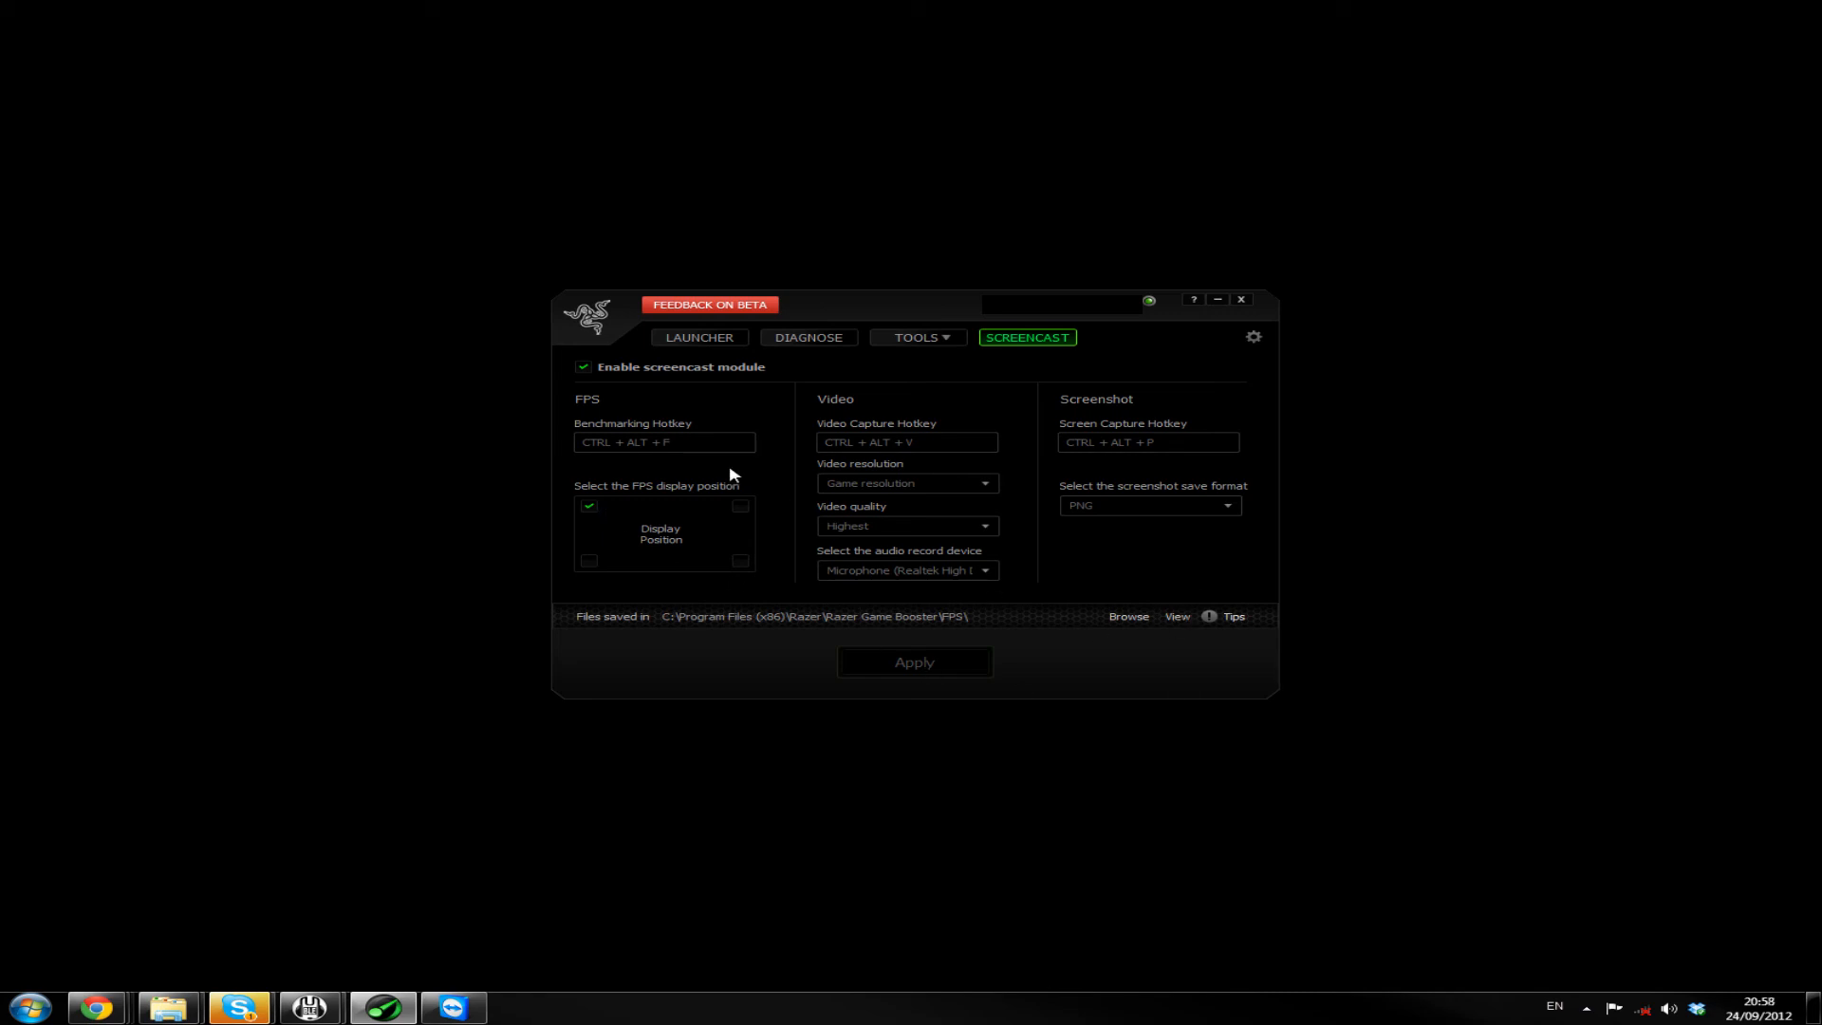
left_click(698, 337)
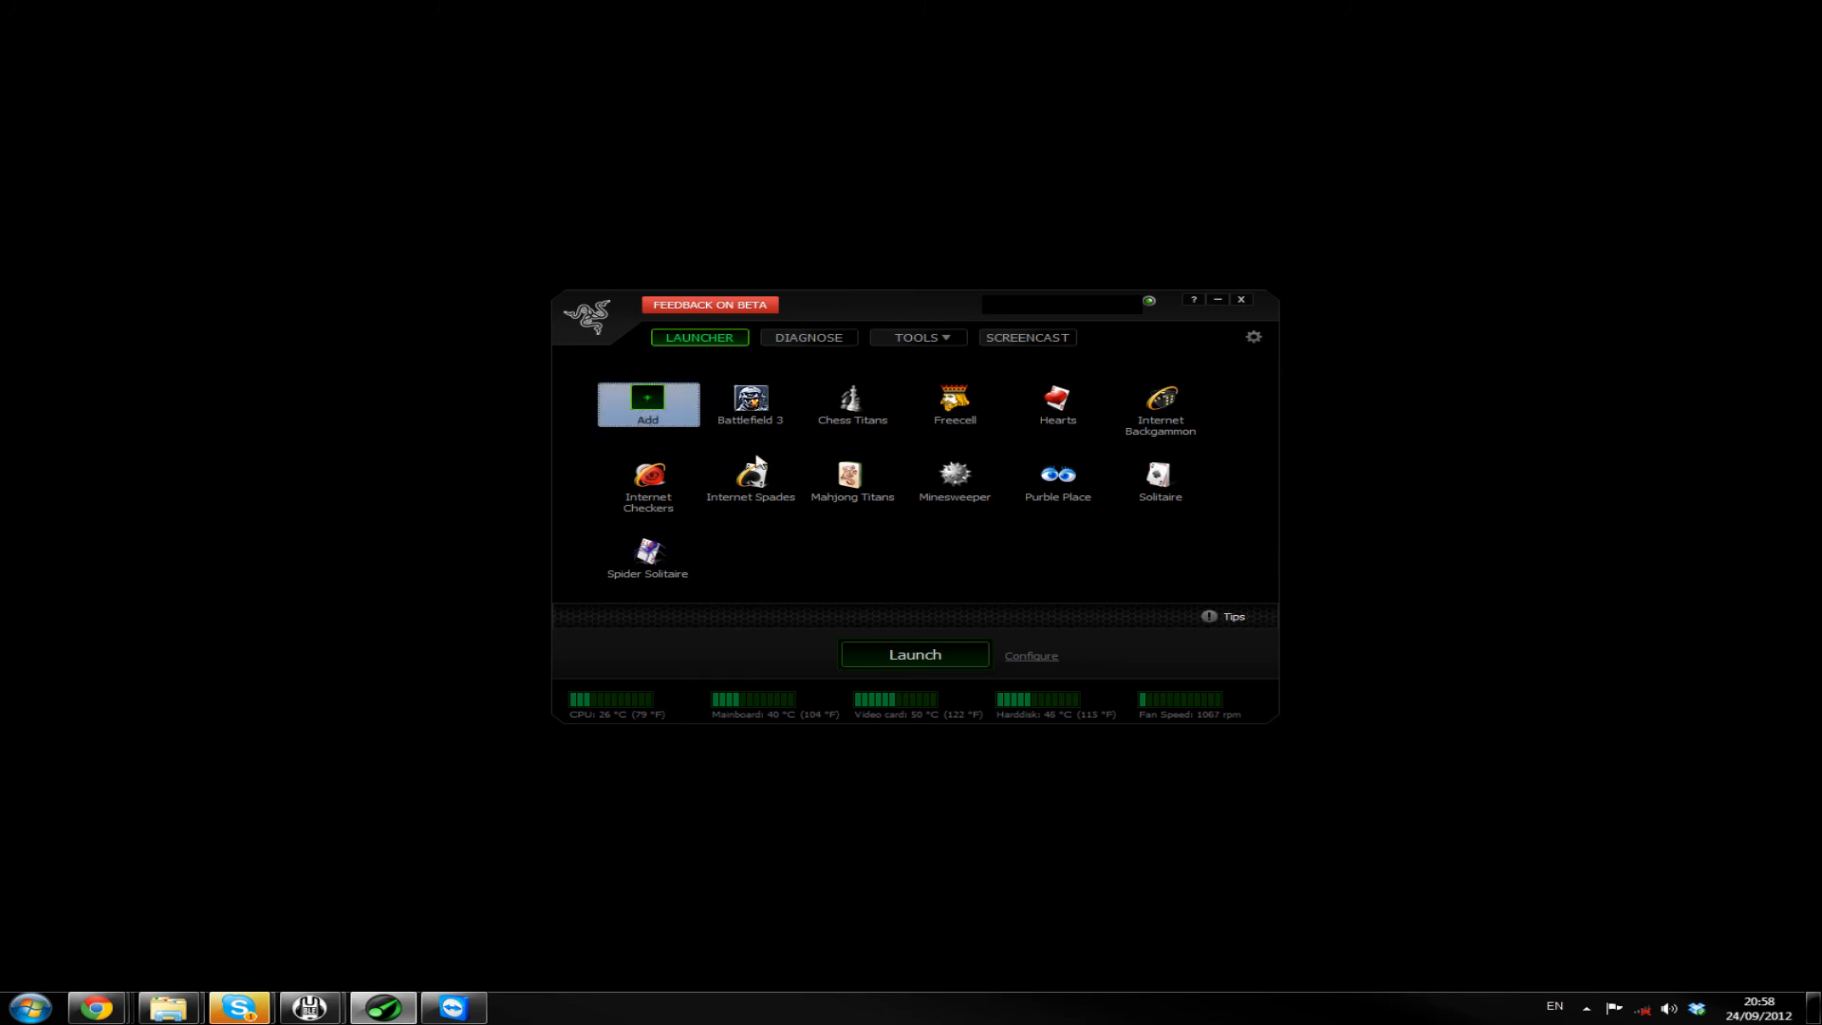
Add a game, browsing through Public into the PlanetSide 2 Beta install folder
left_click(647, 403)
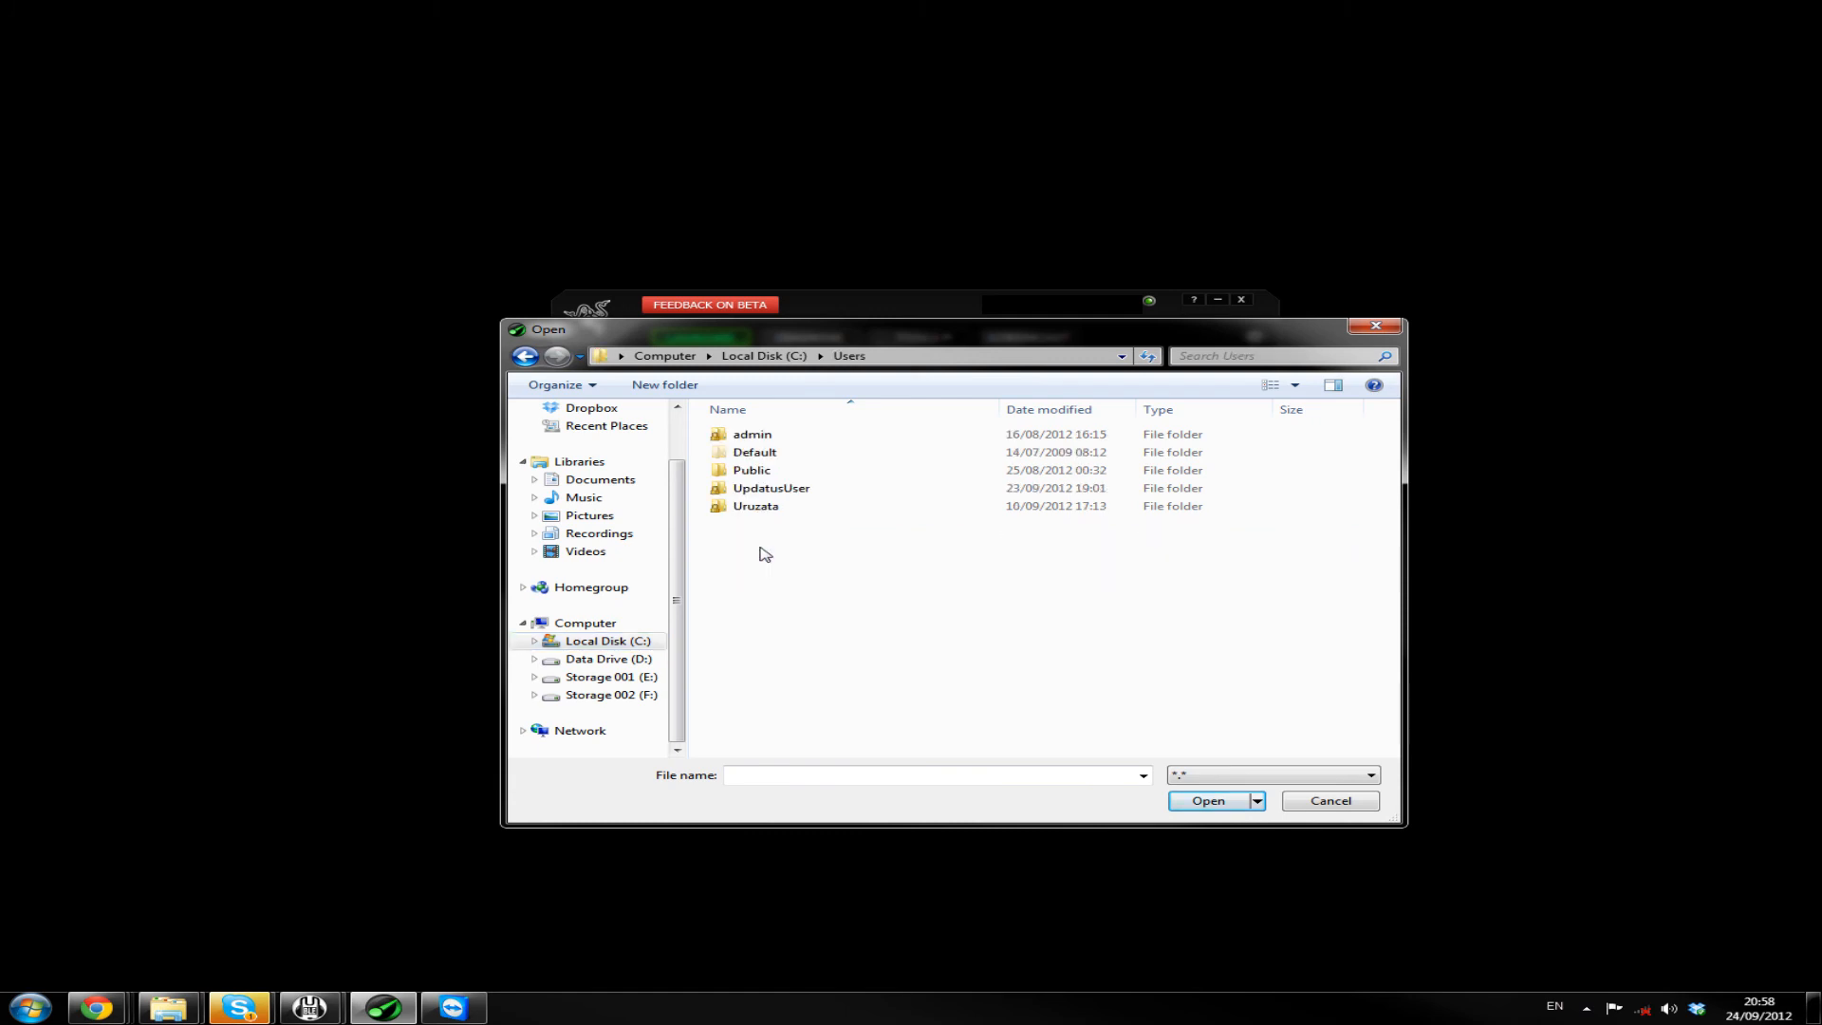
left_click(752, 470)
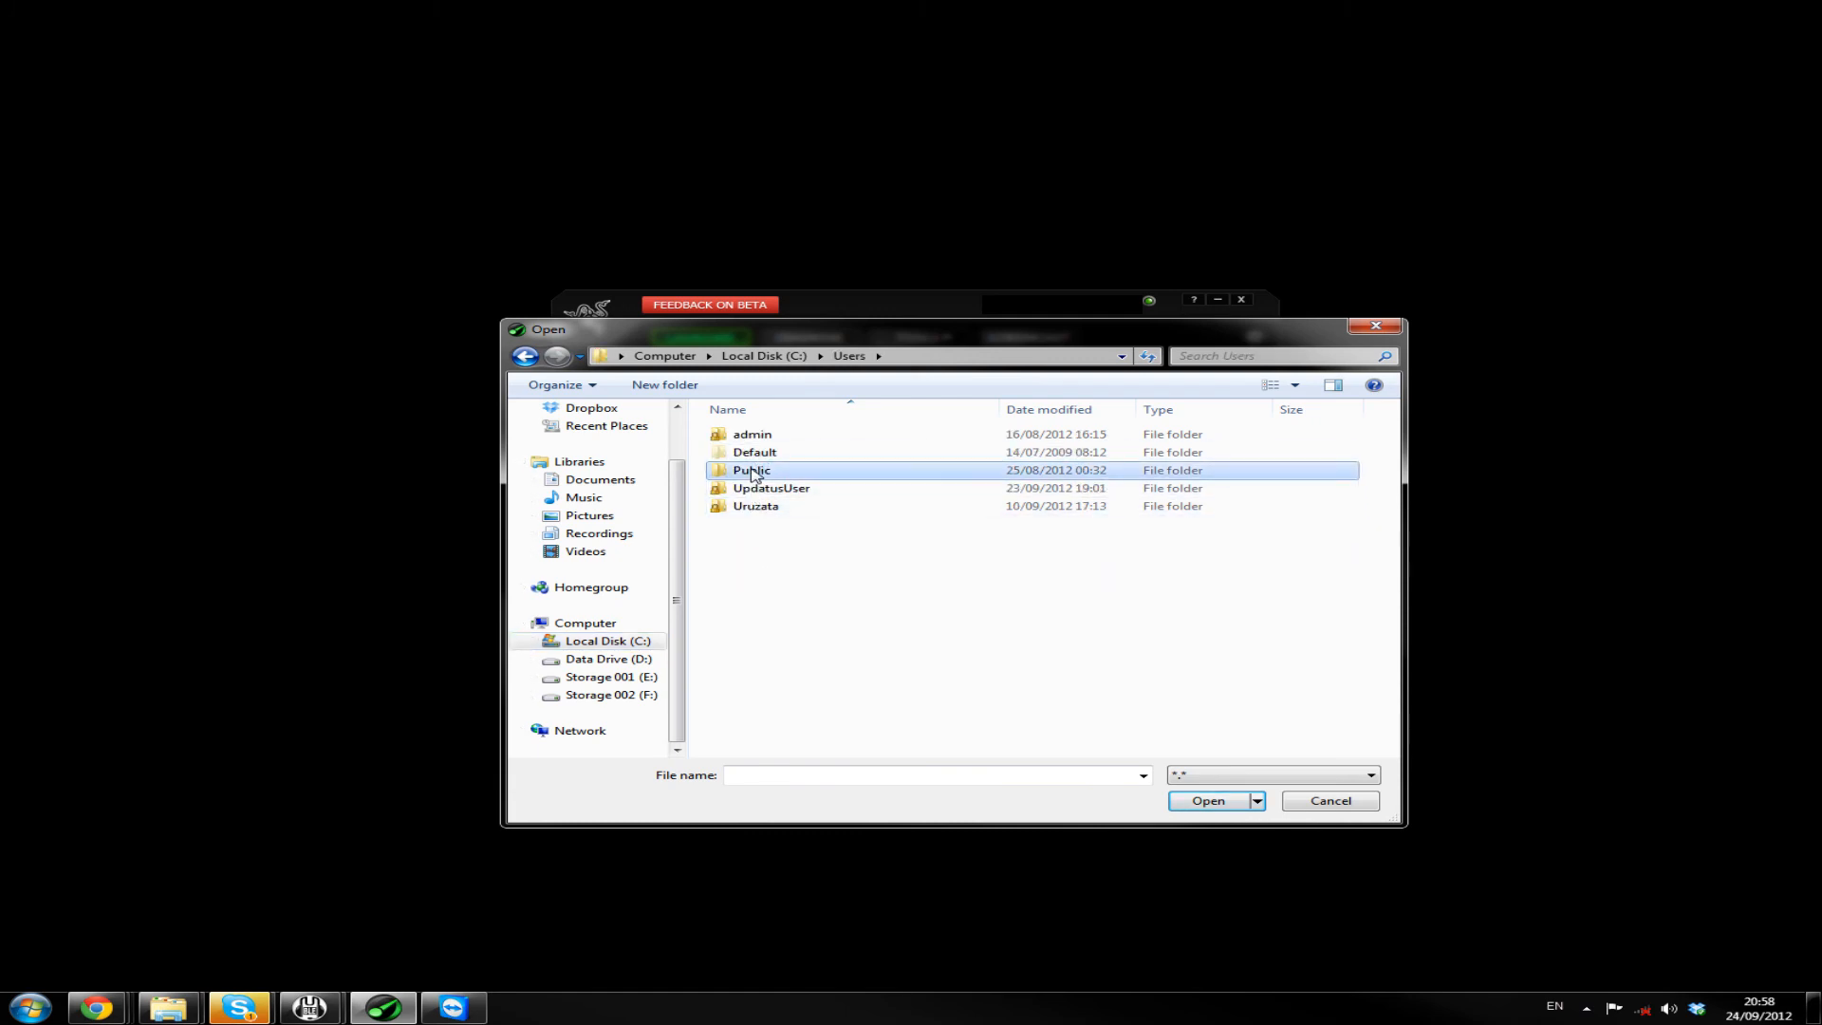
double_click(751, 470)
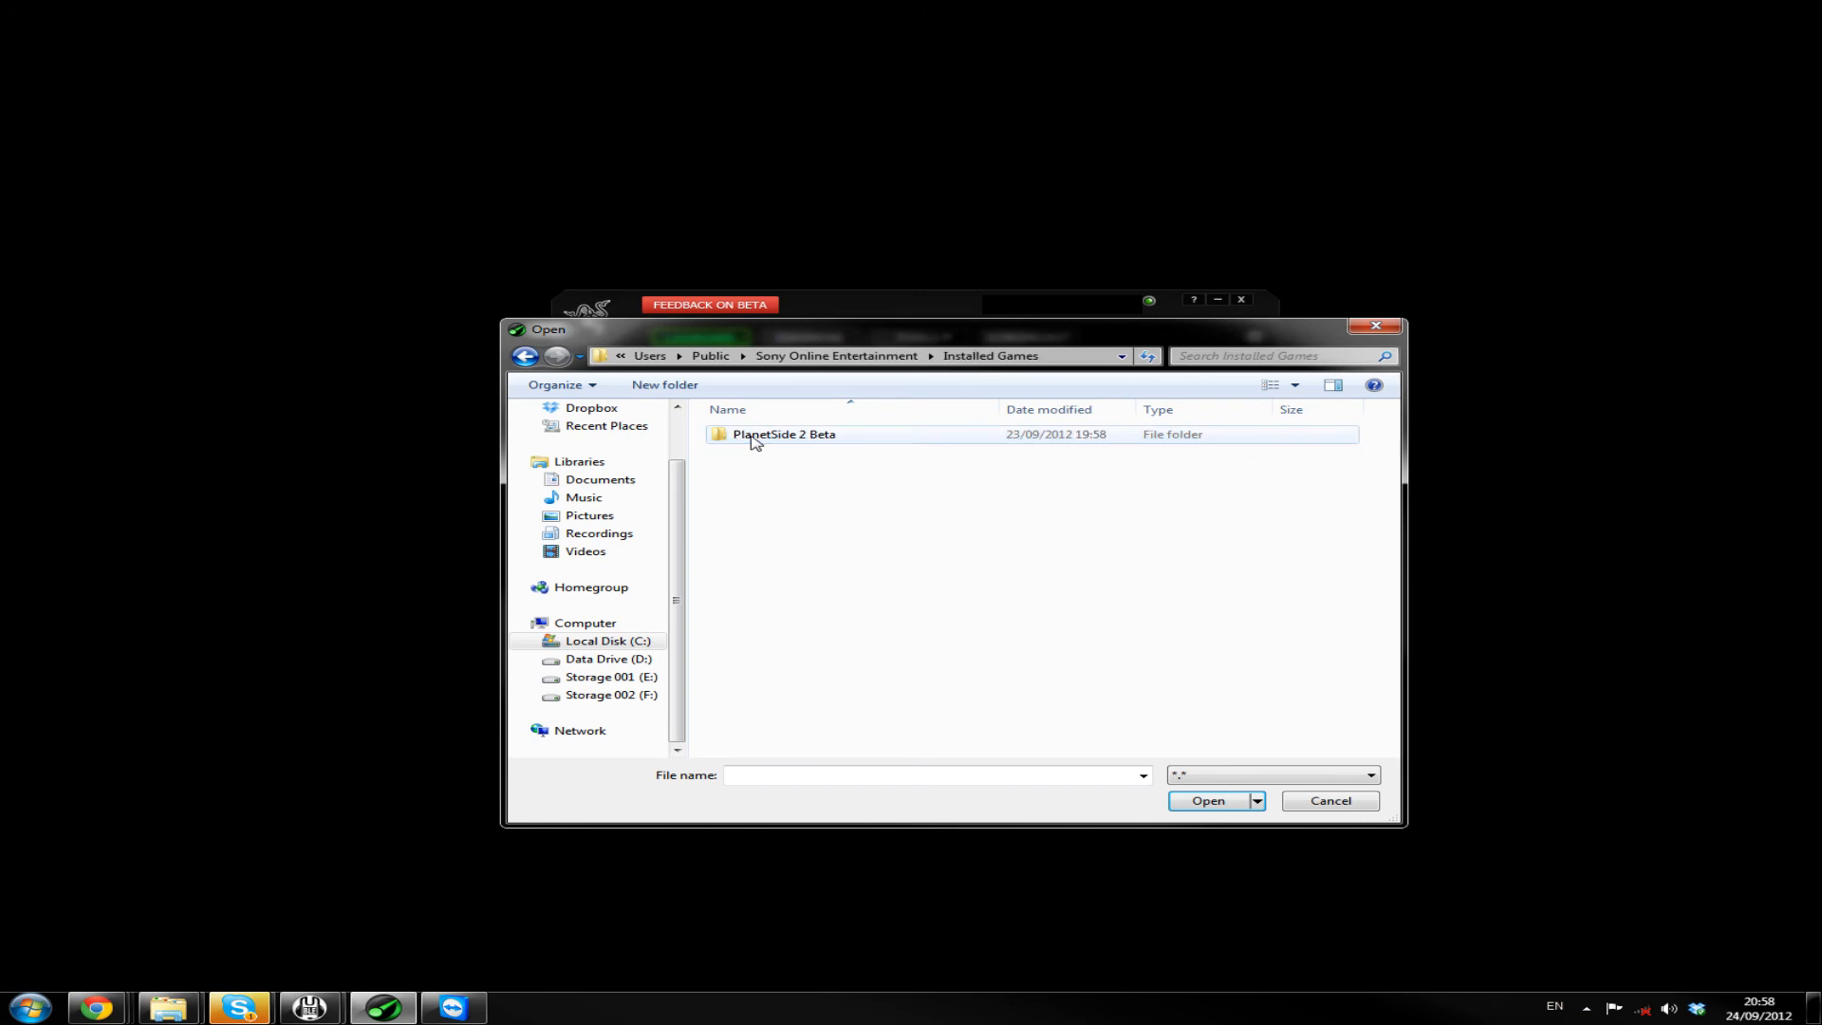
double_click(783, 434)
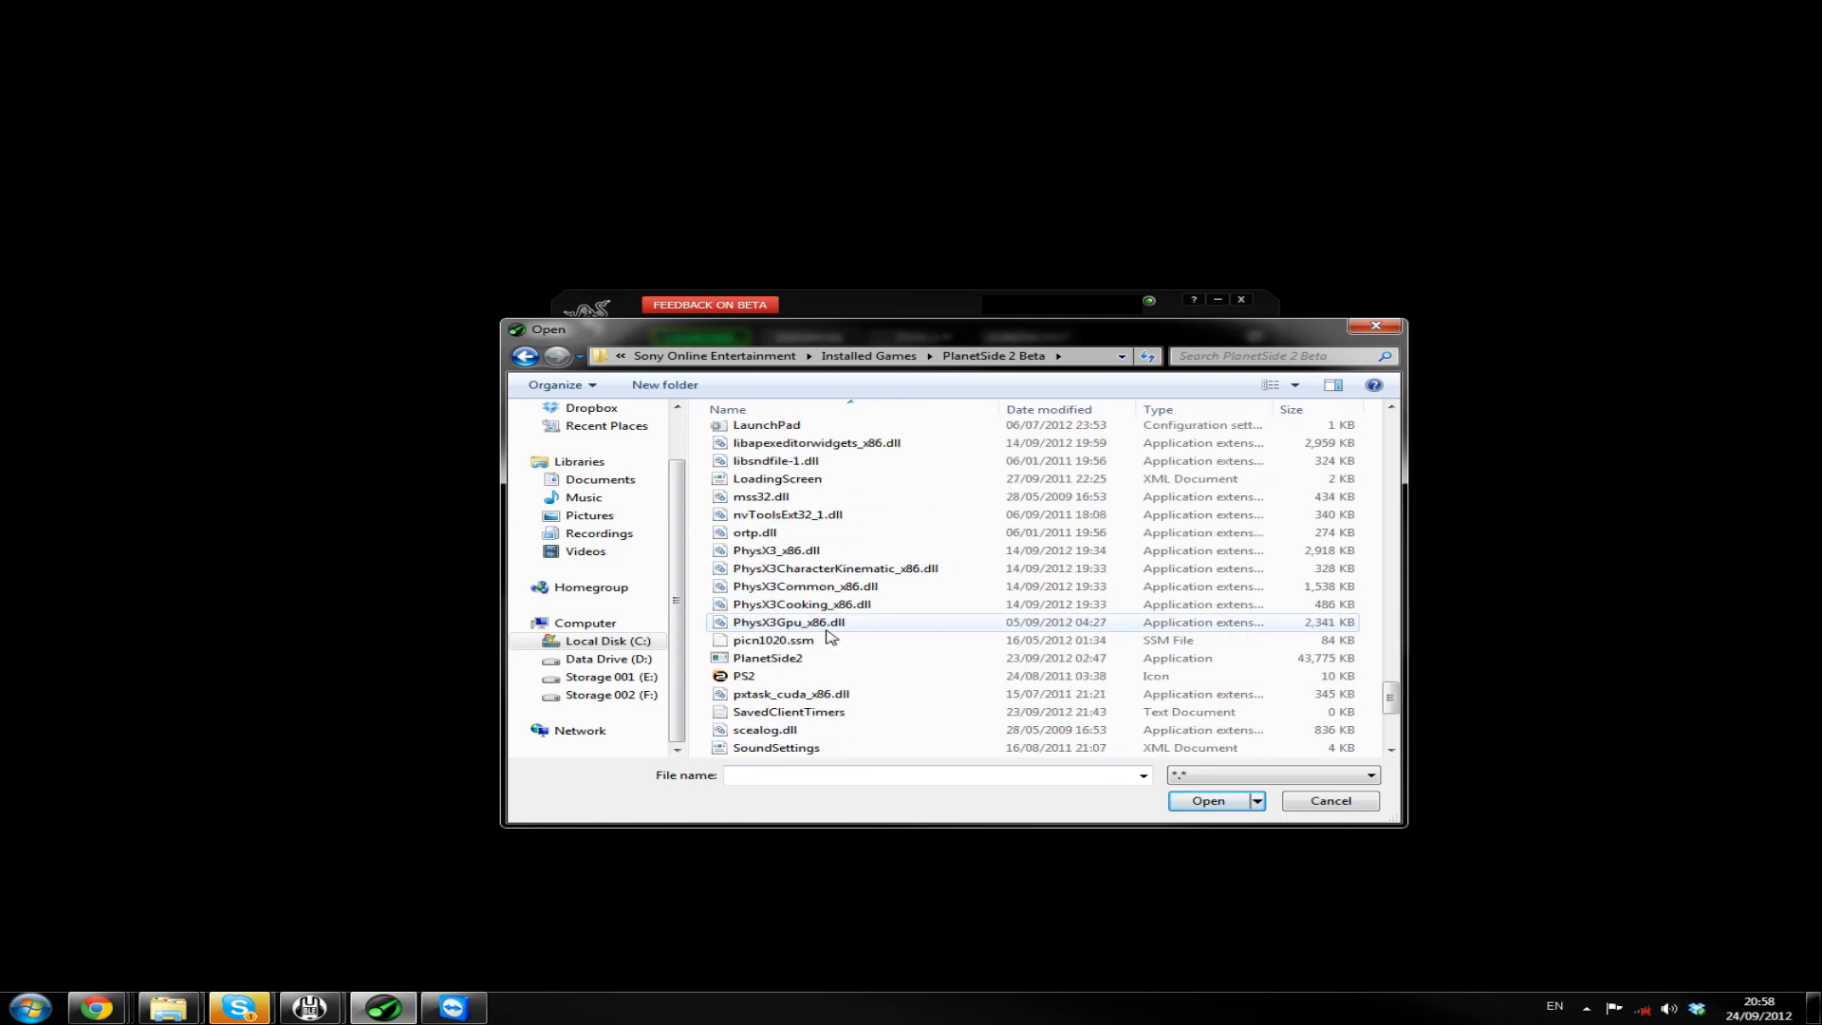
scroll("down", 3)
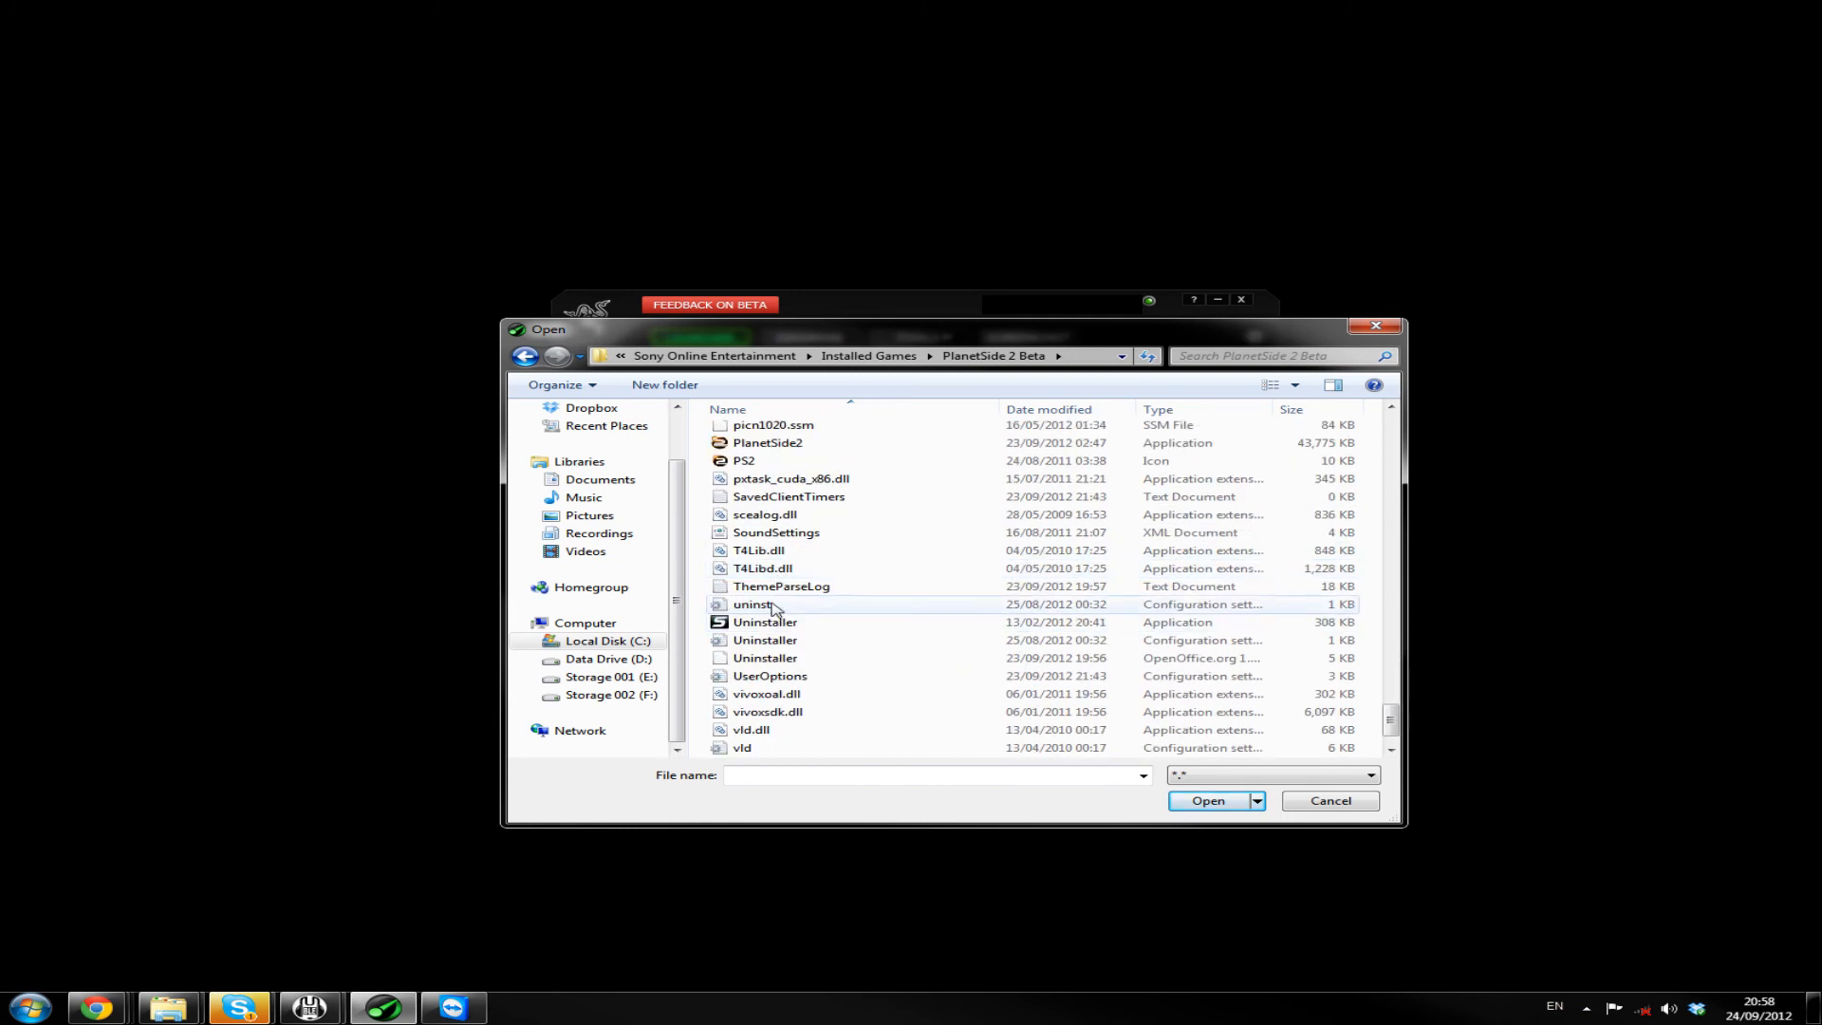
mouse_move(1330, 801)
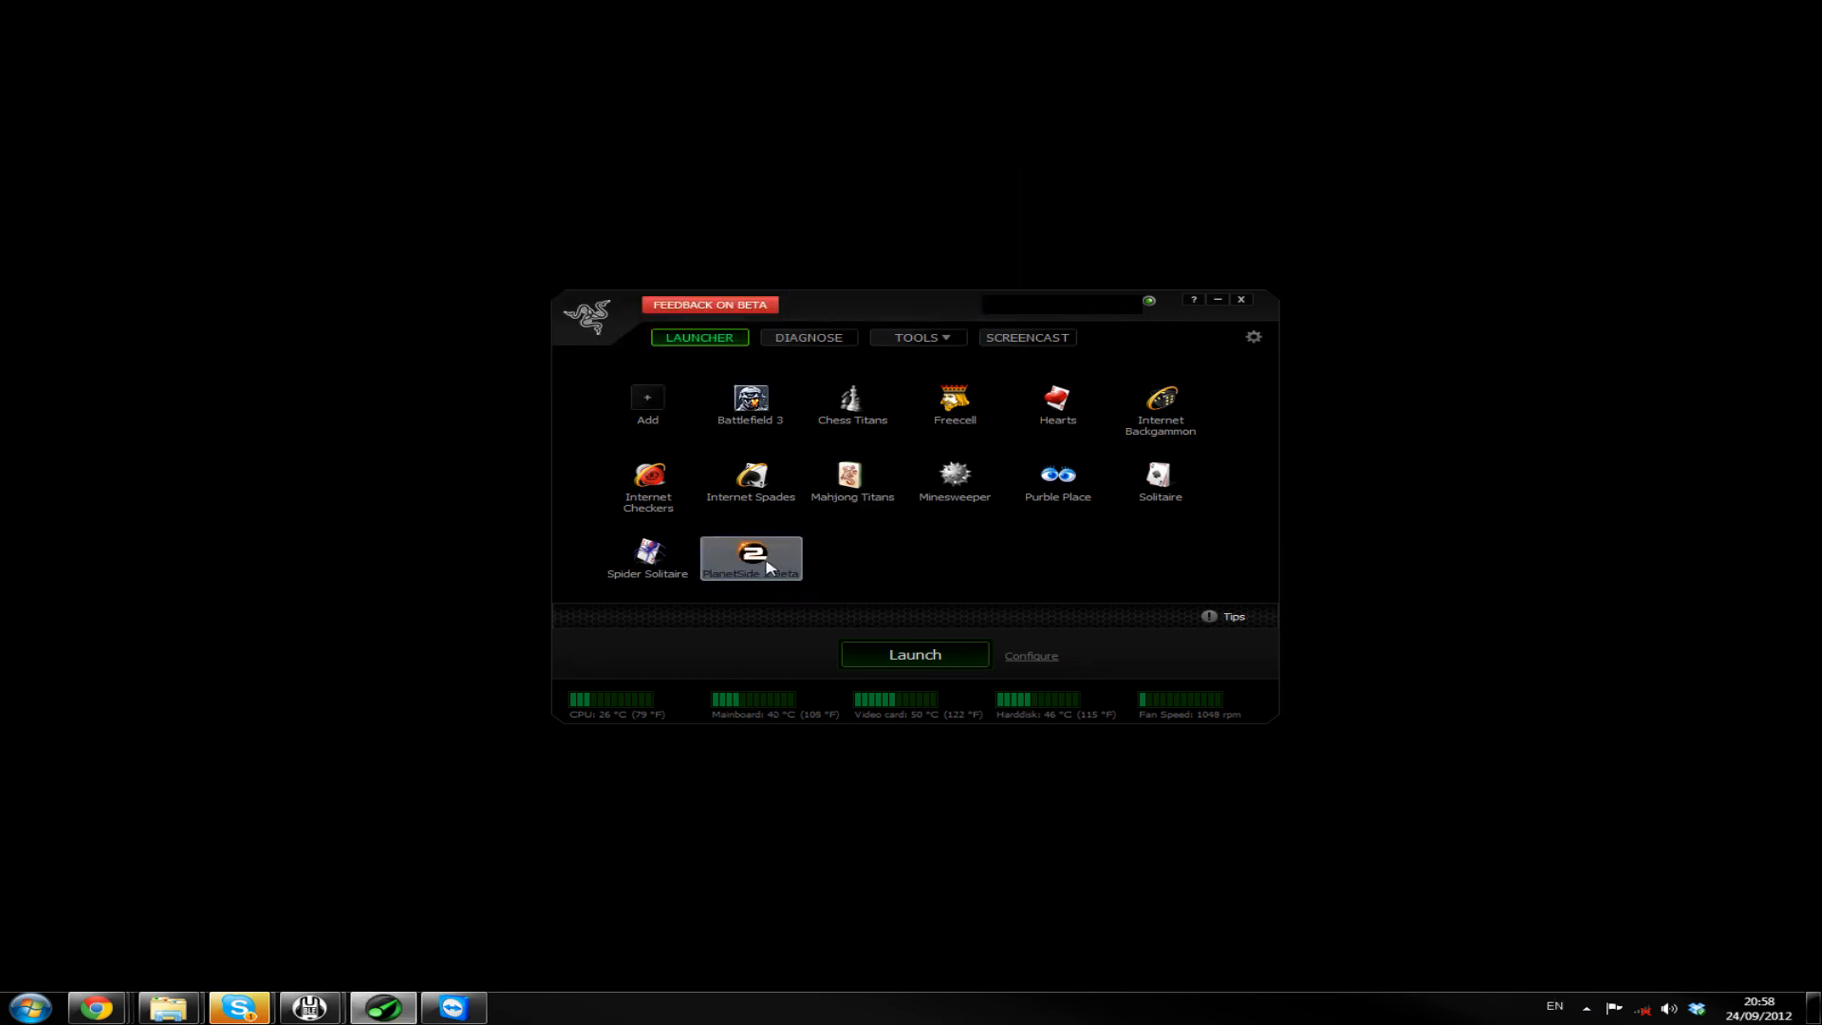
mouse_move(1059, 638)
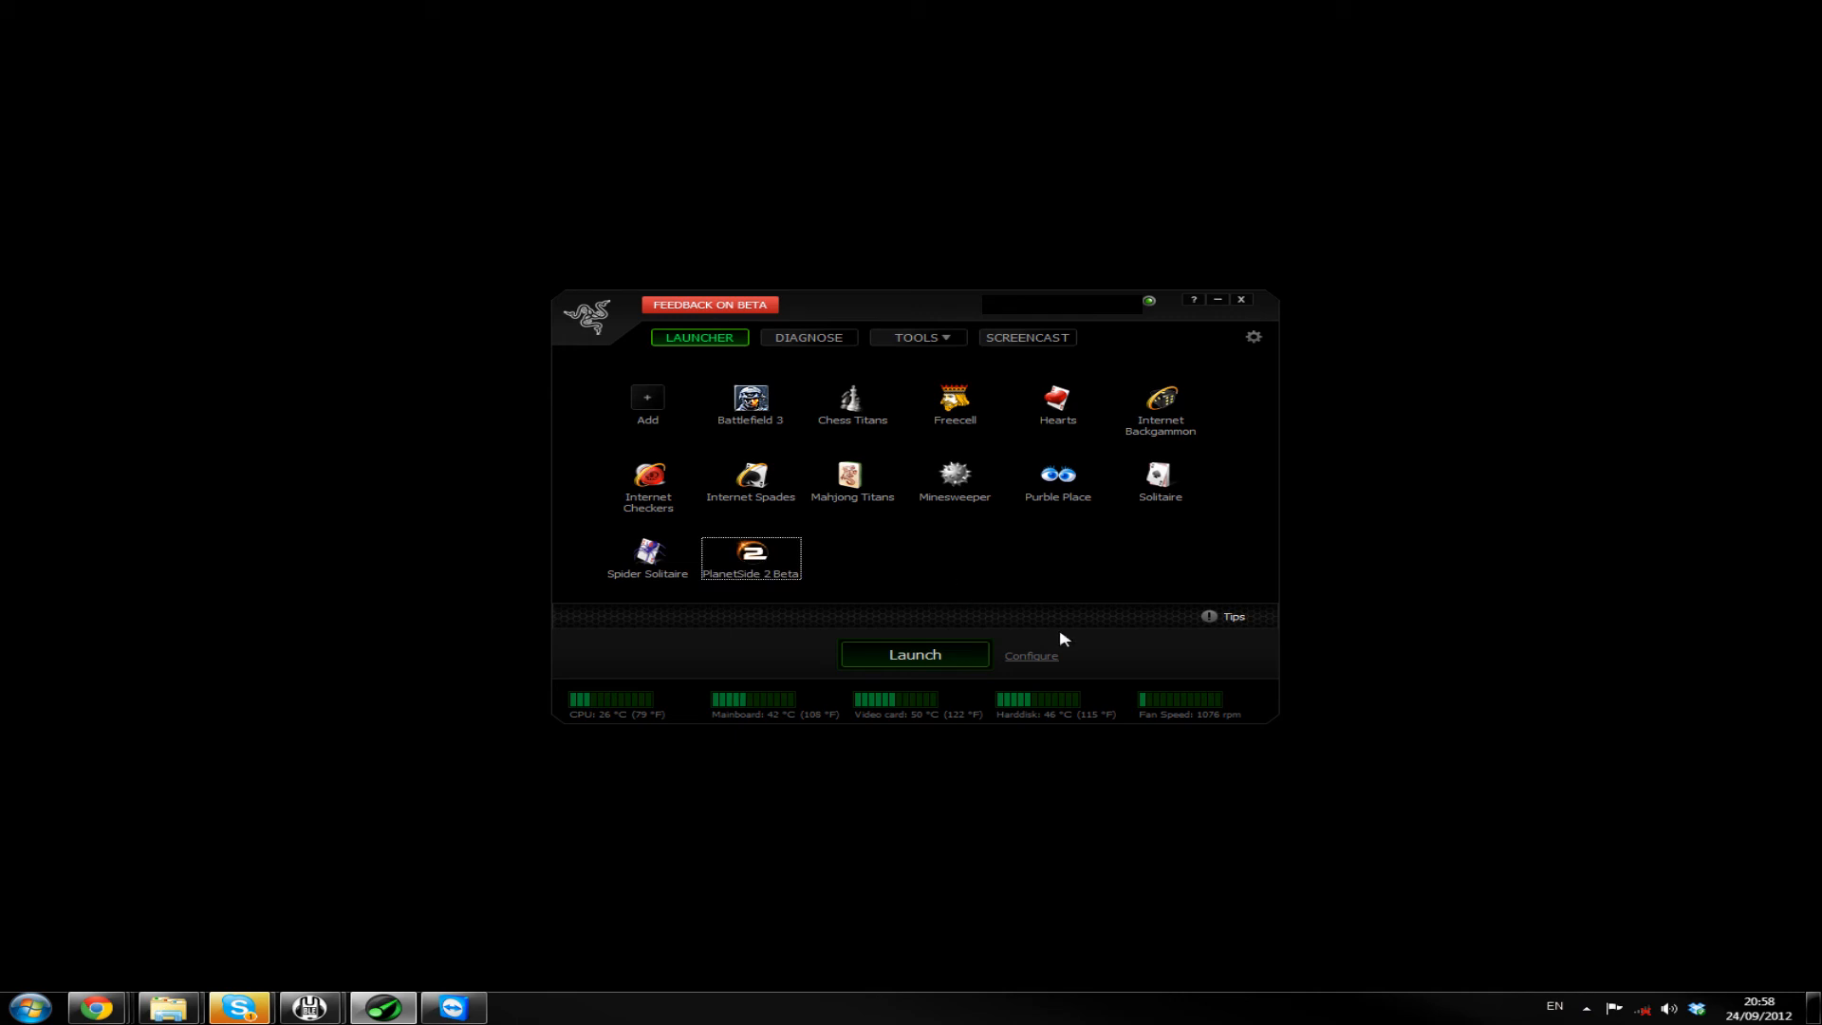
mouse_move(1213, 554)
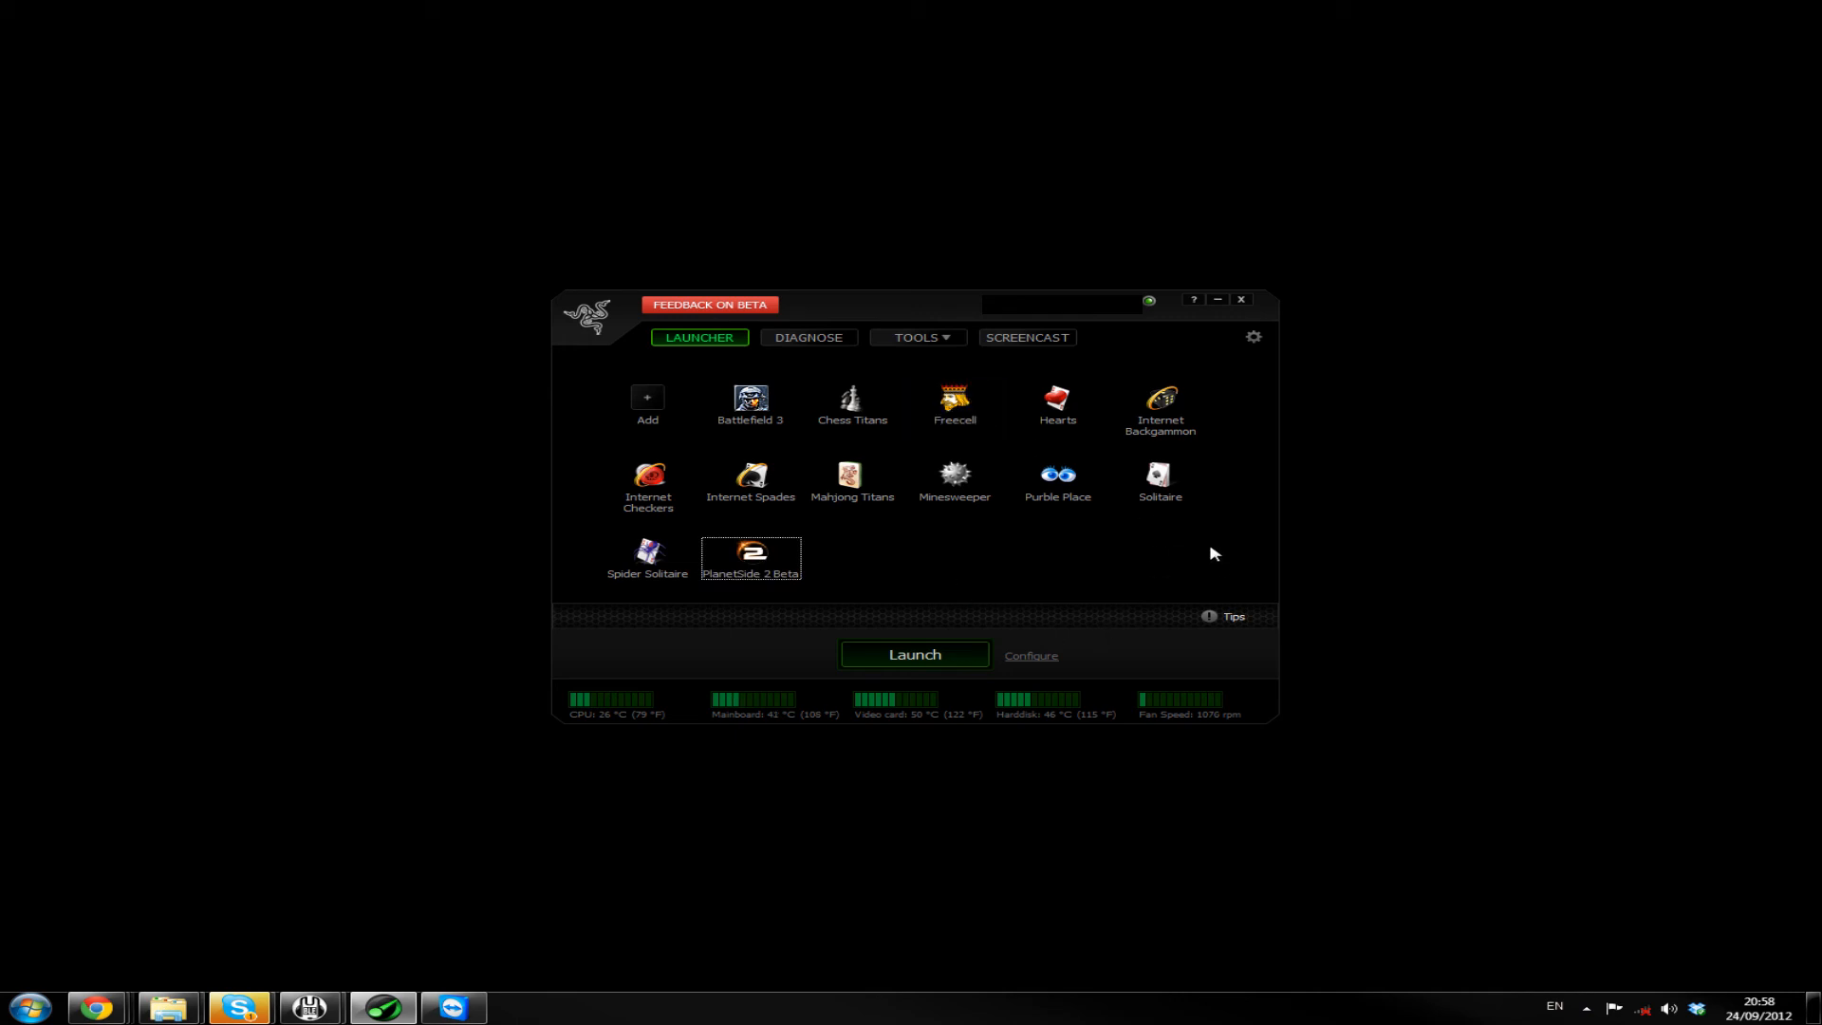